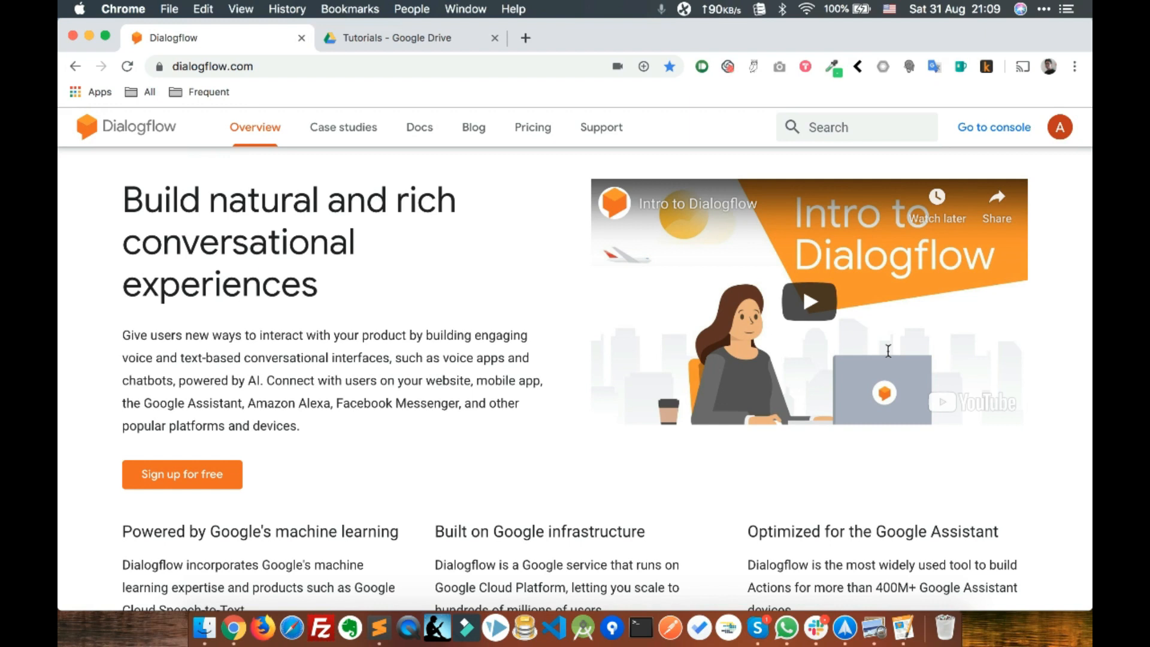
{"action": "mouse_move", "coordinate": [992, 127]}
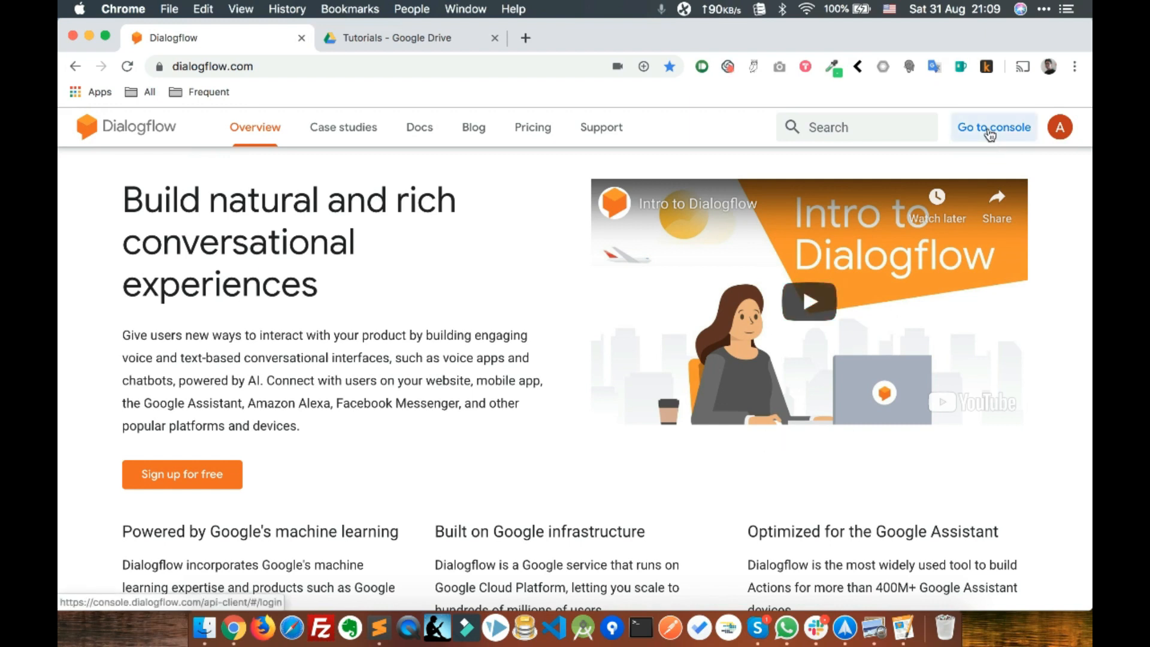
Step: Enter the Dialogflow console and expand the list of existing agents
{"action": "left_click", "coordinate": [994, 127]}
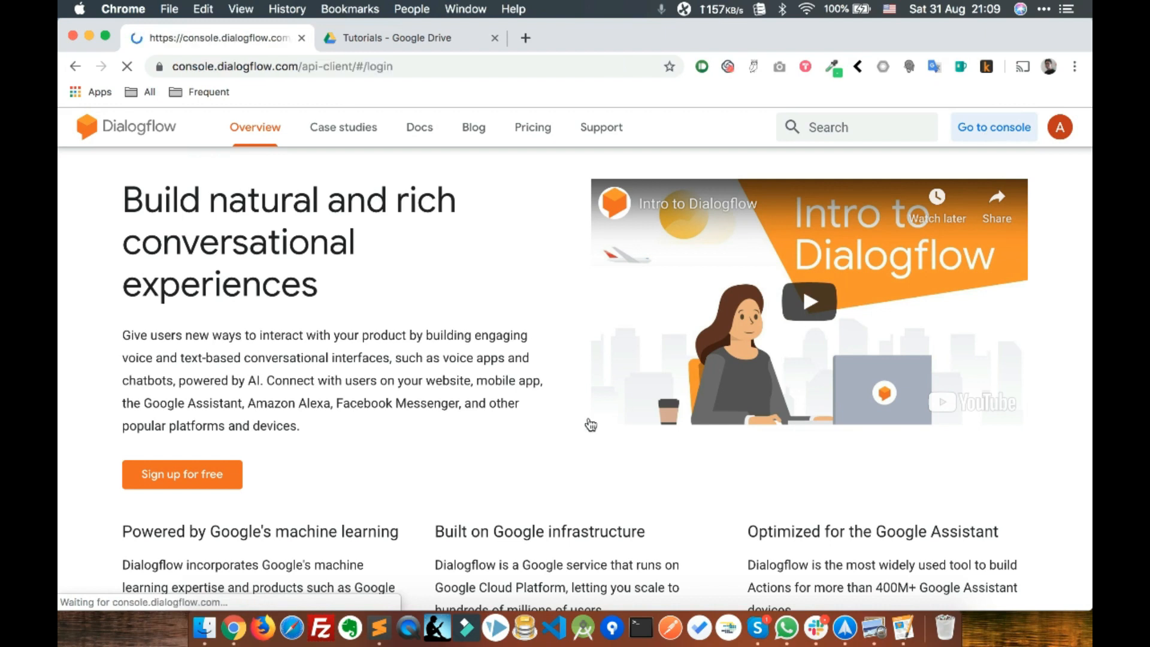
{"action": "left_click", "coordinate": [992, 127]}
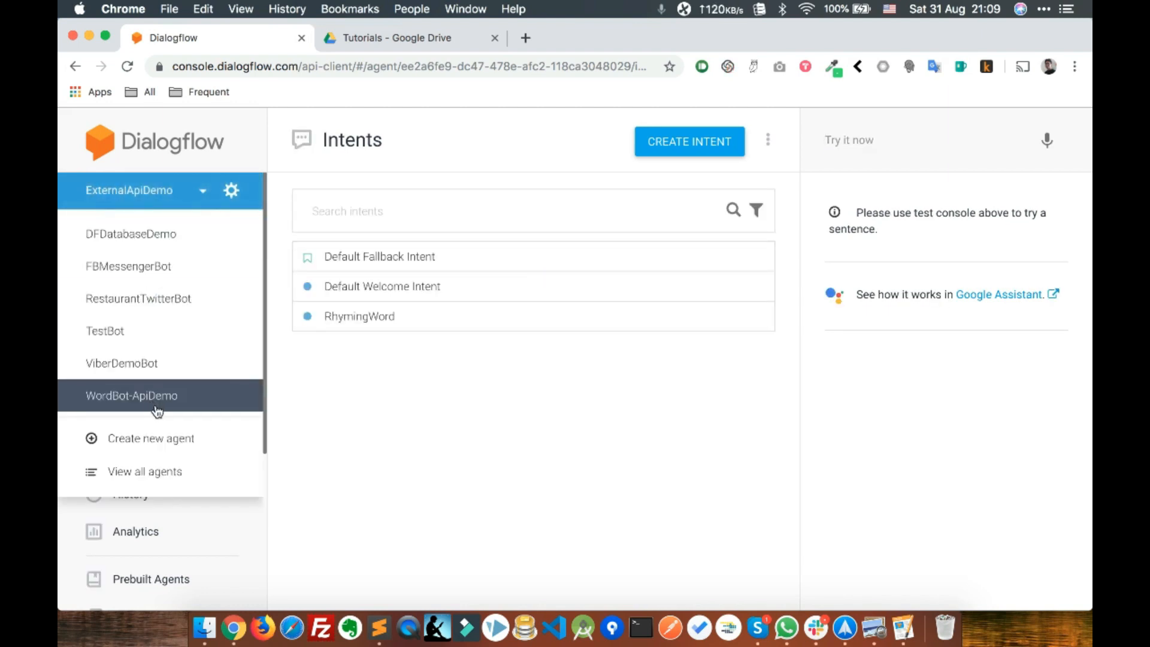
Step: Create a new agent named SpreadsheetDemo and let it finish training
{"action": "left_click", "coordinate": [128, 191]}
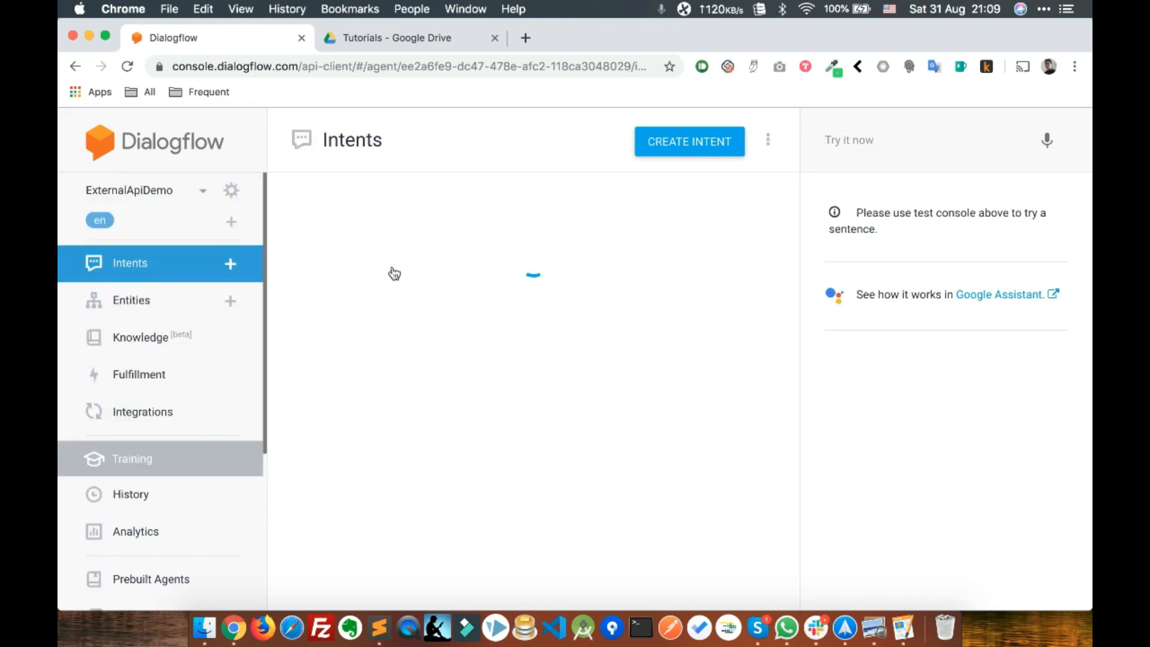
{"action": "left_click", "coordinate": [231, 221]}
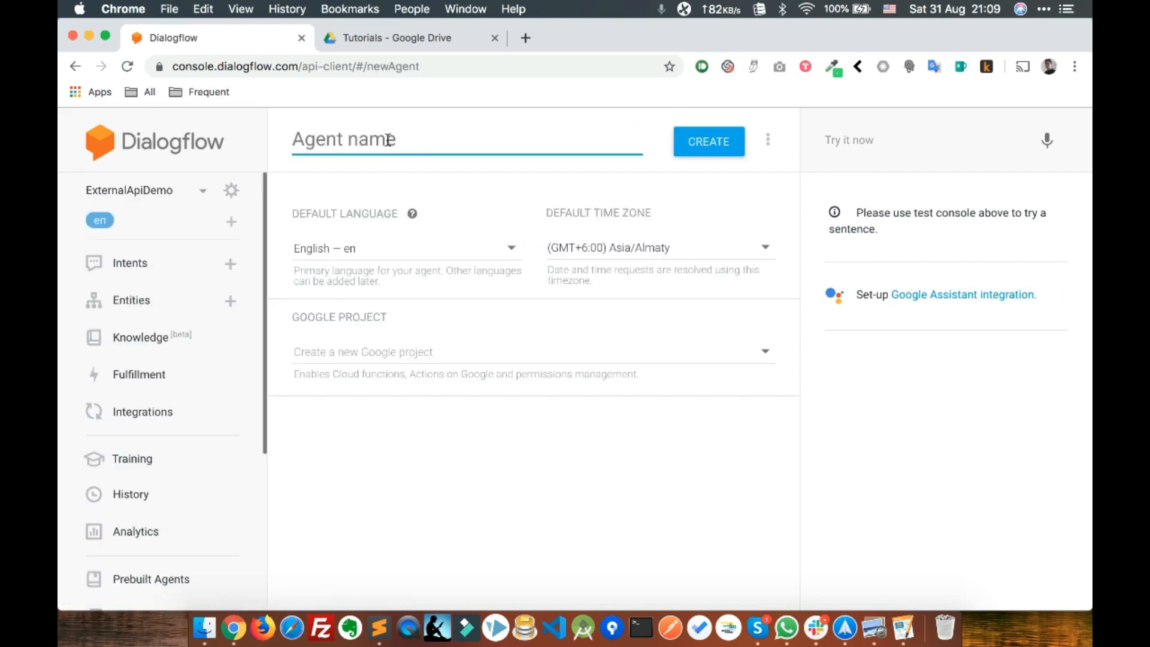
{"action": "type", "text": "Spreadw"}
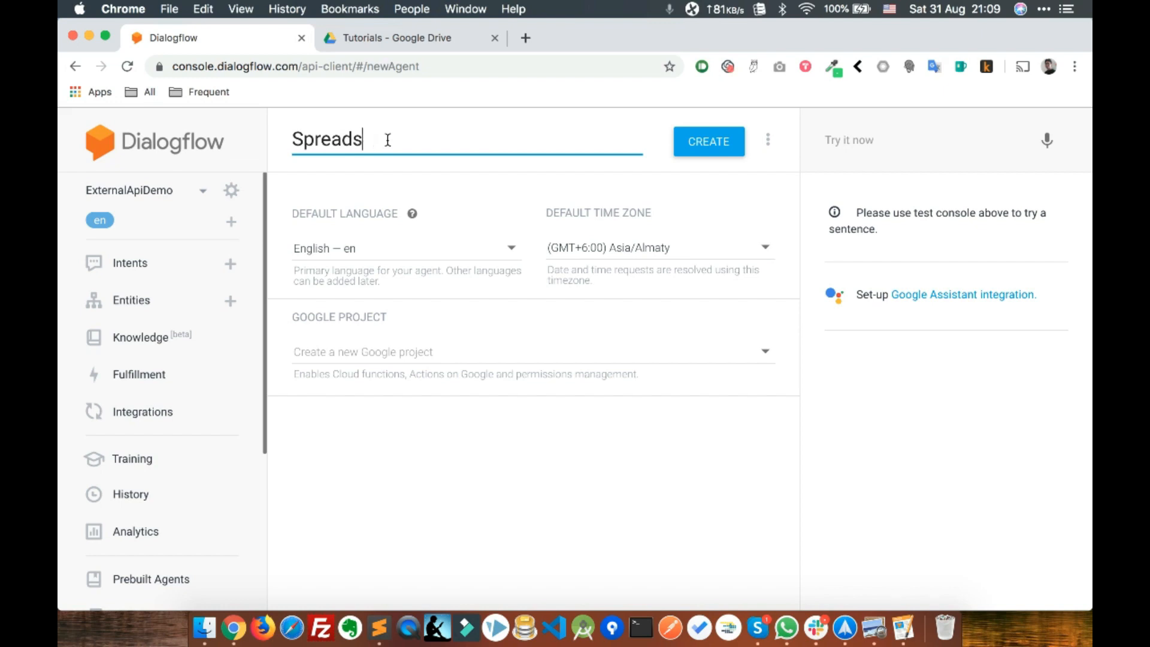
{"action": "type", "text": "heetDemo"}
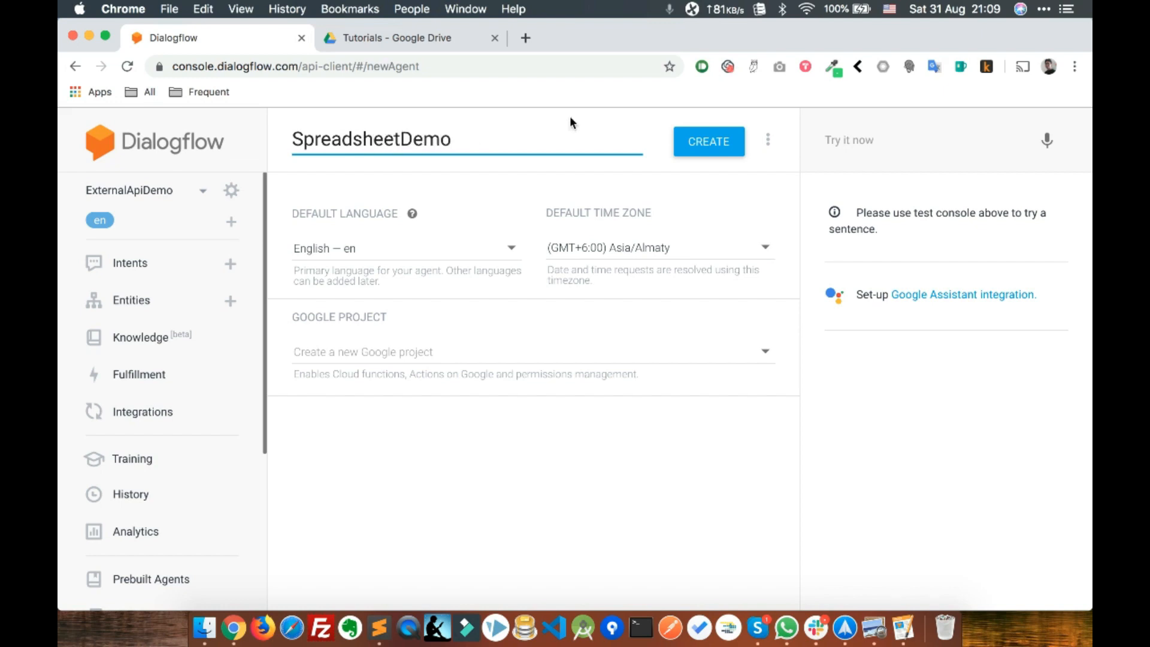
{"action": "left_click", "coordinate": [707, 142]}
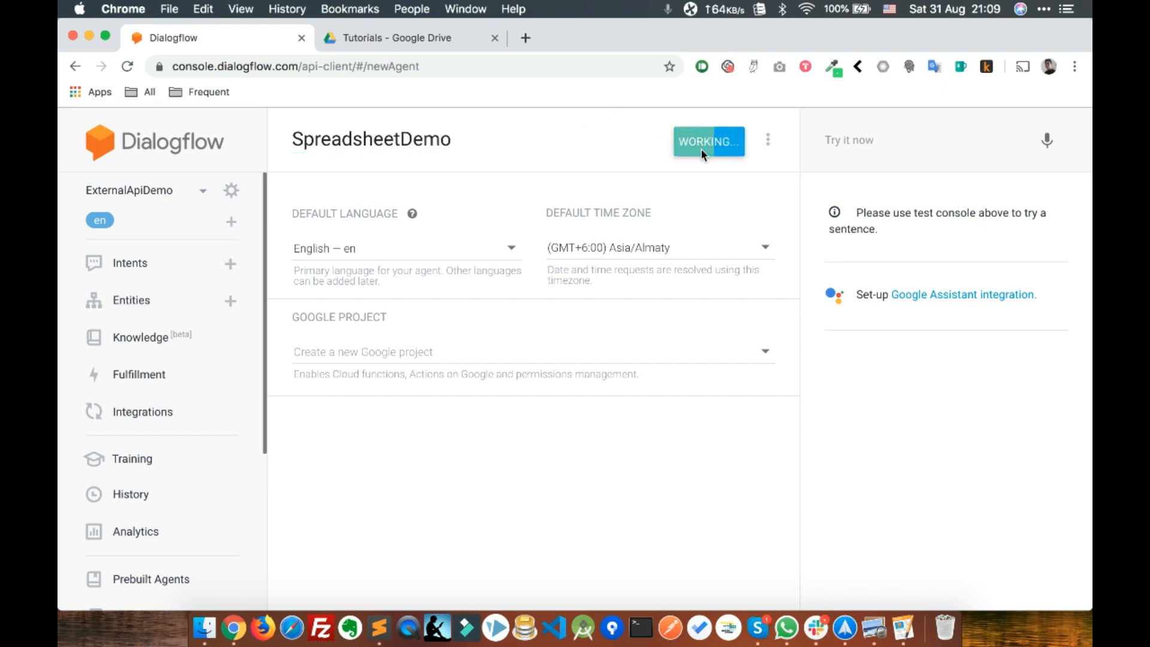
{"action": "left_click", "coordinate": [708, 141]}
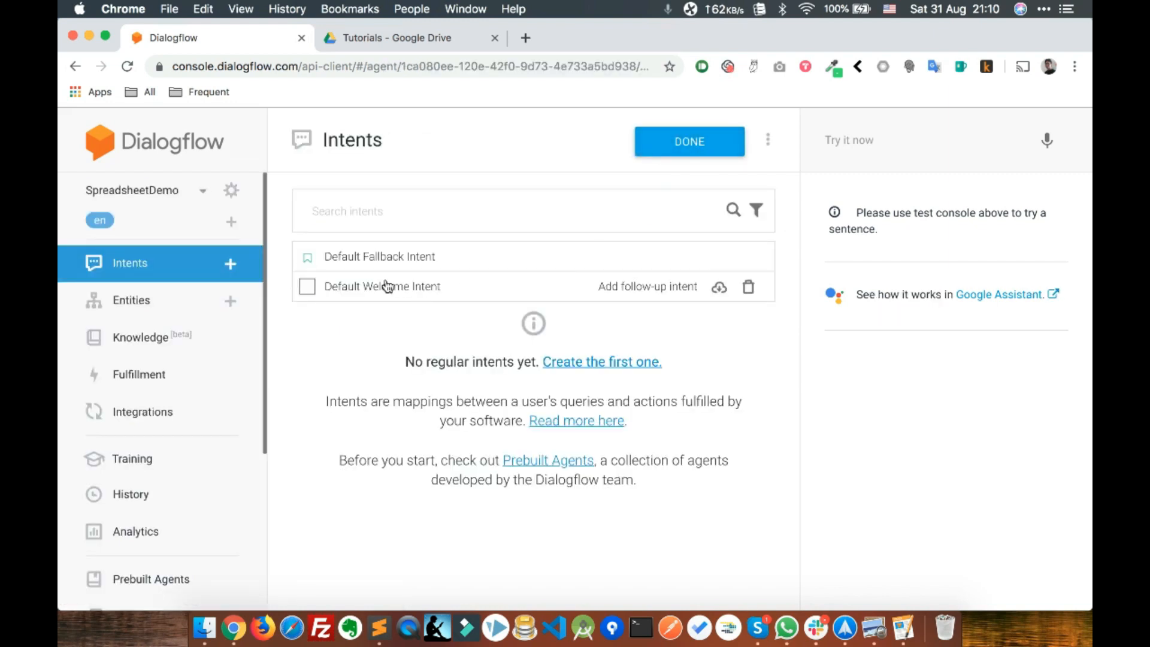
{"action": "left_click", "coordinate": [688, 142]}
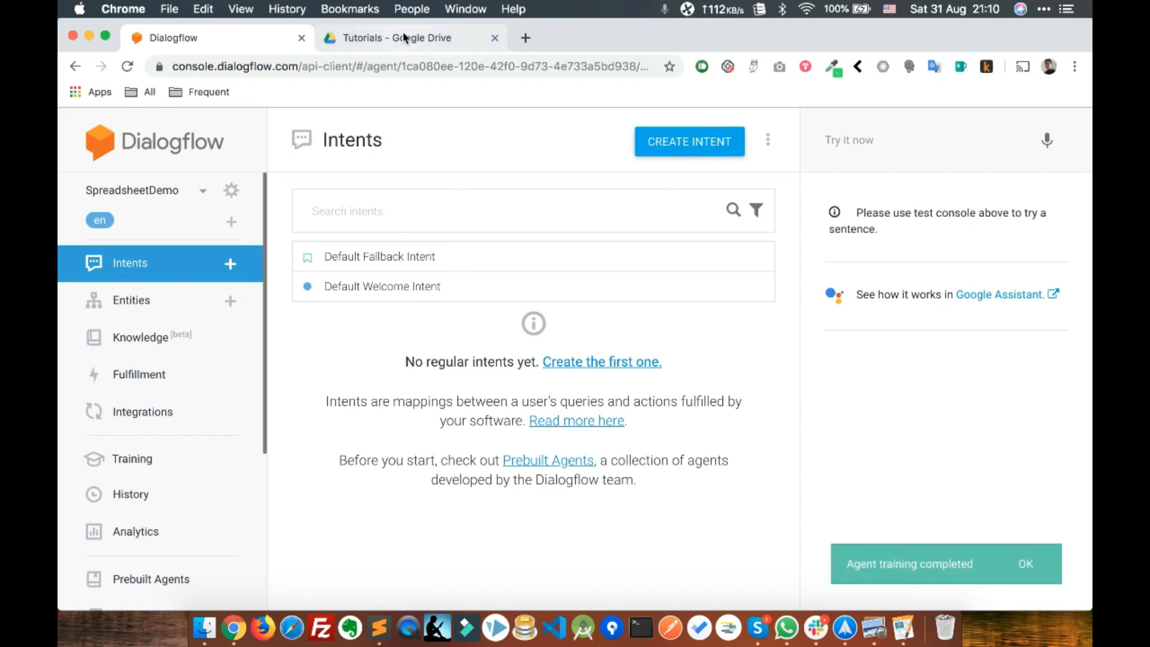
Step: Enter headers Name, Age, Email, Phone and three rows of people in the Demo sheet
{"action": "left_click", "coordinate": [397, 37]}
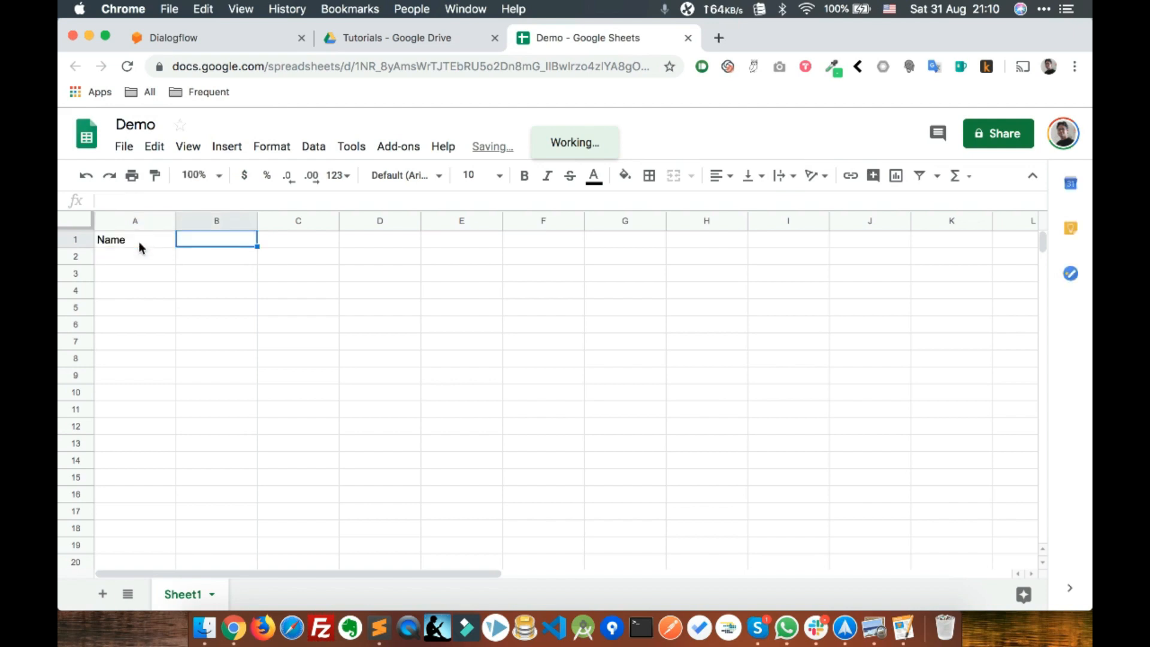
{"action": "type", "text": "Ans"}
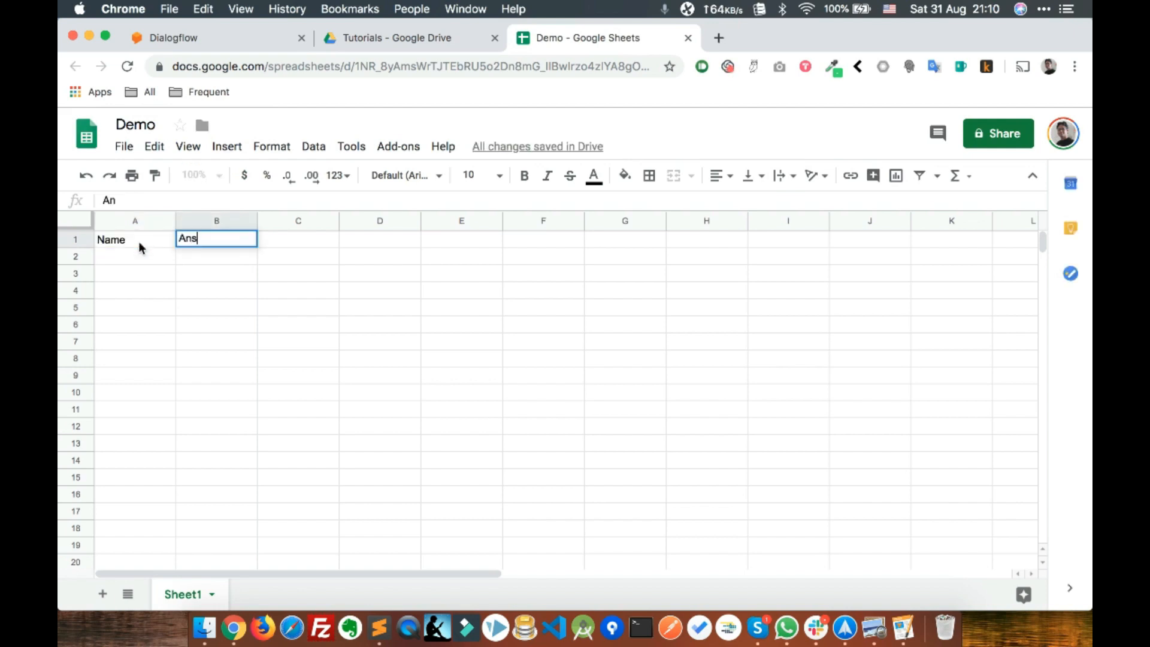
{"action": "key", "text": "Return"}
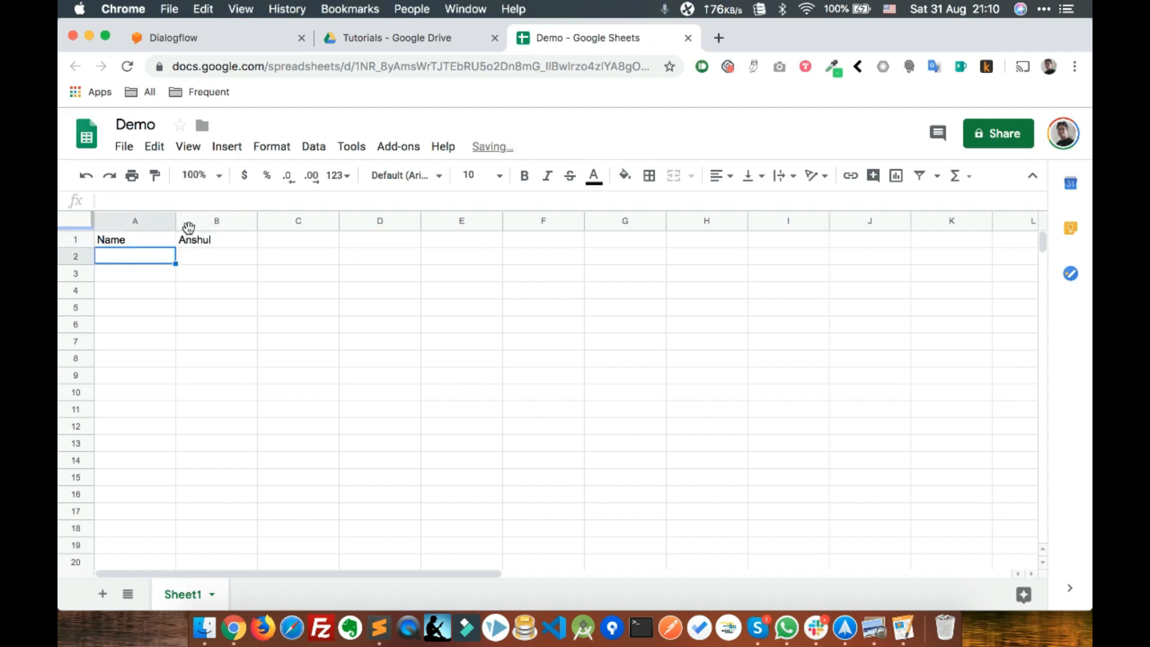
{"action": "left_click", "coordinate": [135, 239]}
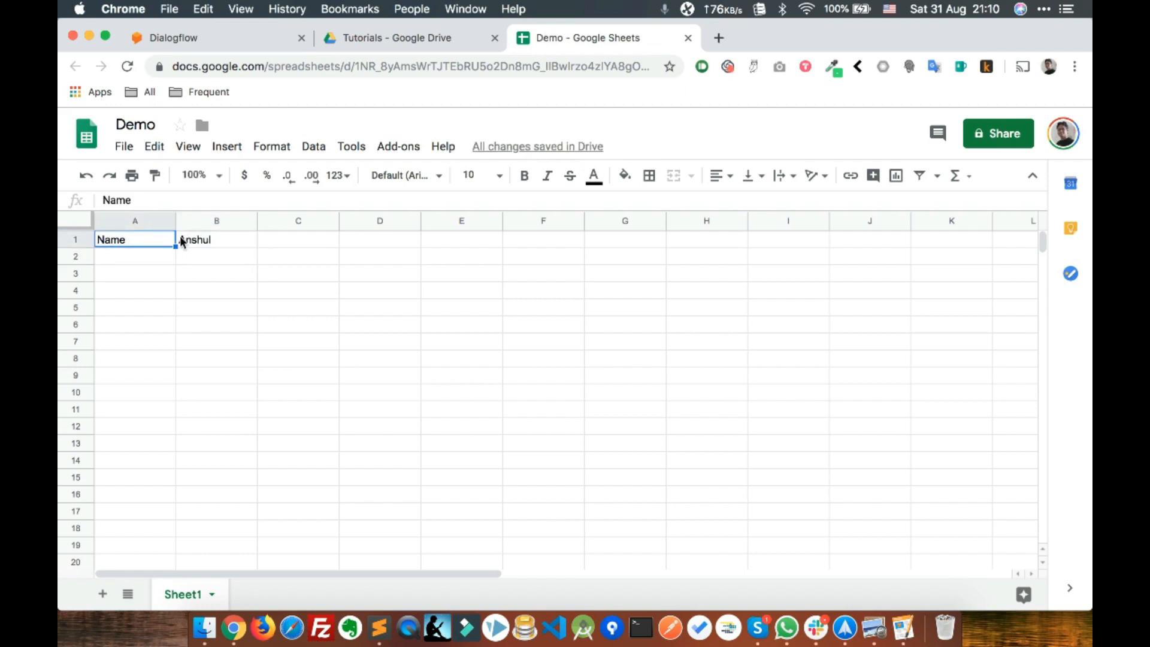
{"action": "type", "text": "Det"}
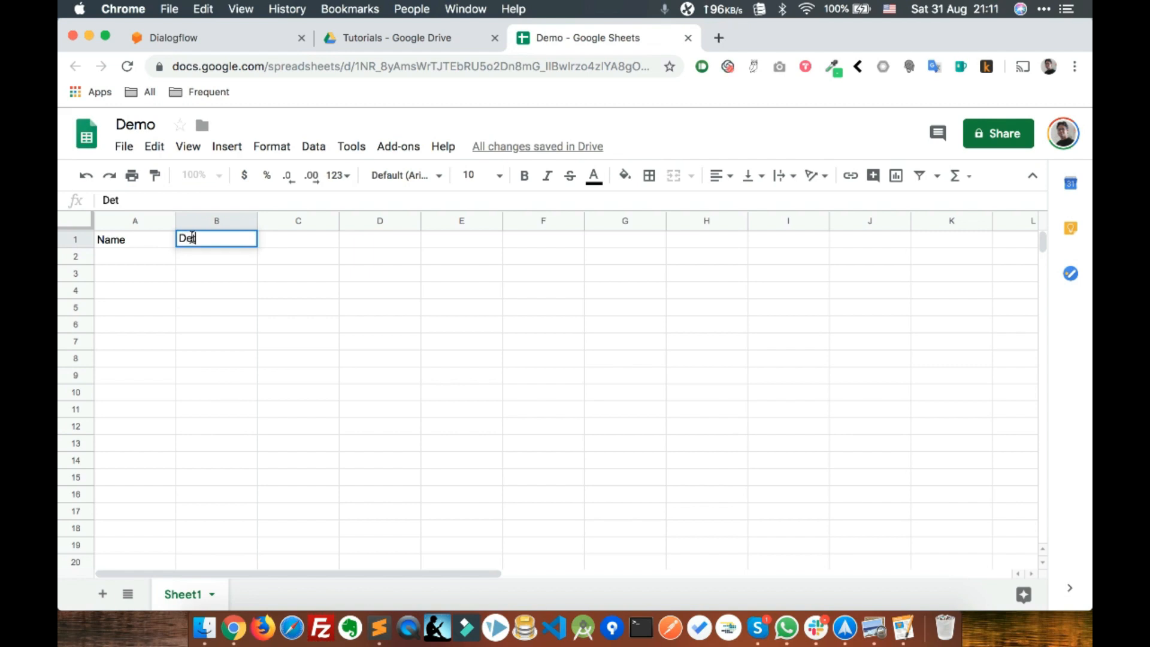
{"action": "key", "text": "Tab"}
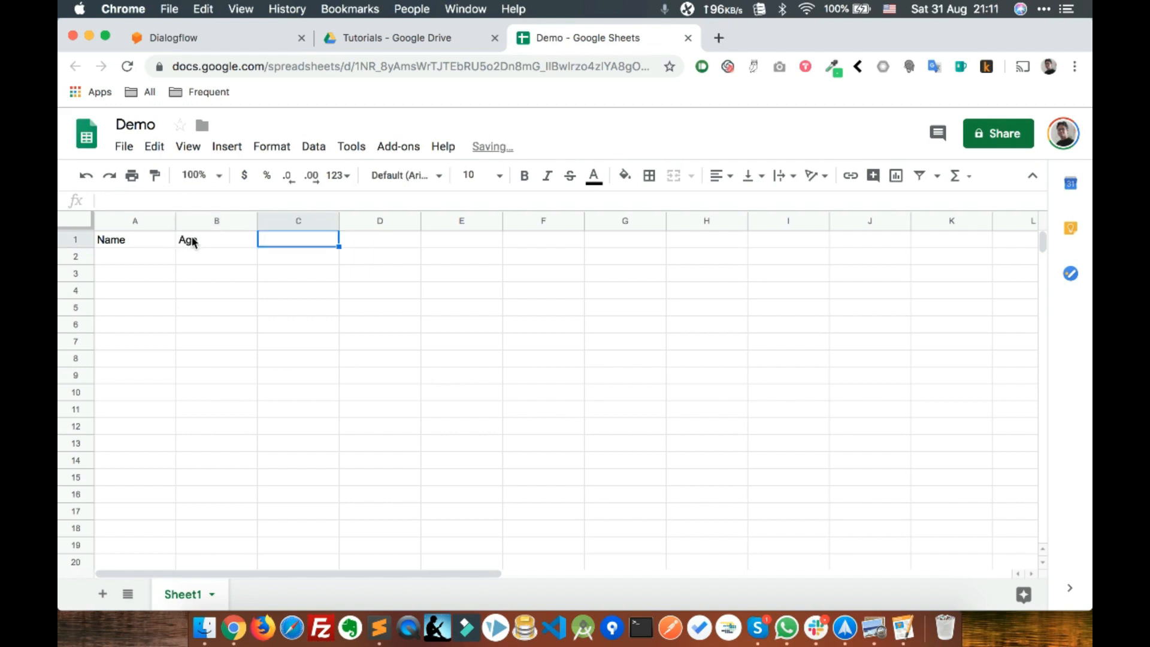
{"action": "type", "text": "Email"}
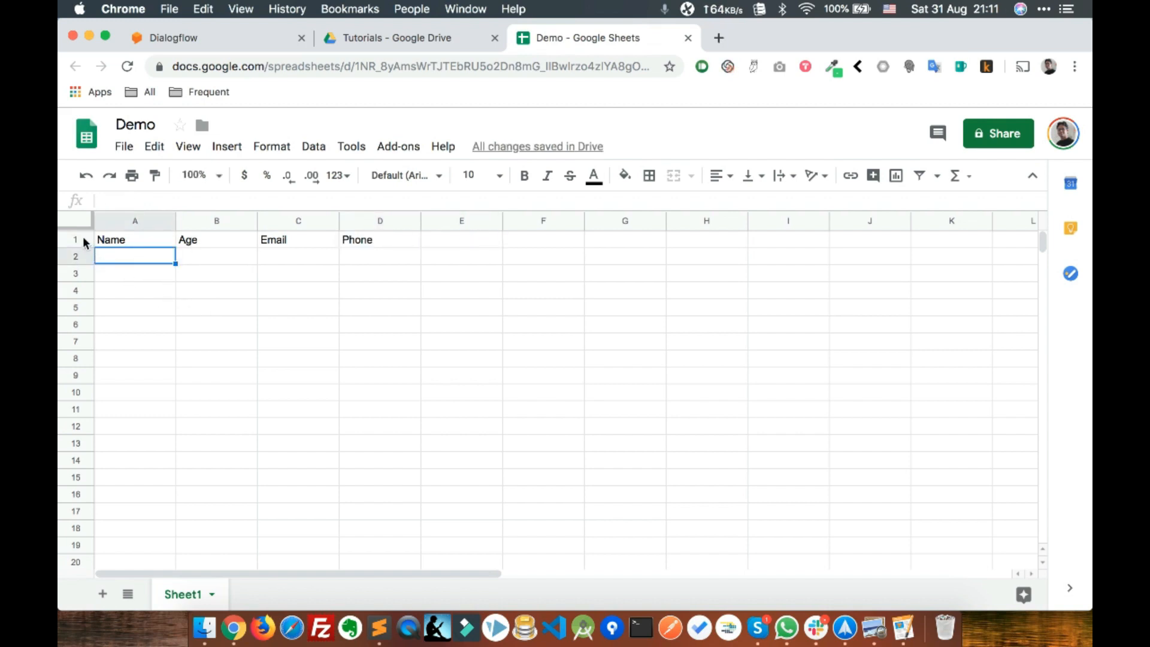
{"action": "type", "text": "Anshul"}
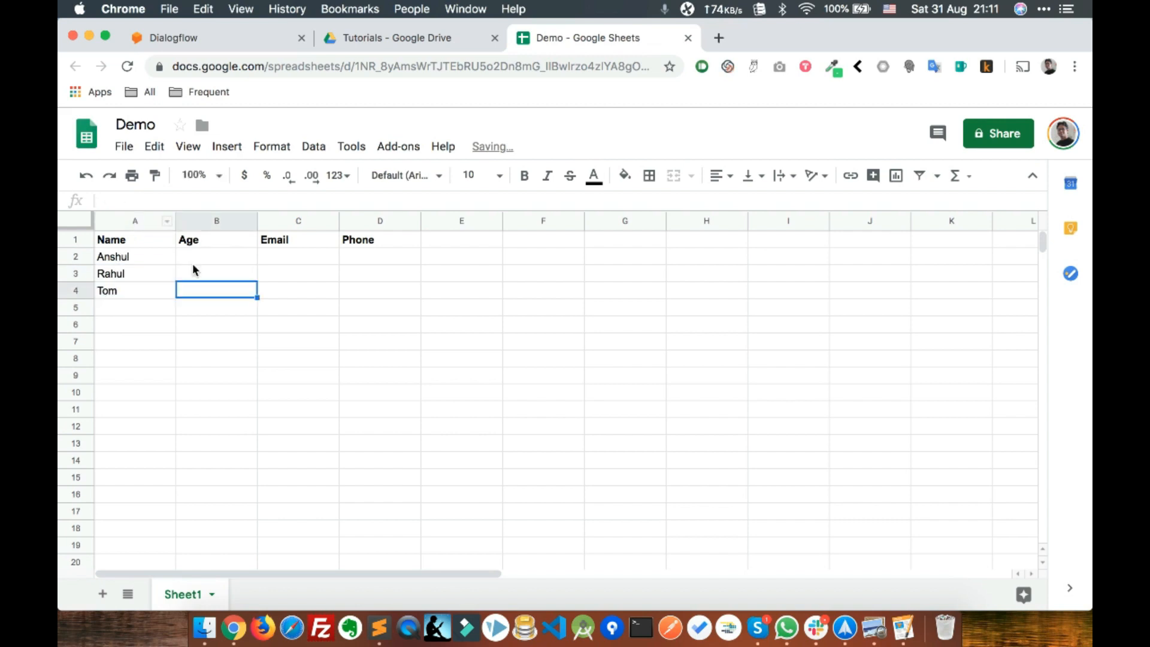
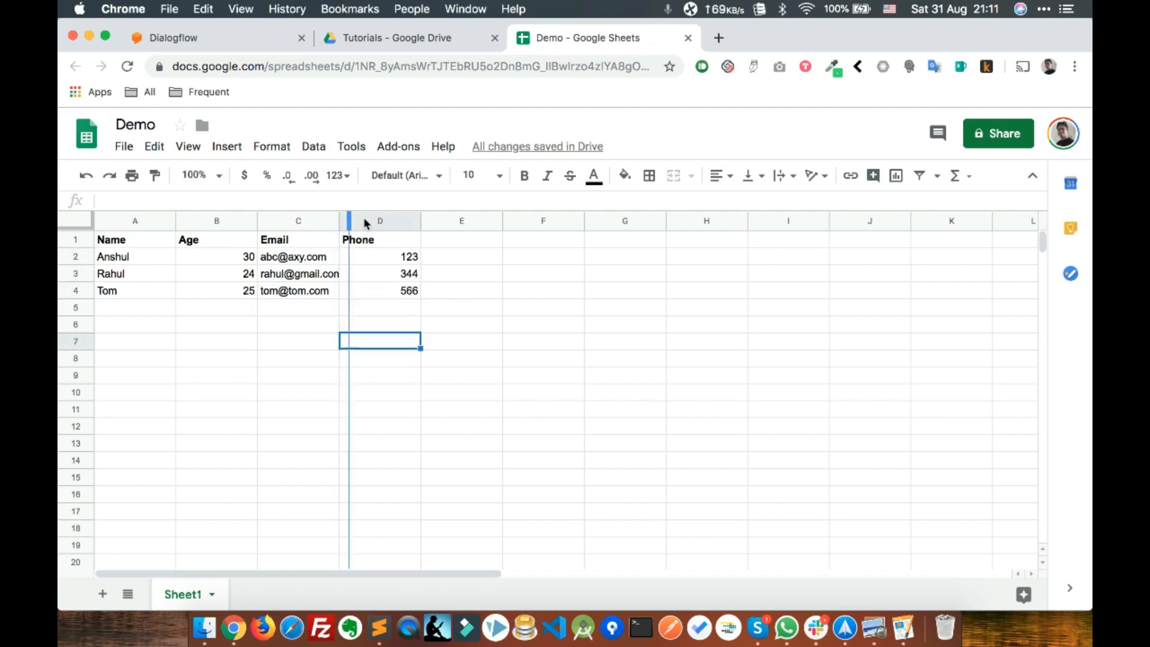
Step: Widen the Email and remaining columns so the data fits
{"action": "left_click_drag", "start_coordinate": [349, 220], "coordinate": [290, 220]}
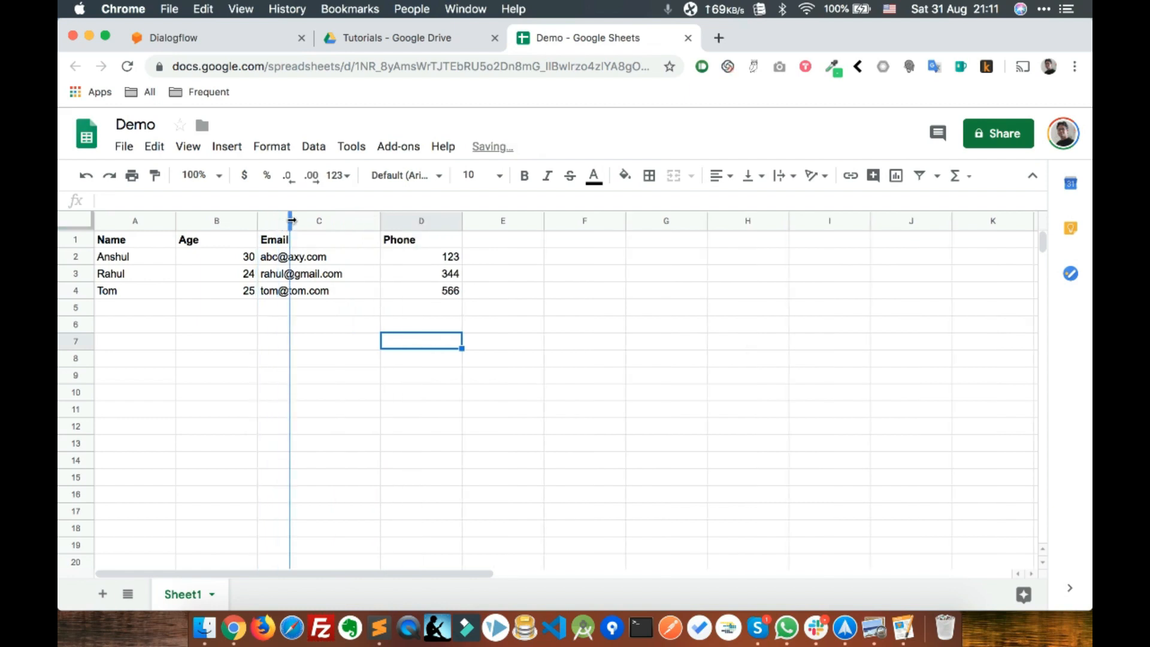
{"action": "left_click_drag", "start_coordinate": [290, 220], "coordinate": [187, 220]}
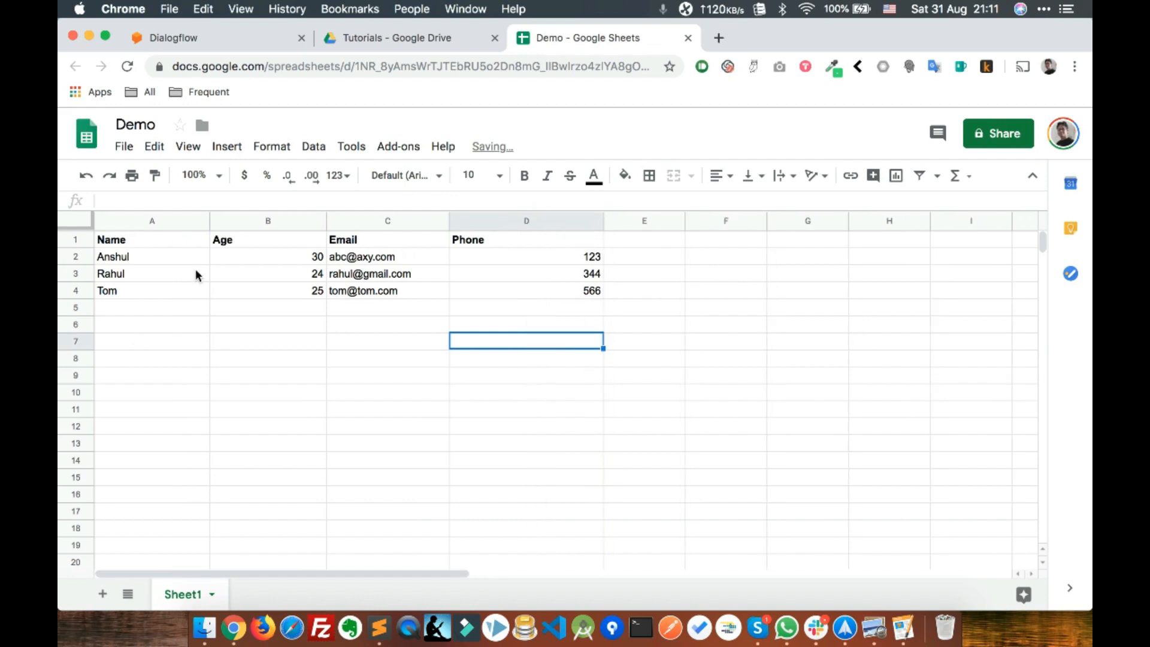
{"action": "mouse_move", "coordinate": [163, 259]}
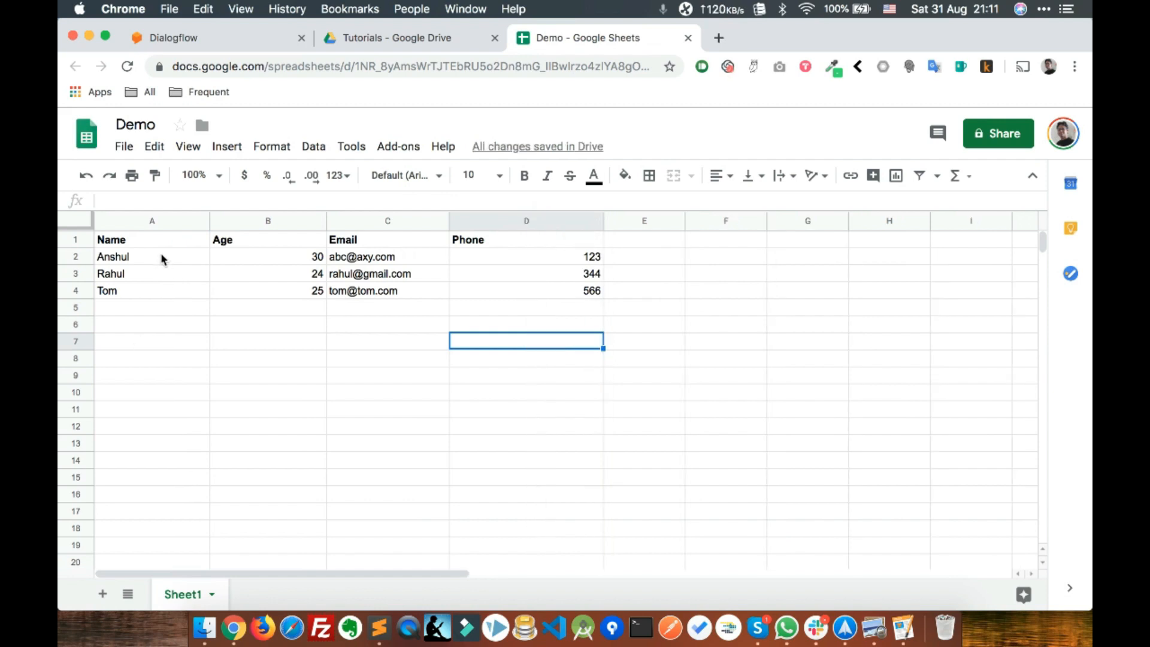
{"action": "mouse_move", "coordinate": [133, 261]}
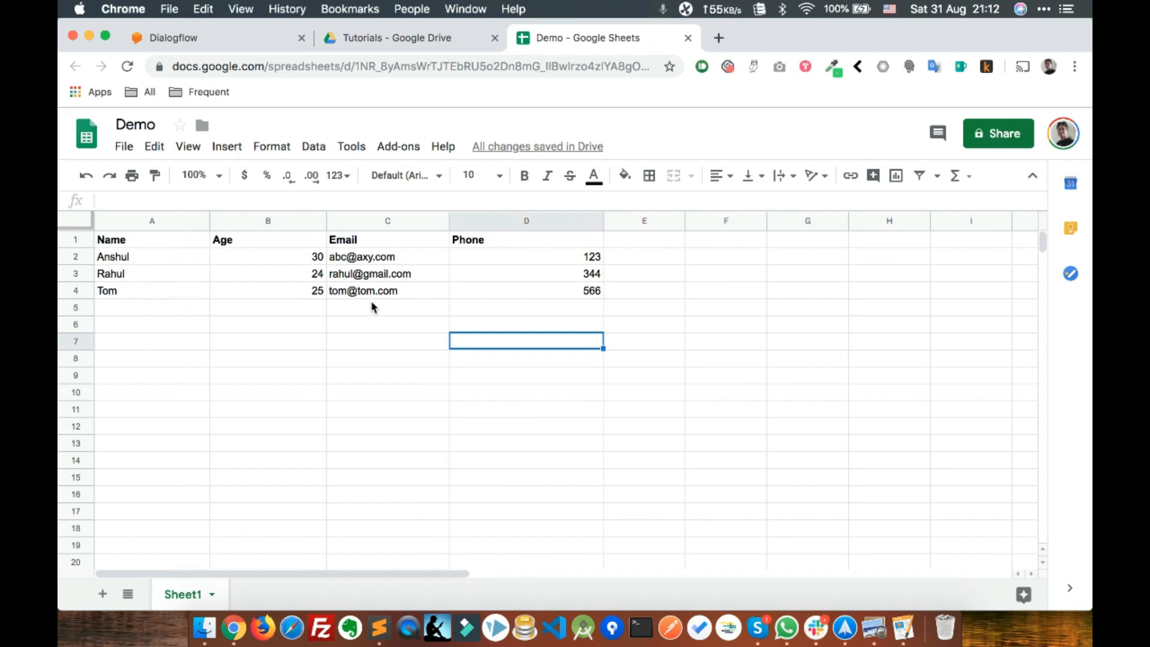
{"action": "mouse_move", "coordinate": [280, 263]}
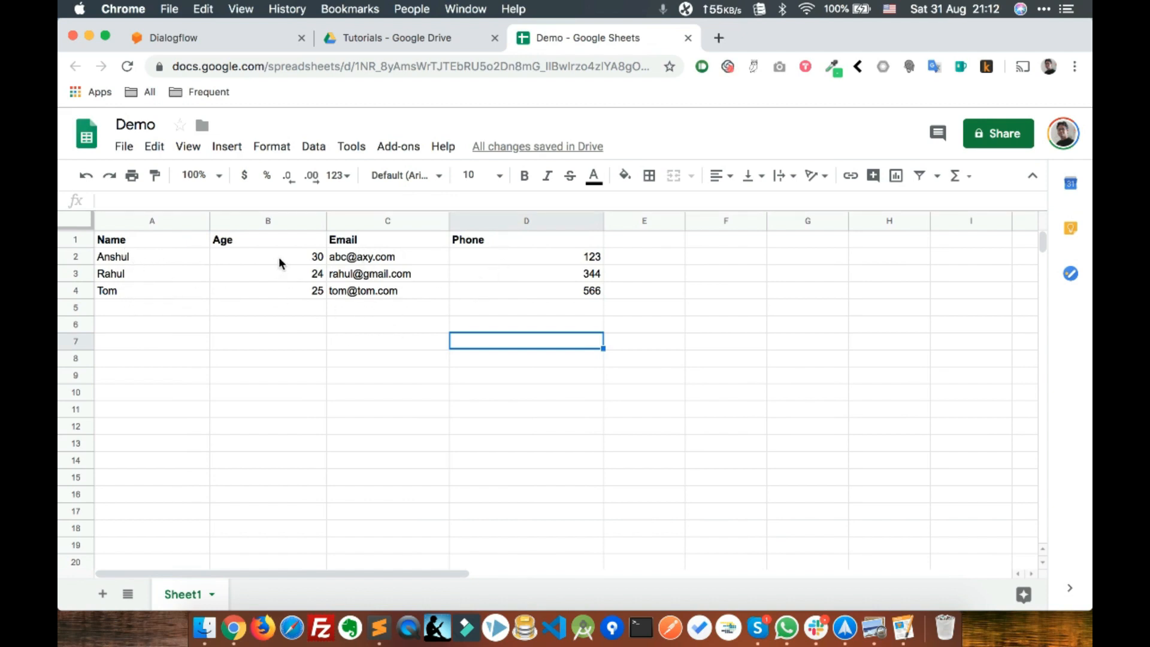
{"action": "mouse_move", "coordinate": [284, 315]}
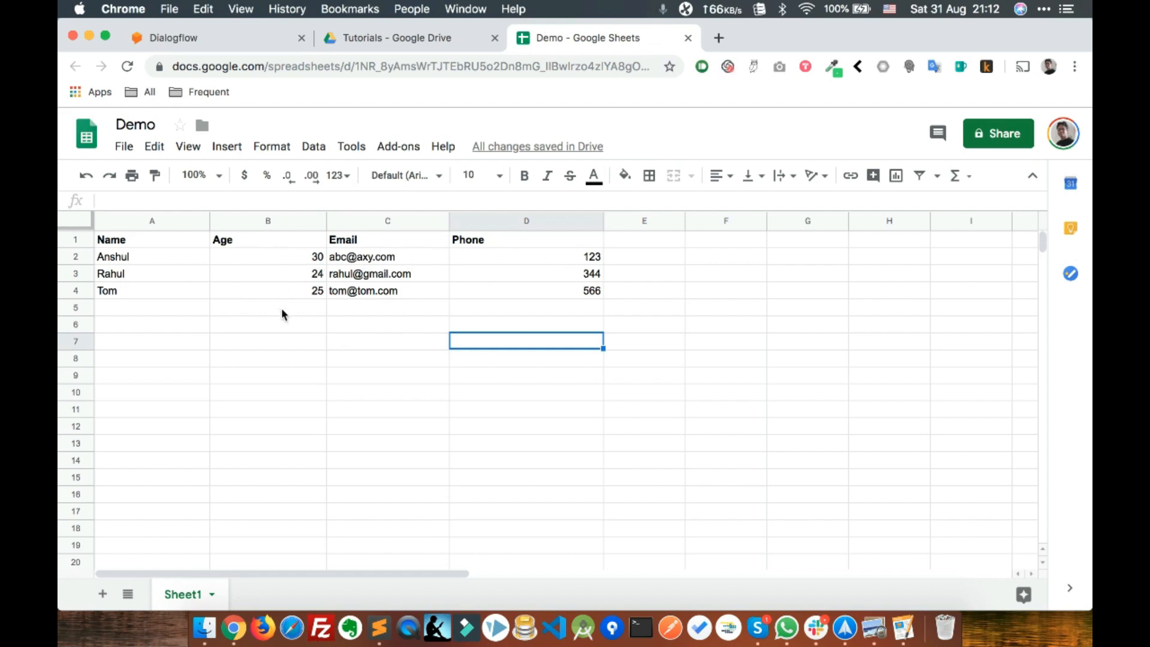
{"action": "mouse_move", "coordinate": [222, 259]}
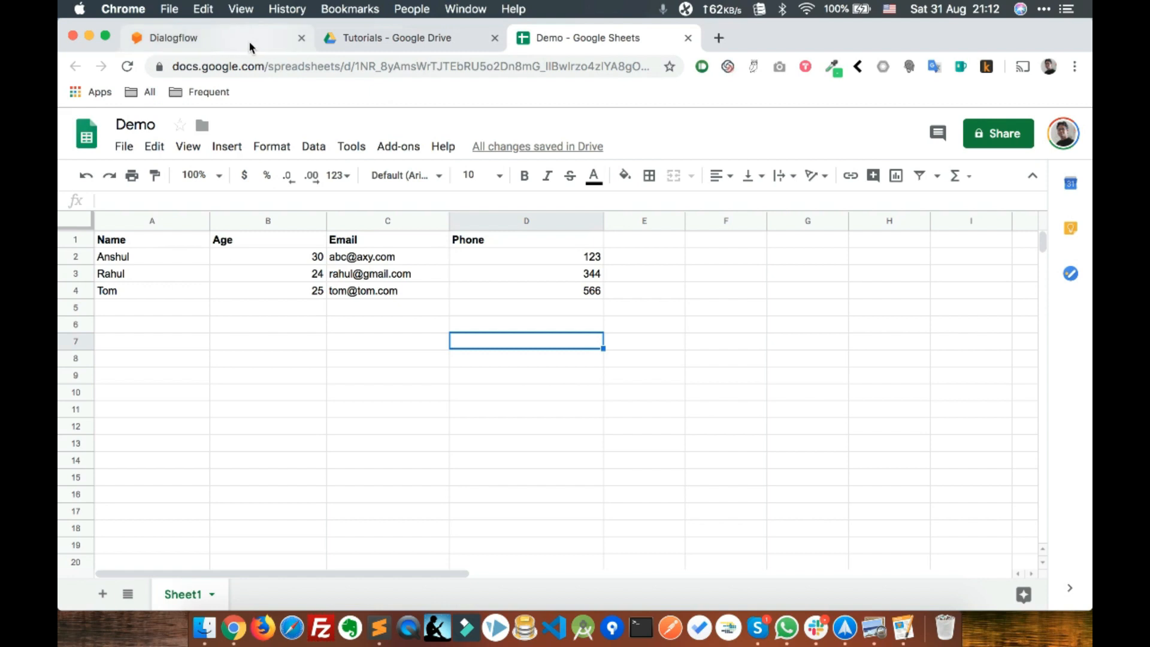
{"action": "mouse_move", "coordinate": [720, 37]}
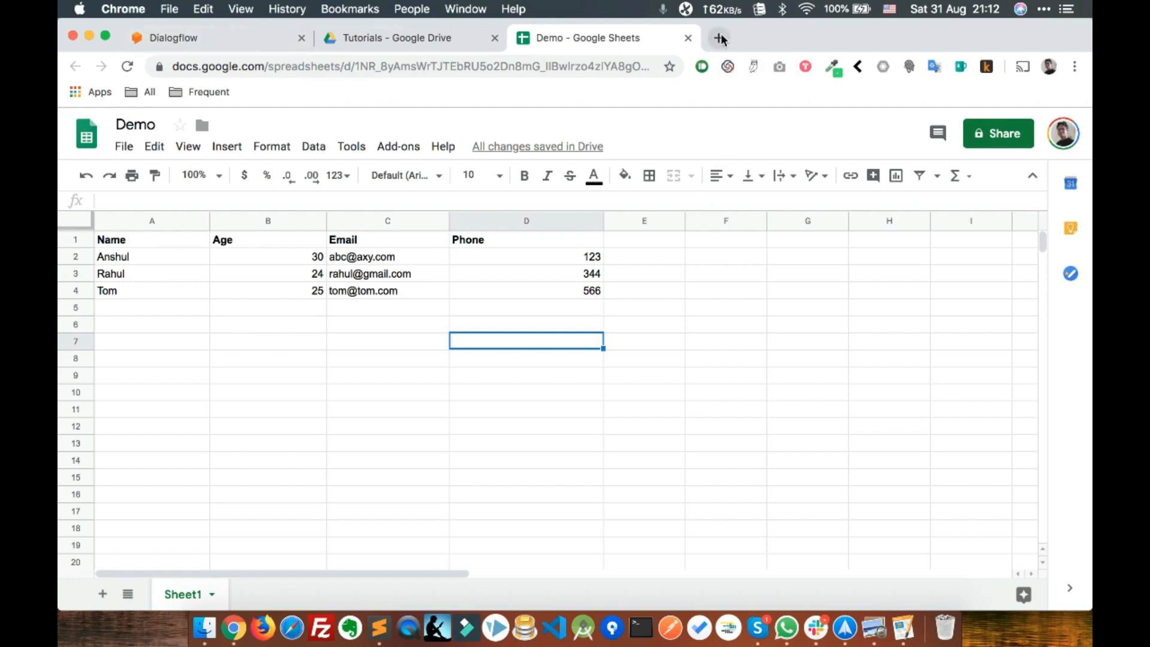
Step: Bring up the SheetDB home page in a new browser tab alongside the Demo sheet
{"action": "left_click", "coordinate": [719, 38]}
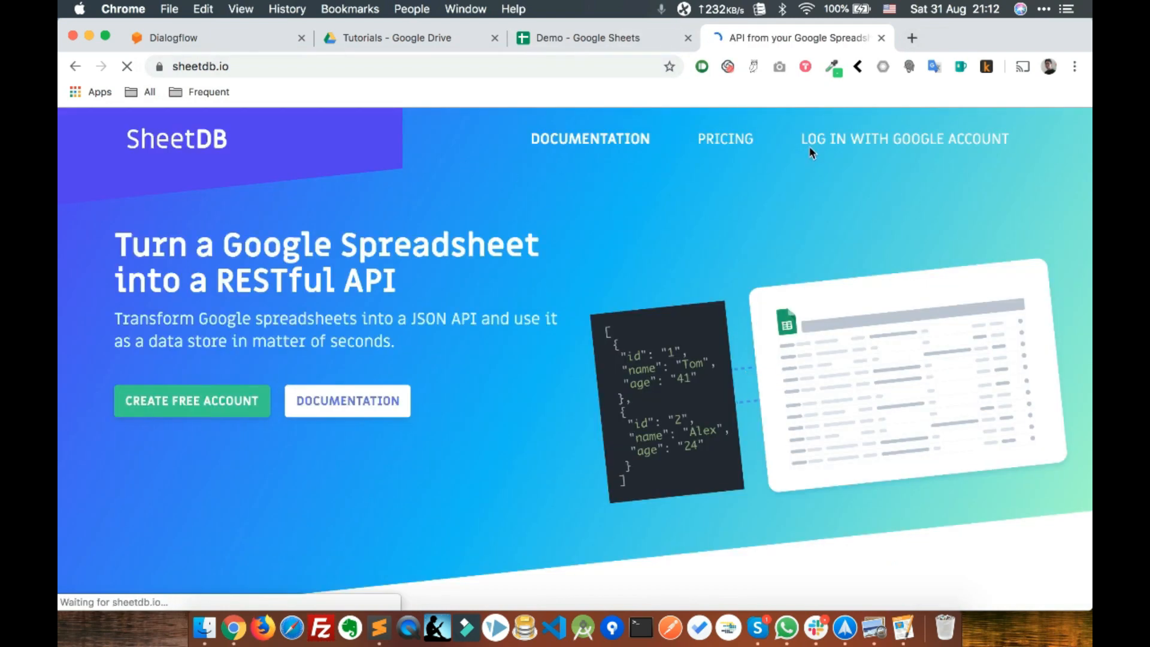
{"action": "left_click", "coordinate": [587, 37]}
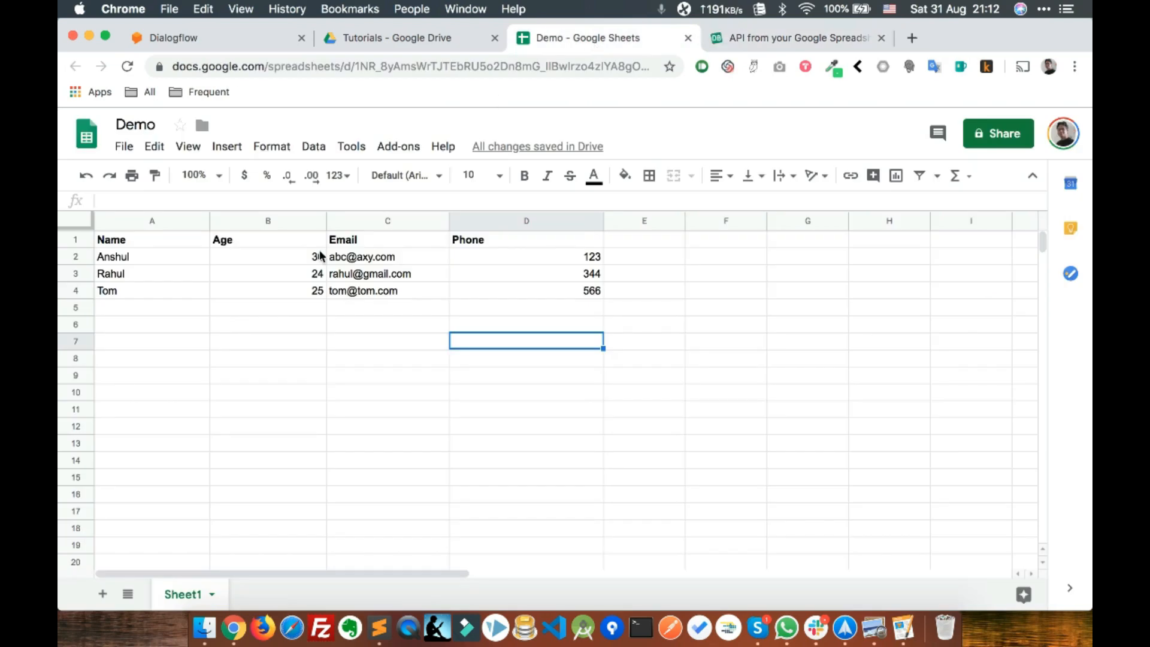
{"action": "left_click", "coordinate": [791, 37]}
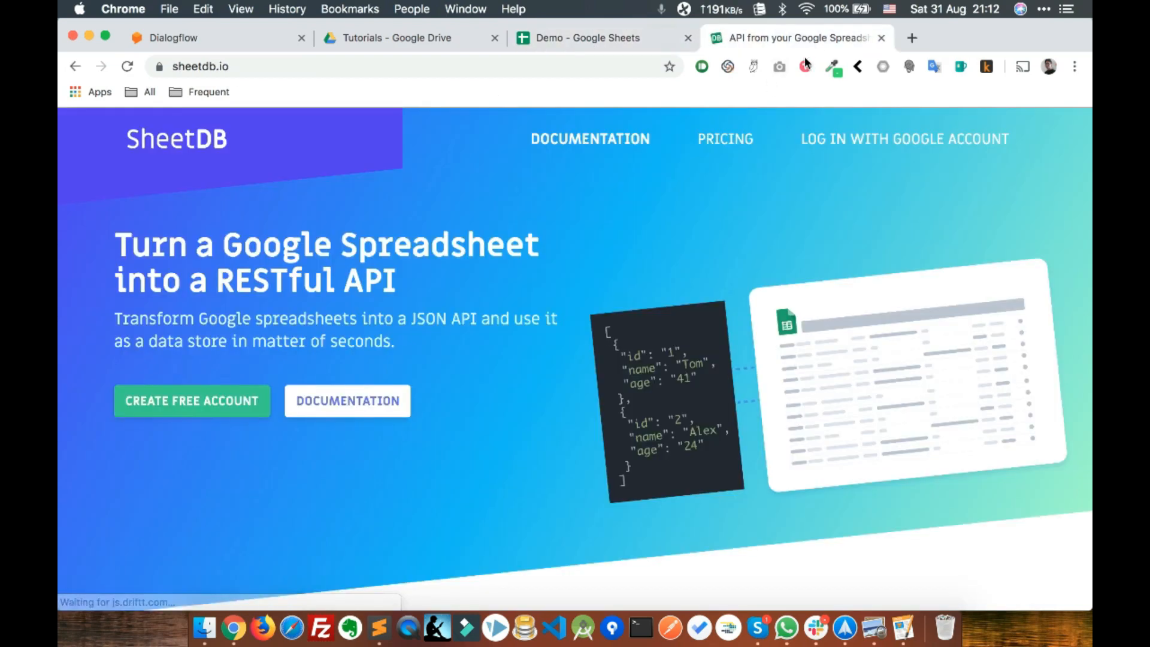
Step: Sign in to SheetDB with a Google account and allow spreadsheet access
{"action": "left_click", "coordinate": [125, 66]}
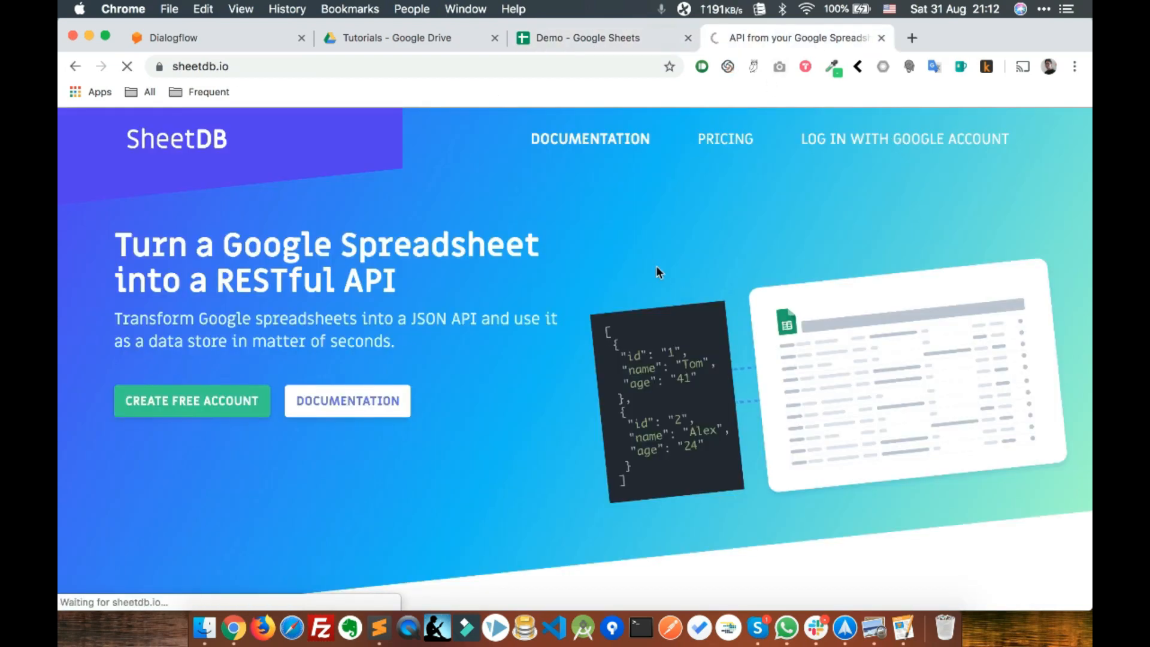
{"action": "left_click", "coordinate": [904, 139]}
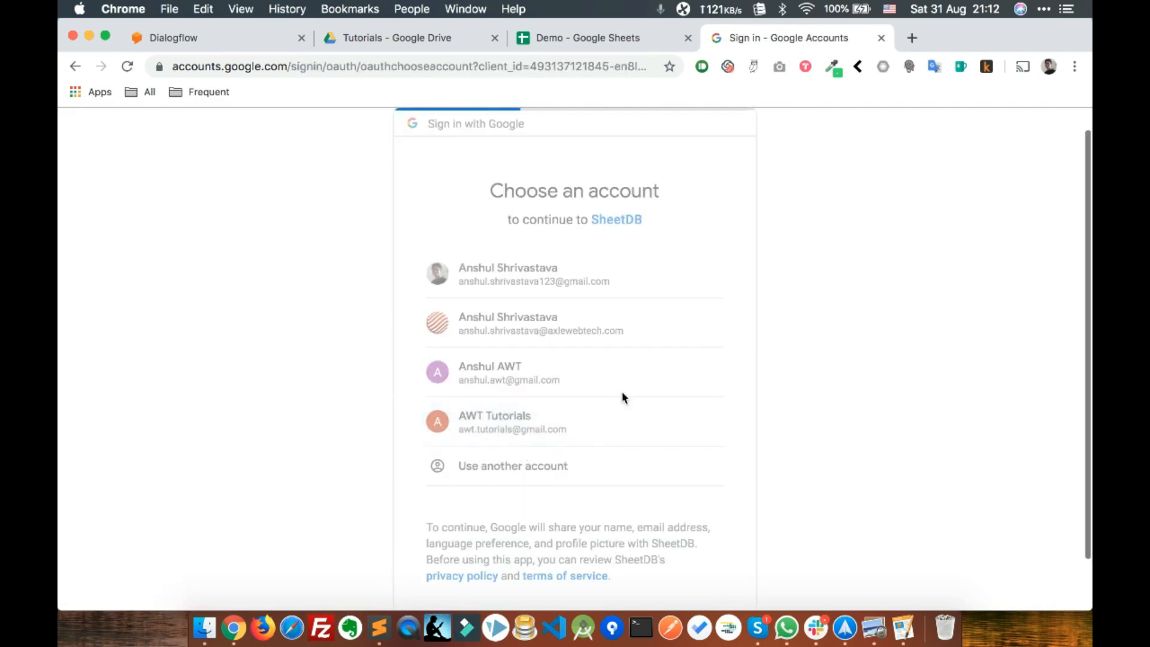
{"action": "left_click", "coordinate": [511, 421]}
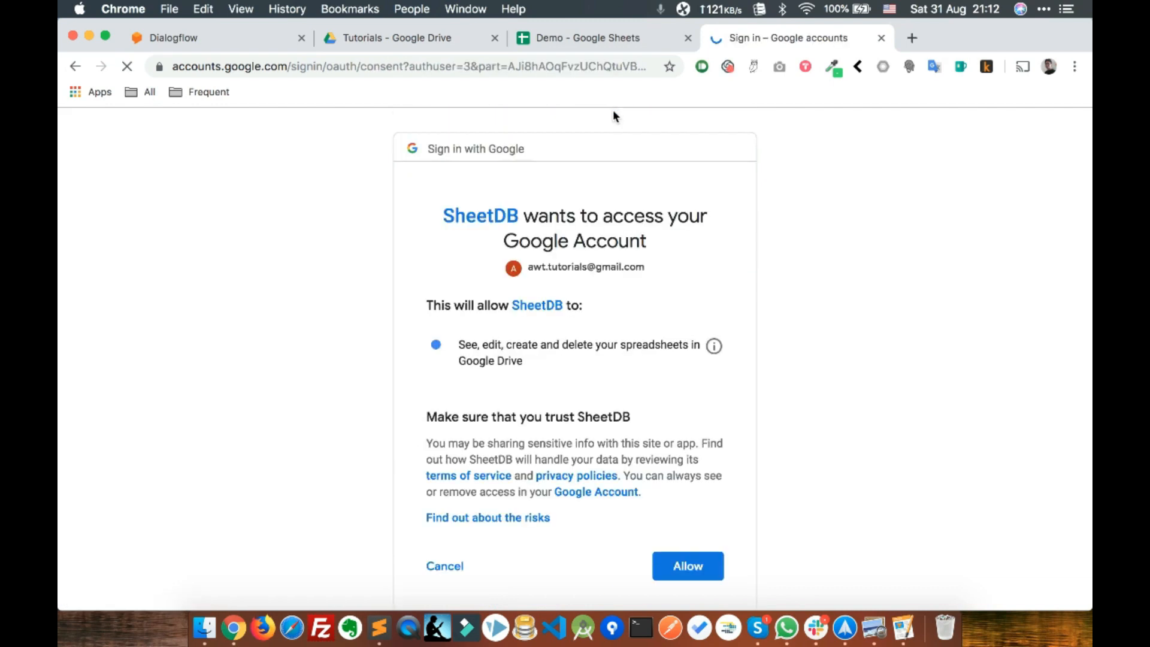
{"action": "left_click", "coordinate": [686, 565]}
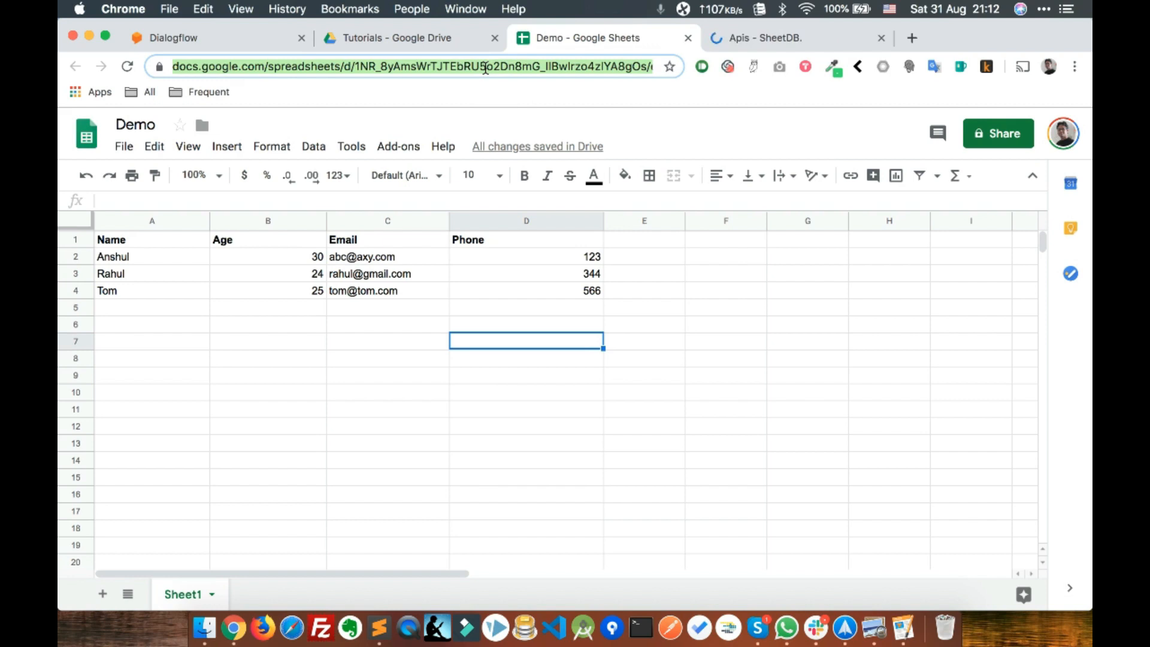
{"action": "mouse_move", "coordinate": [763, 37]}
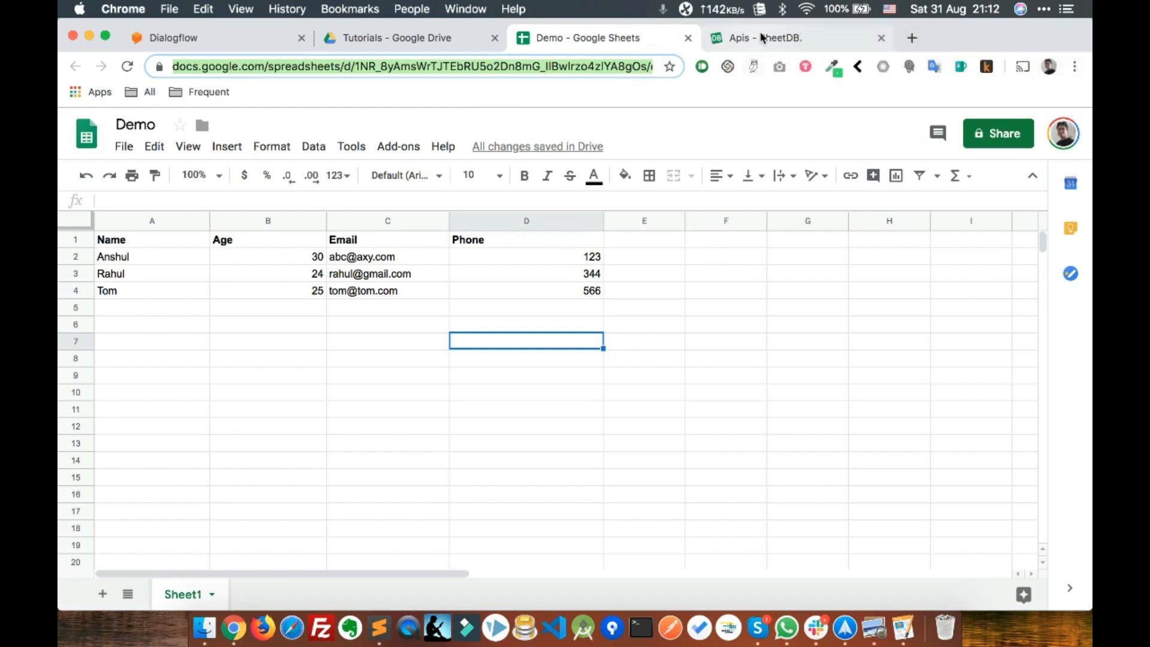
Step: Start the Create new API form in SheetDB for a Google Spreadsheet URL
{"action": "left_click", "coordinate": [798, 37]}
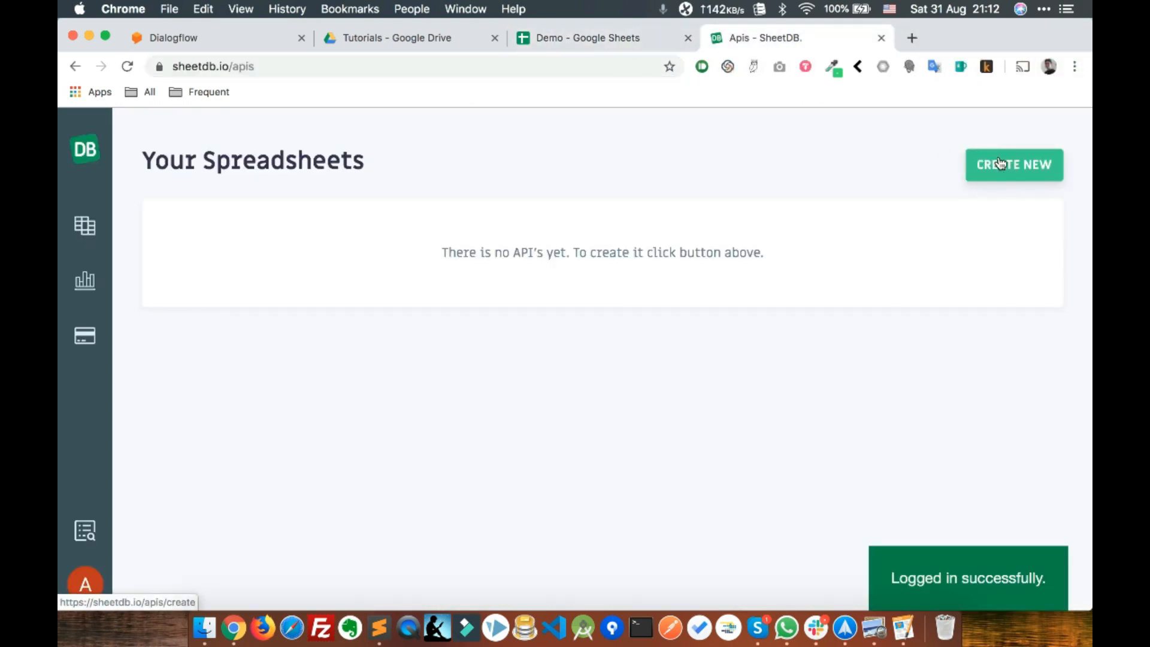
{"action": "left_click", "coordinate": [1014, 164]}
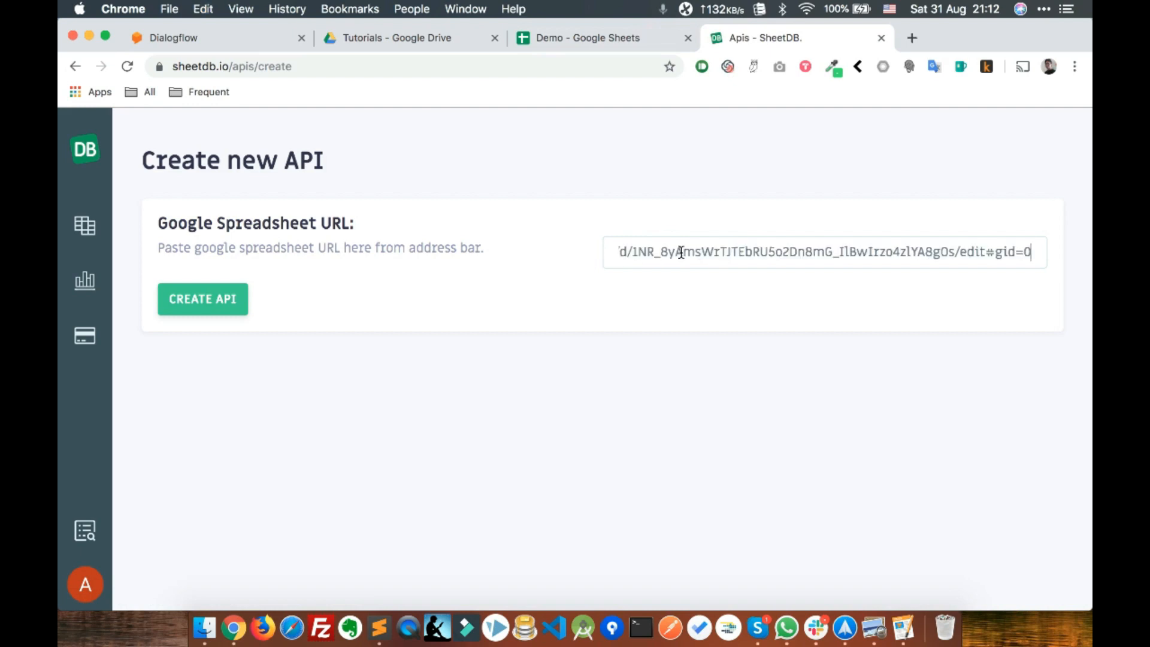
{"action": "left_click", "coordinate": [202, 299]}
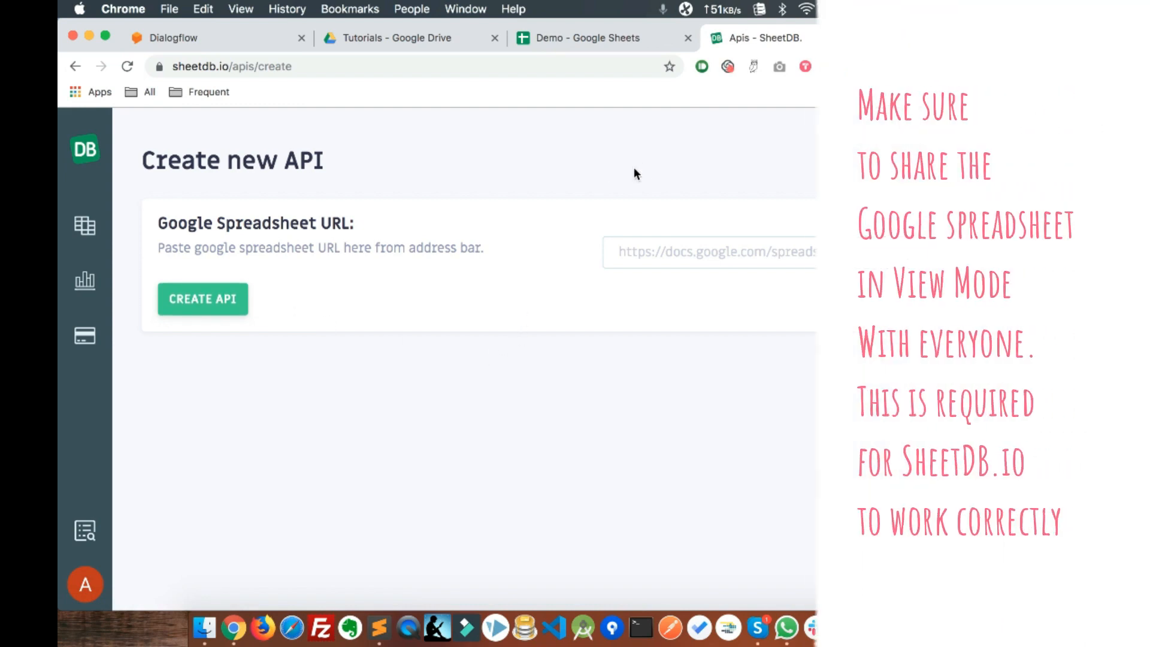
Step: Share the Demo sheet so anyone with the link can view, and copy that link
{"action": "left_click", "coordinate": [586, 37]}
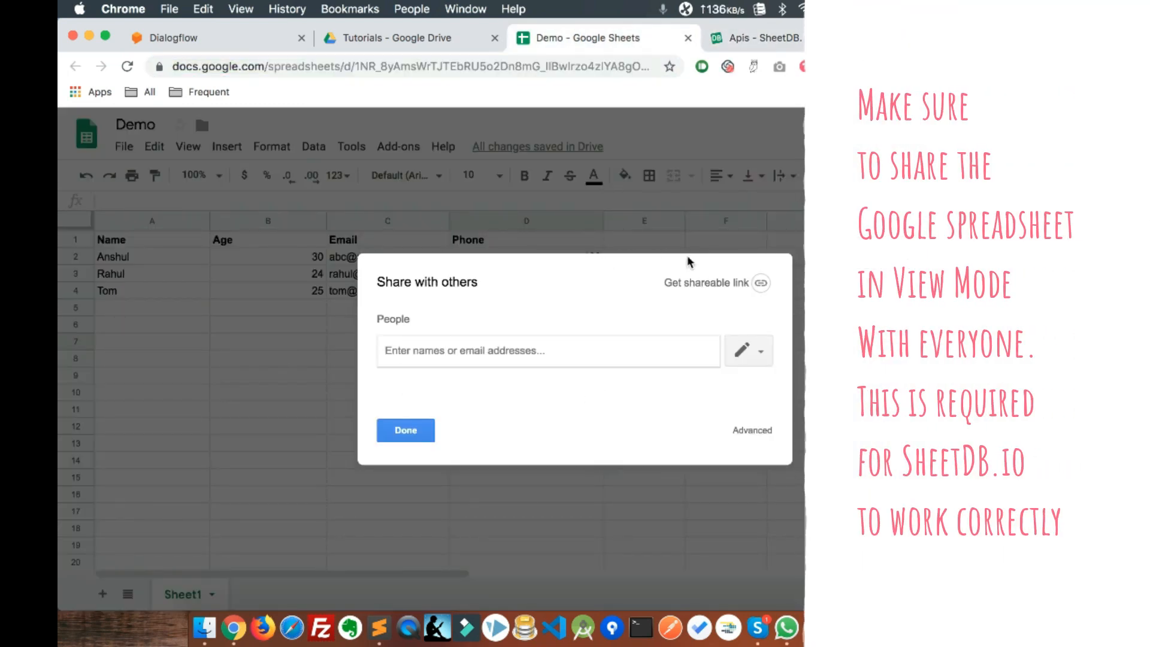
{"action": "left_click", "coordinate": [705, 283]}
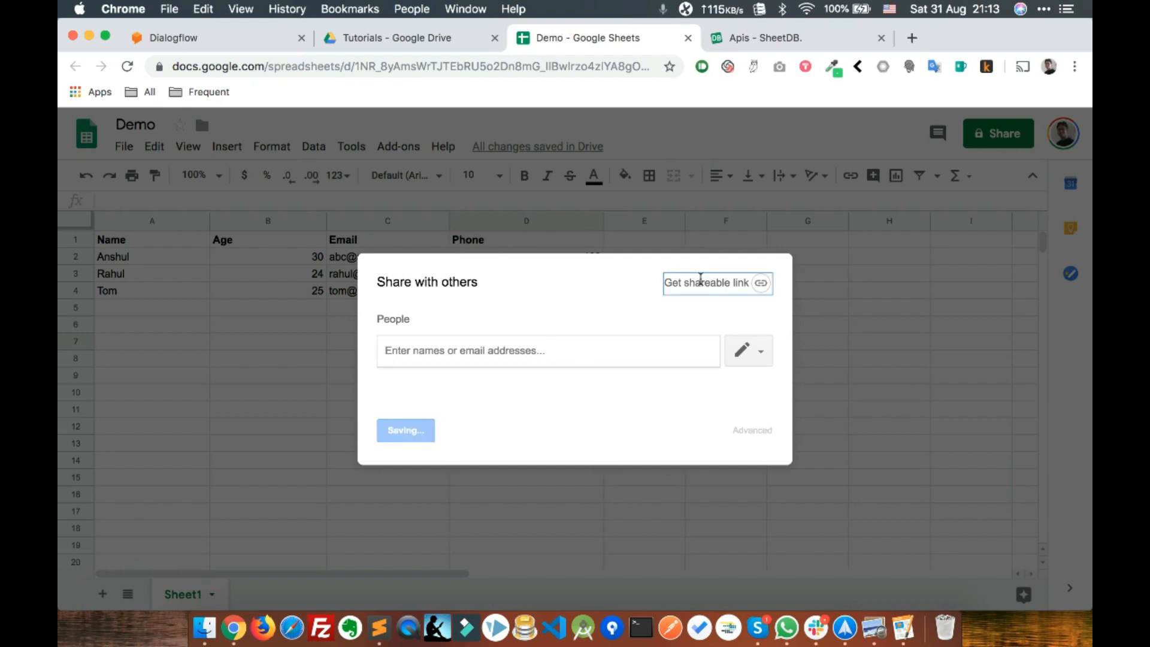
{"action": "left_click", "coordinate": [705, 283]}
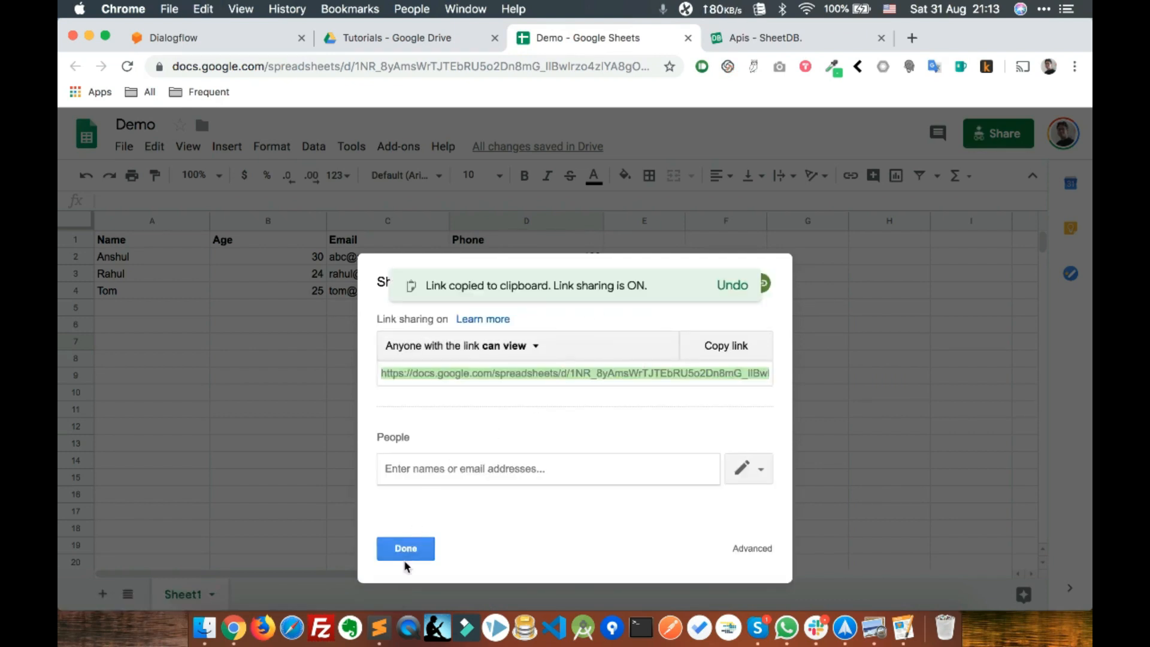
{"action": "left_click", "coordinate": [405, 548]}
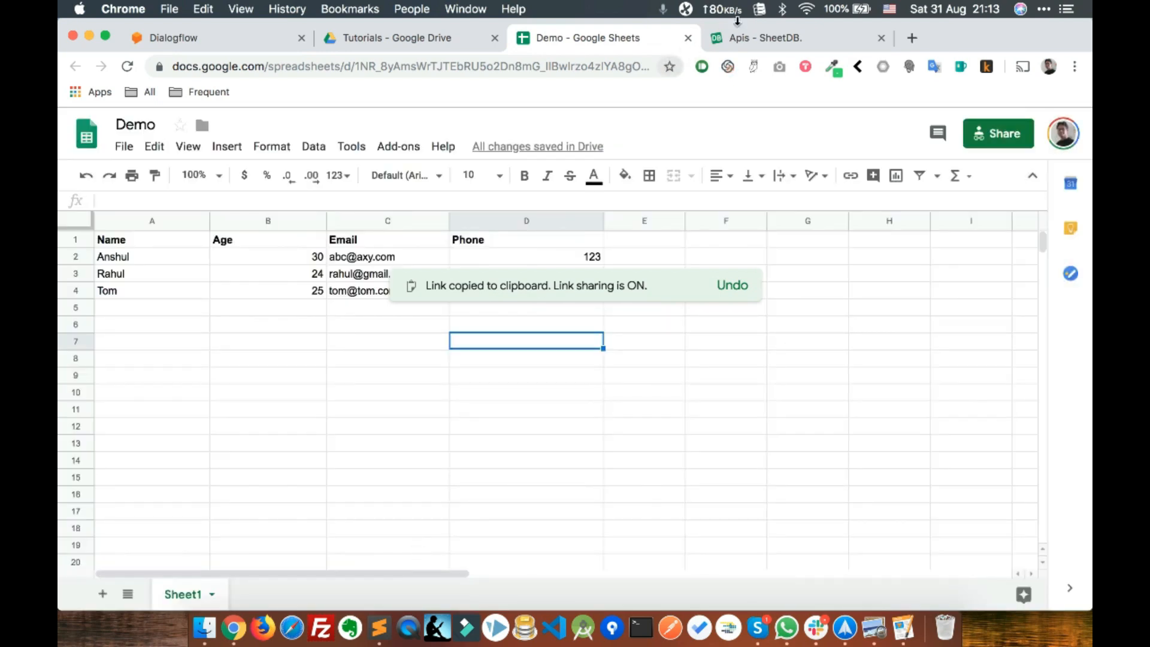
Step: Create the SheetDB API from the pasted Demo sheet link
{"action": "left_click", "coordinate": [765, 37]}
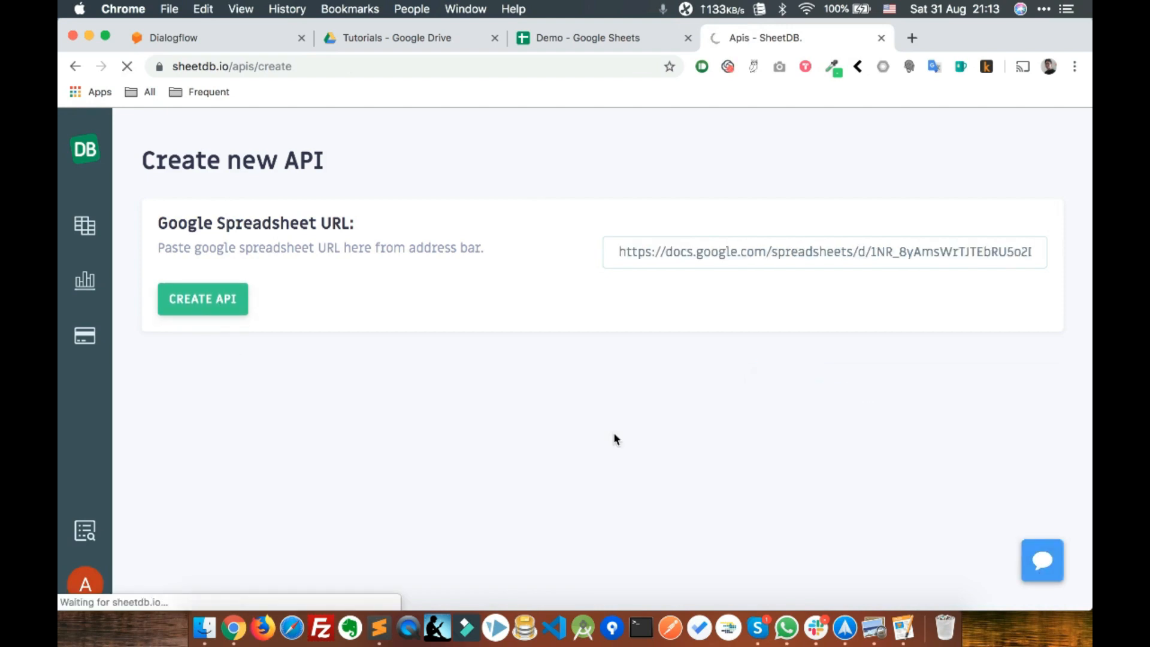
{"action": "left_click", "coordinate": [203, 298]}
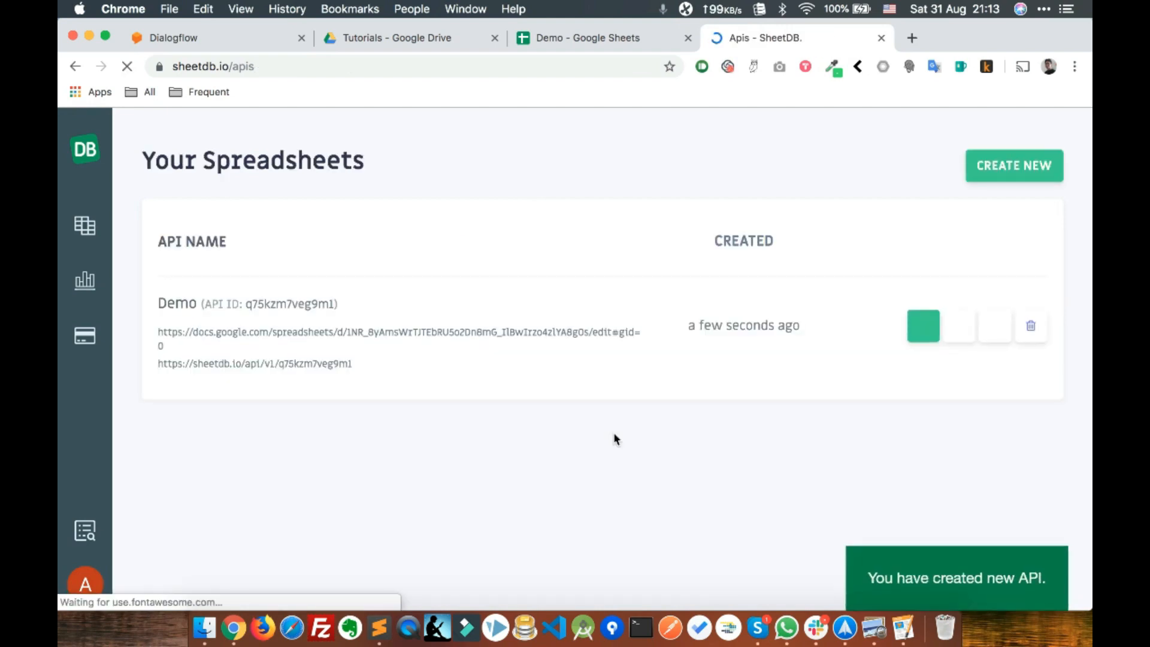
{"action": "mouse_move", "coordinate": [285, 365]}
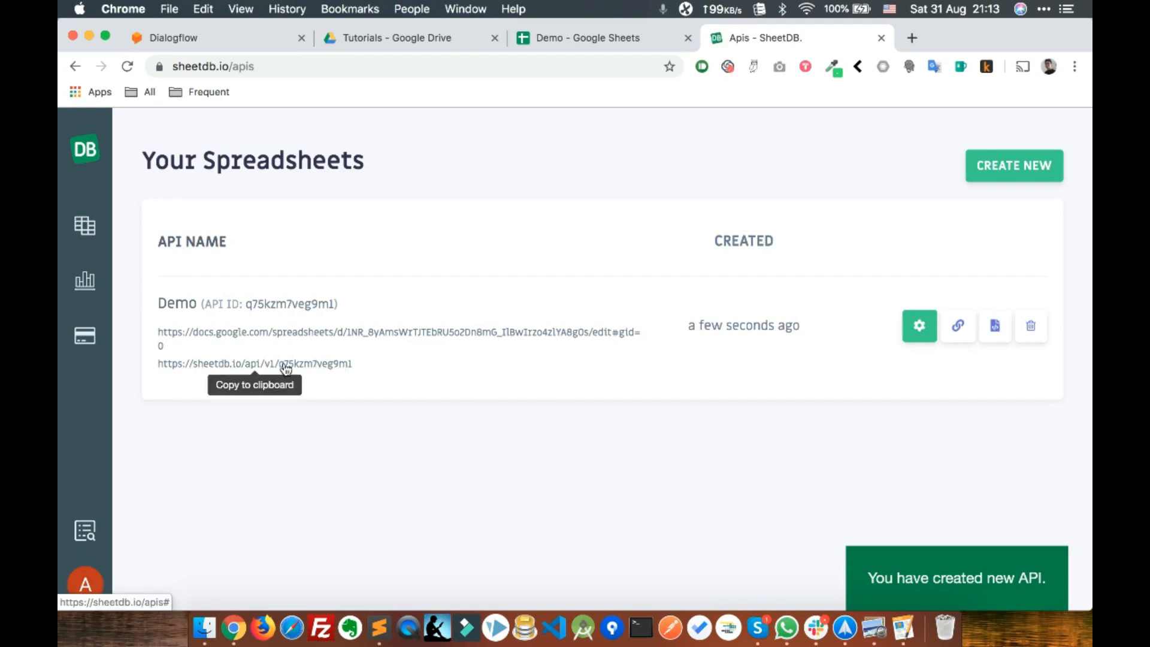
{"action": "mouse_move", "coordinate": [783, 218]}
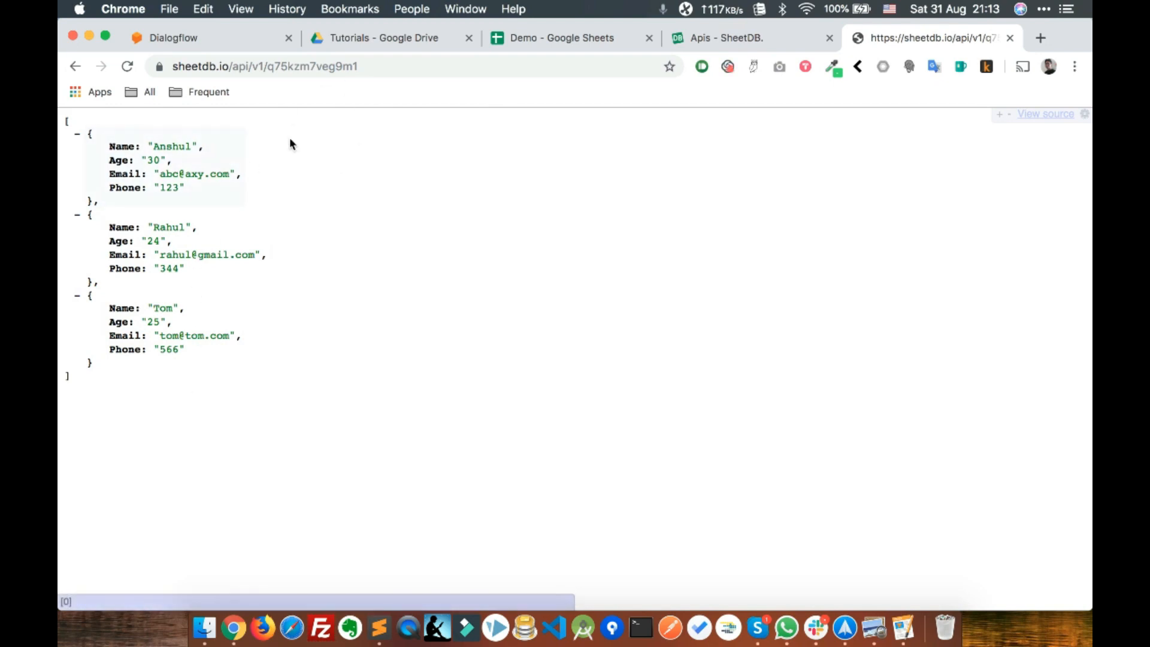
{"action": "mouse_move", "coordinate": [635, 27]}
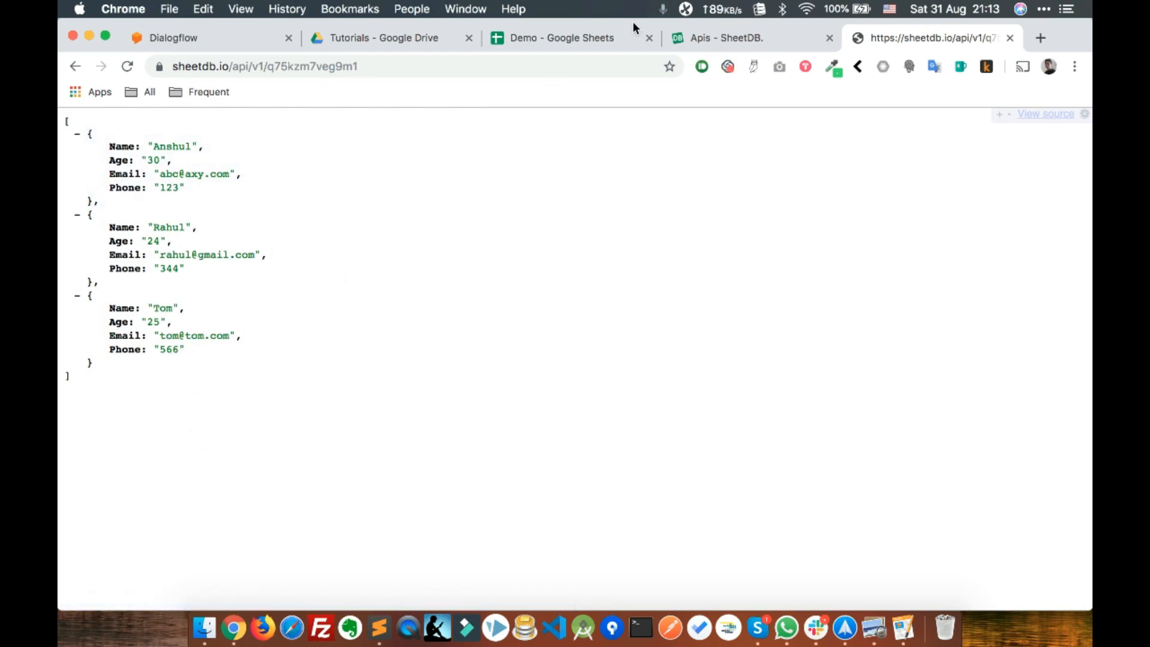
{"action": "left_click", "coordinate": [562, 37]}
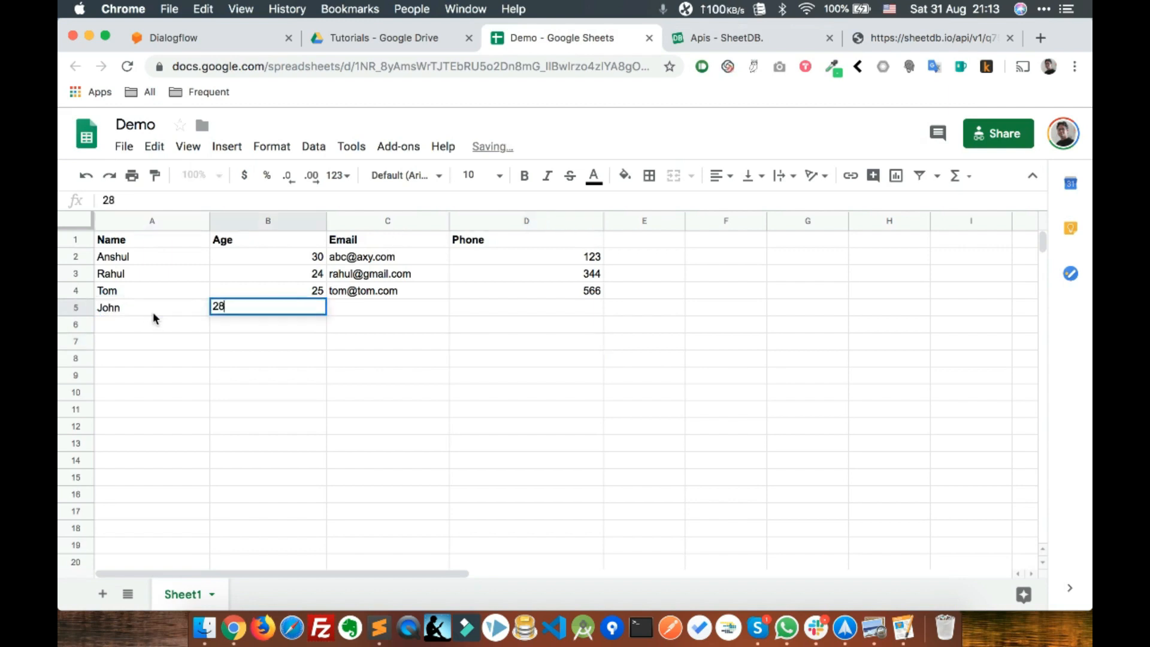
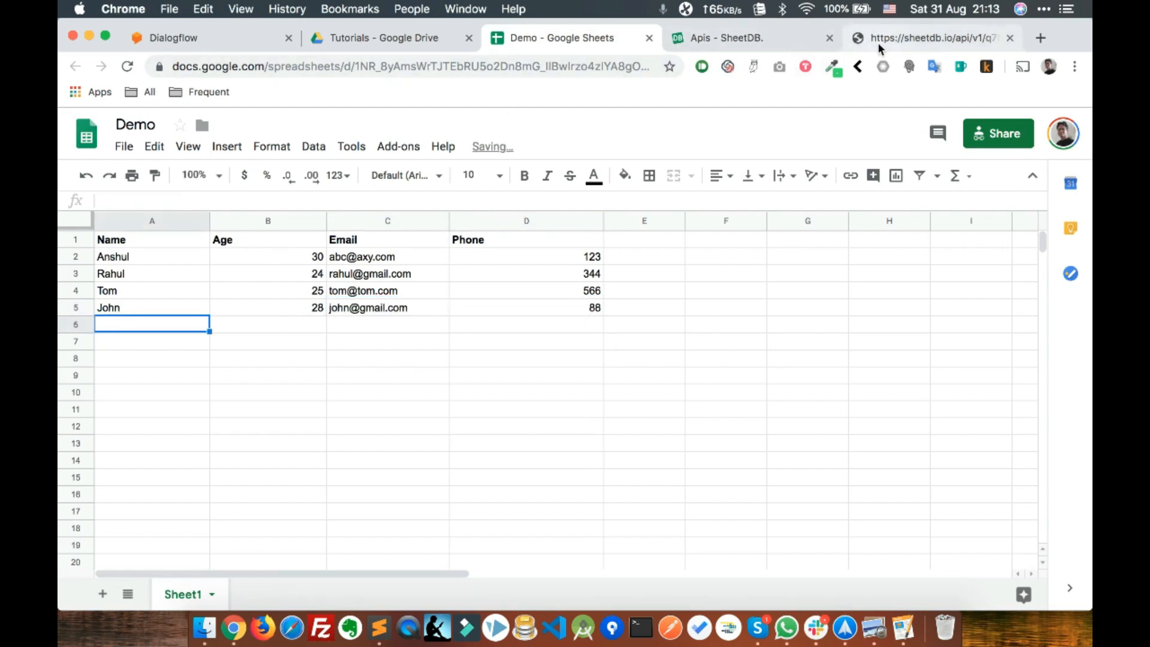
{"action": "left_click", "coordinate": [932, 37]}
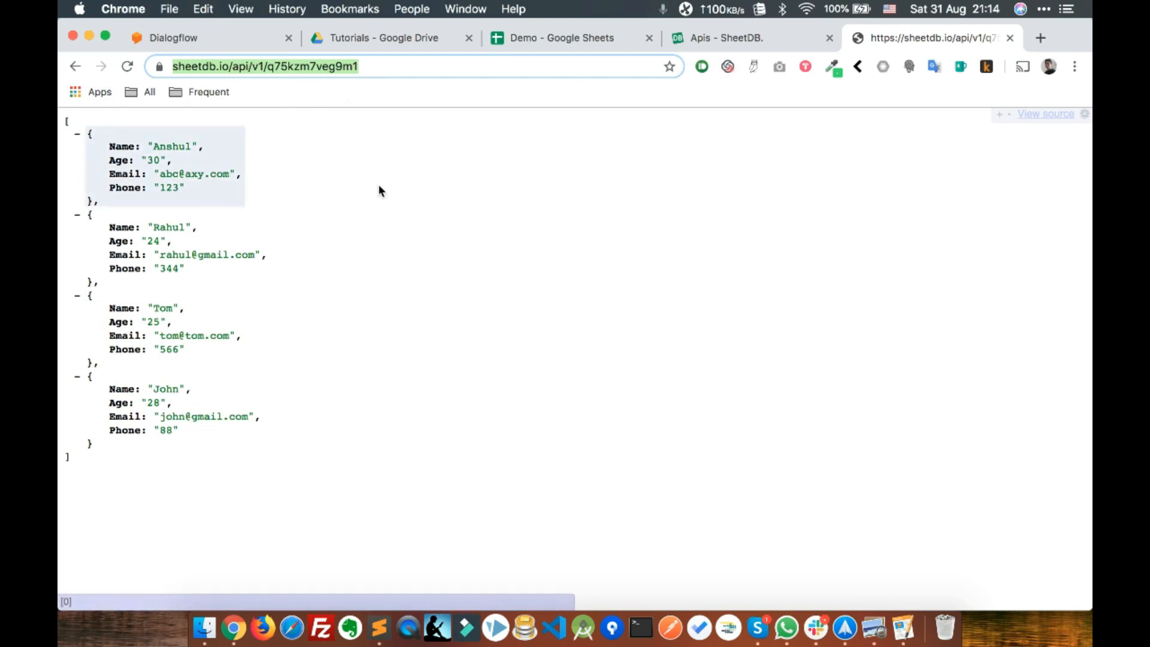
Step: Bring up the Default Welcome Intent's Action and parameters section in the Dialogflow agent
{"action": "left_click", "coordinate": [169, 37]}
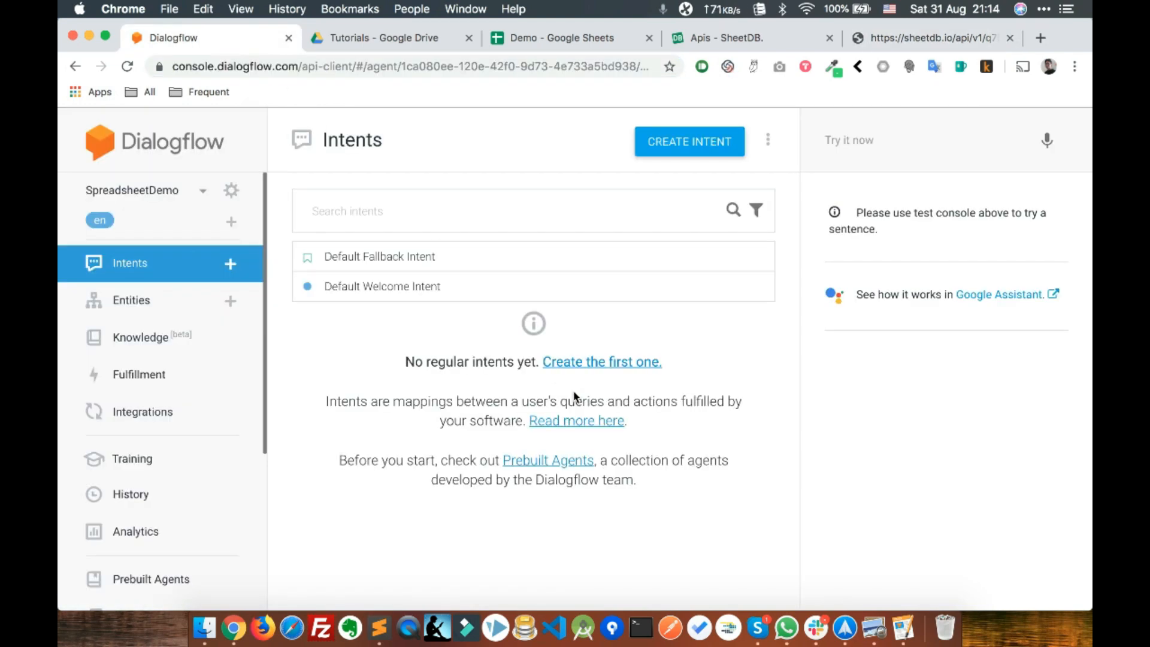
{"action": "mouse_move", "coordinate": [396, 287]}
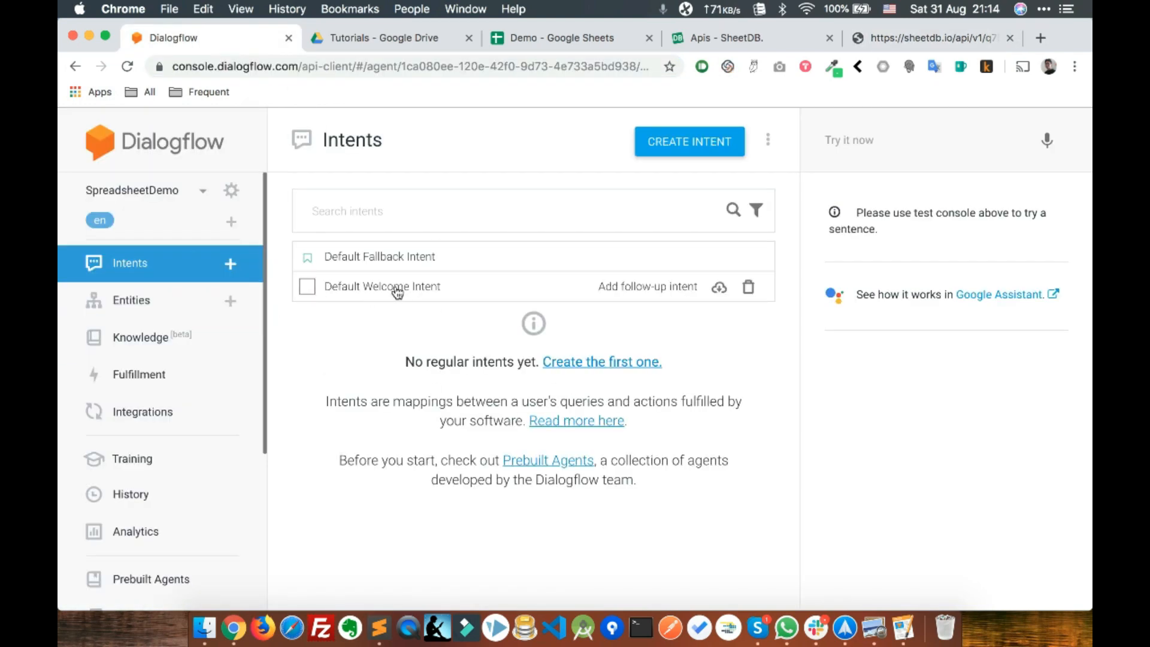
{"action": "left_click", "coordinate": [381, 286]}
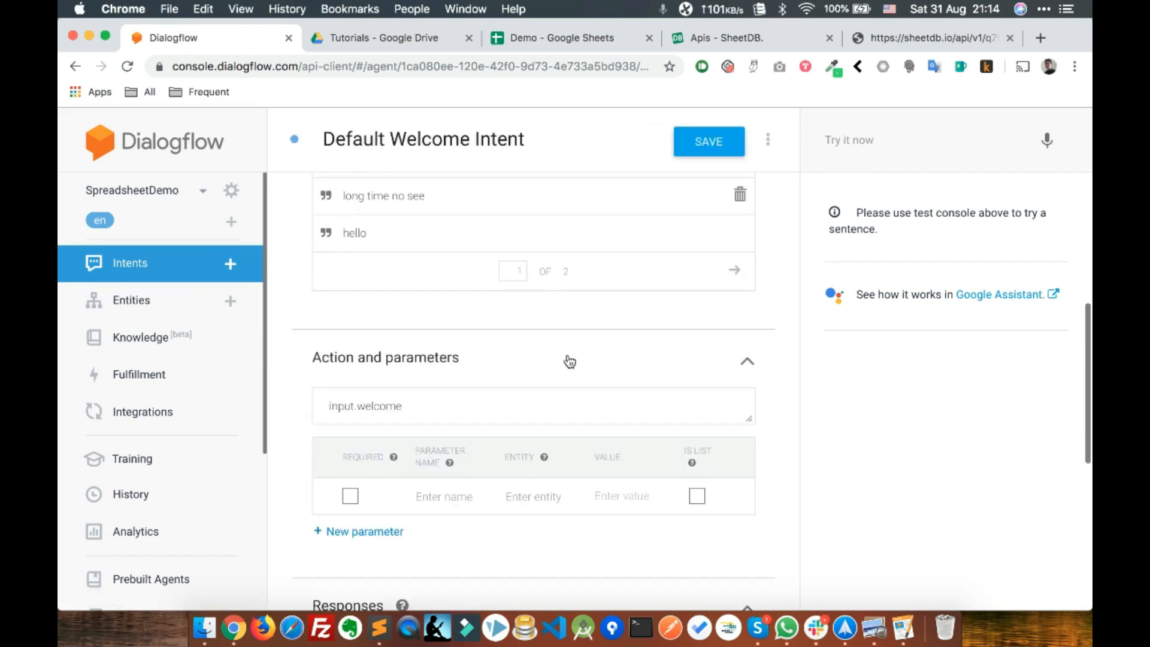
{"action": "scroll", "scroll_direction": "down", "scroll_amount": 3}
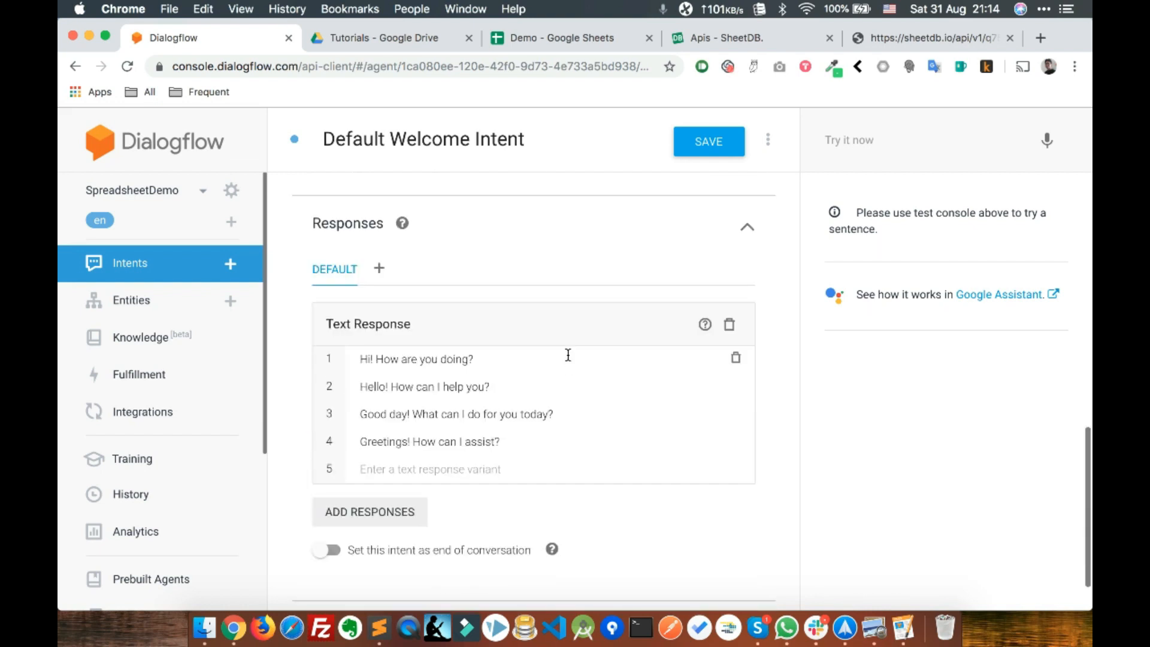
{"action": "scroll", "scroll_direction": "up", "scroll_amount": 3}
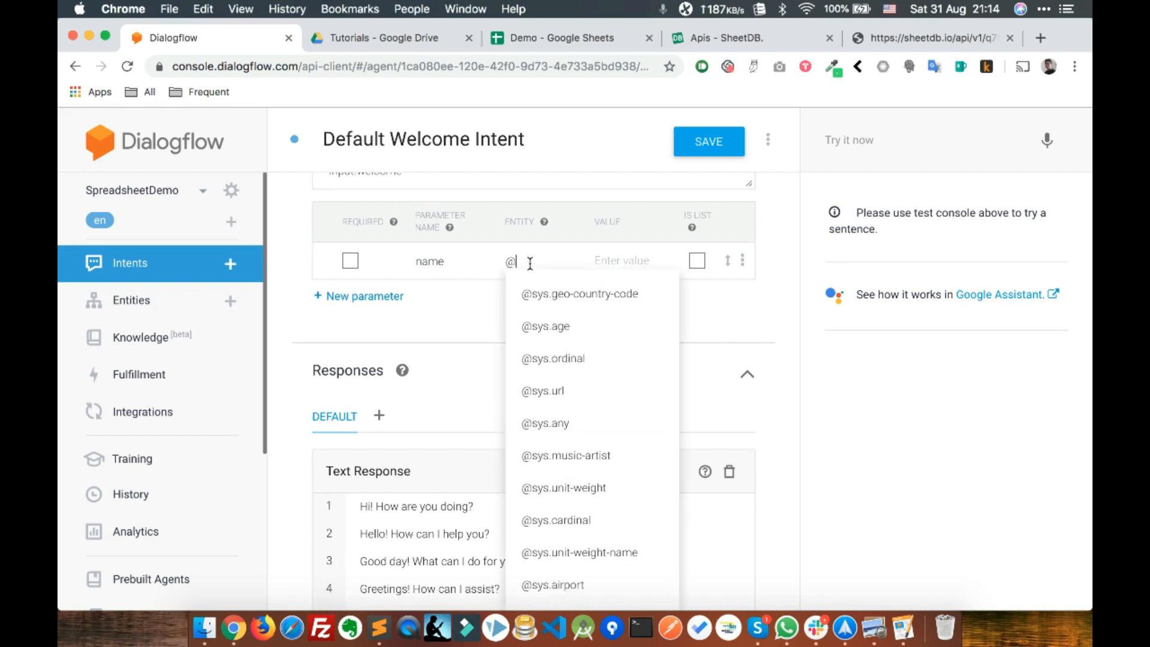
{"action": "type", "text": "sys"}
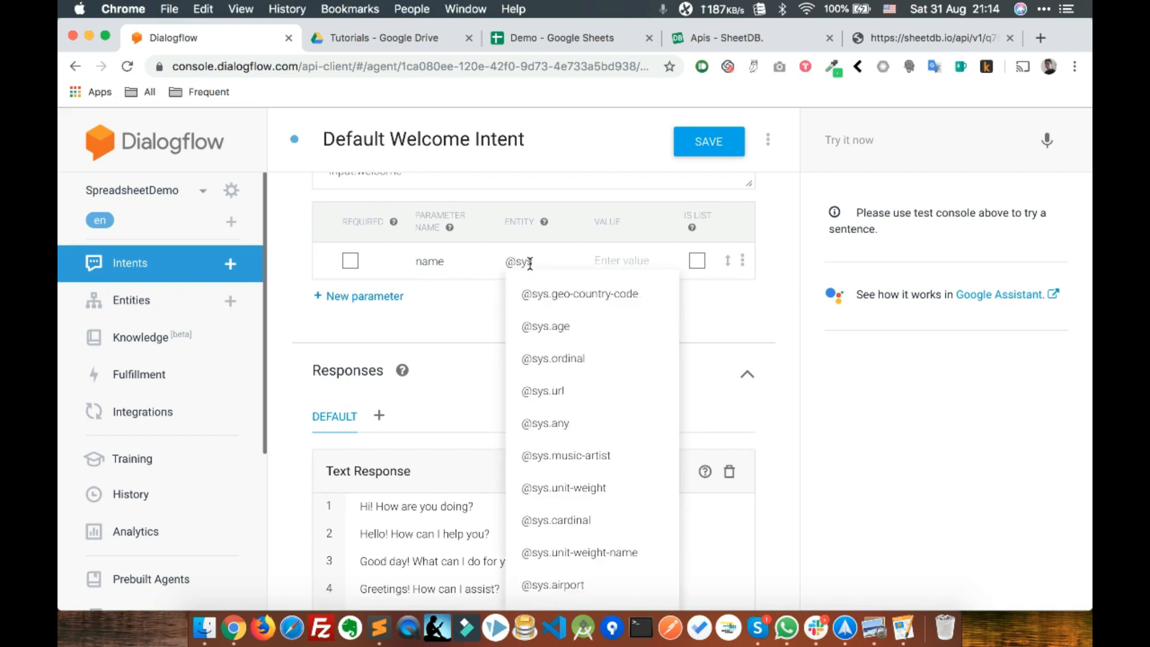
{"action": "left_click", "coordinate": [545, 422]}
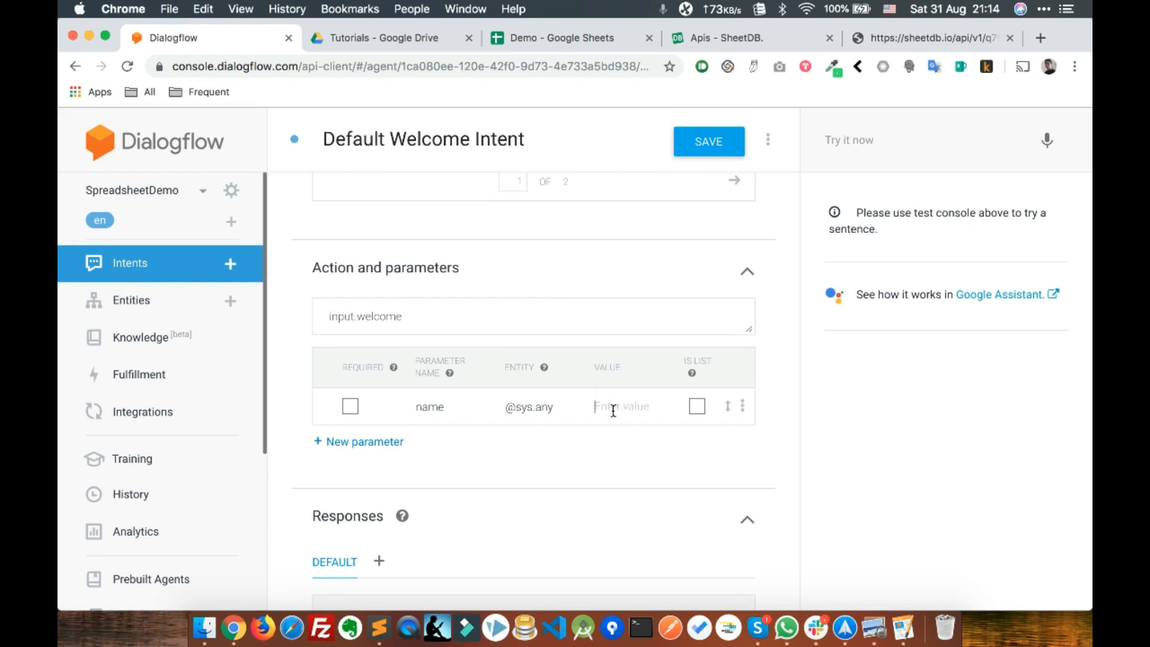
{"action": "type", "text": "$name"}
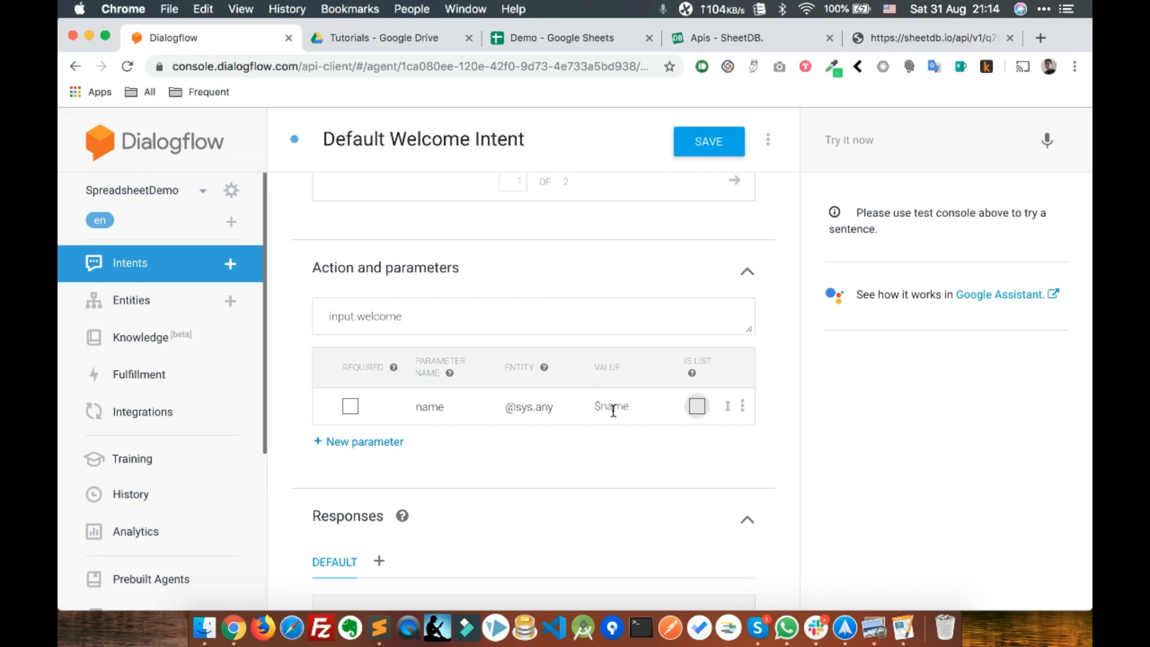
{"action": "left_click", "coordinate": [350, 406]}
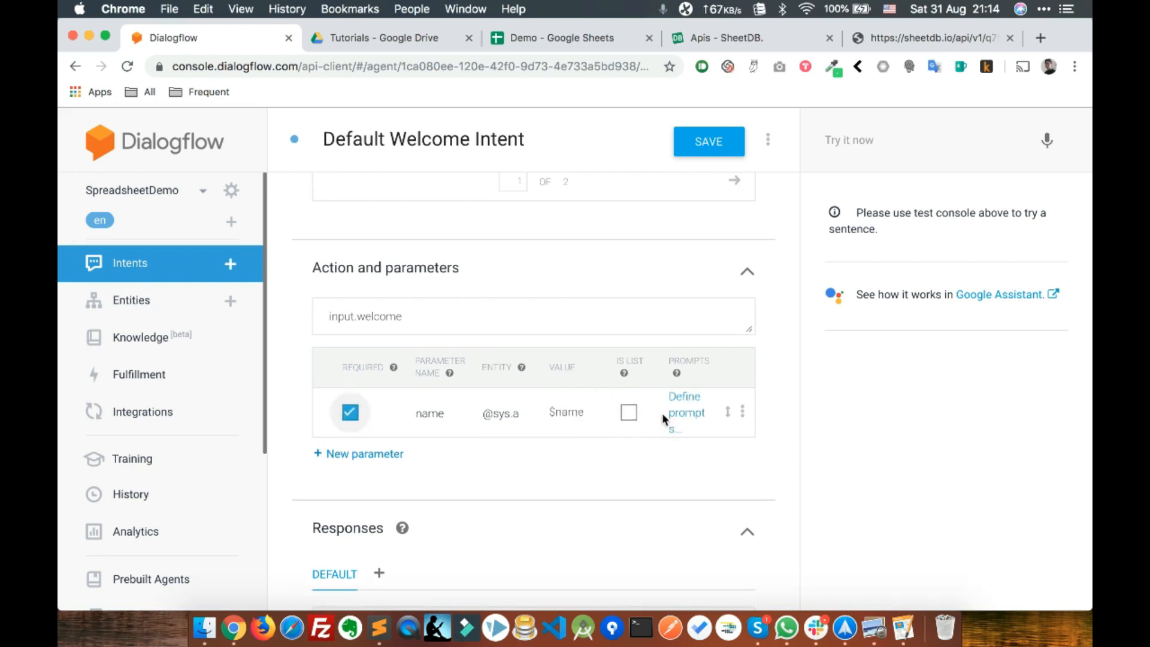
Step: Set the name parameter's prompt to 'Please tell me the name whose details you would like to see.'
{"action": "left_click", "coordinate": [685, 411]}
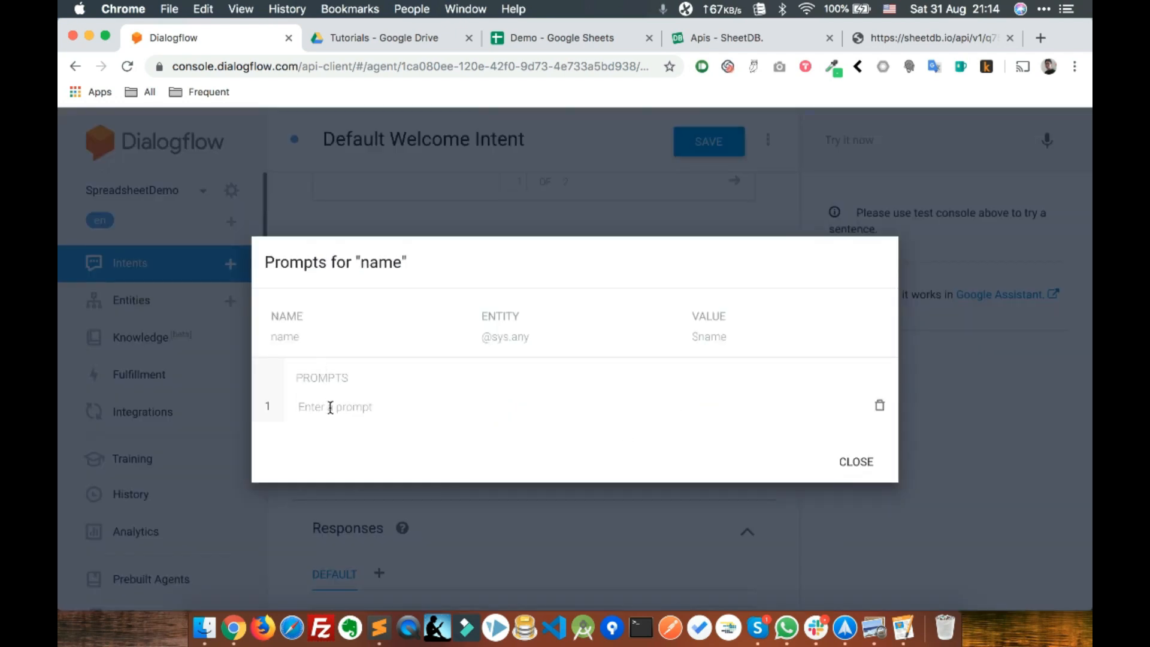
{"action": "type", "text": "Please tell me th"}
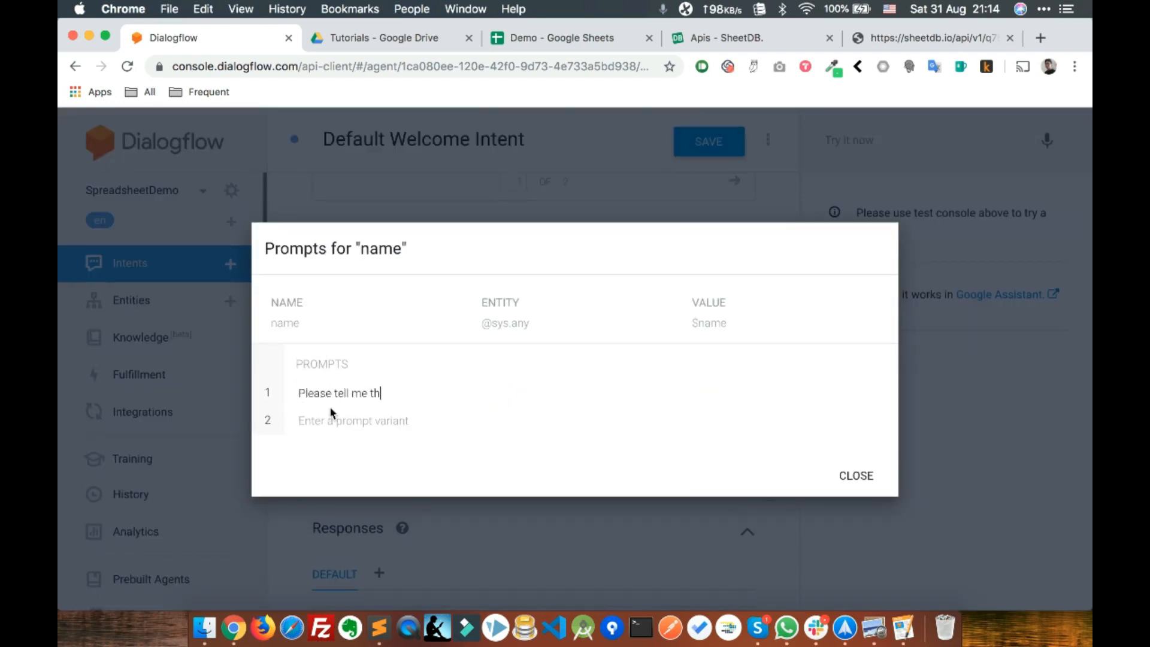
{"action": "type", "text": "e name?o"}
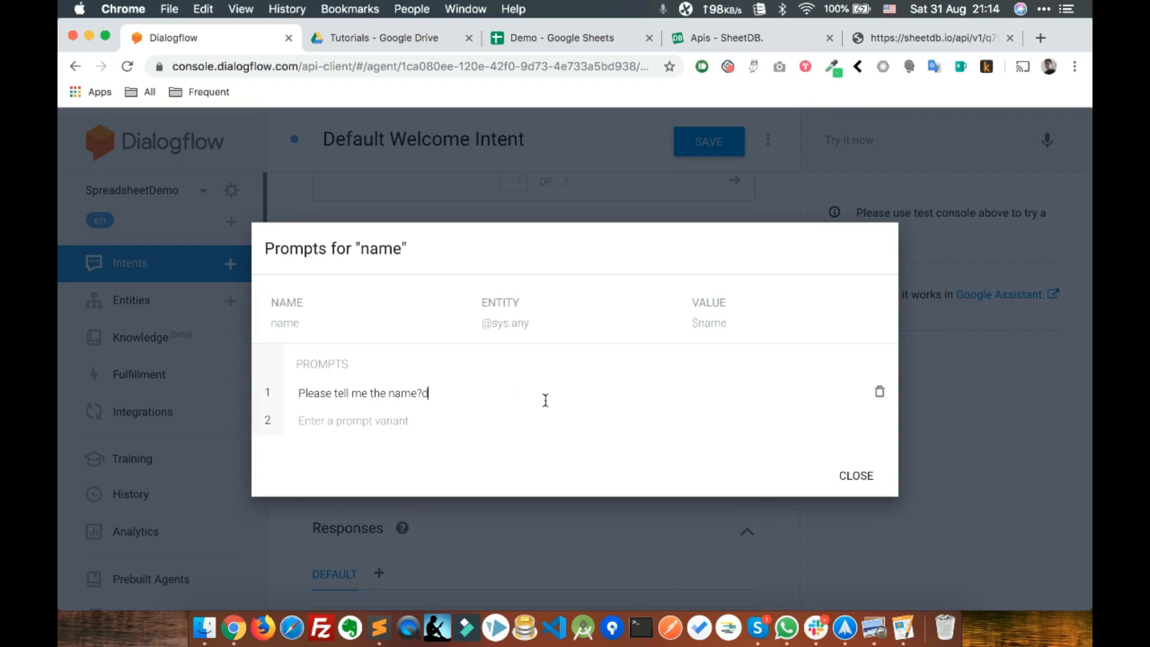
{"action": "key", "text": "Backspace"}
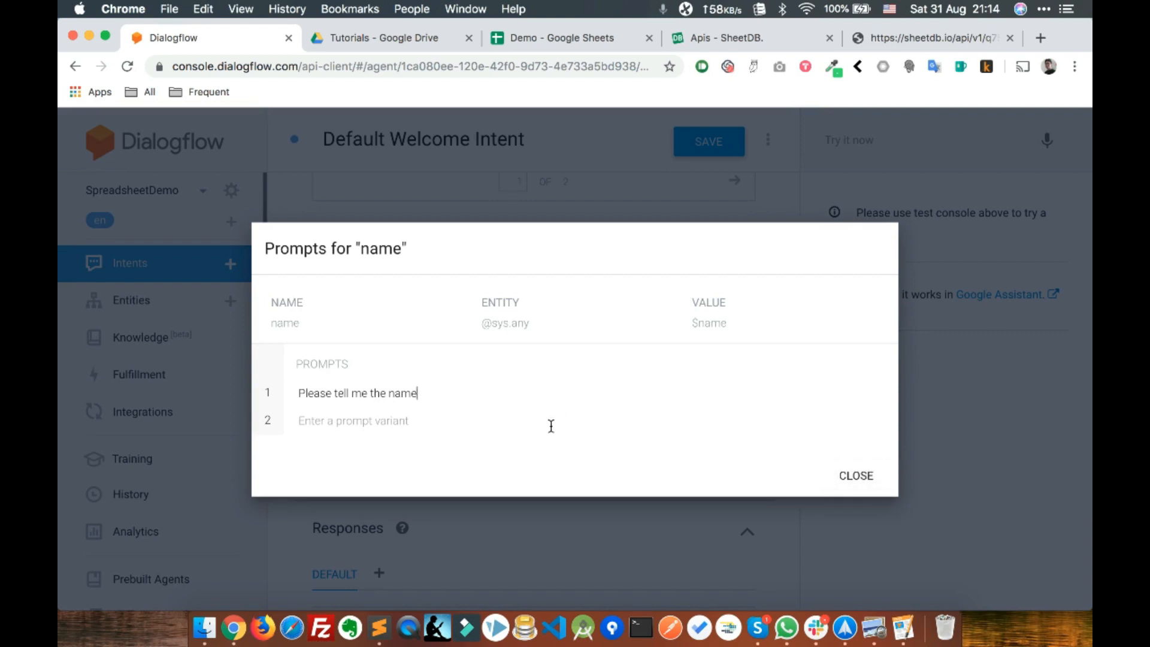
{"action": "type", "text": "wh"}
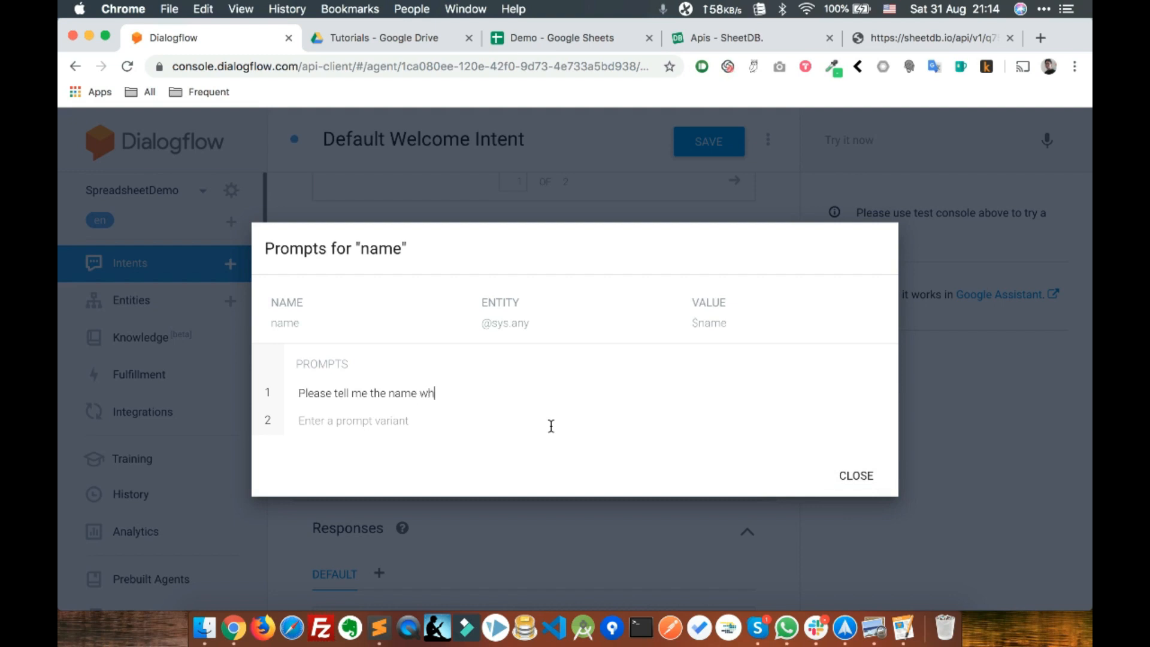
{"action": "type", "text": "ose details"}
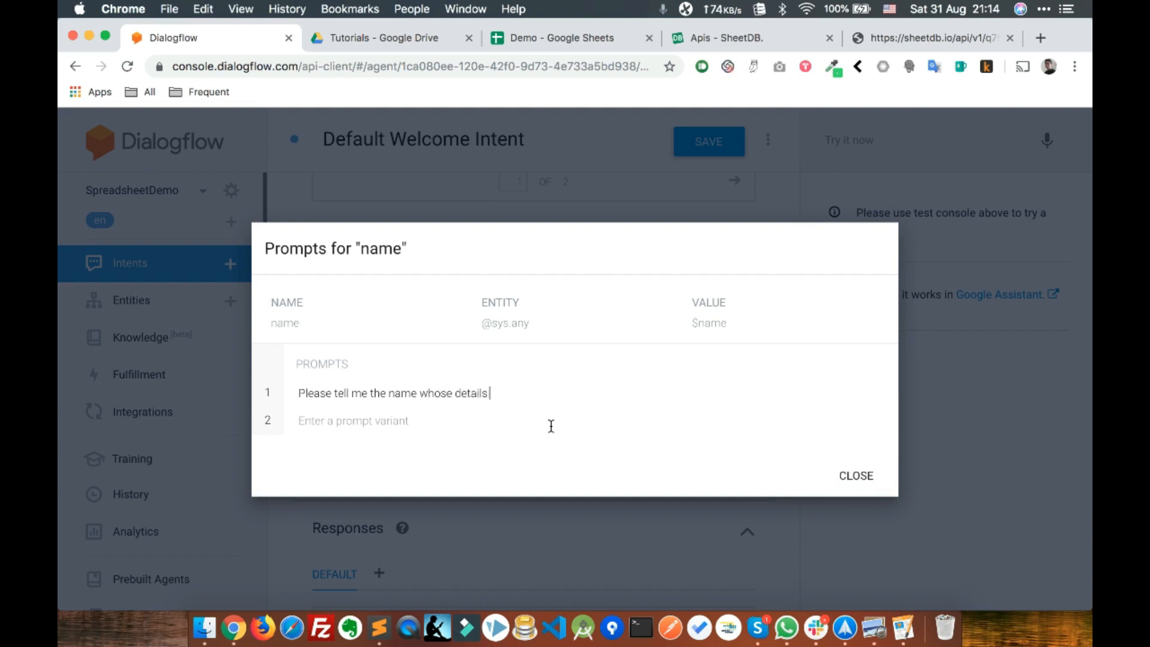
{"action": "type", "text": "you would"}
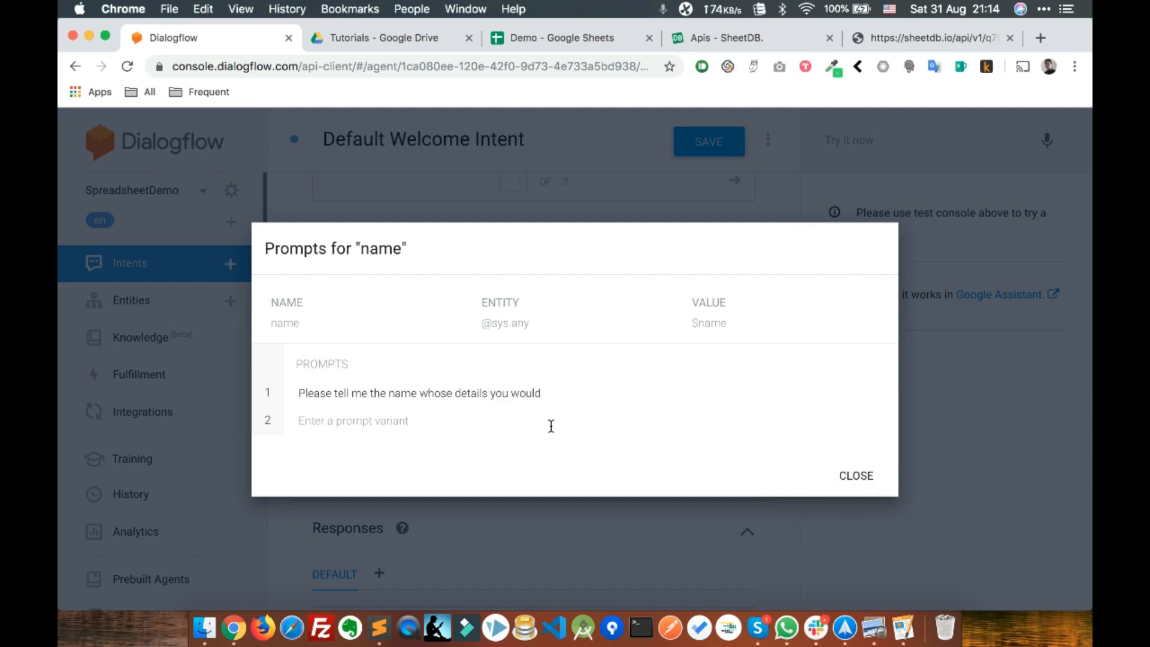
{"action": "type", "text": "like to se"}
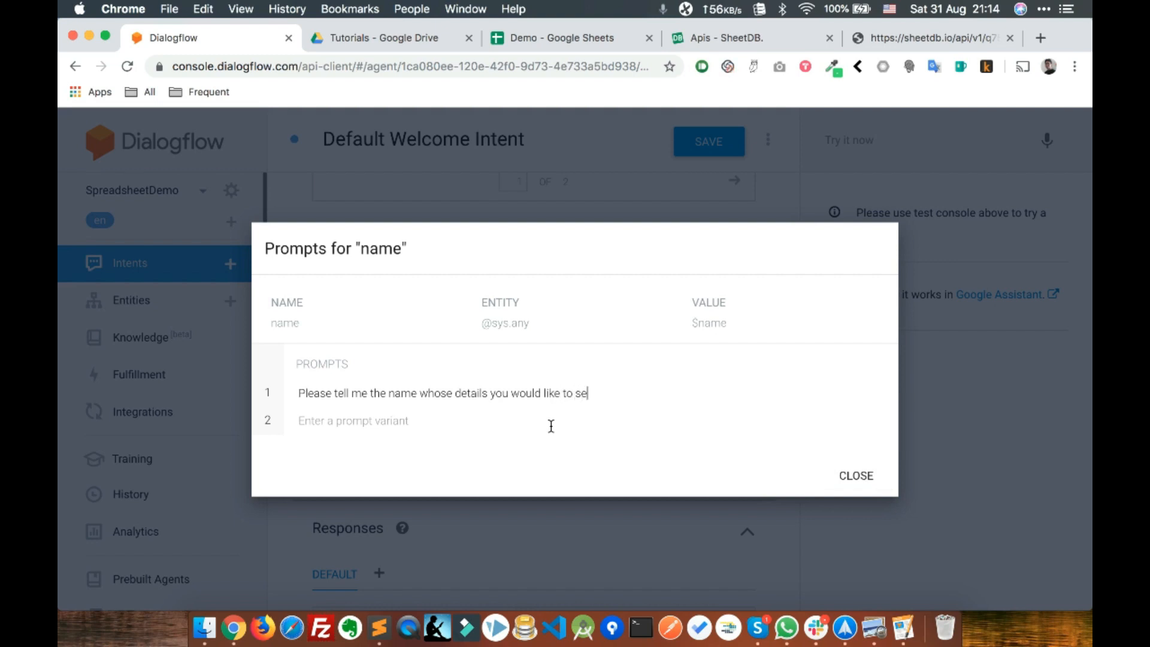
{"action": "type", "text": "e."}
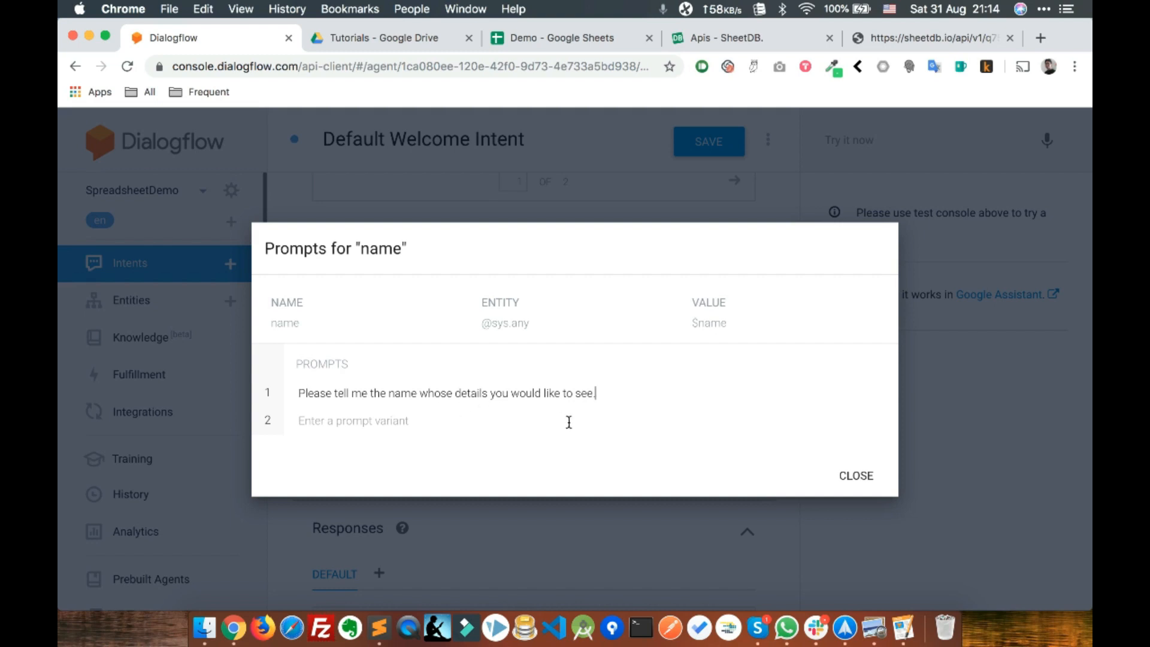
{"action": "left_click", "coordinate": [855, 476]}
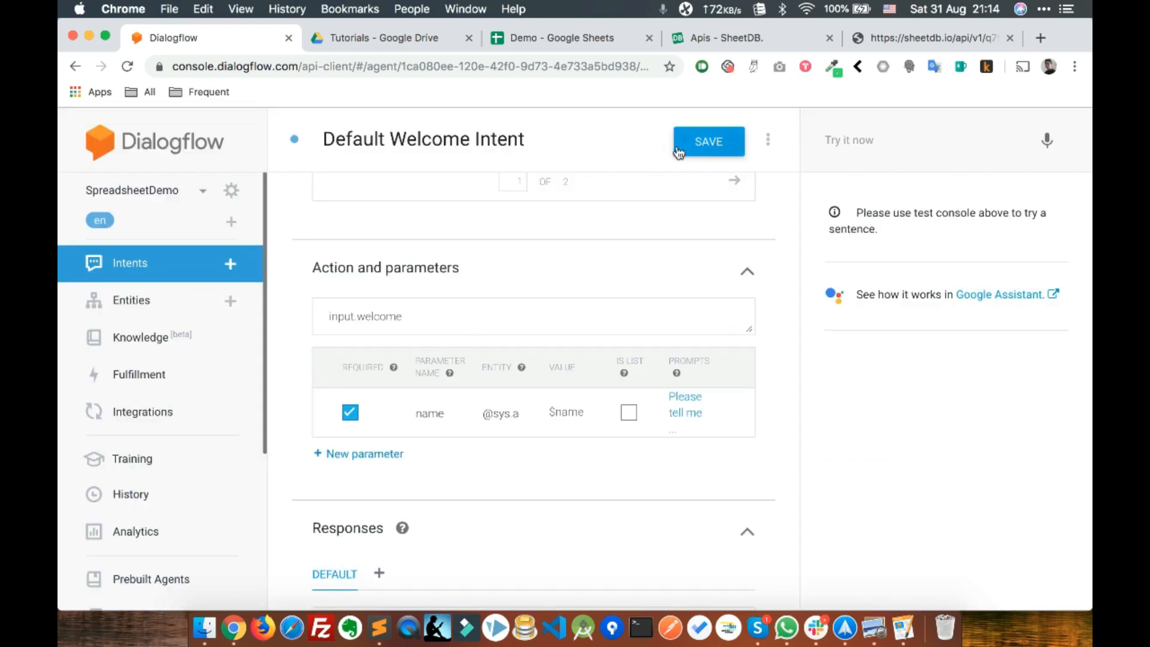
Step: Save the Default Welcome Intent with 'Enable webhook call for this intent' turned on
{"action": "left_click", "coordinate": [707, 141]}
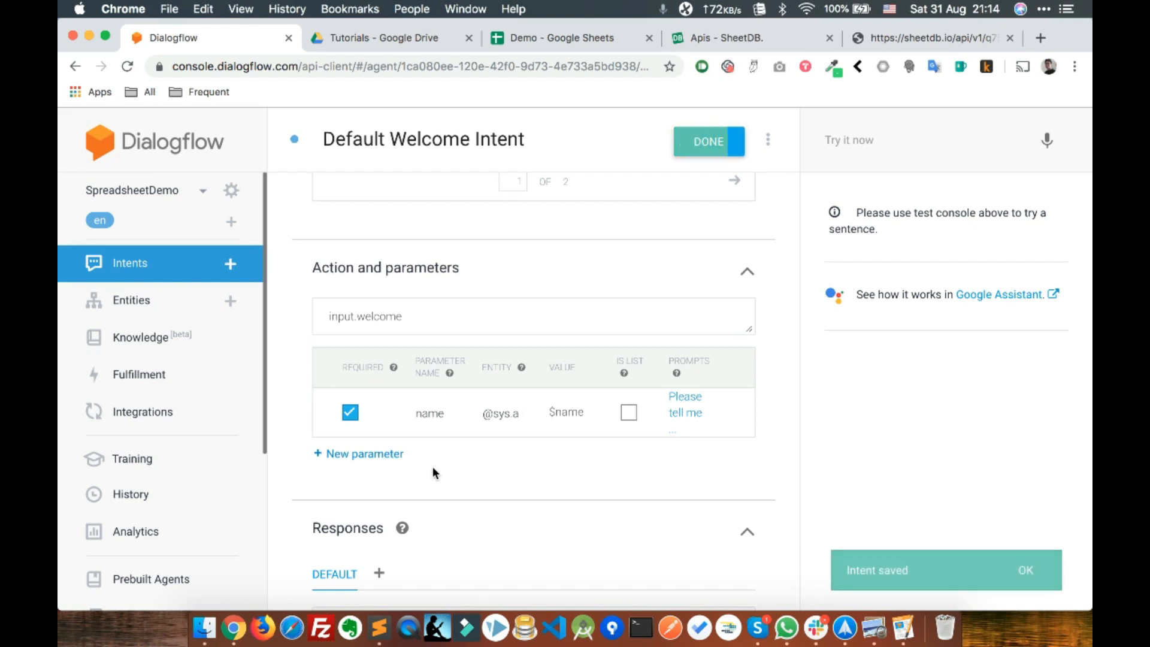
{"action": "scroll", "scroll_direction": "down", "scroll_amount": 3}
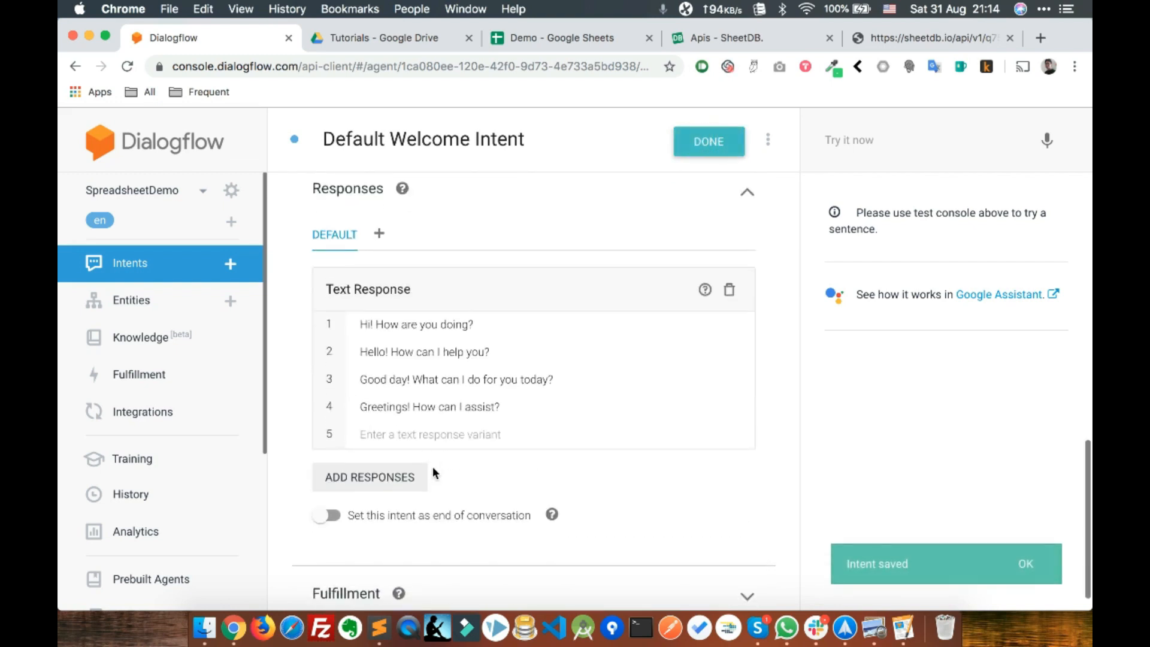
{"action": "scroll", "scroll_direction": "up", "scroll_amount": 3}
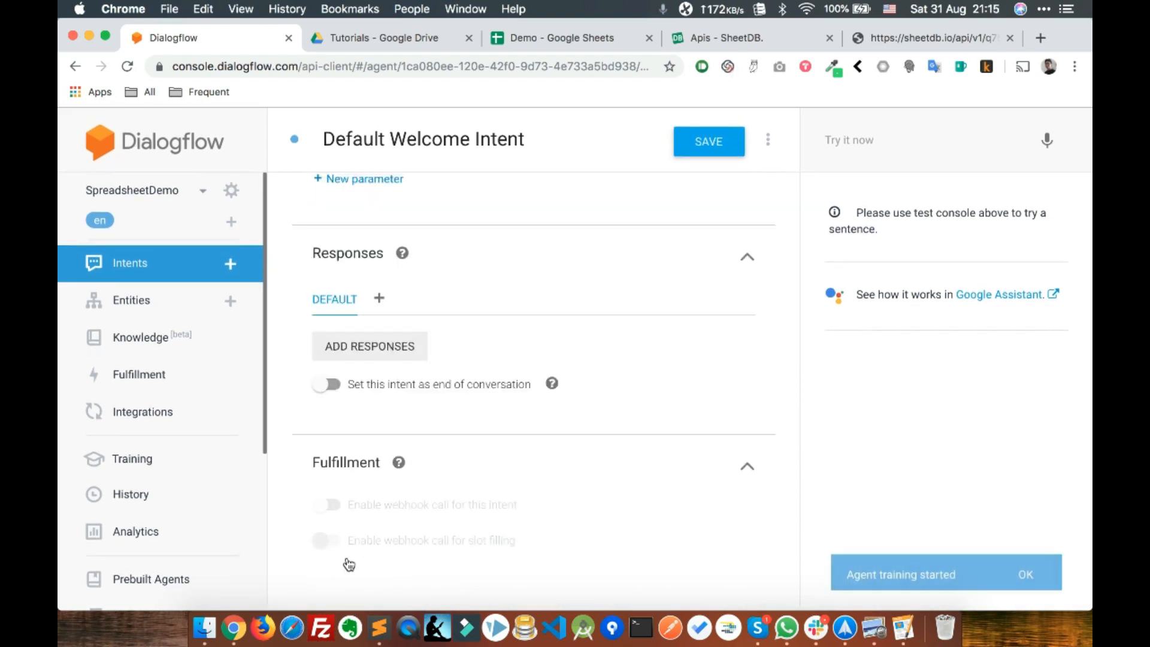
{"action": "left_click", "coordinate": [325, 504]}
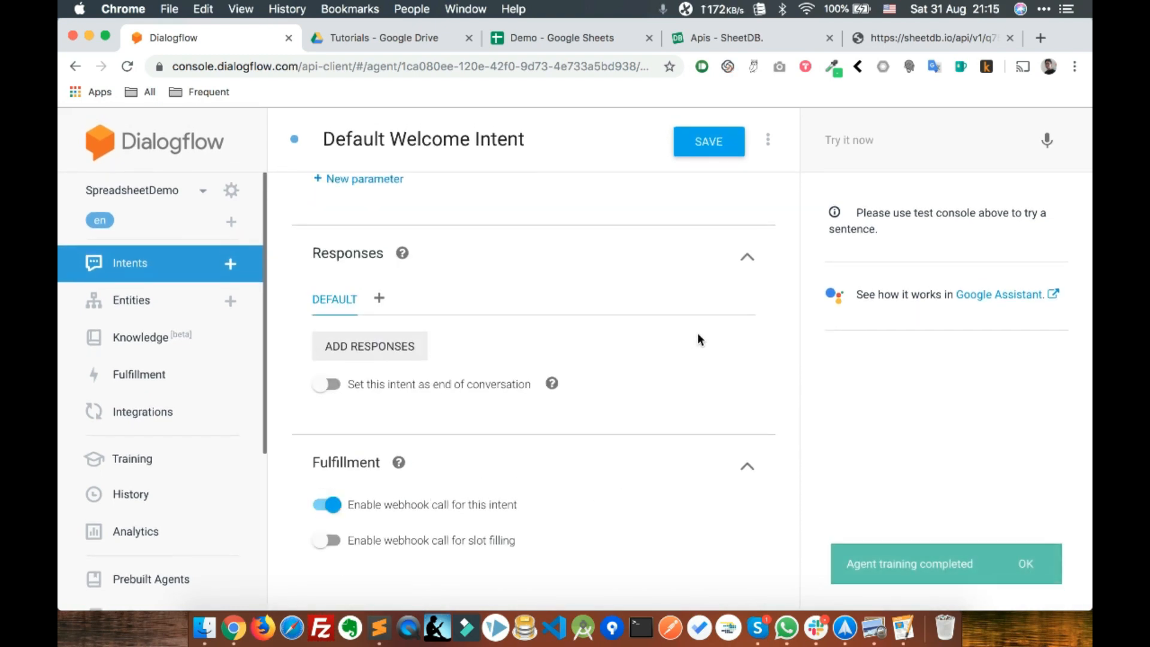
{"action": "scroll", "scroll_direction": "up", "scroll_amount": 3}
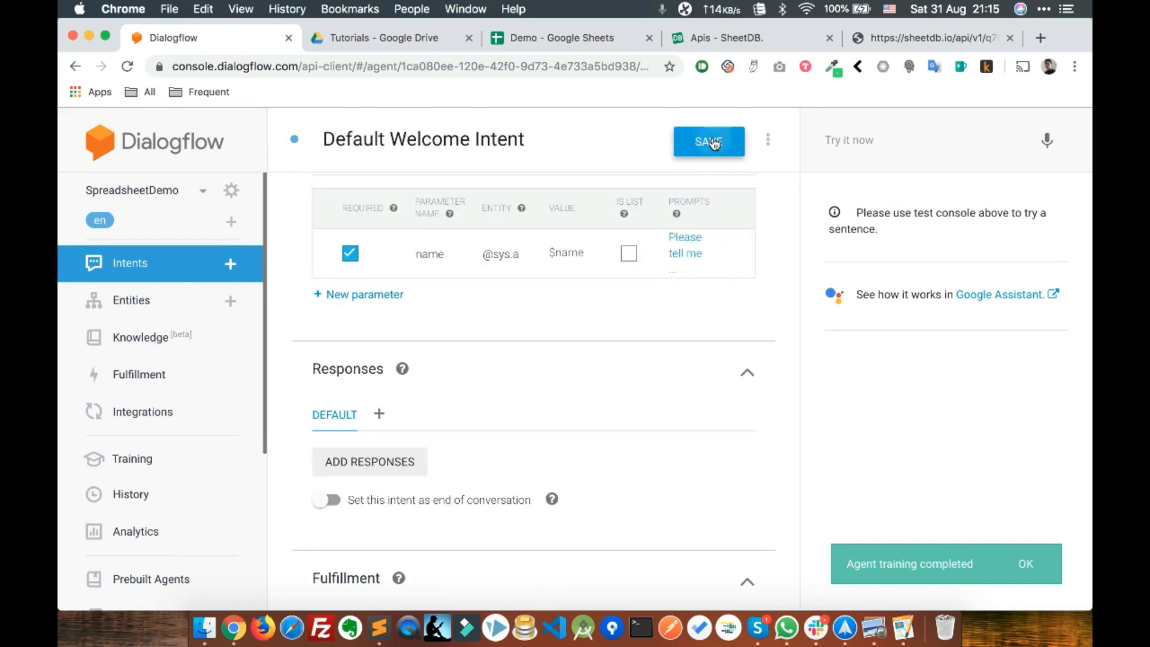
{"action": "left_click", "coordinate": [706, 141]}
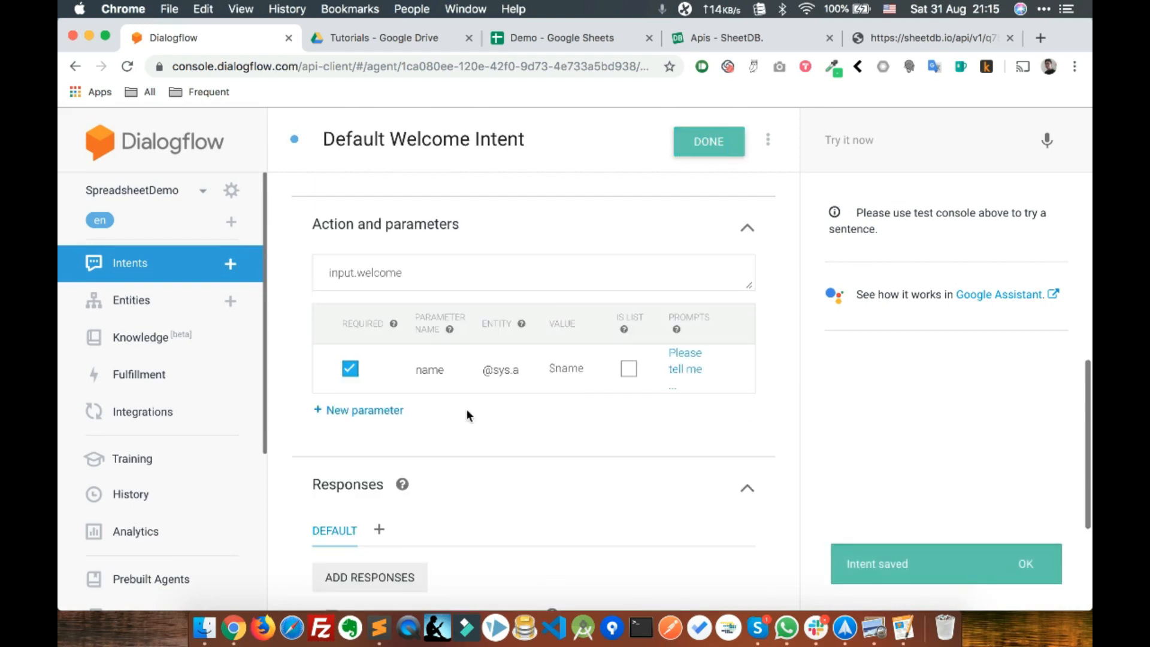
{"action": "mouse_move", "coordinate": [138, 375]}
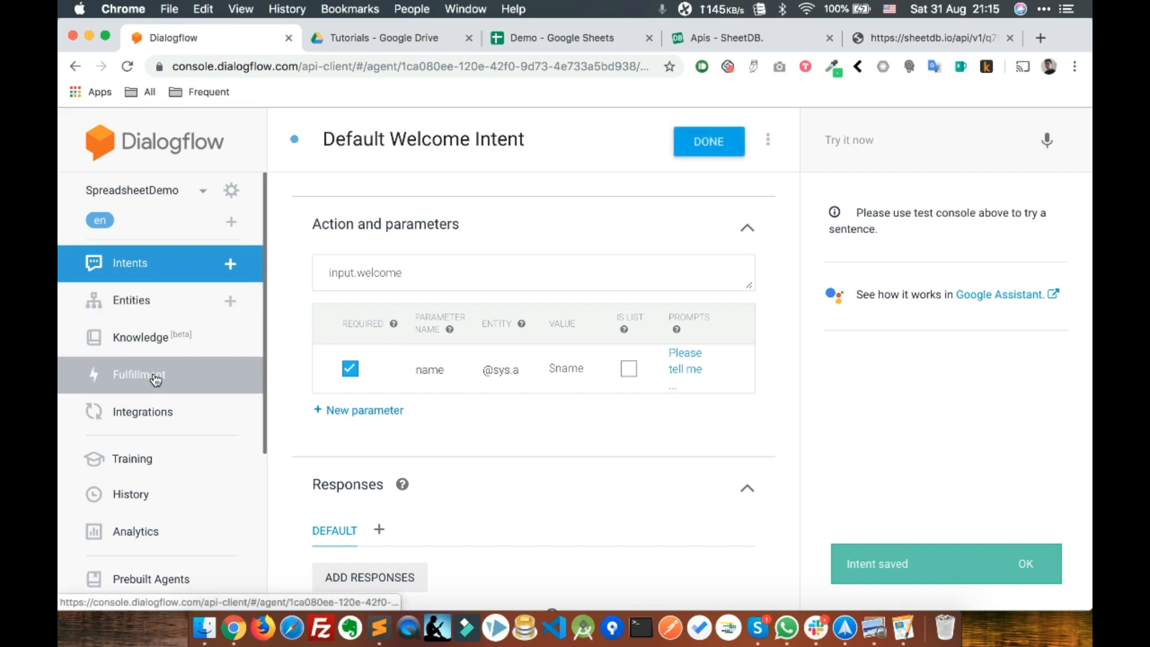
Step: Enable the Fulfillment Inline Editor, dismissing the provisioning warning and reloading so index.js shows
{"action": "left_click", "coordinate": [139, 374]}
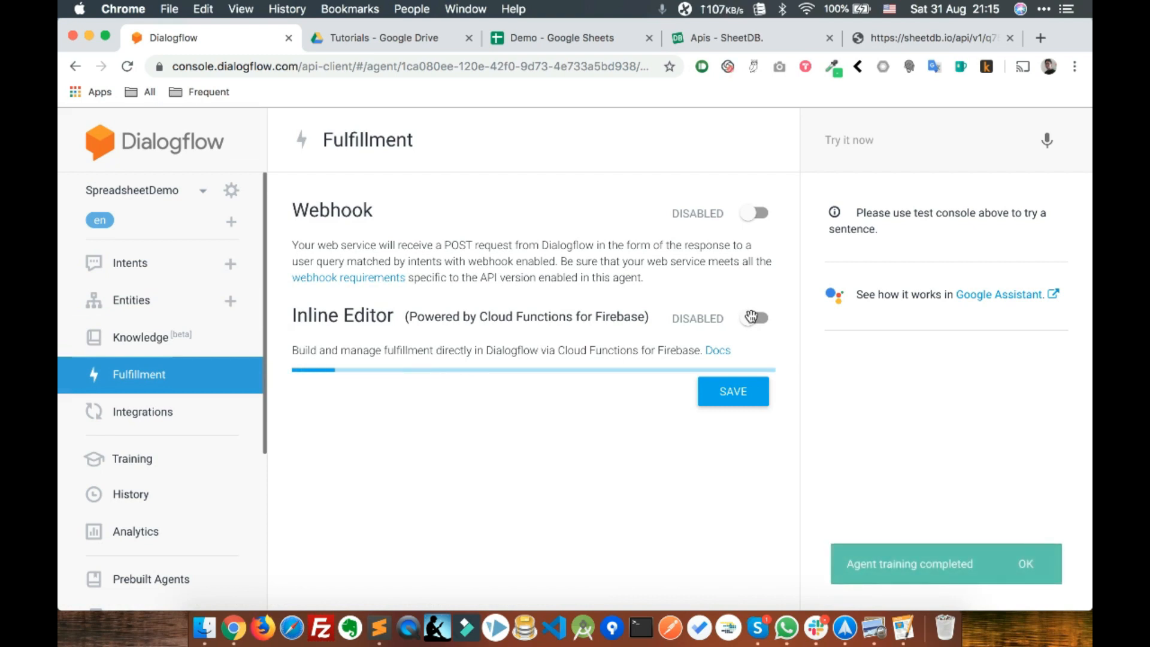
{"action": "left_click", "coordinate": [753, 319]}
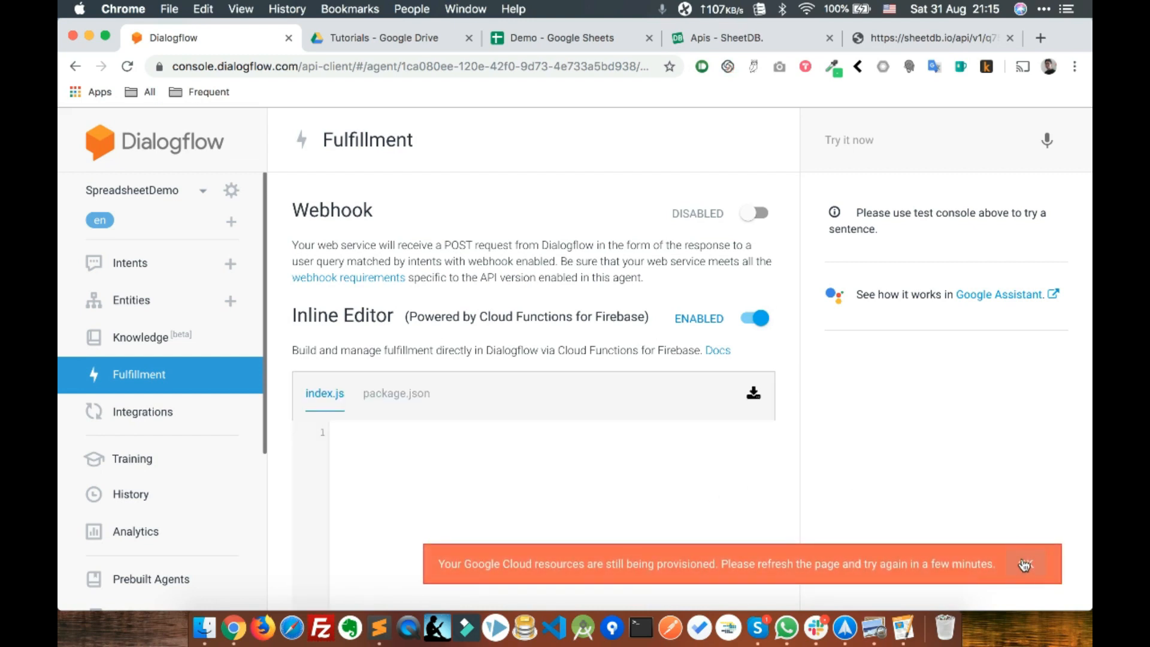
{"action": "left_click", "coordinate": [1025, 563]}
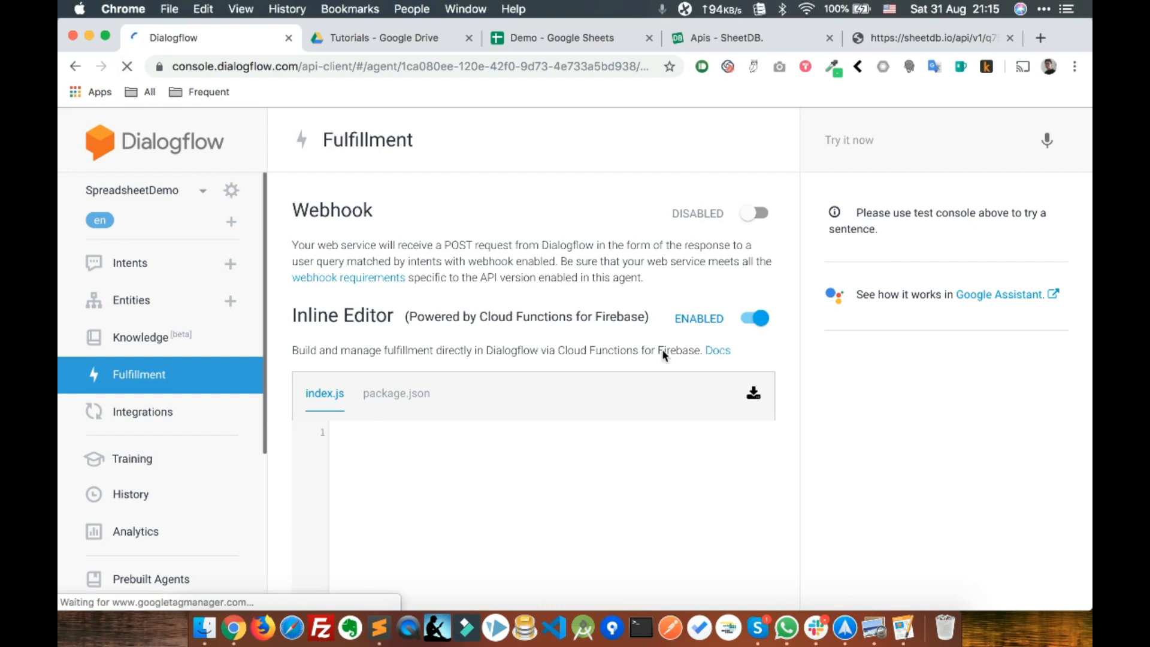
{"action": "left_click", "coordinate": [753, 317]}
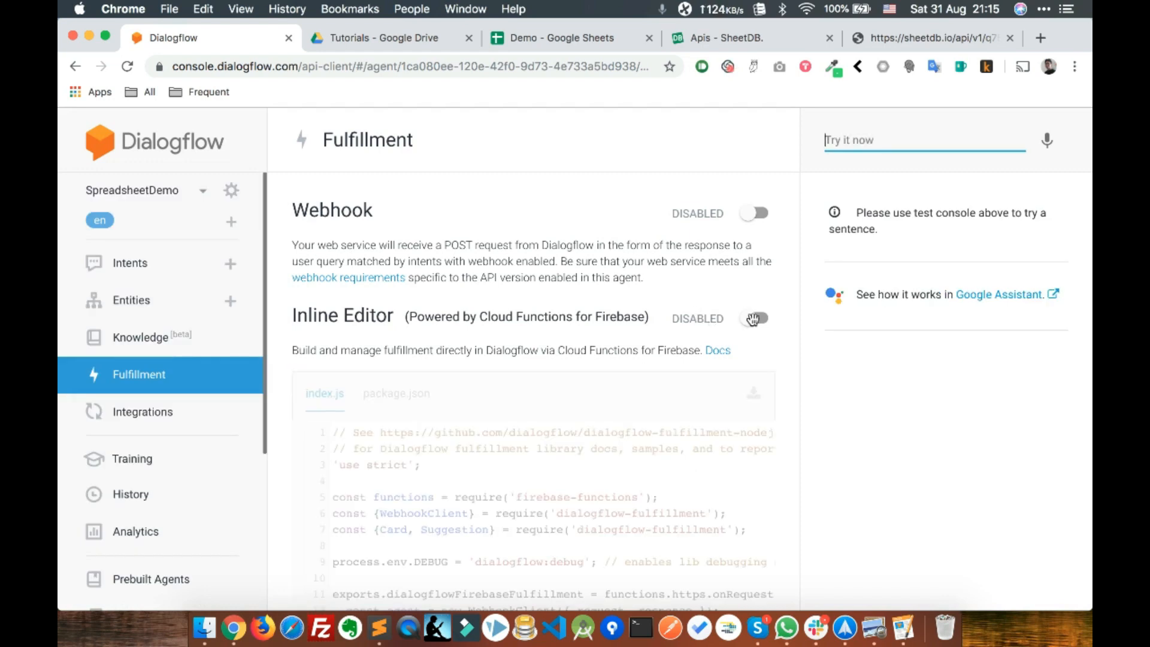
{"action": "left_click", "coordinate": [753, 316]}
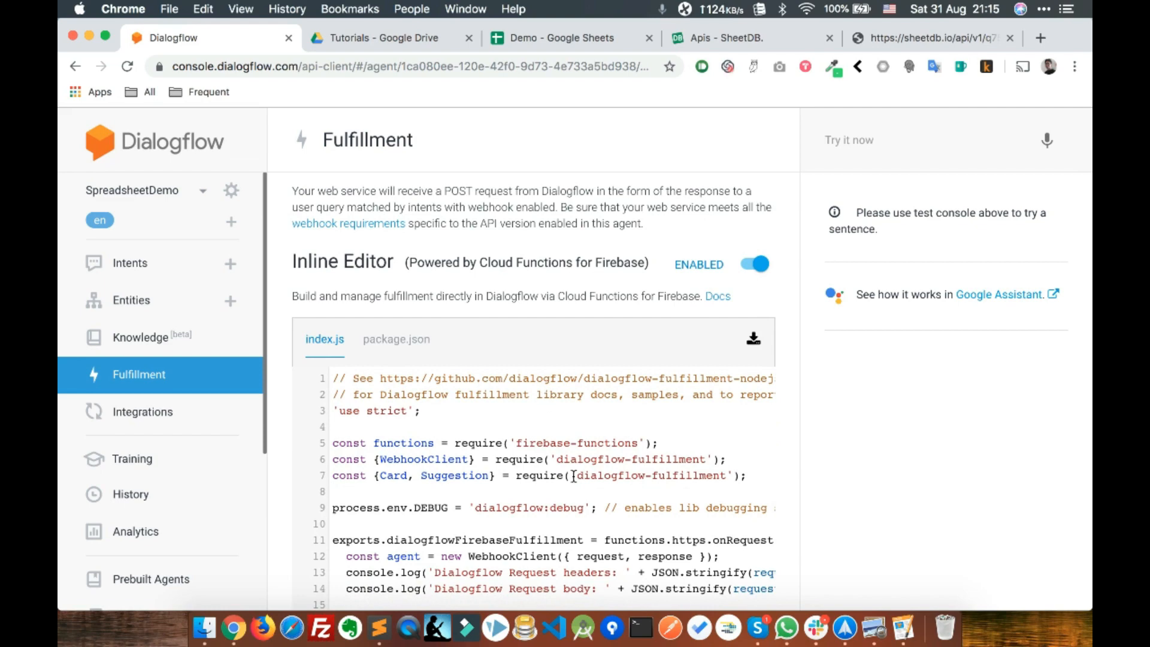
{"action": "scroll", "scroll_direction": "down", "scroll_amount": 3}
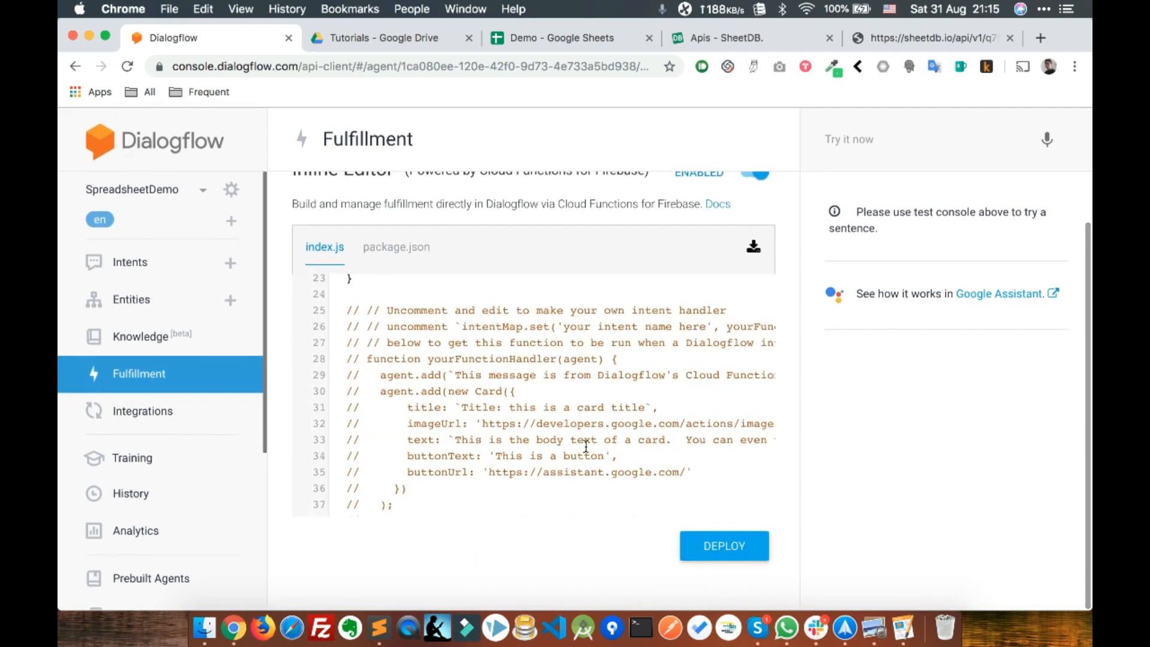
{"action": "scroll", "scroll_direction": "up", "scroll_amount": 3}
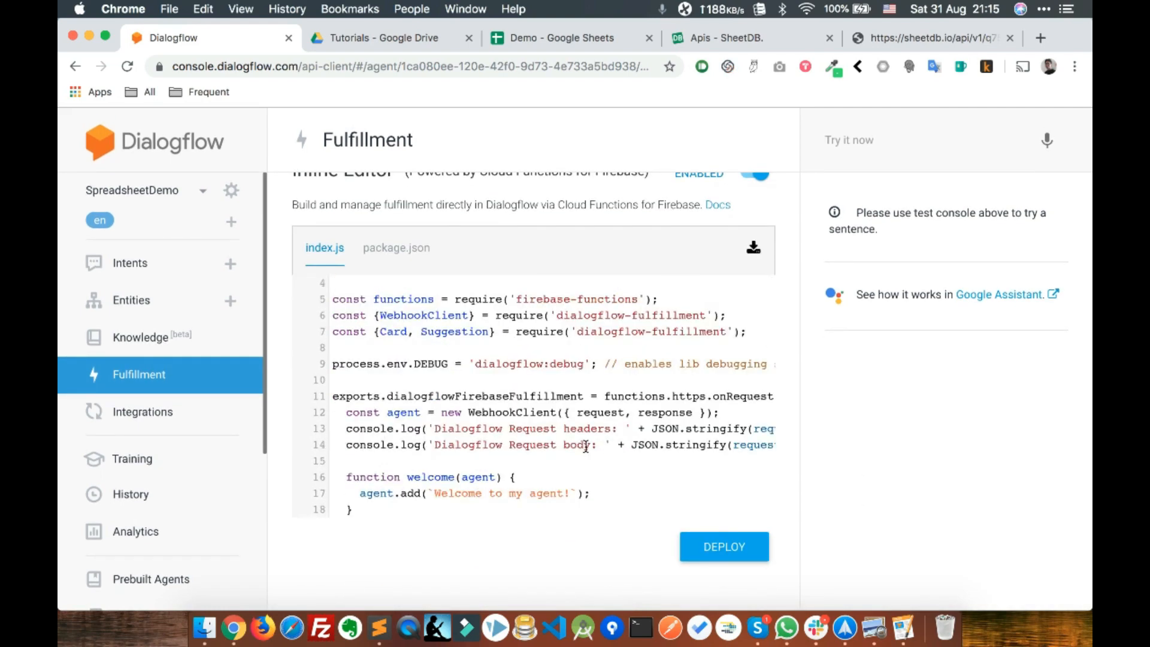
{"action": "scroll", "scroll_direction": "down", "scroll_amount": 3}
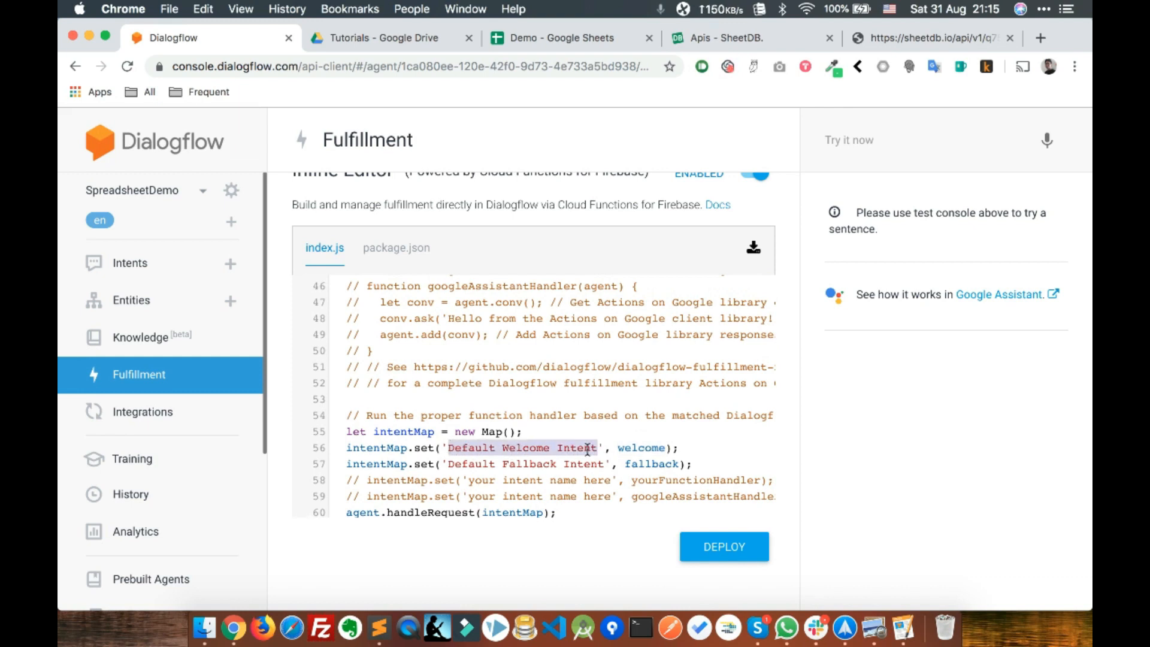
{"action": "scroll", "scroll_direction": "up", "scroll_amount": 3}
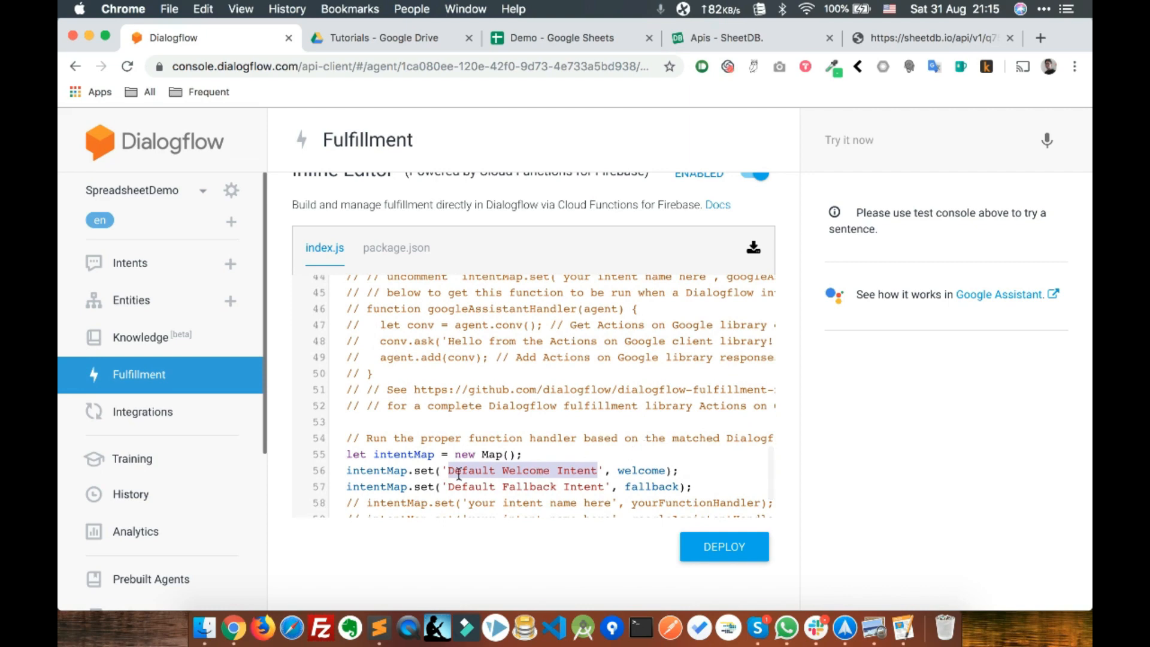
{"action": "double_click", "coordinate": [641, 469]}
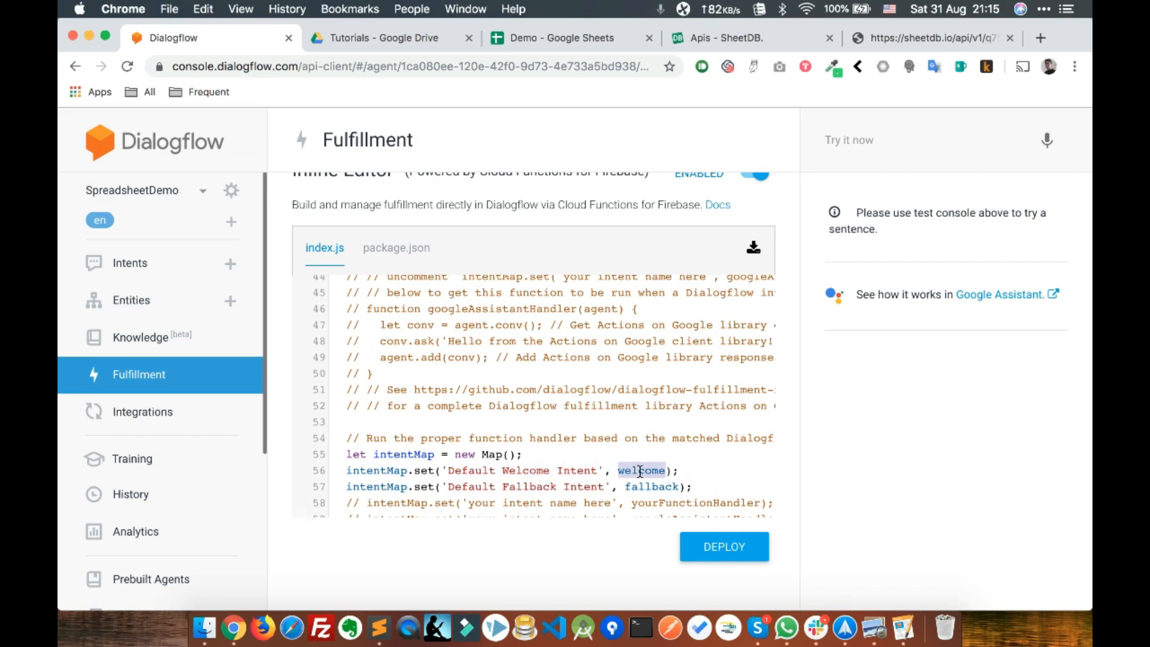
{"action": "scroll", "scroll_direction": "up", "scroll_amount": 3}
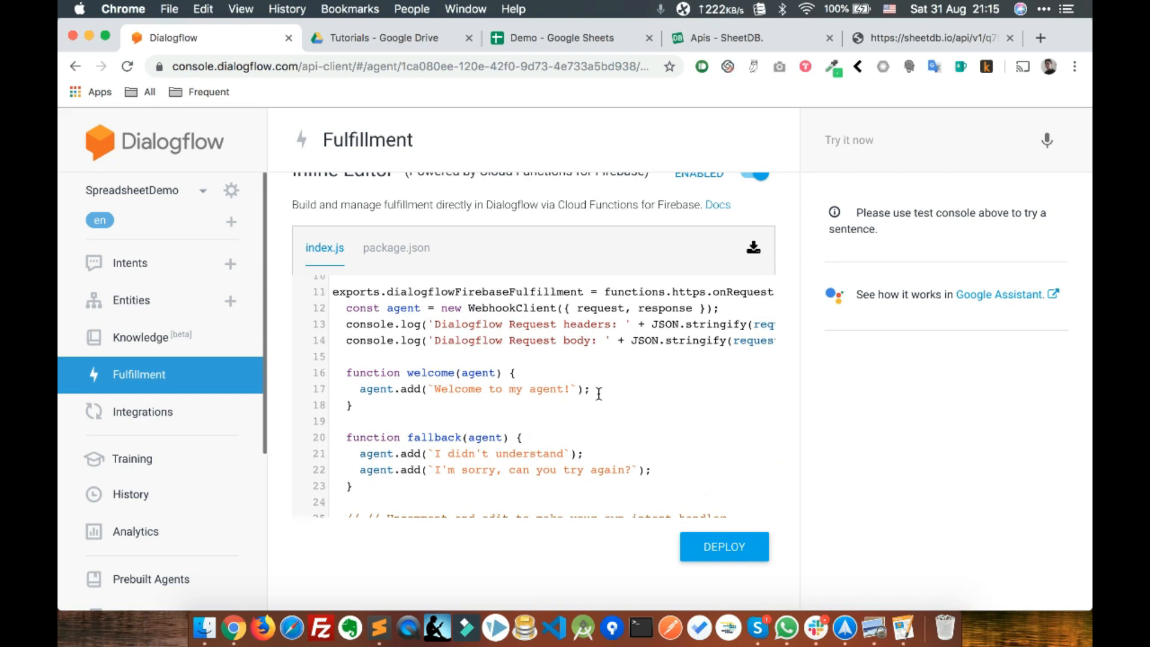
{"action": "scroll", "scroll_direction": "up", "scroll_amount": 3}
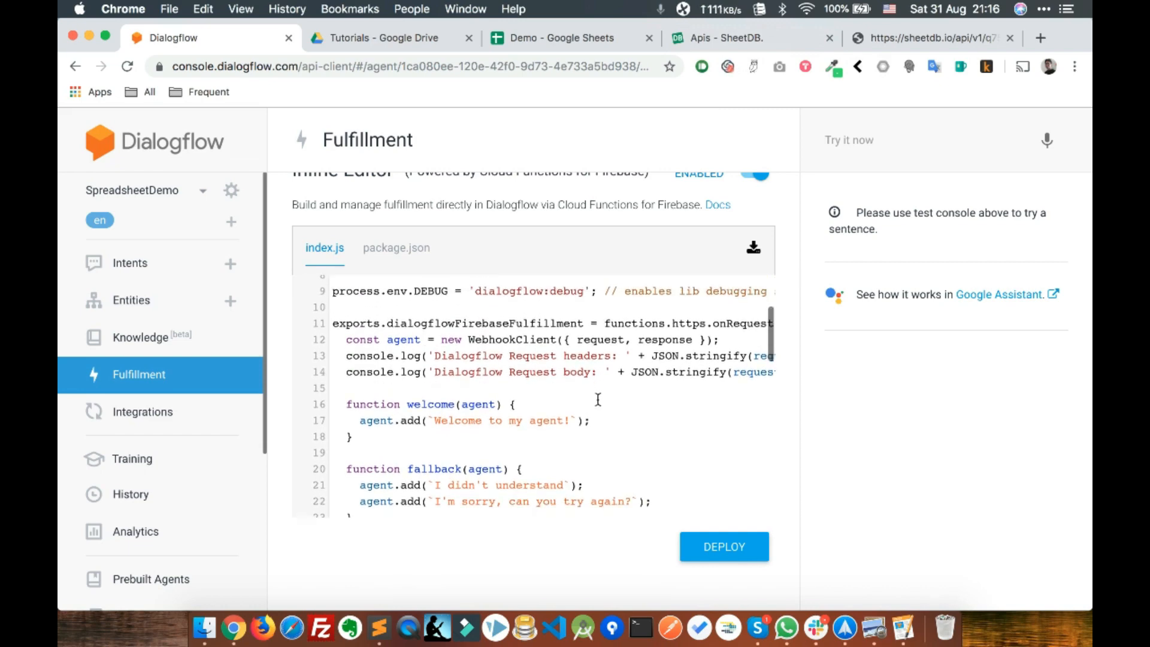
Step: Add the line const axios = require('axios') near the top of index.js
{"action": "scroll", "scroll_direction": "up", "scroll_amount": 3}
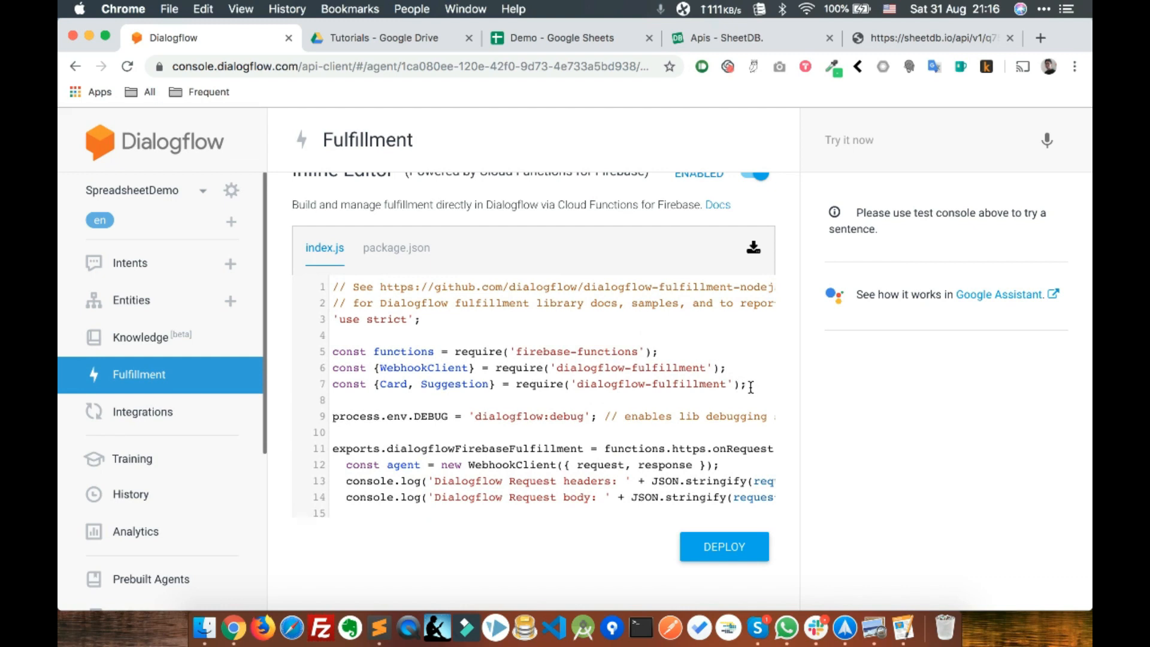
{"action": "type", "text": "con"}
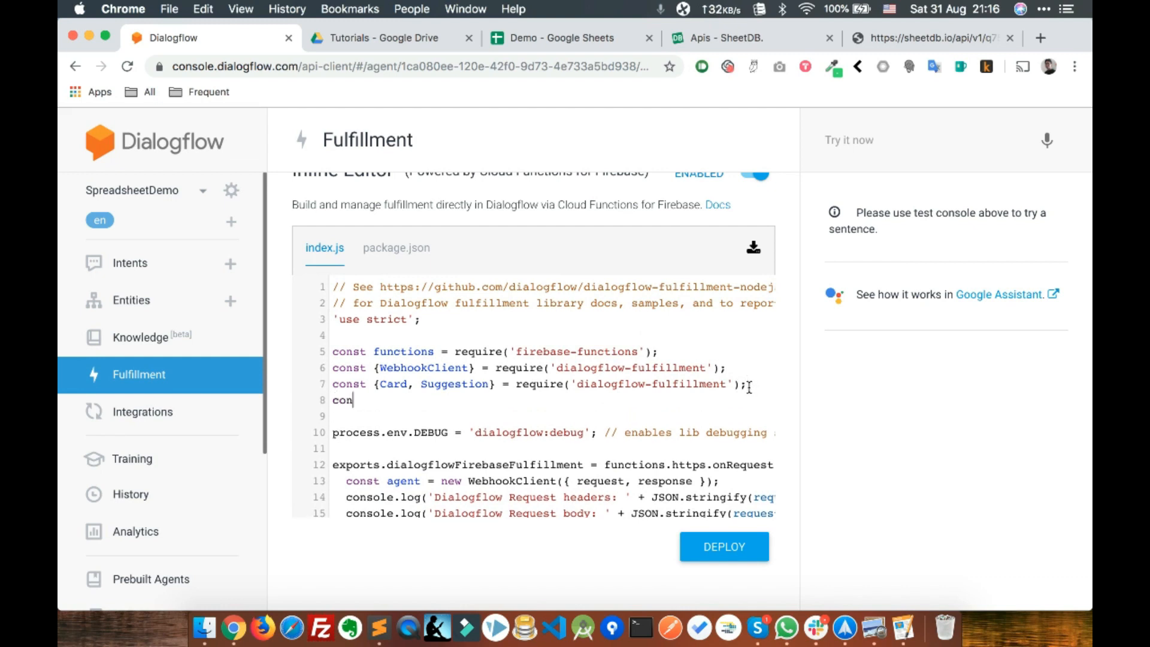
{"action": "type", "text": "st axio"}
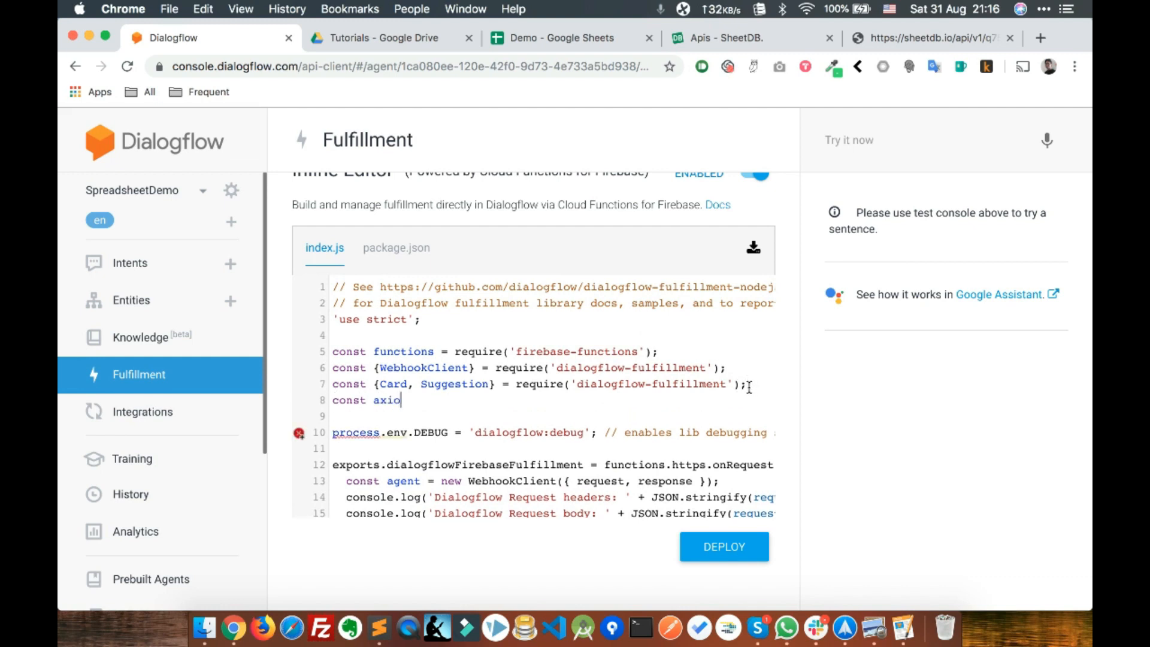
{"action": "type", "text": "s ="}
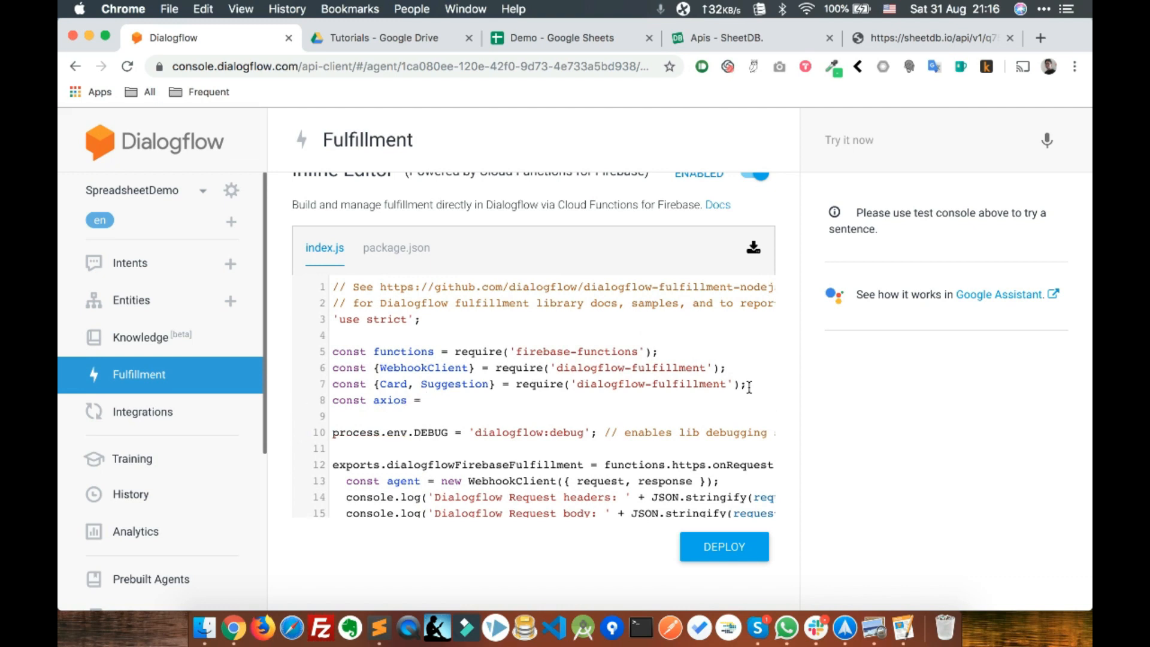
{"action": "type", "text": "require"}
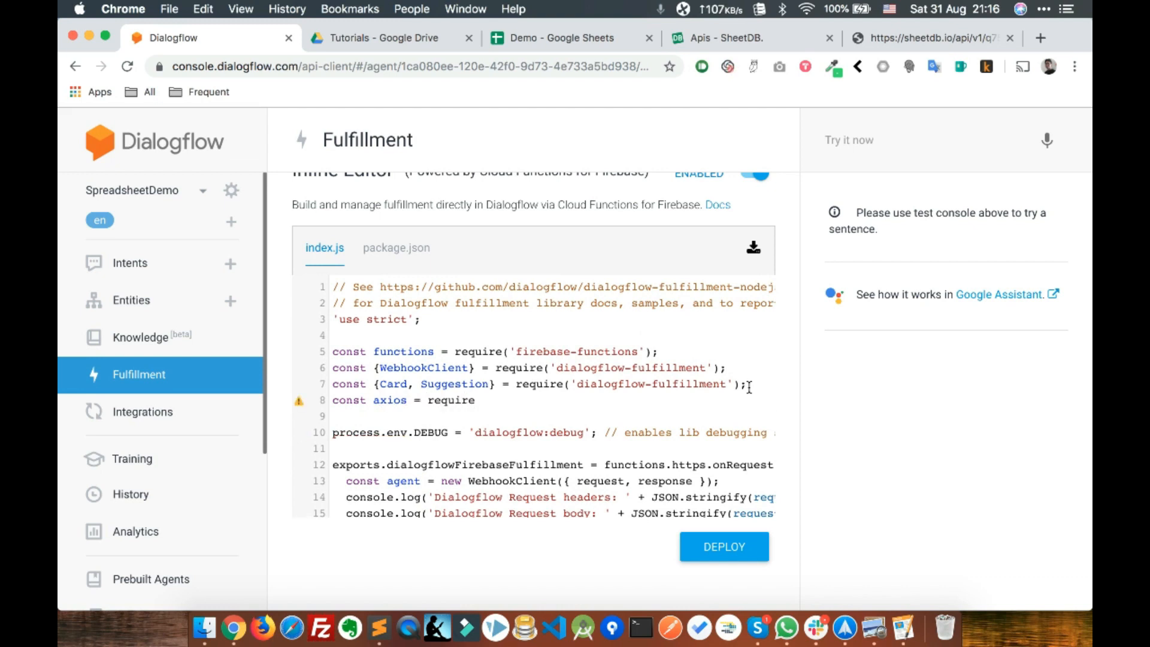
{"action": "type", "text": "('"}
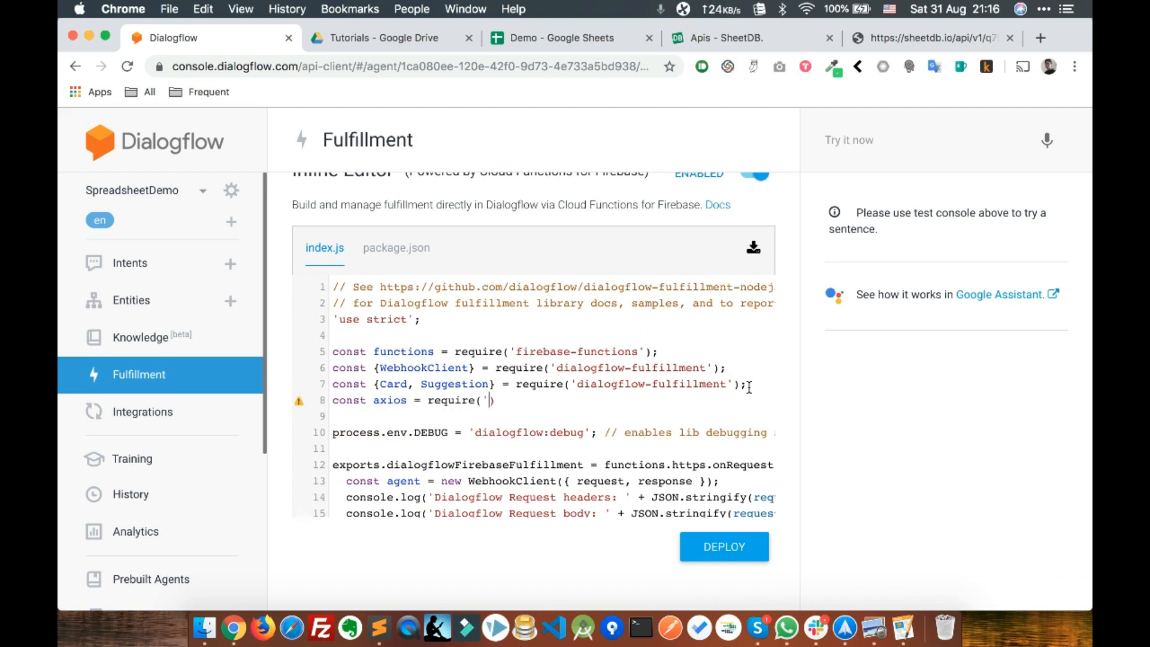
{"action": "type", "text": "axios')"}
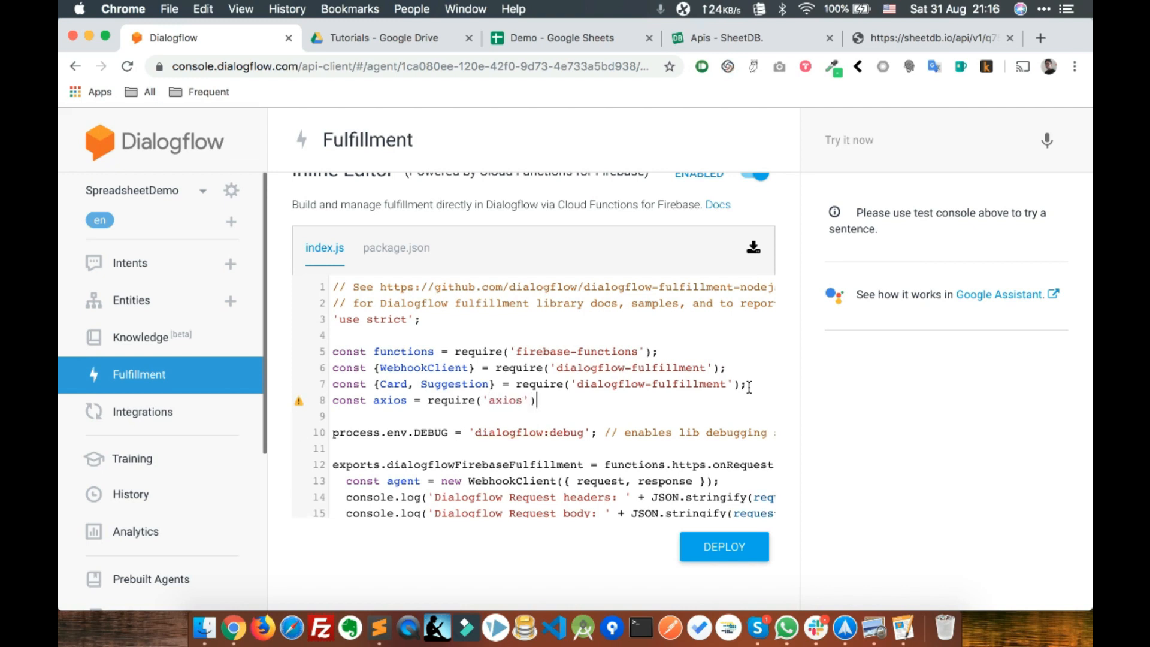
{"action": "mouse_move", "coordinate": [396, 246]}
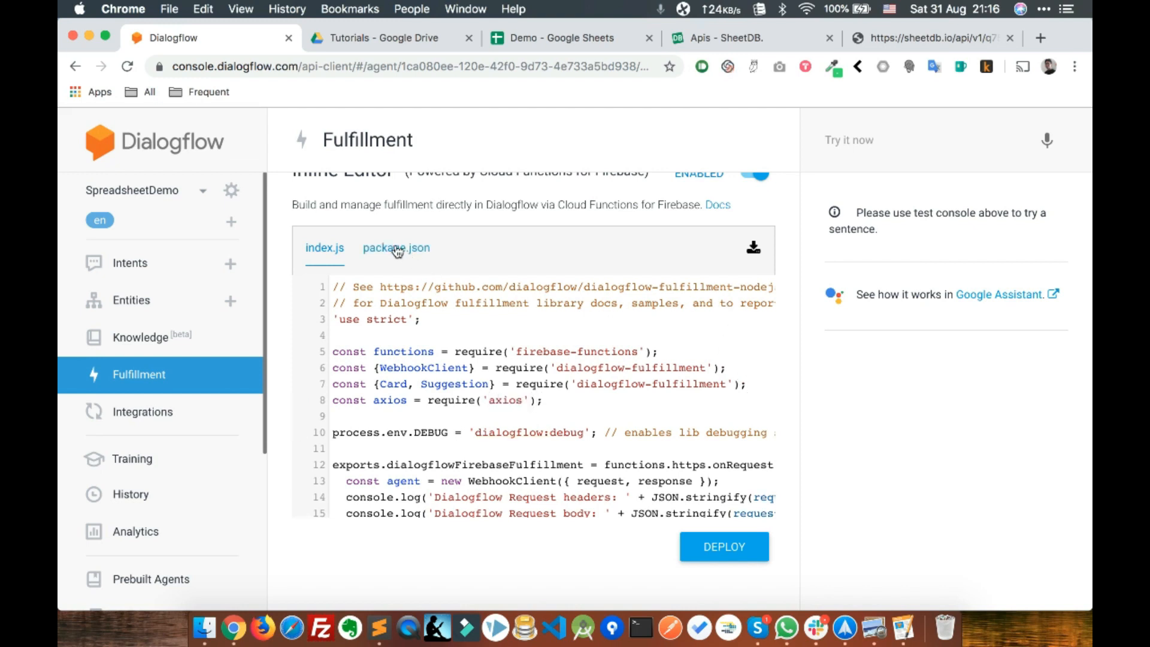
Step: Add an "axios": "0.19.0" entry to the dependencies in package.json
{"action": "left_click", "coordinate": [397, 247]}
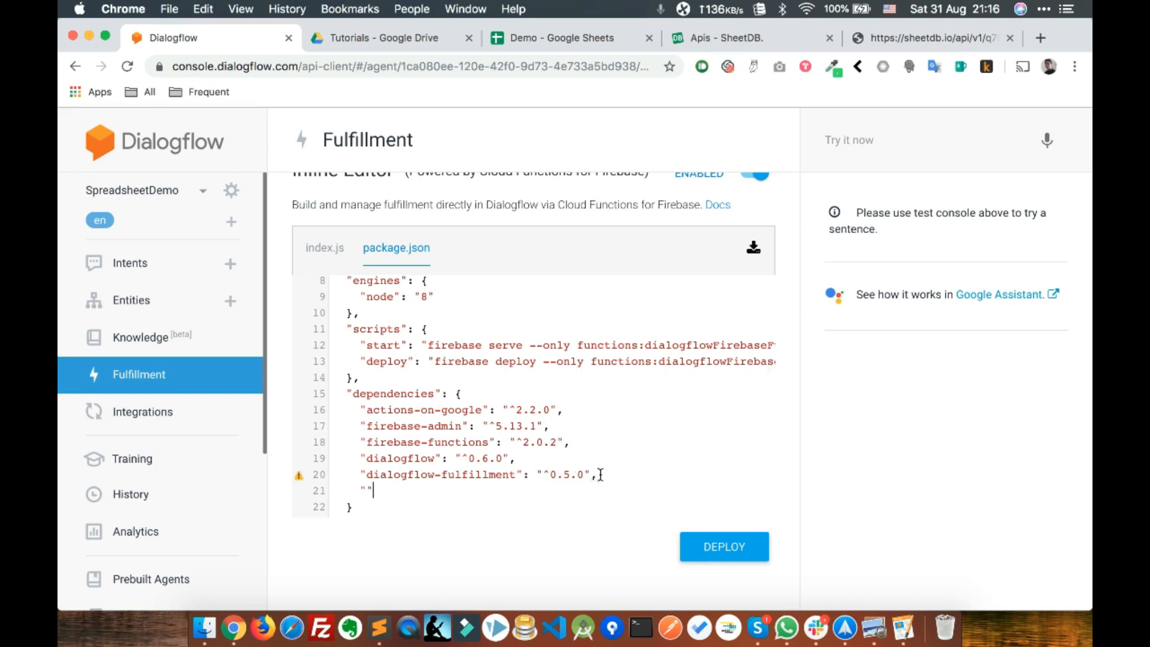
{"action": "type", "text": "\"axios\":"}
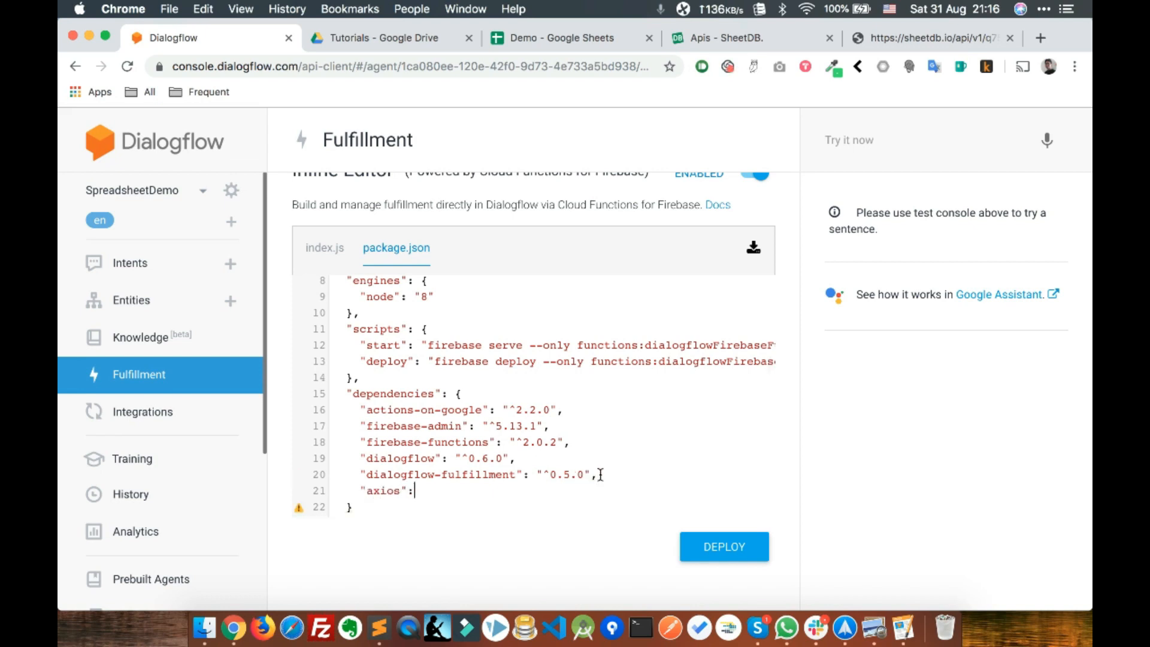
{"action": "type", "text": "\""}
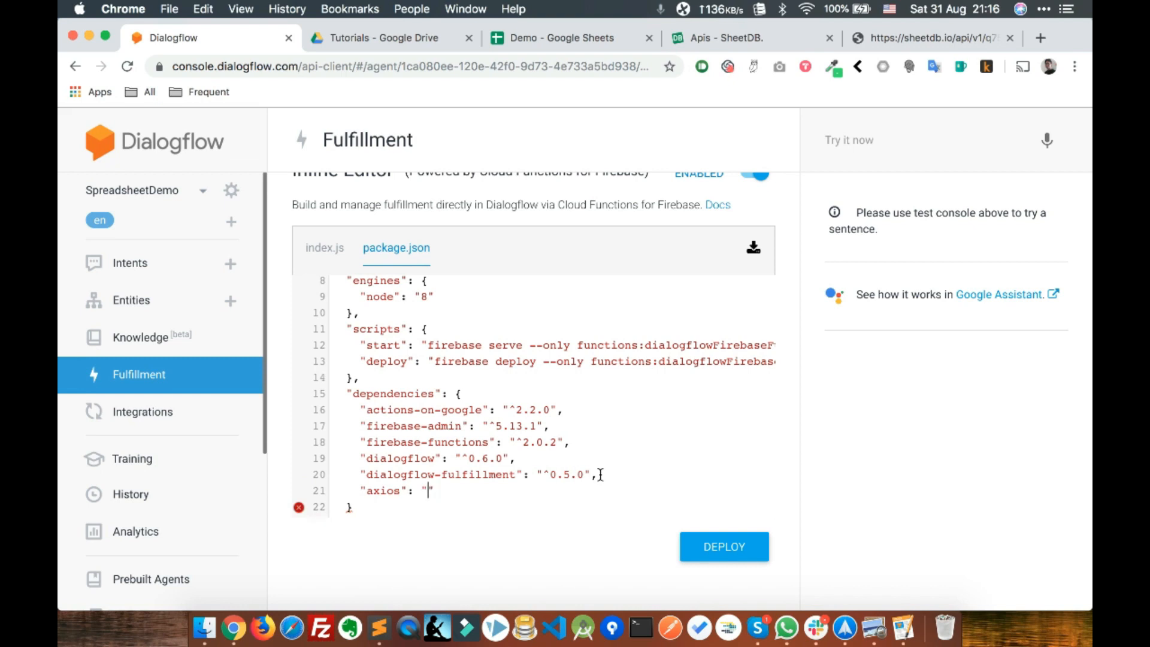
{"action": "type", "text": "0.1"}
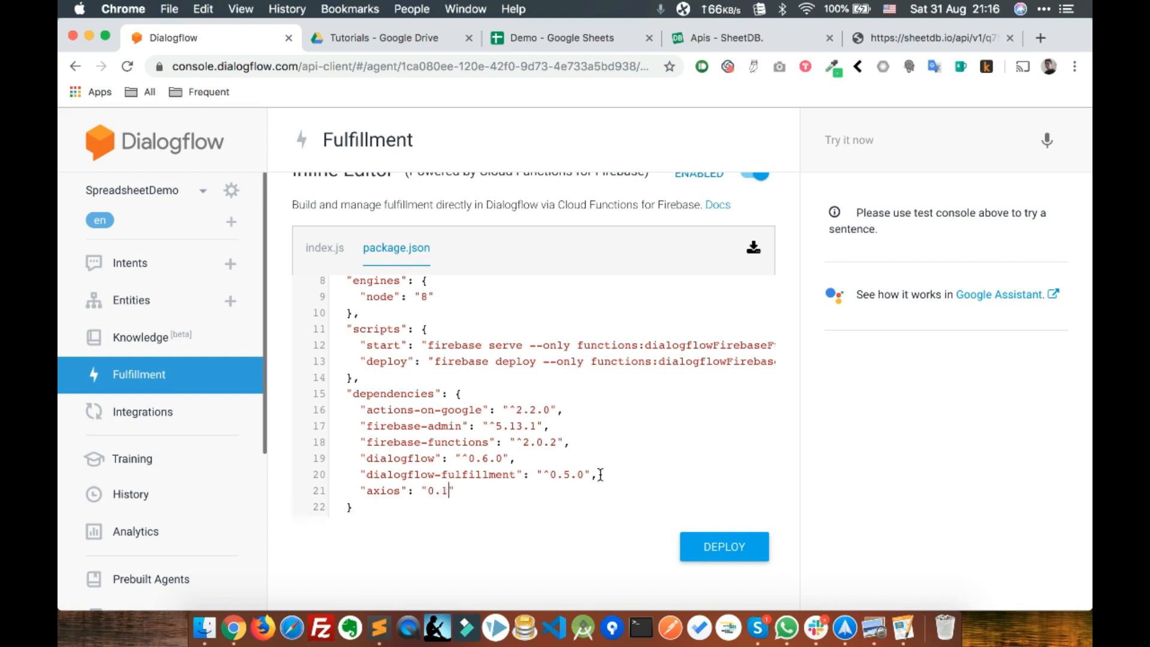
{"action": "type", "text": "9"}
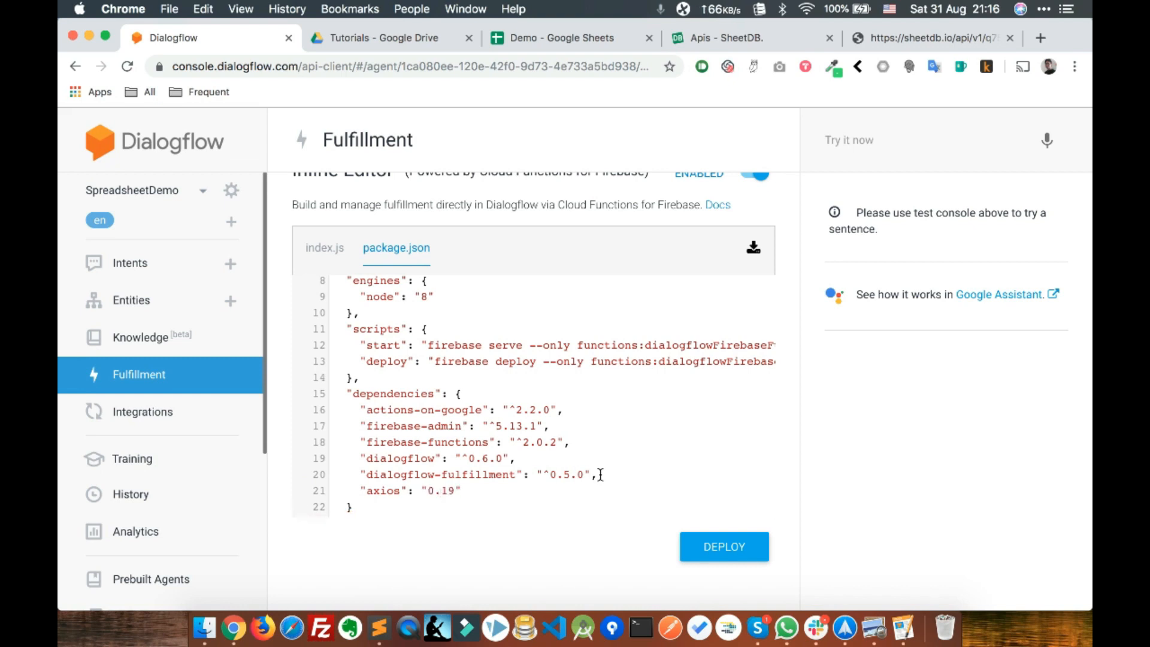
{"action": "type", "text": ".0"}
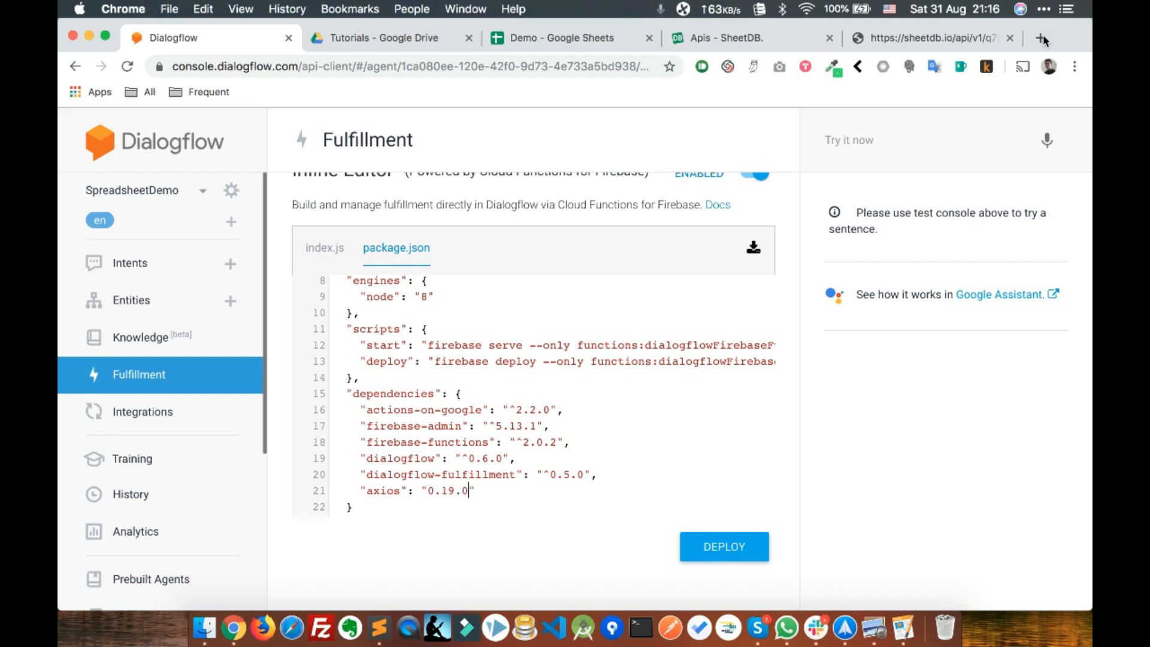
{"action": "left_click", "coordinate": [1040, 37]}
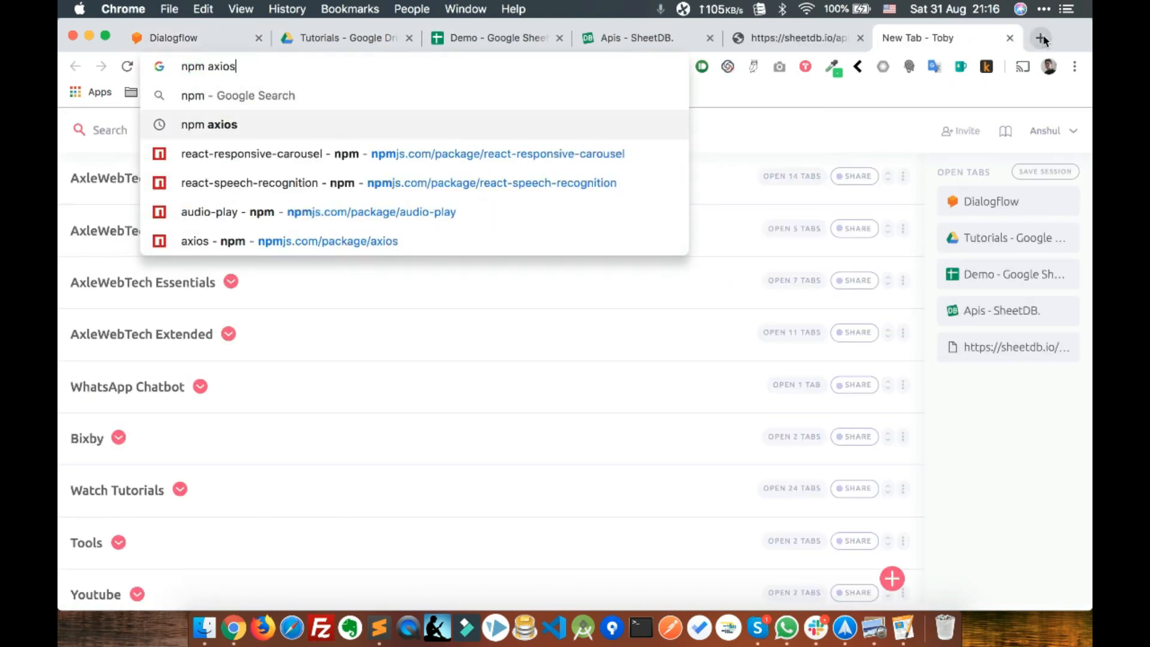
{"action": "key", "text": "Return"}
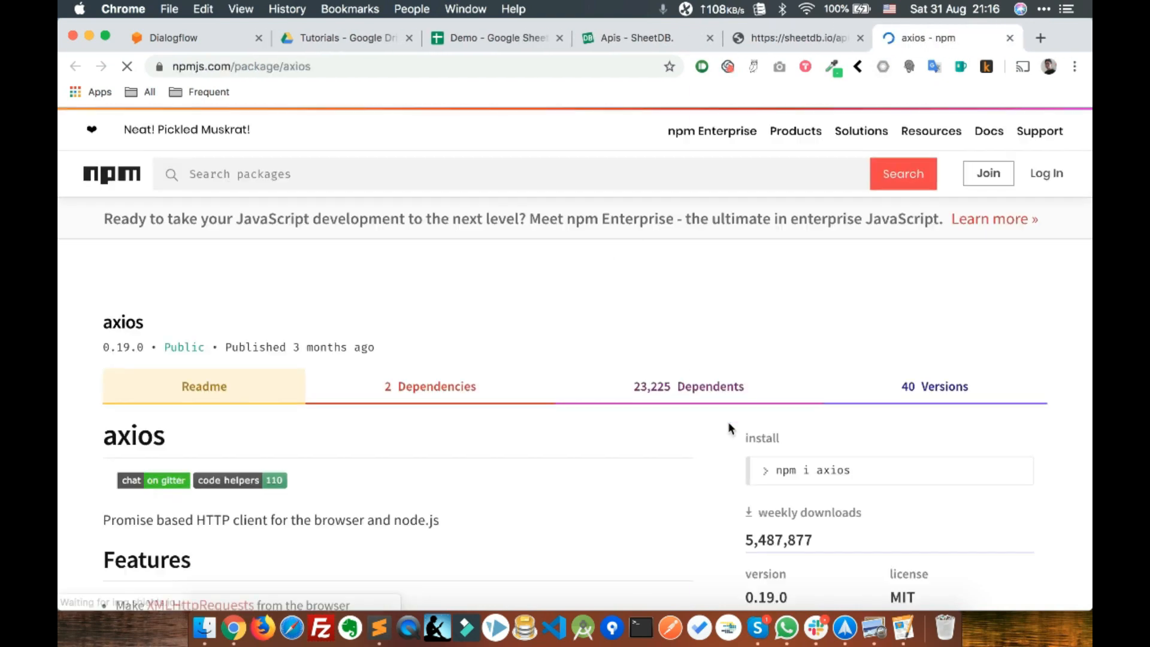
{"action": "scroll", "scroll_direction": "down", "scroll_amount": 3}
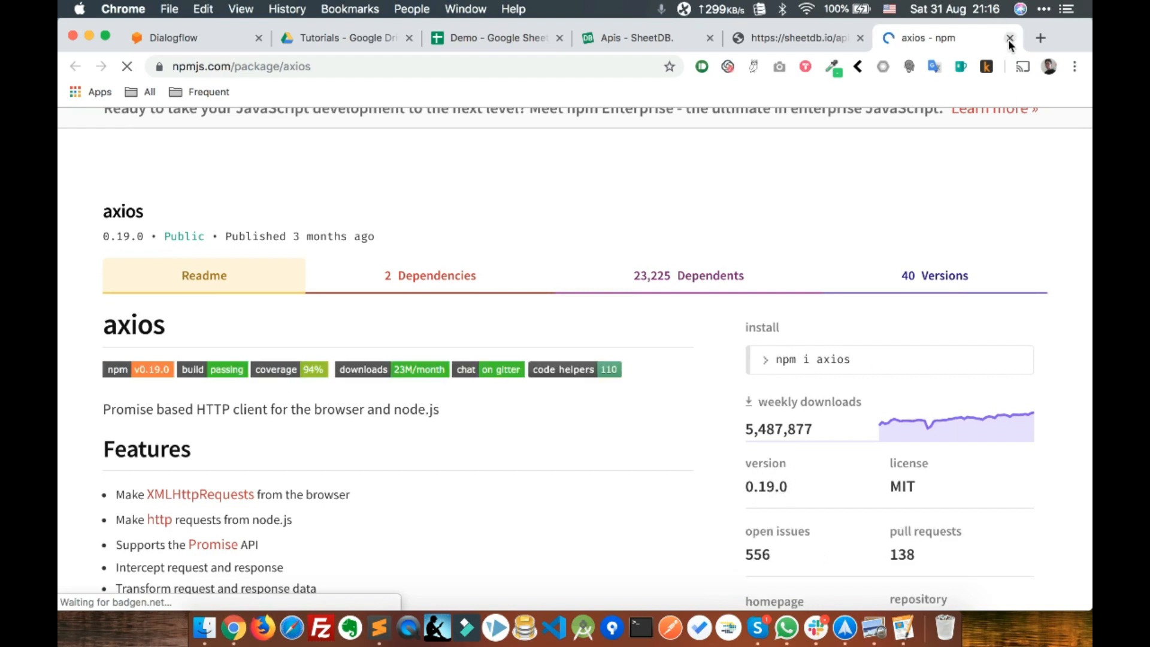
{"action": "left_click", "coordinate": [1010, 37]}
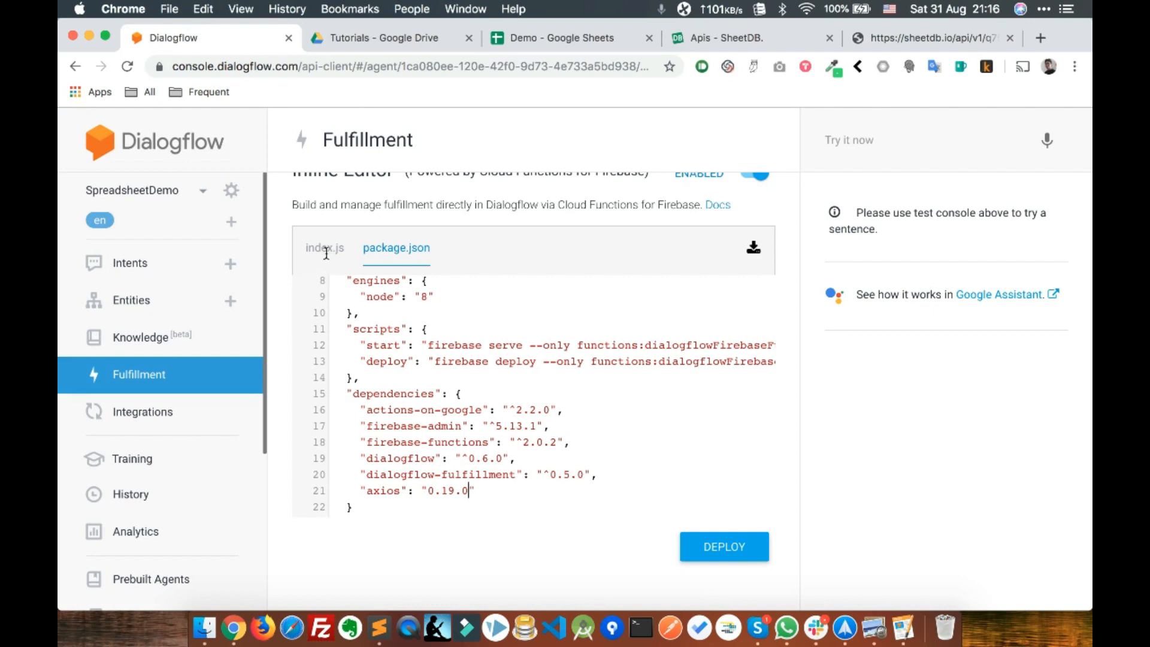
Step: Return to index.js and scroll to the welcome and fallback request handlers
{"action": "left_click", "coordinate": [324, 247]}
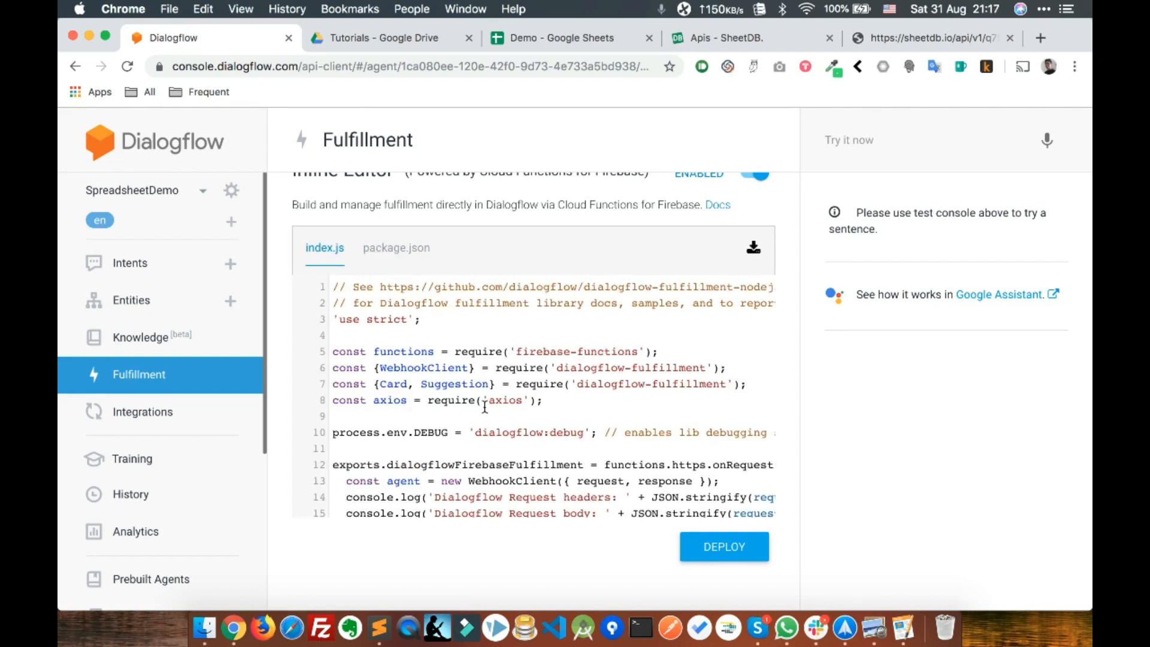
{"action": "scroll", "scroll_direction": "down", "scroll_amount": 3}
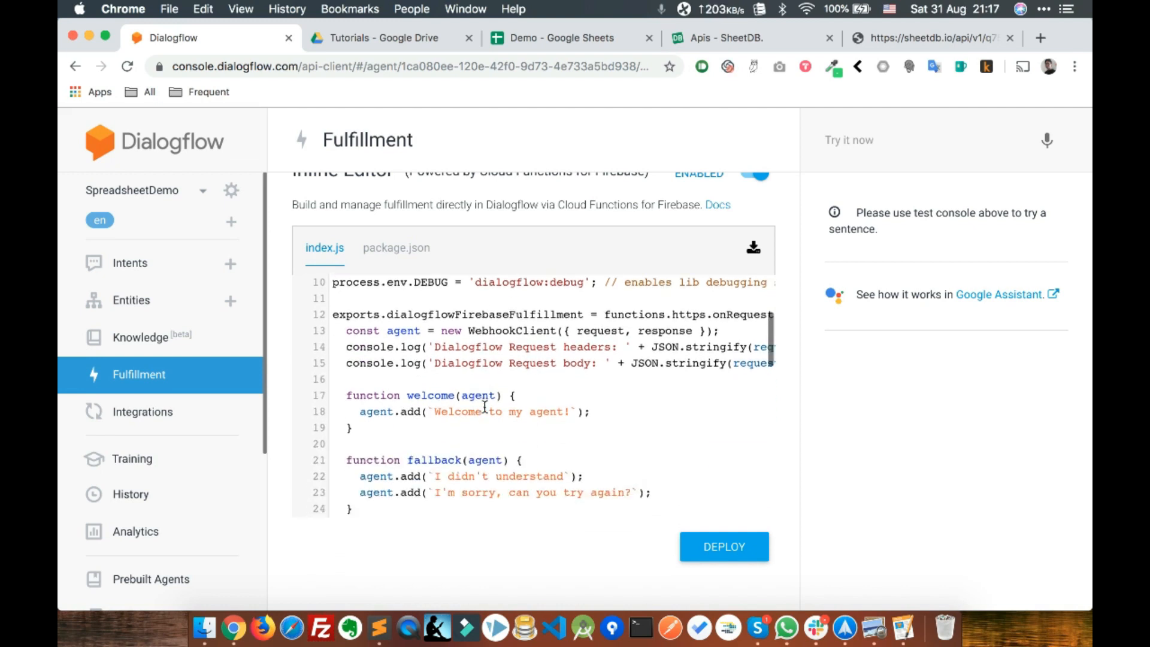
{"action": "scroll", "scroll_direction": "down", "scroll_amount": 3}
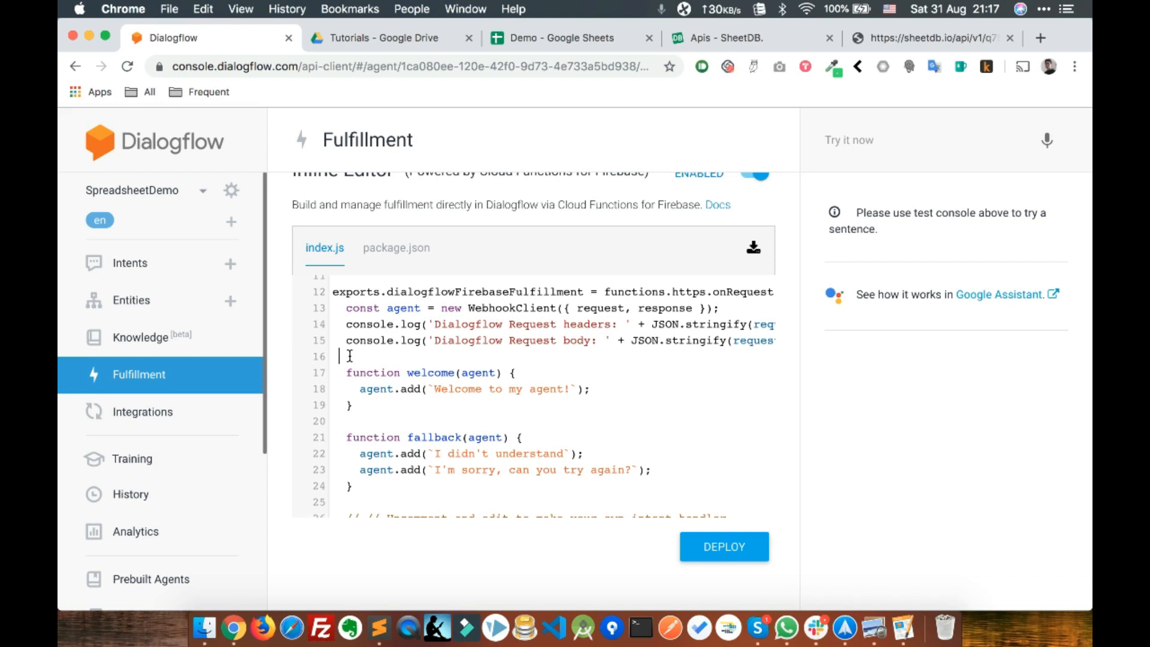
Step: Write function getSpreadsheetData() { return axios.get('') } in index.js
{"action": "type", "text": "fucn"}
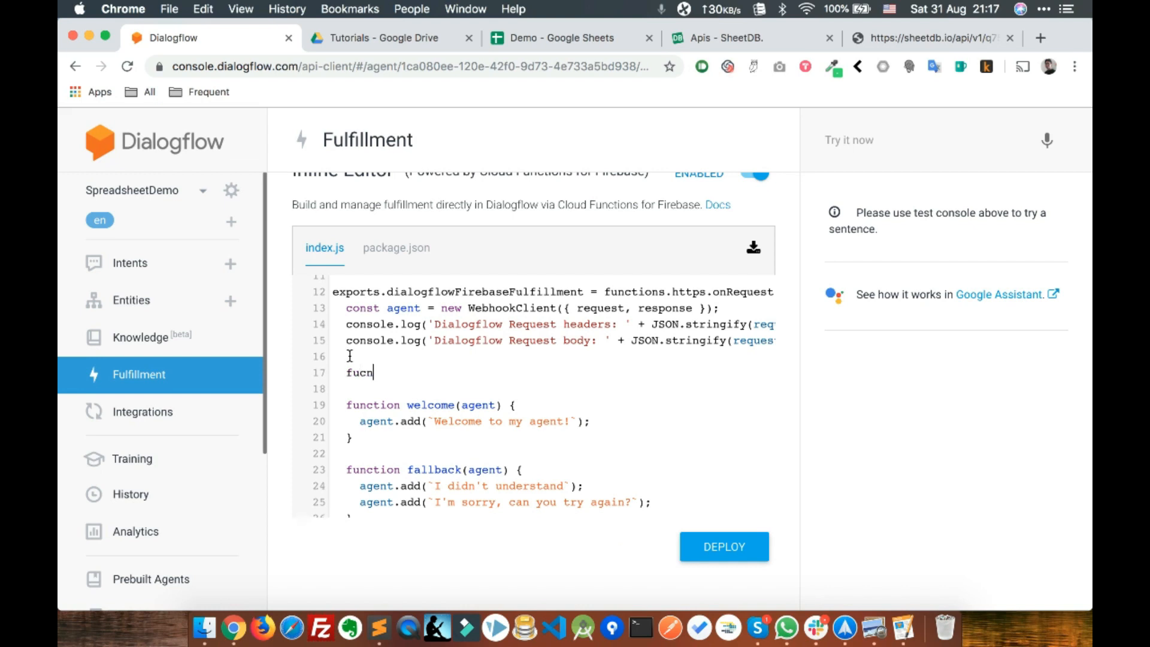
{"action": "type", "text": "function"}
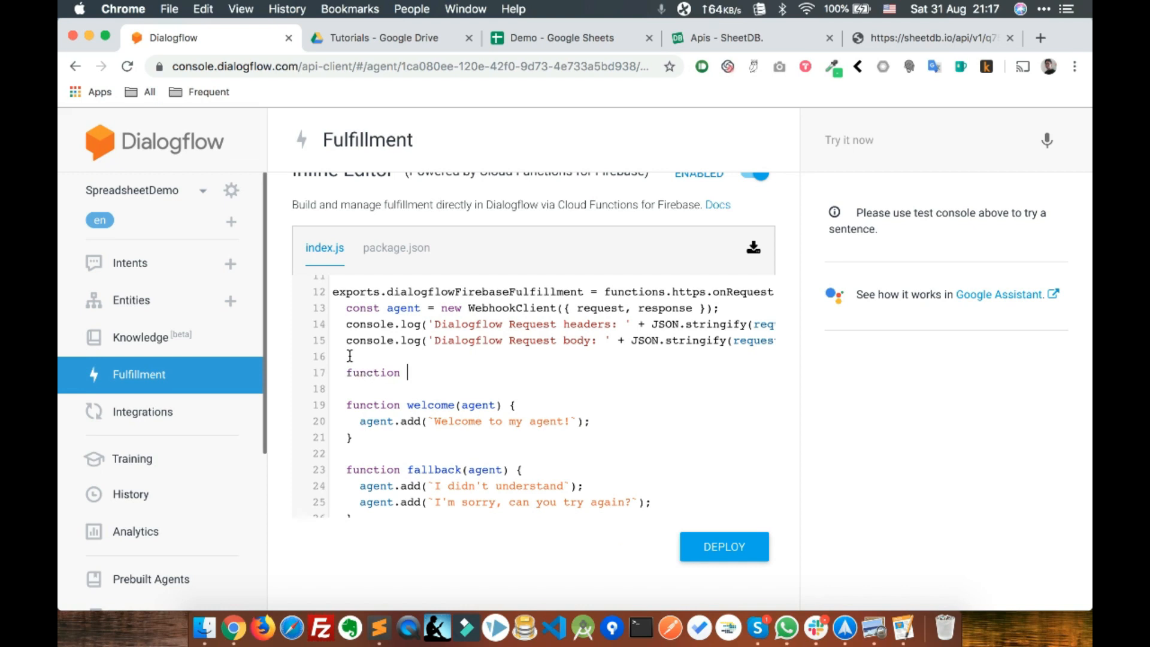
{"action": "type", "text": "ge"}
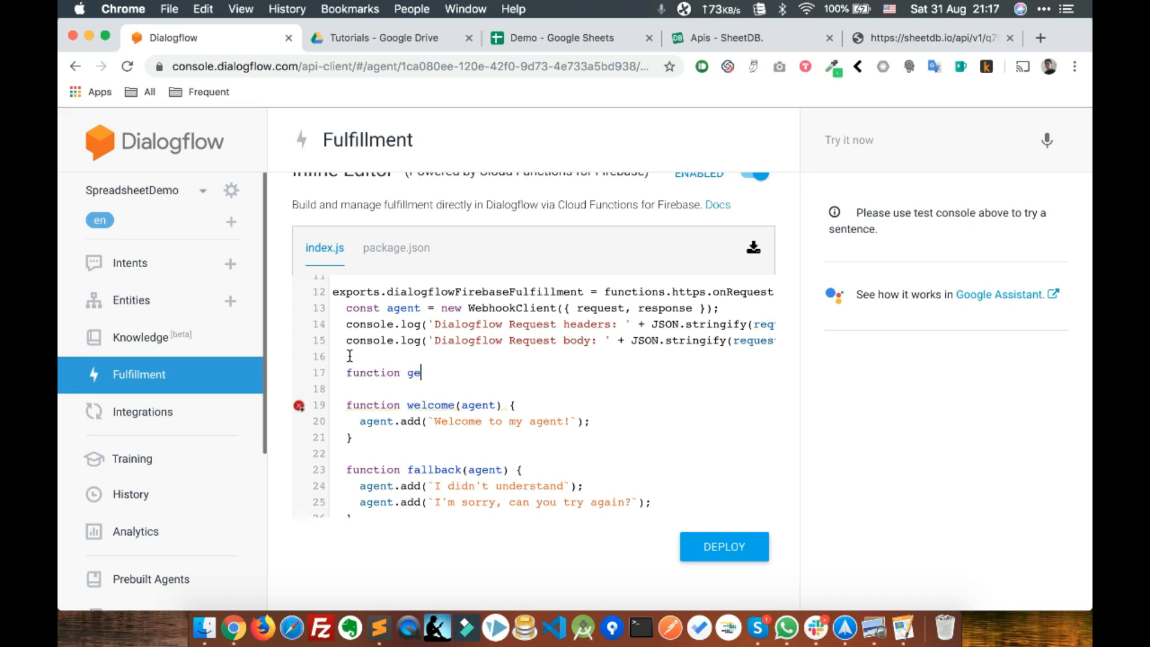
{"action": "type", "text": "tSpreadsheet"}
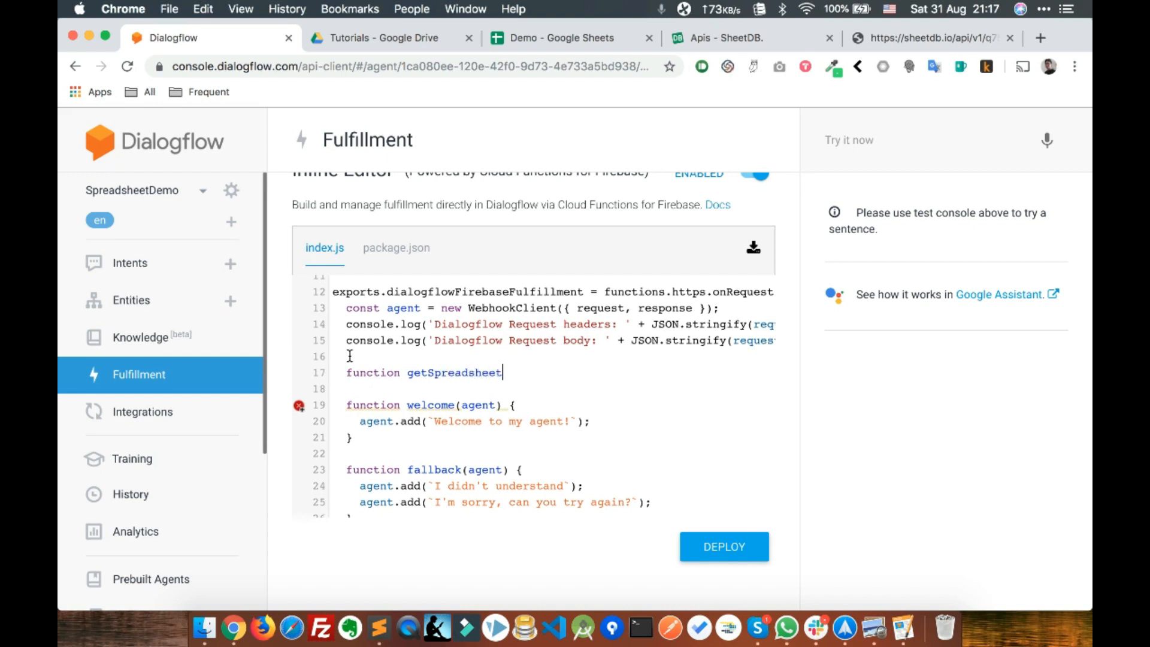
{"action": "type", "text": "Data()"}
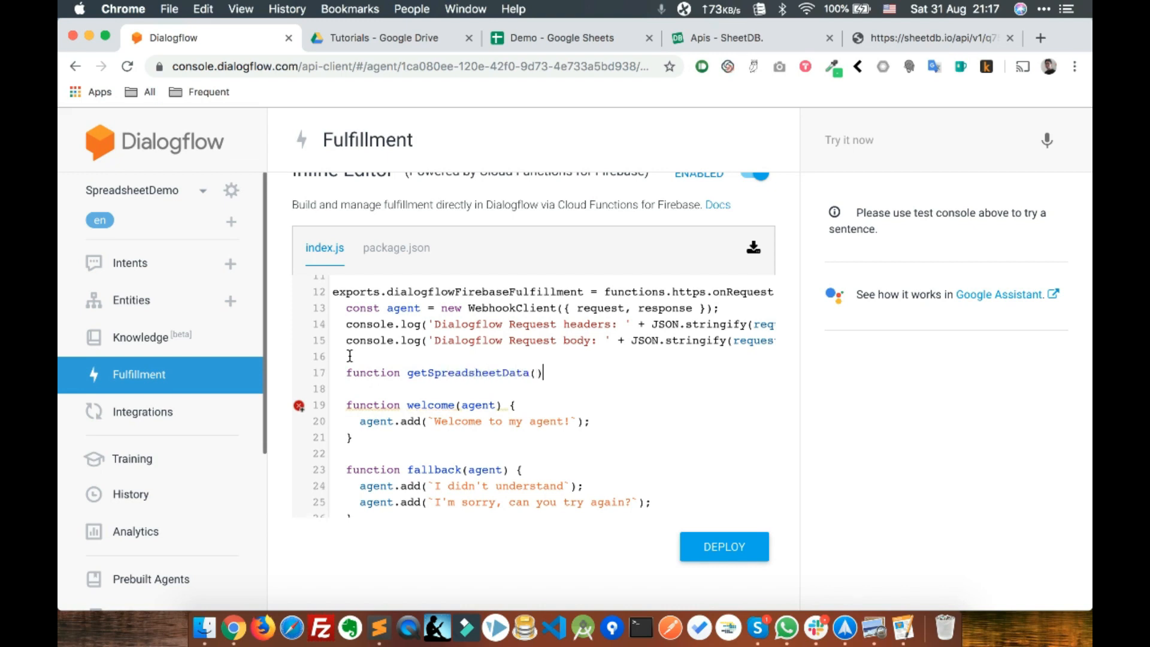
{"action": "type", "text": "{"}
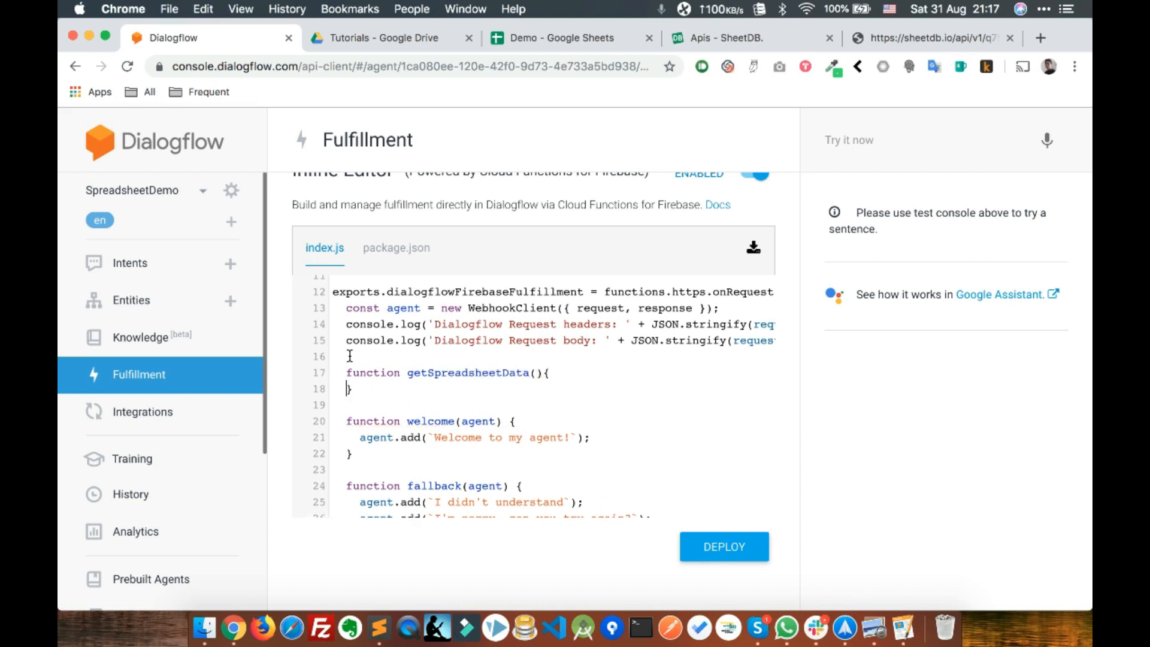
{"action": "type", "text": "return"}
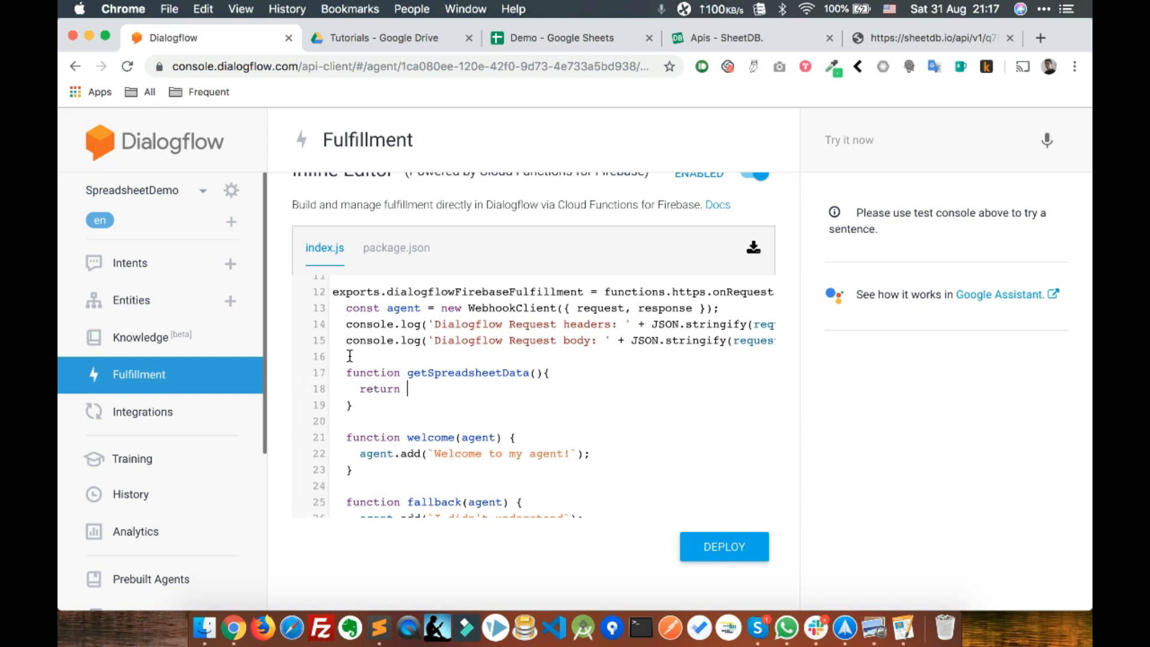
{"action": "type", "text": "axios.get"}
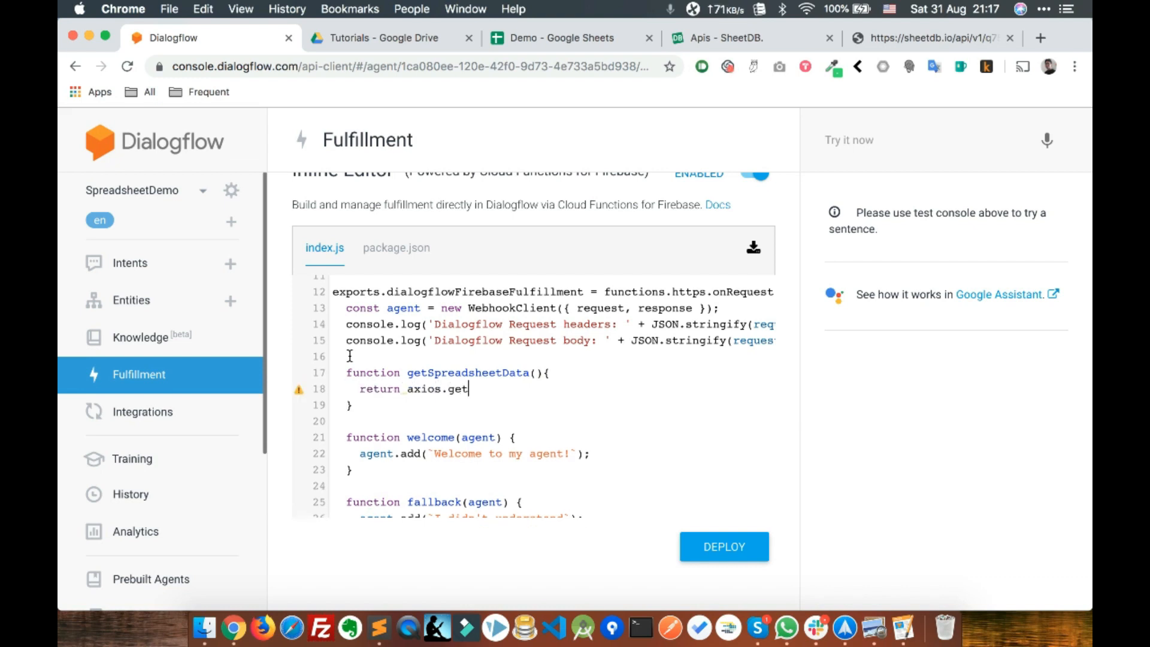
{"action": "type", "text": "('');"}
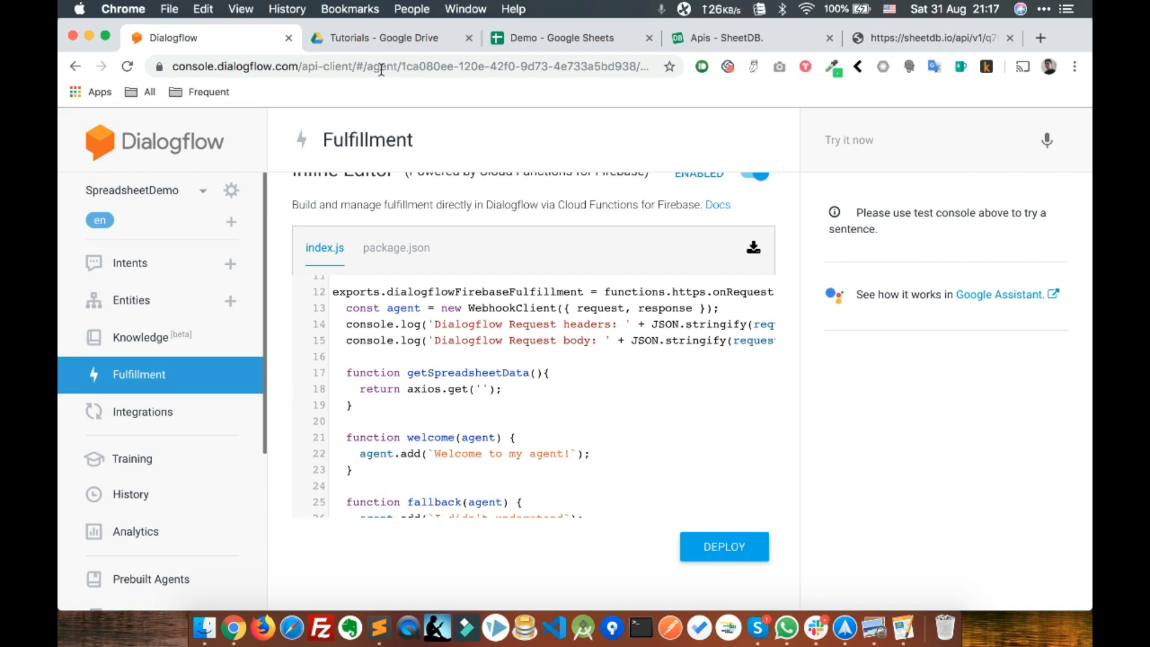
Step: Grab the SheetDB API URL from its results page for the axios.get call
{"action": "left_click", "coordinate": [932, 37]}
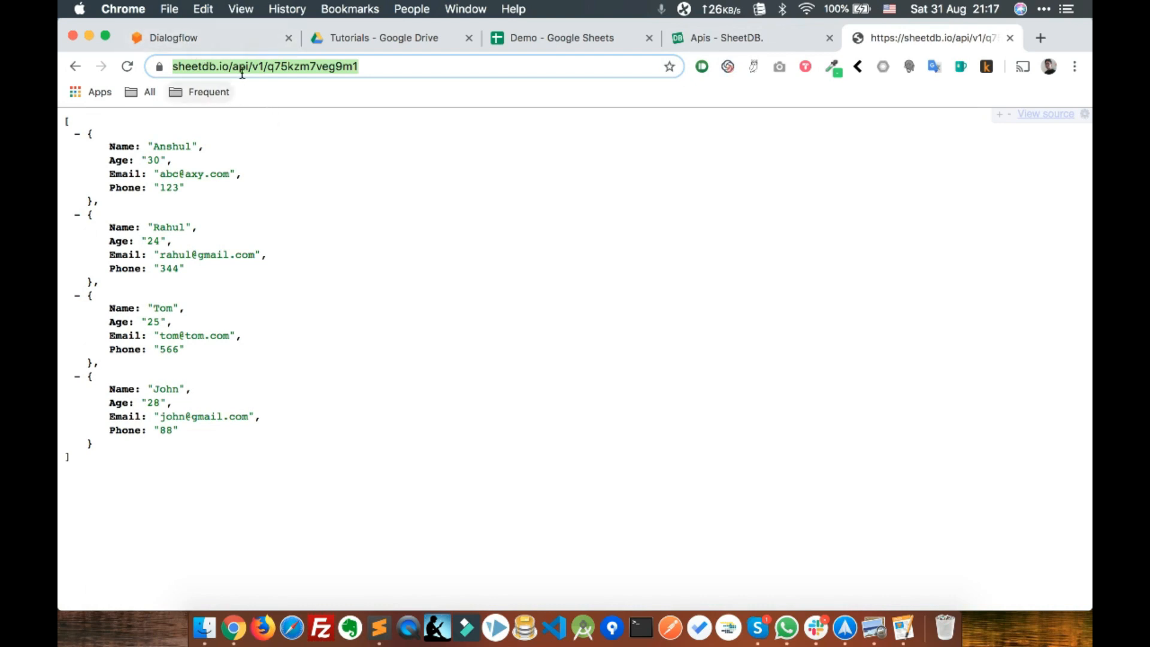
{"action": "left_click", "coordinate": [173, 37]}
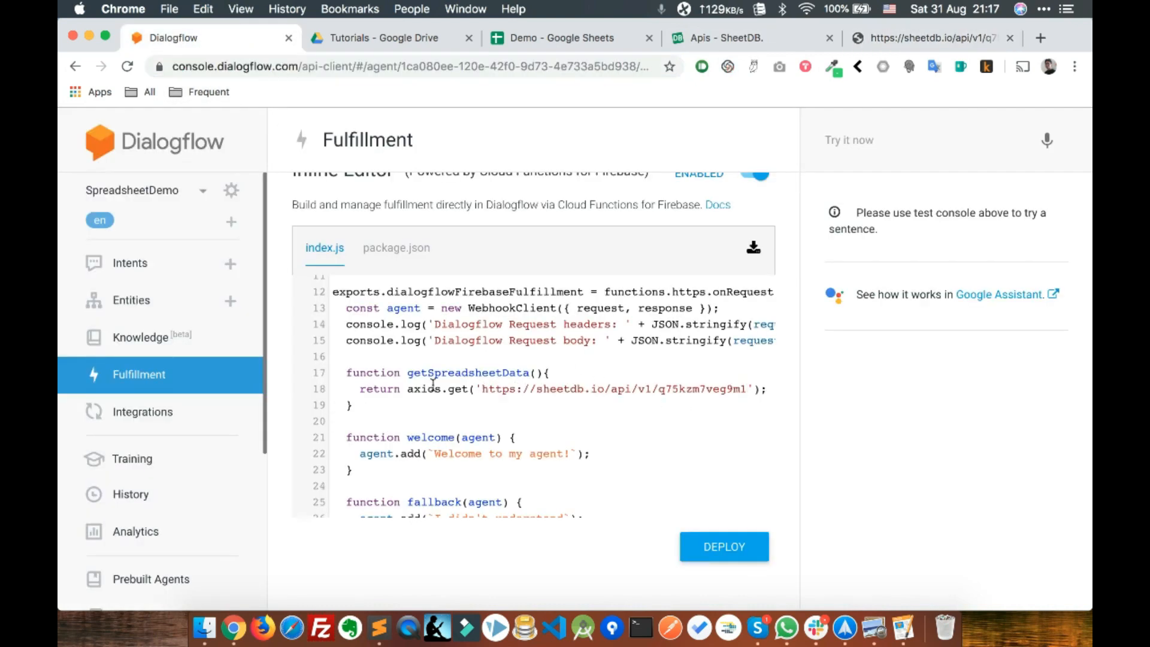
{"action": "mouse_move", "coordinate": [479, 373]}
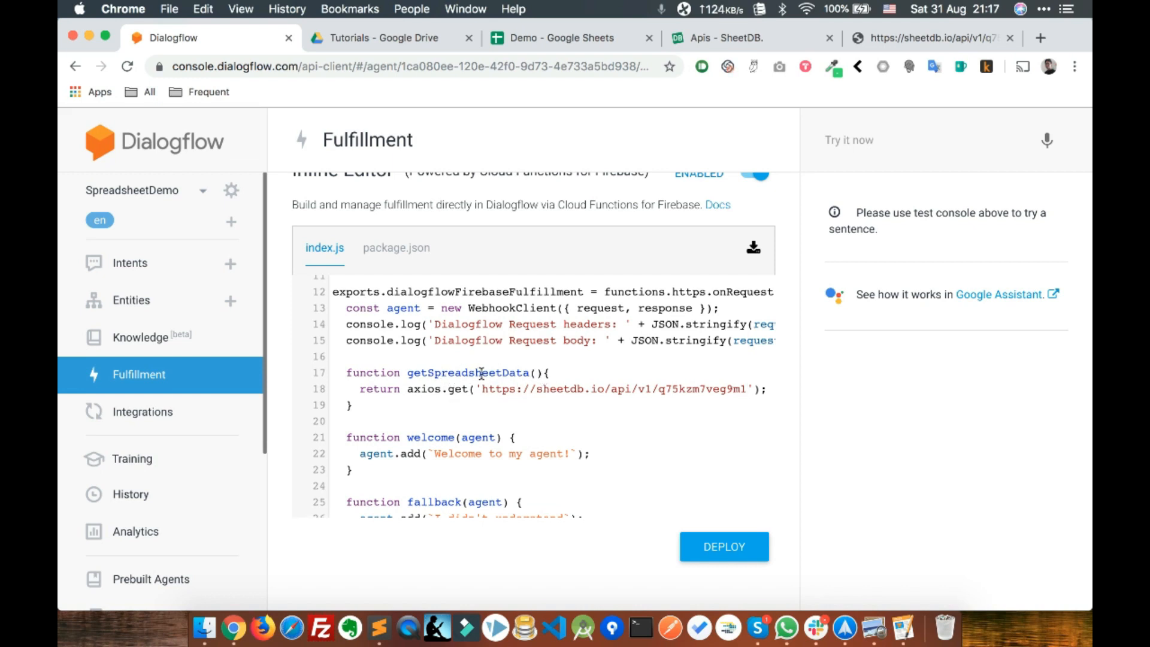
{"action": "mouse_move", "coordinate": [498, 410]}
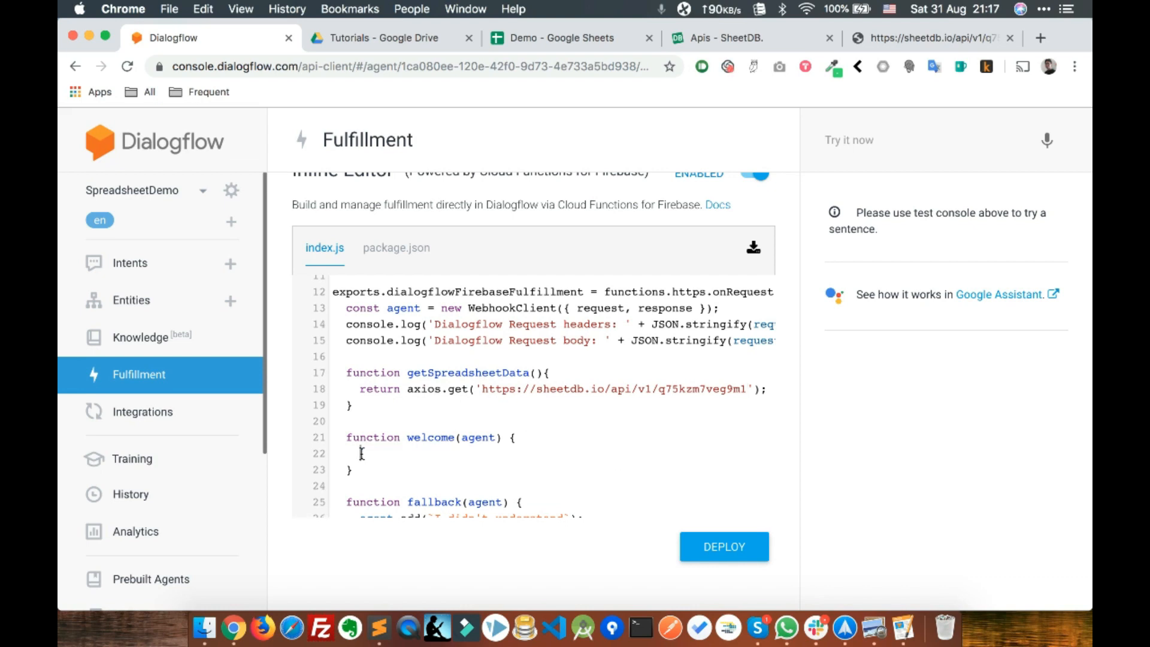
Step: Make welcome() return getSpreadsheetData().then(res => { ... })
{"action": "type", "text": "return"}
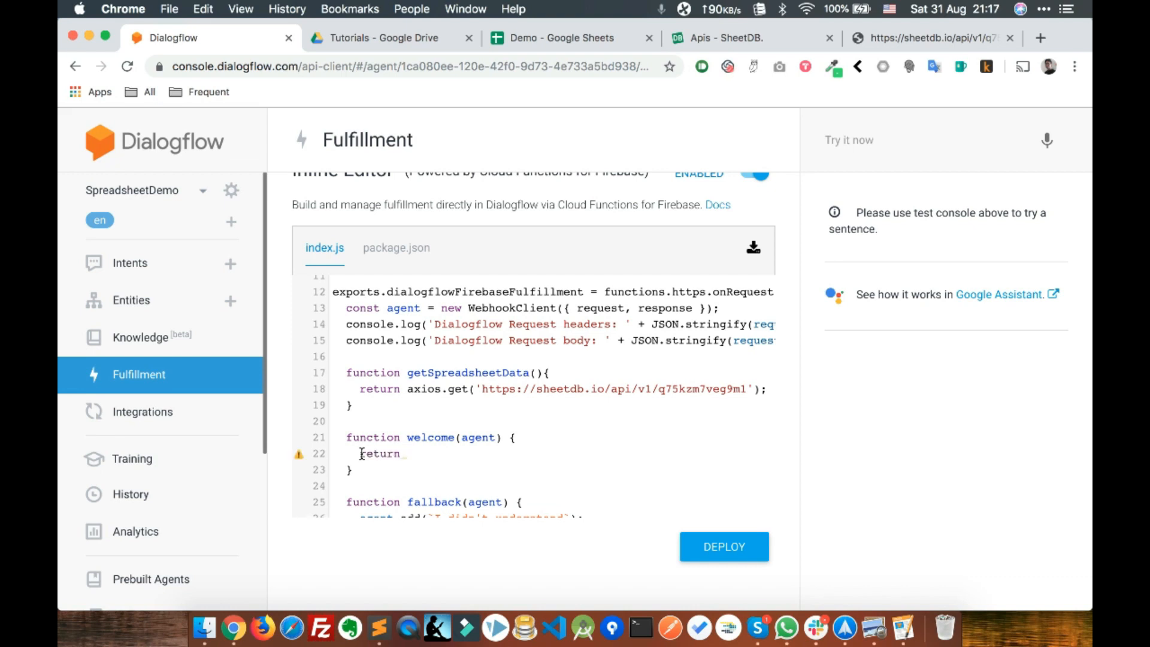
{"action": "type", "text": "getSpreadsheet"}
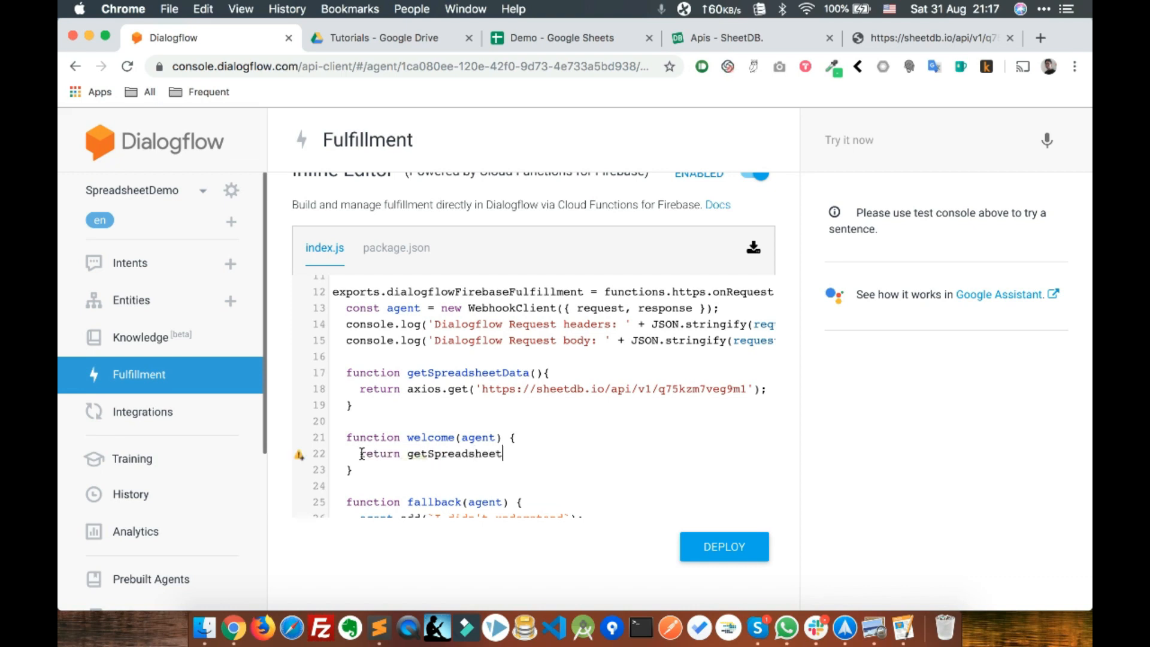
{"action": "type", "text": "Data"}
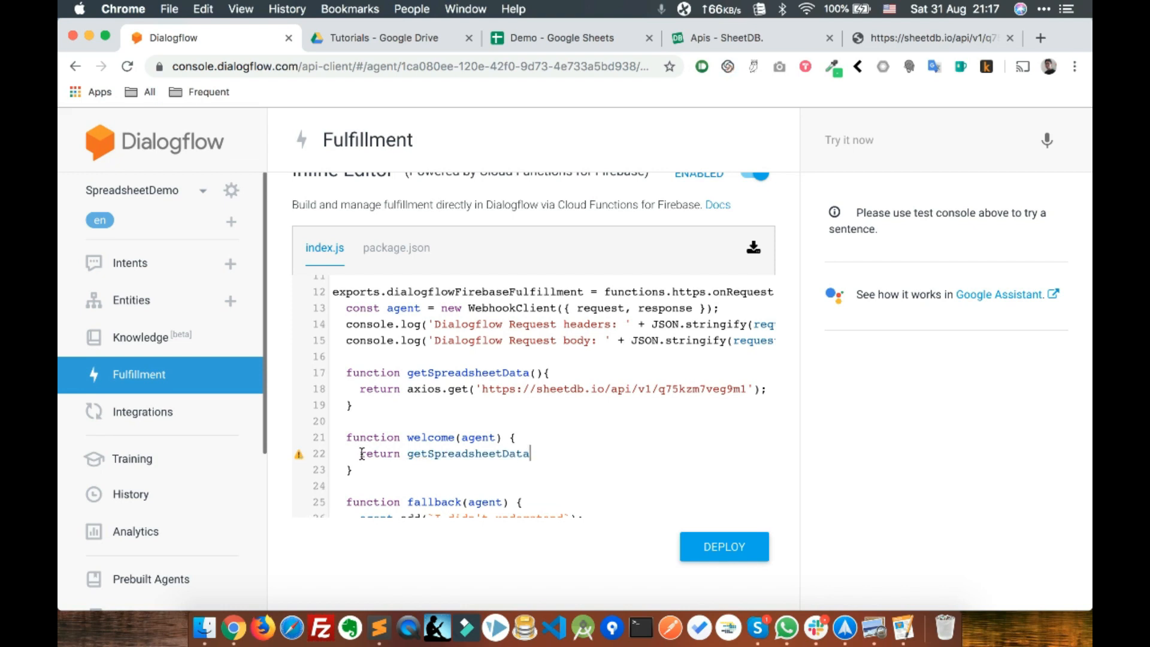
{"action": "type", "text": "()."}
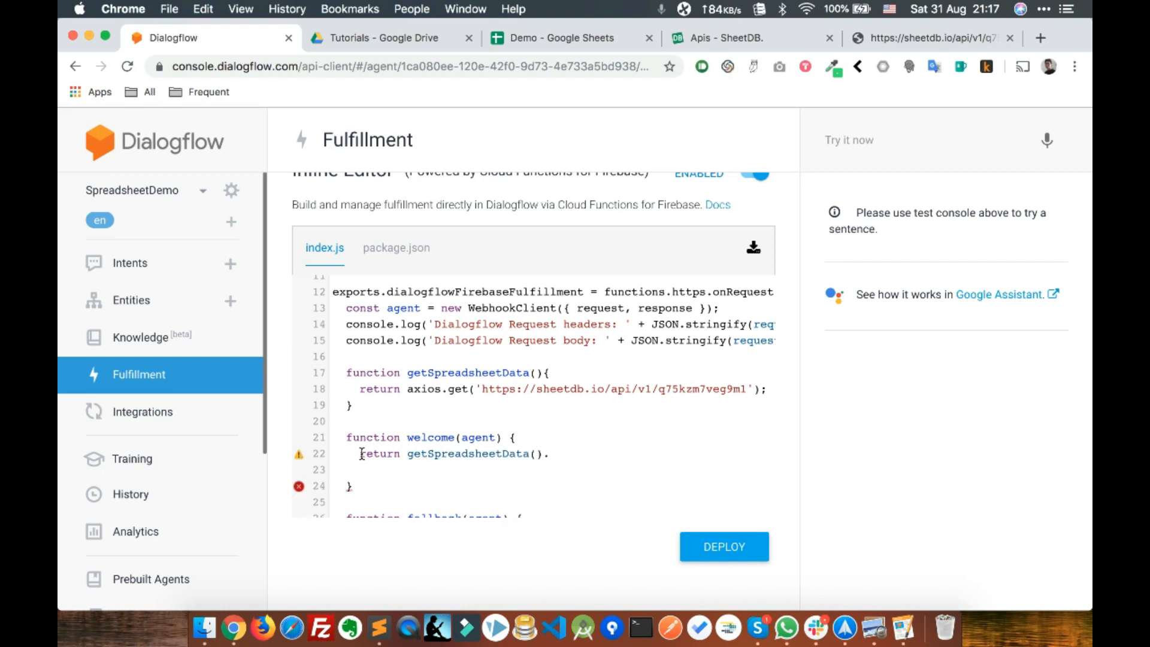
{"action": "key", "text": "Backspace"}
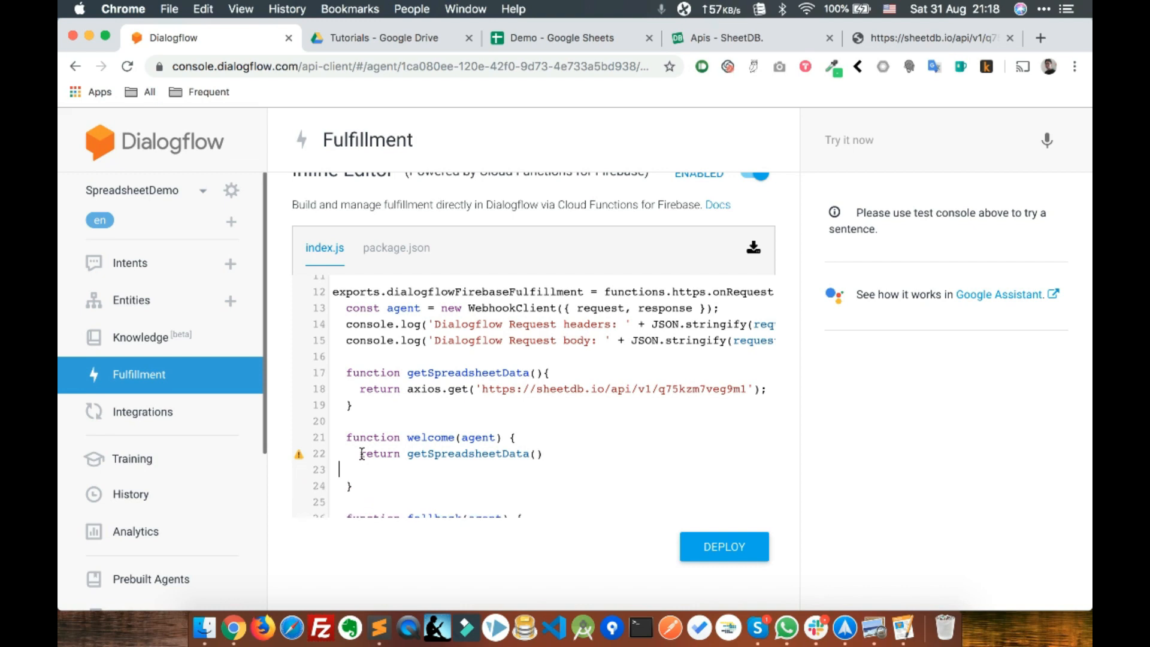
{"action": "type", "text": ".then"}
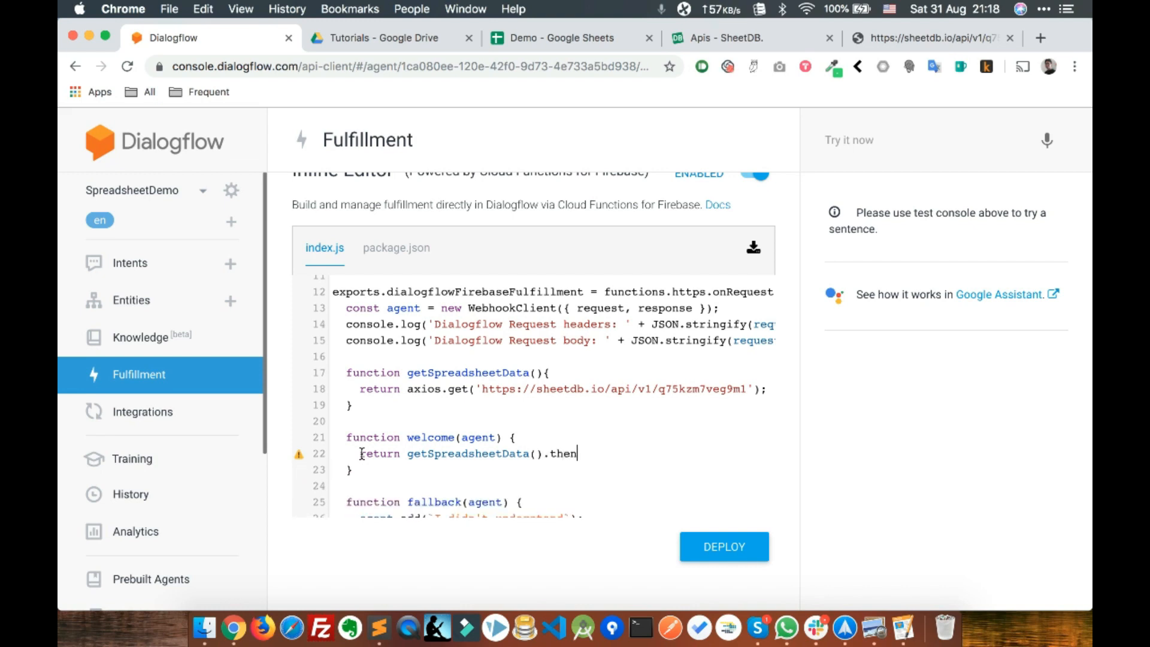
{"action": "type", "text": "(res)"}
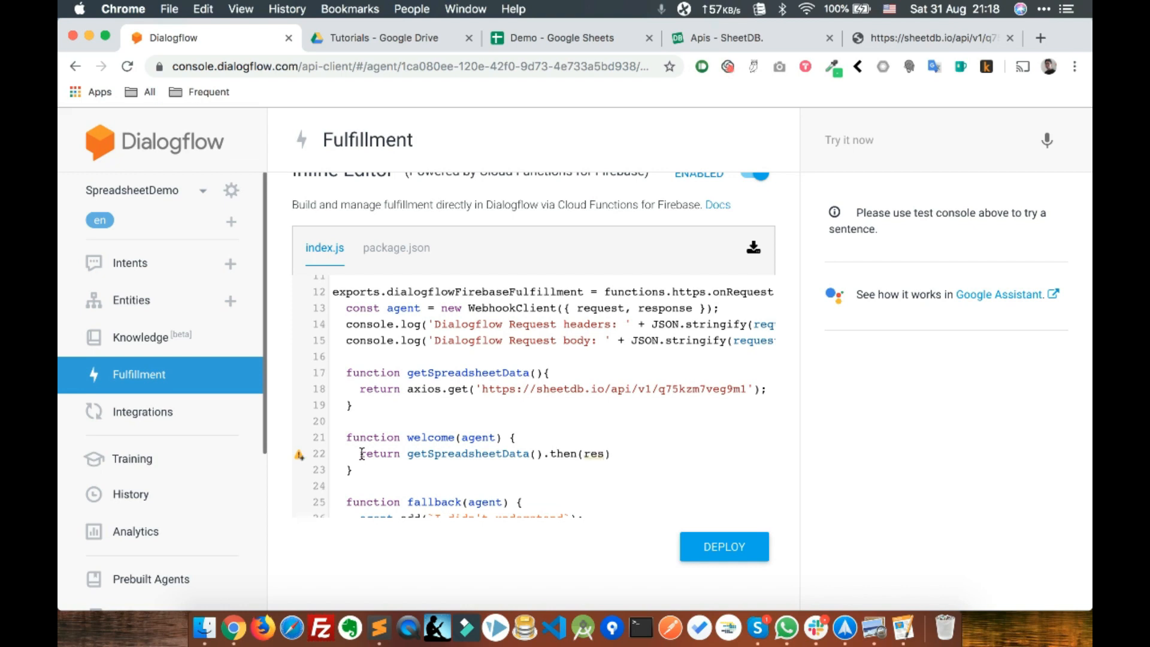
{"action": "type", "text": "=>"}
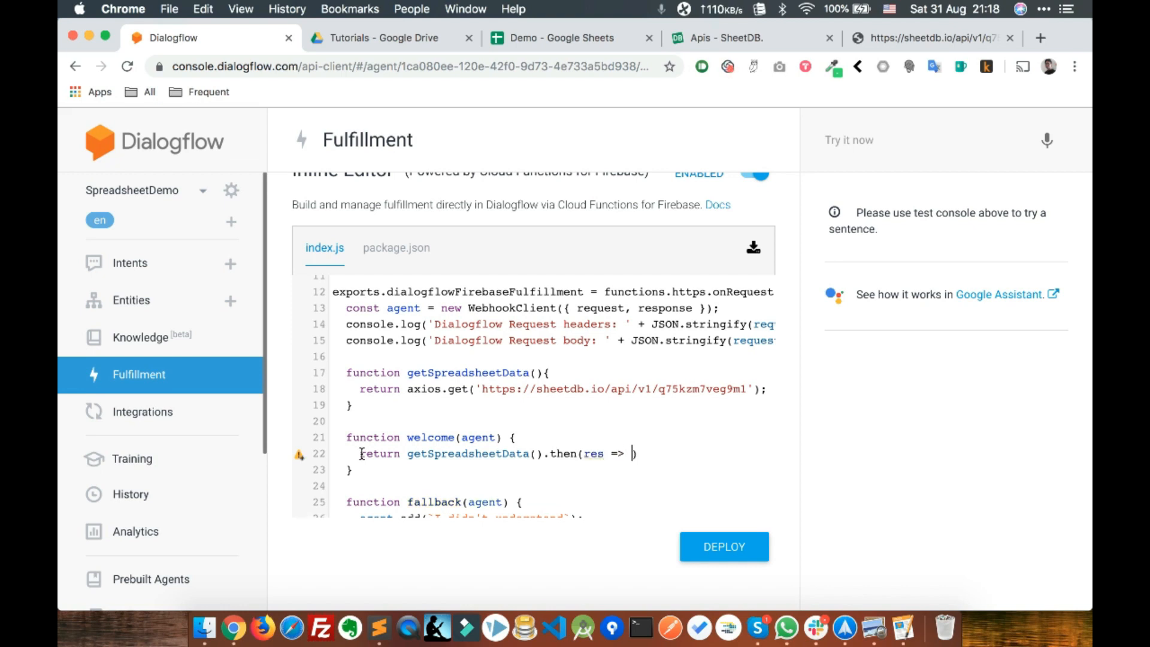
{"action": "type", "text": "{"}
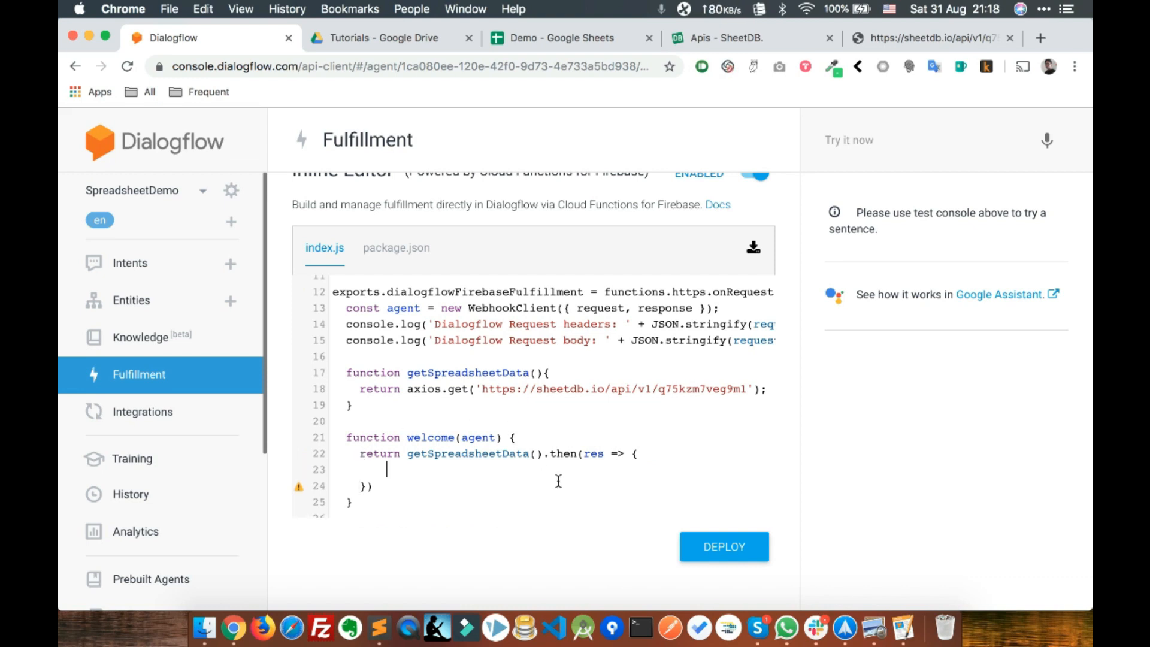
{"action": "mouse_move", "coordinate": [544, 452]}
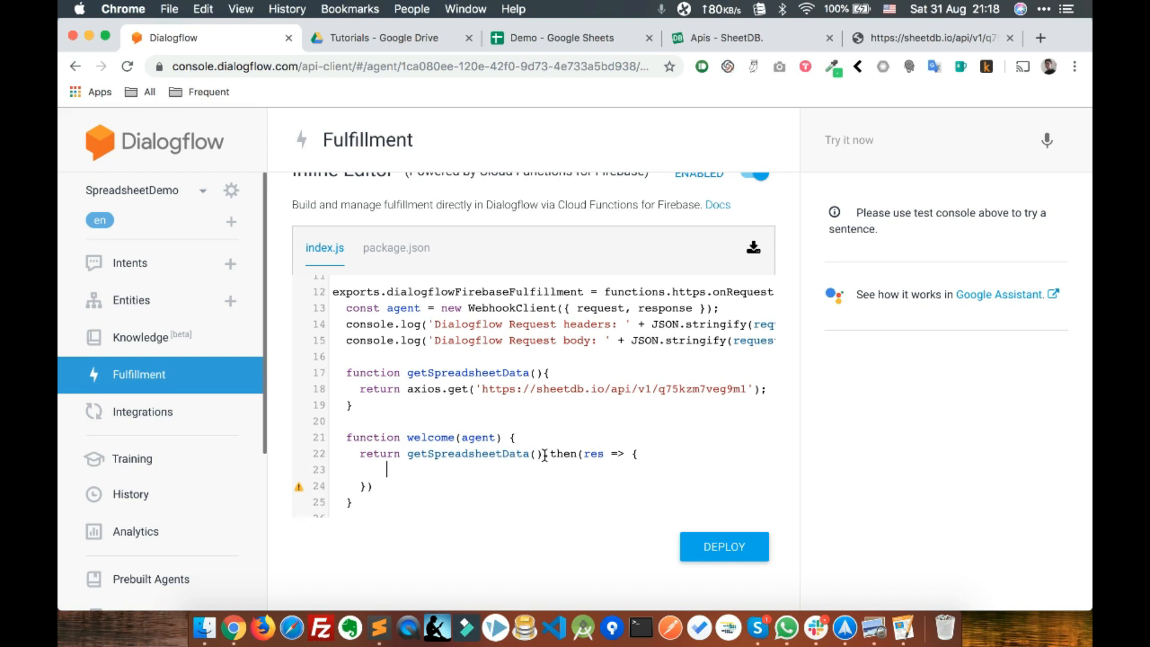
Step: Inside the then callback, log the response with console.log(res);
{"action": "double_click", "coordinate": [469, 452]}
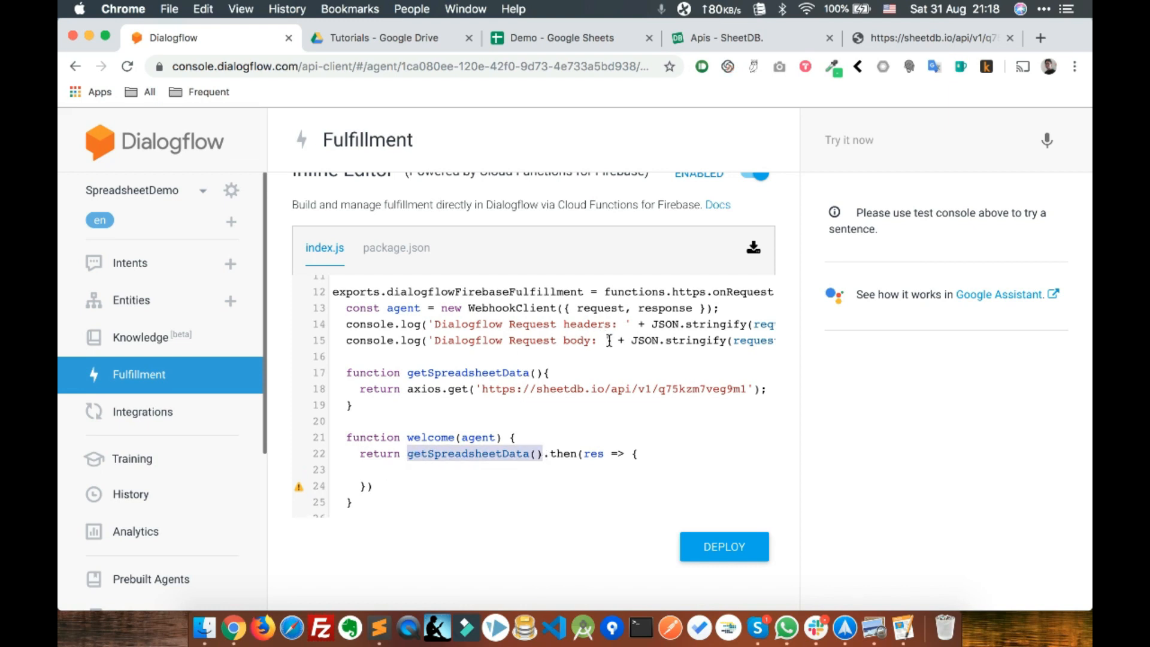
{"action": "mouse_move", "coordinate": [733, 387]}
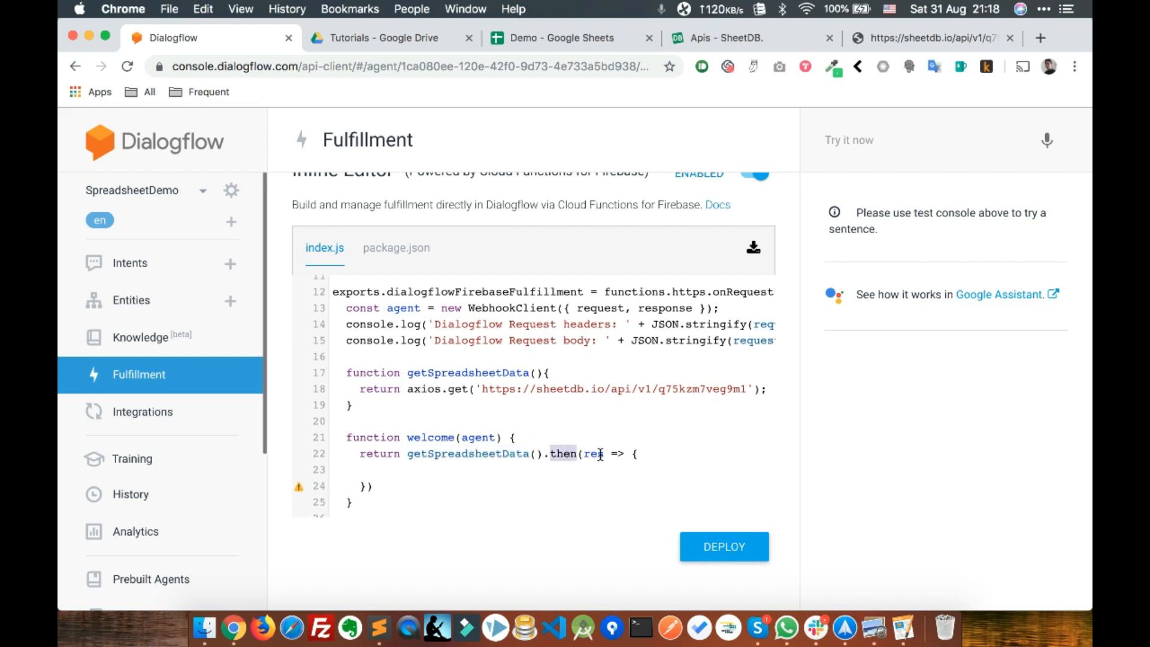
{"action": "double_click", "coordinate": [591, 453]}
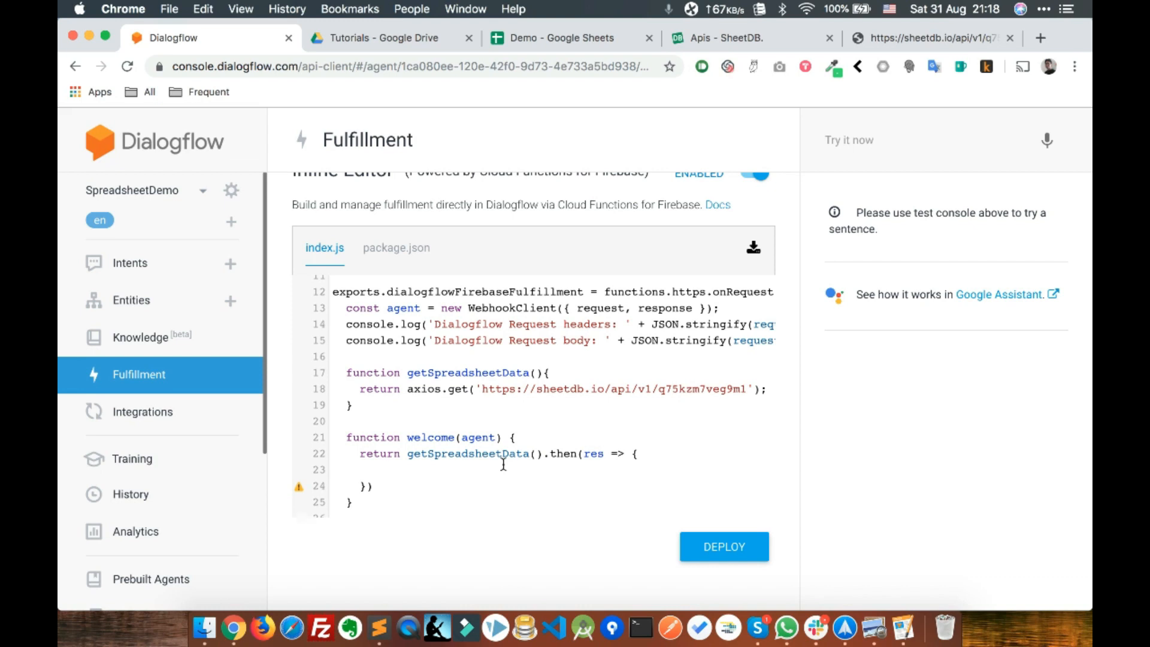
{"action": "type", "text": "con"}
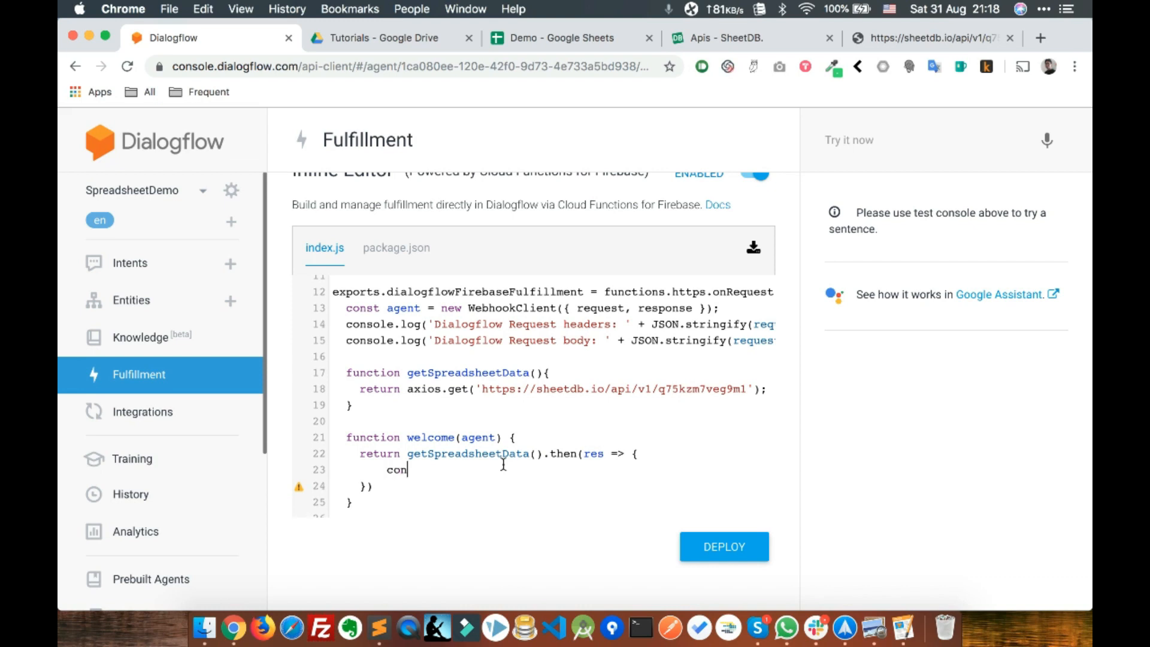
{"action": "type", "text": "sole.log"}
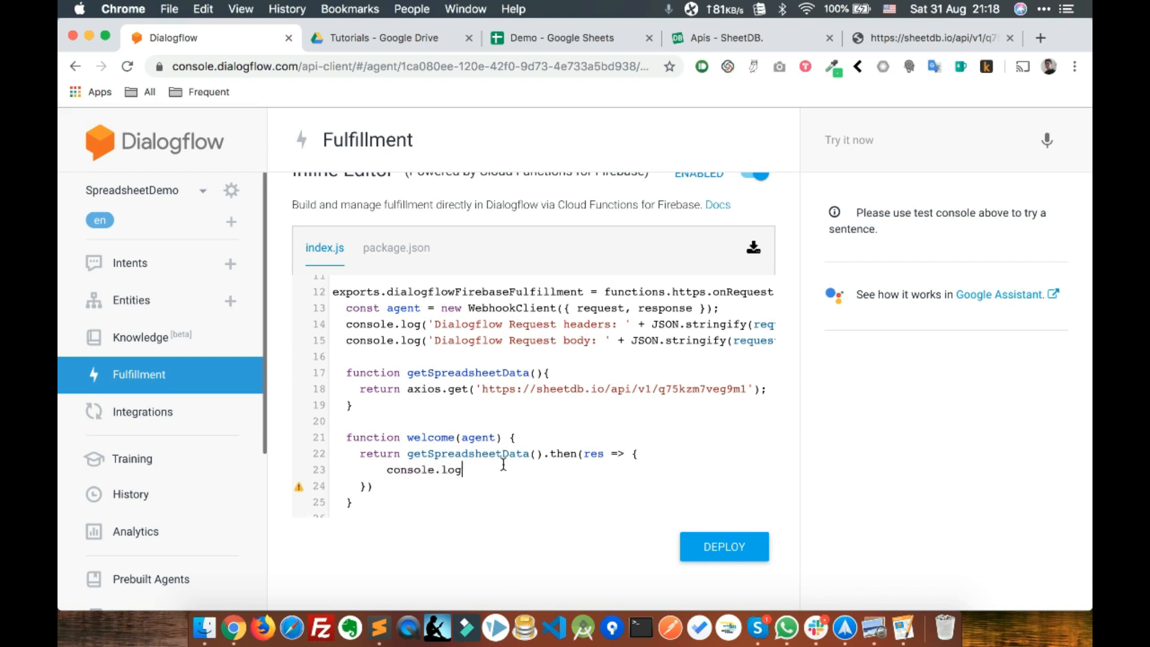
{"action": "type", "text": "(r"}
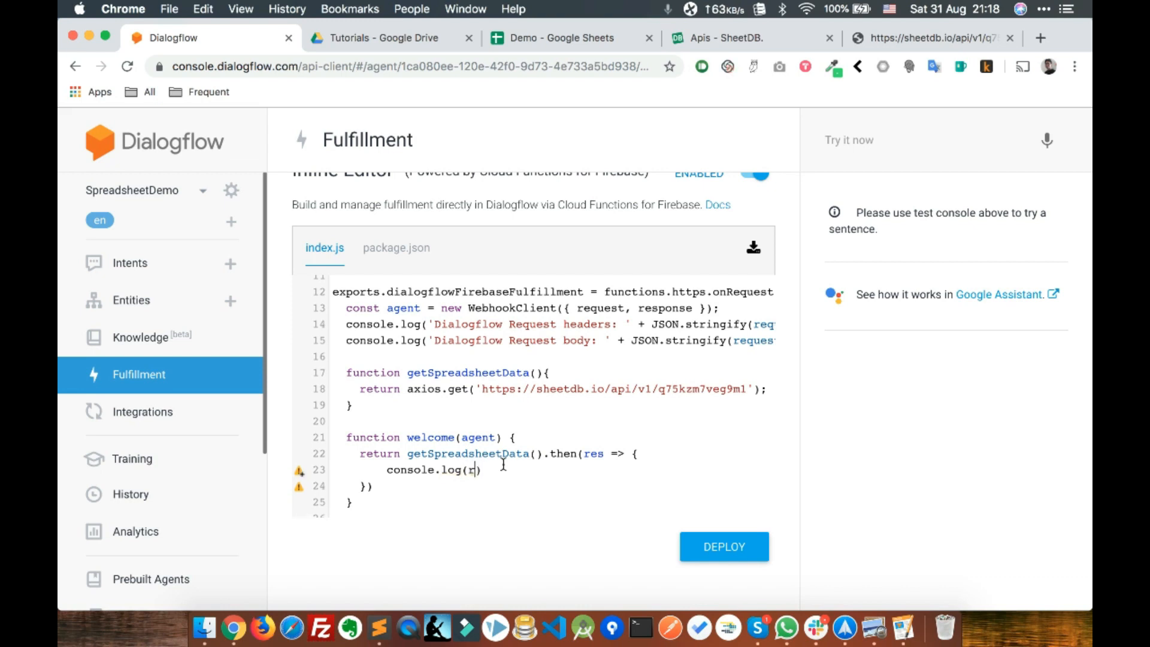
{"action": "type", "text": "es);"}
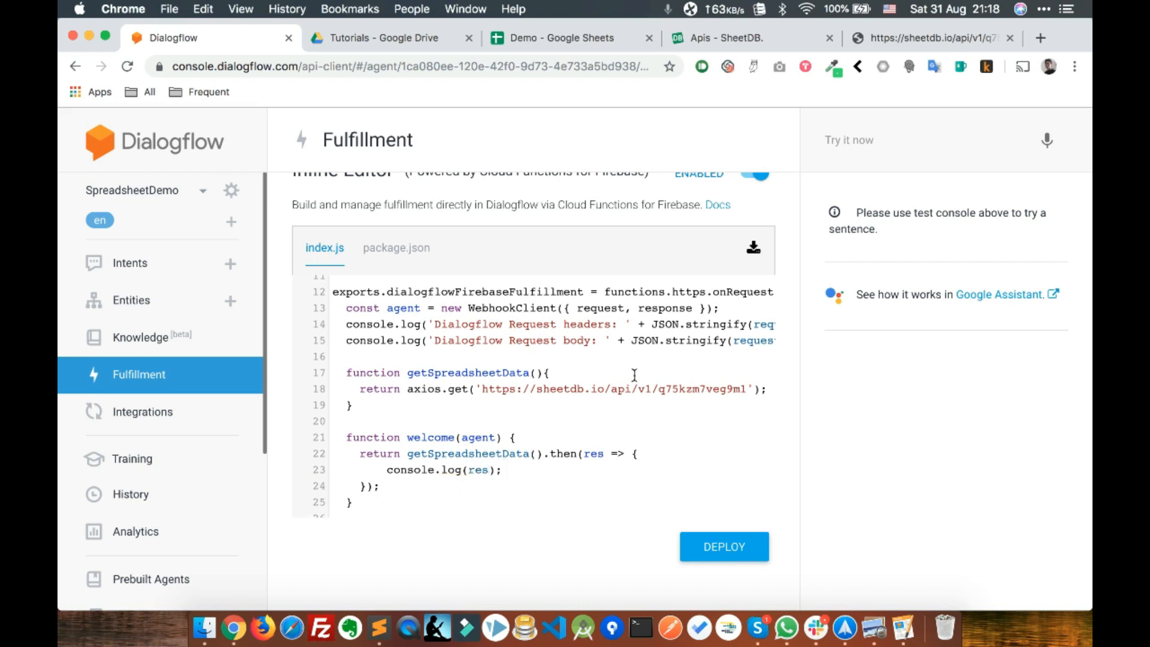
{"action": "scroll", "scroll_direction": "down", "scroll_amount": 3}
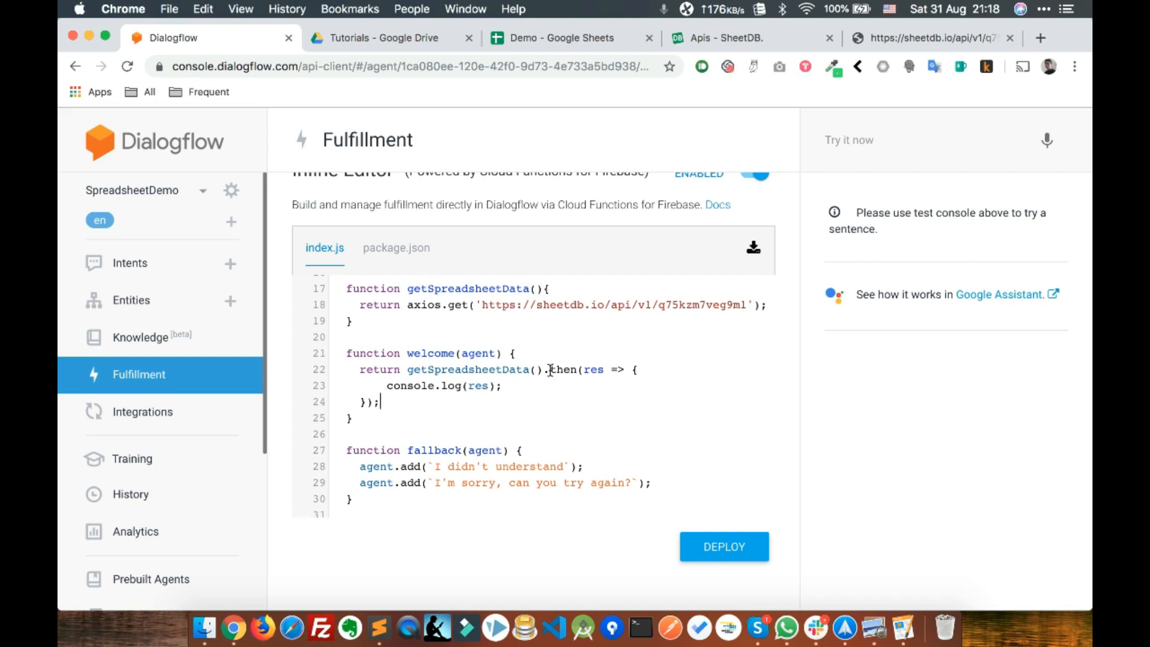
{"action": "mouse_move", "coordinate": [514, 396]}
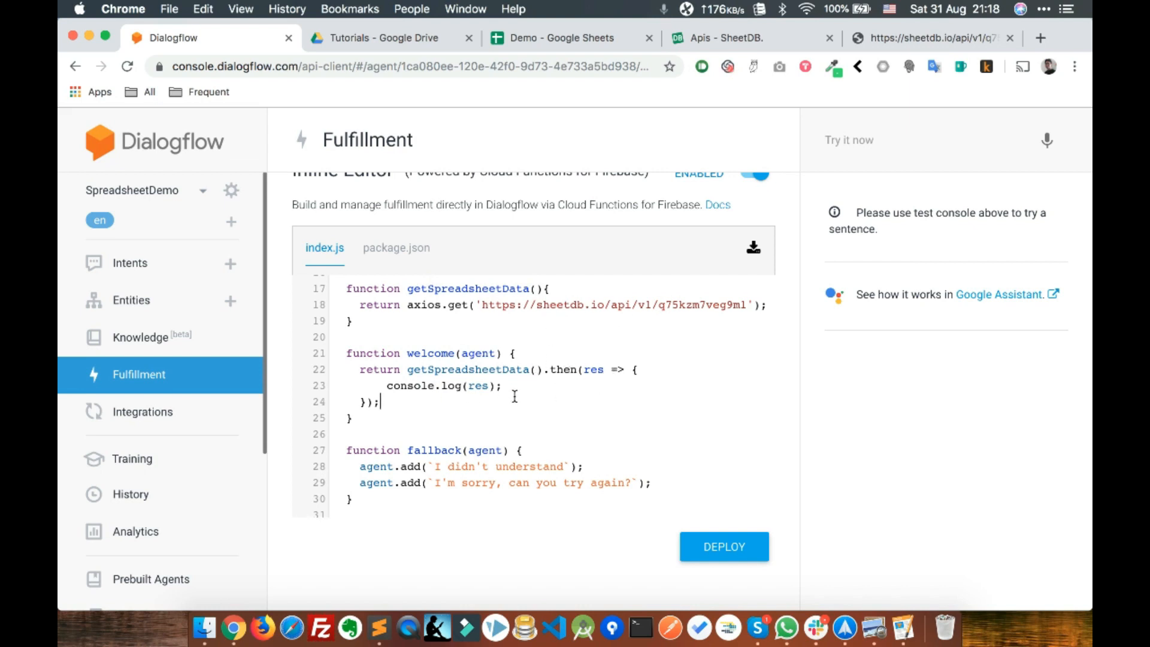
Step: Deploy the fulfillment so the Cloud Function and webhook are saved
{"action": "left_click", "coordinate": [723, 546]}
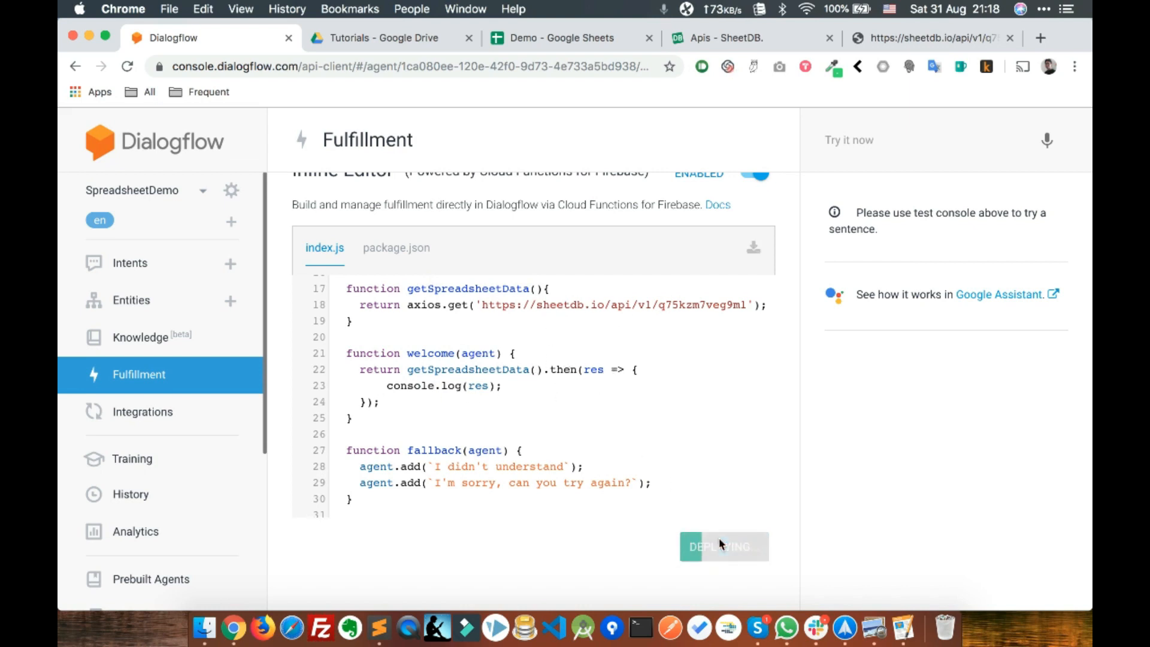
{"action": "left_click", "coordinate": [723, 546]}
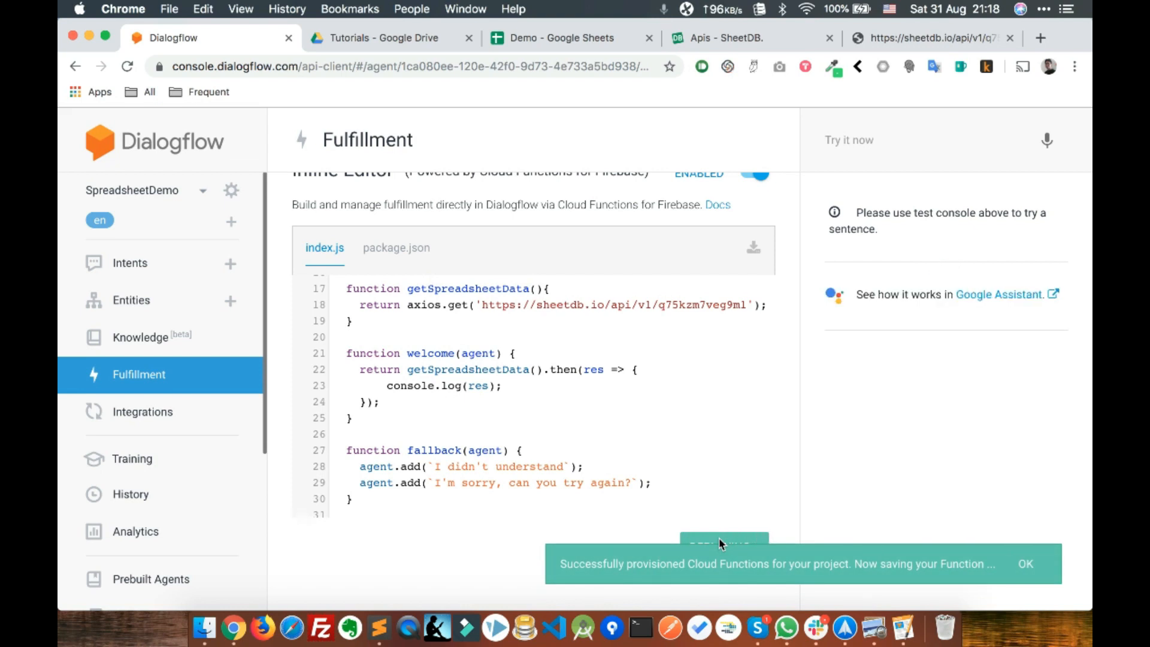
{"action": "left_click", "coordinate": [723, 546]}
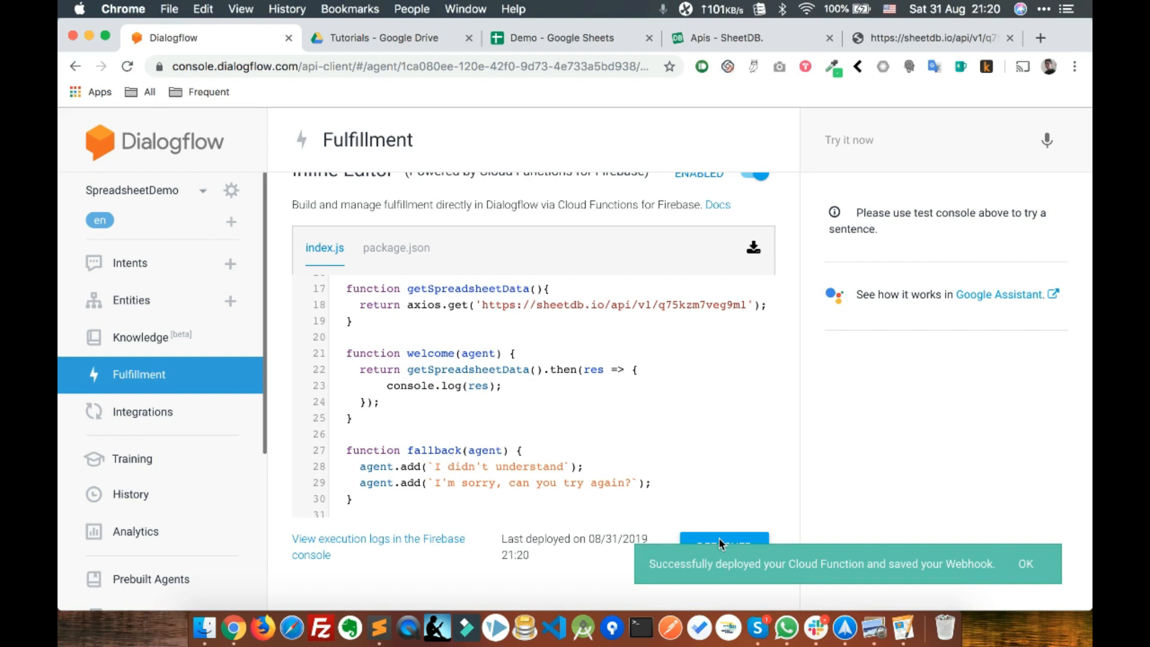
{"action": "mouse_move", "coordinate": [371, 546]}
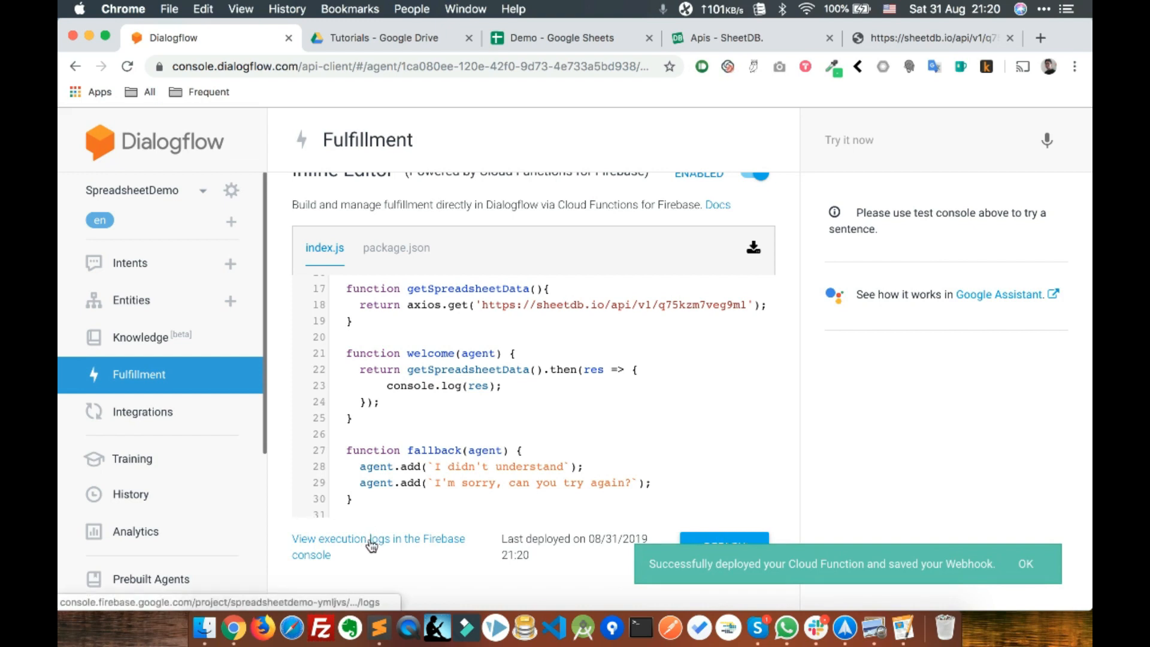
Step: View the dialogflowFirebaseFulfillment execution logs in the Firebase console
{"action": "left_click", "coordinate": [377, 537]}
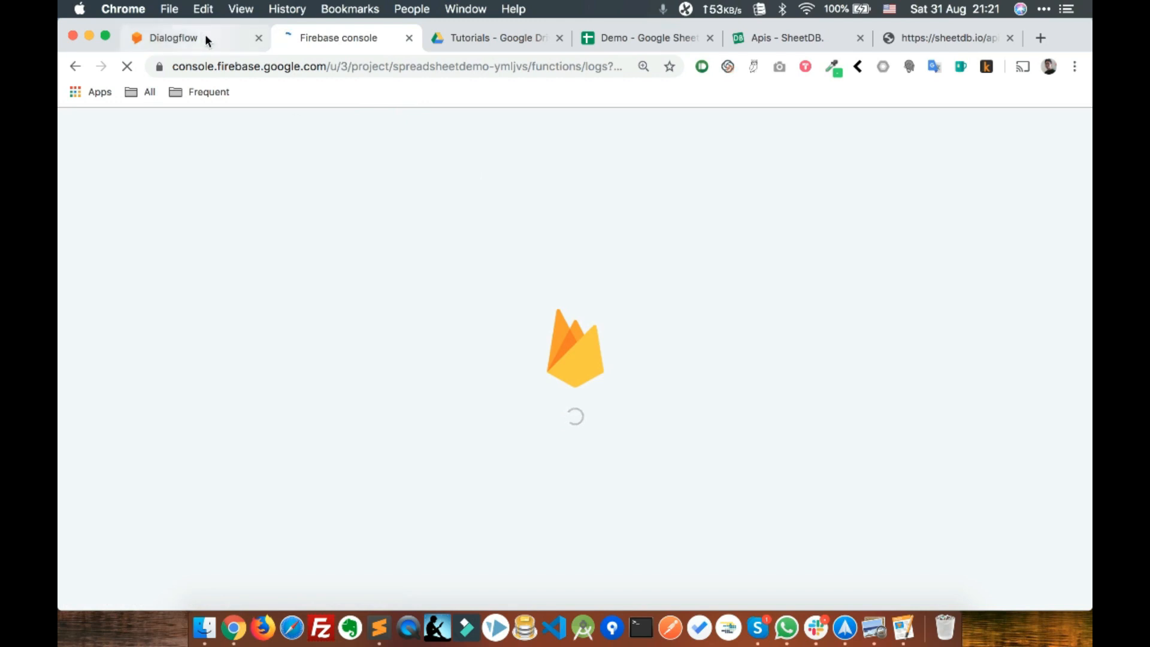
{"action": "mouse_move", "coordinate": [539, 332]}
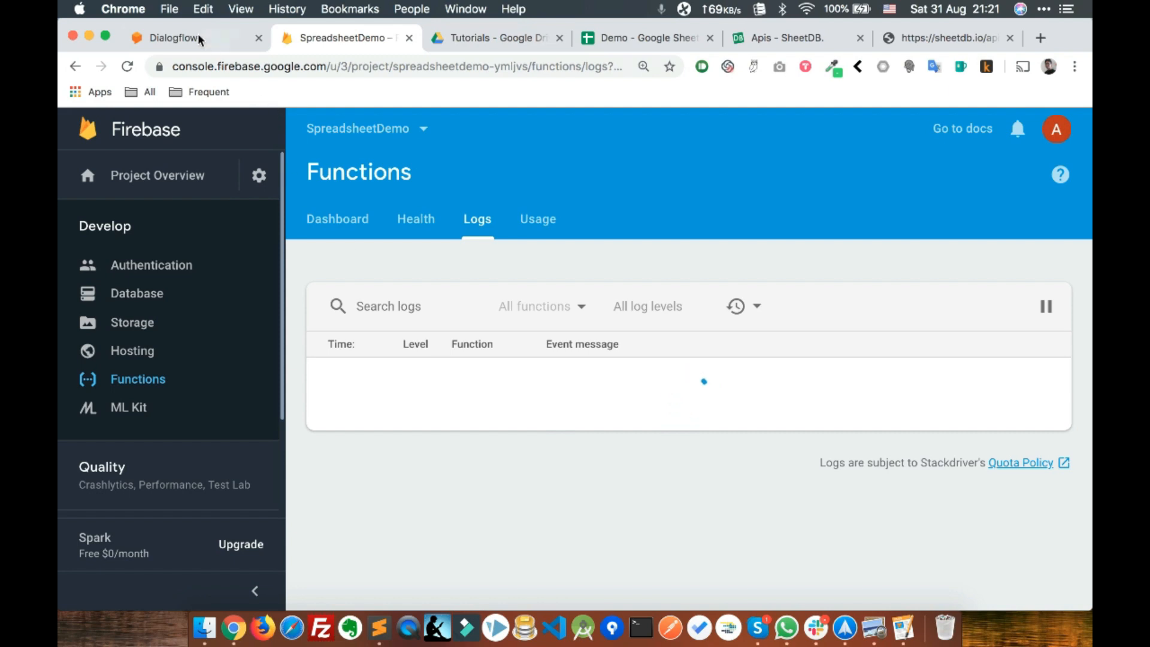
{"action": "left_click", "coordinate": [172, 37]}
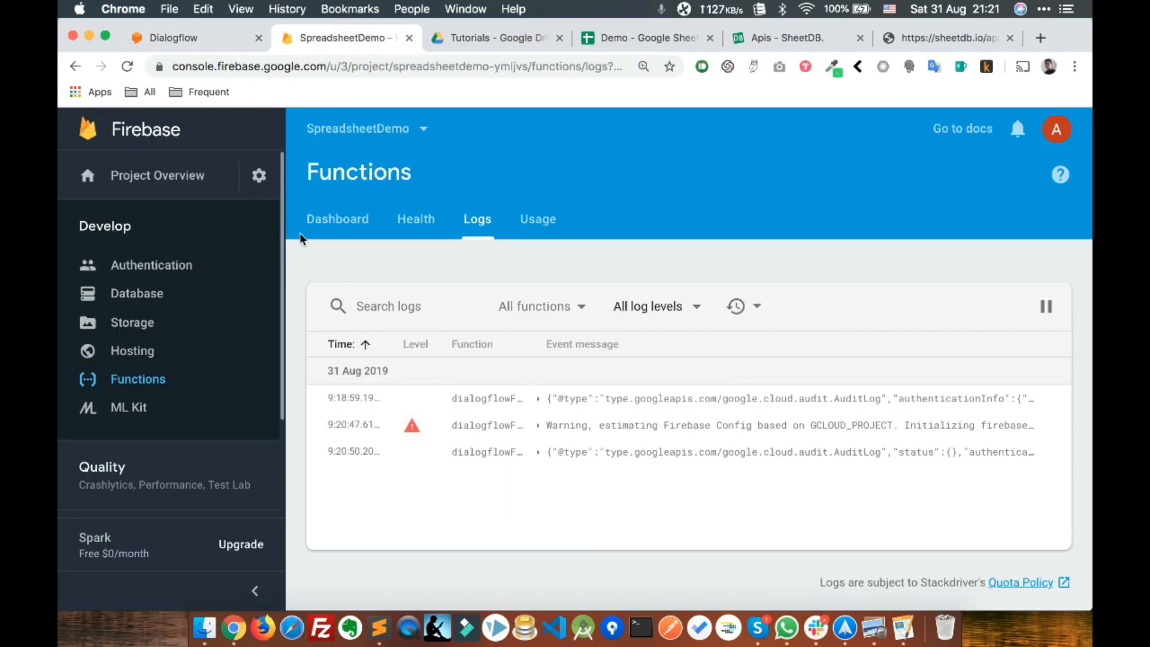
Step: Test the agent with 'hi' then the name Anshul in the Try it now console
{"action": "left_click", "coordinate": [167, 37]}
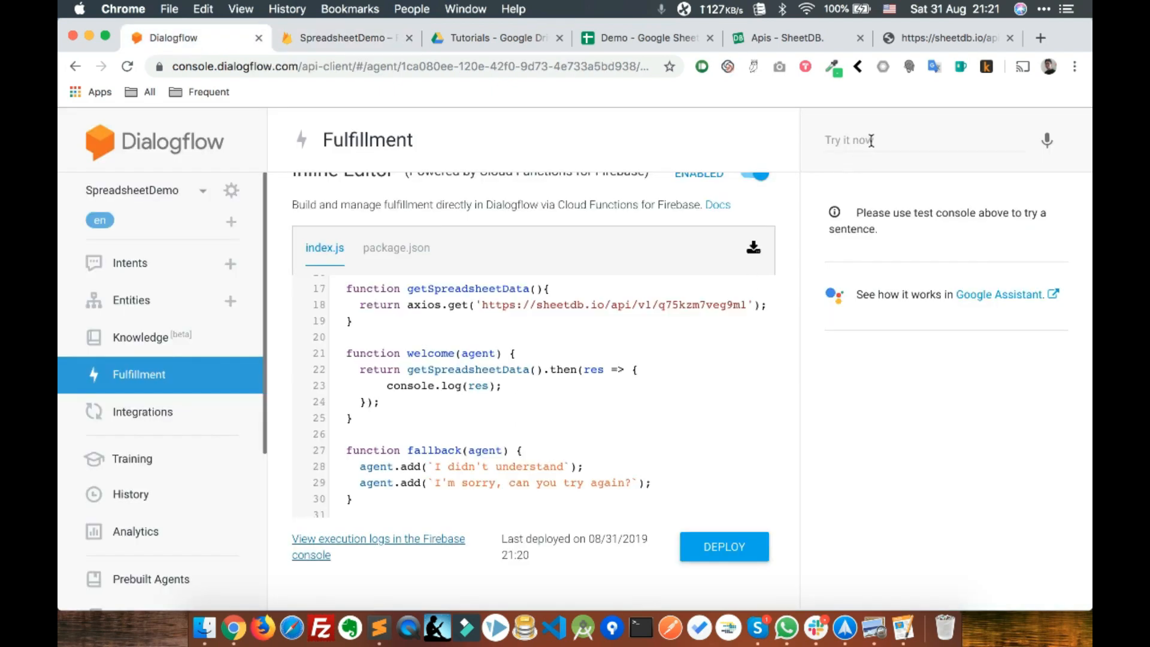
{"action": "type", "text": "hi"}
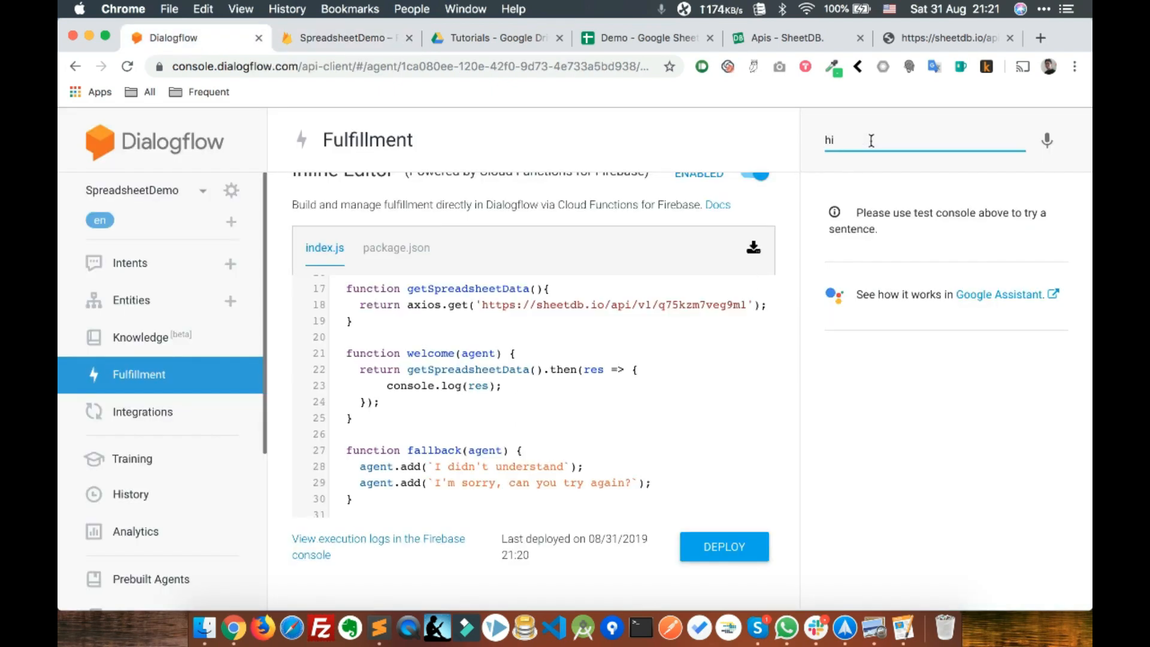
{"action": "key", "text": "Return"}
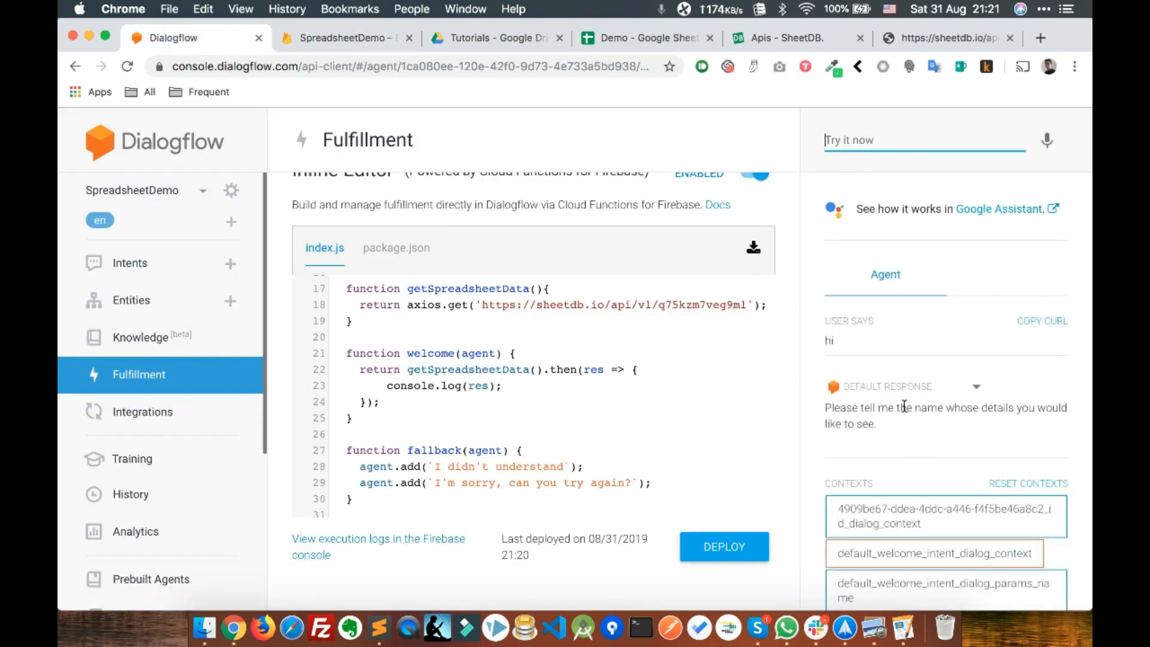
{"action": "mouse_move", "coordinate": [1013, 366]}
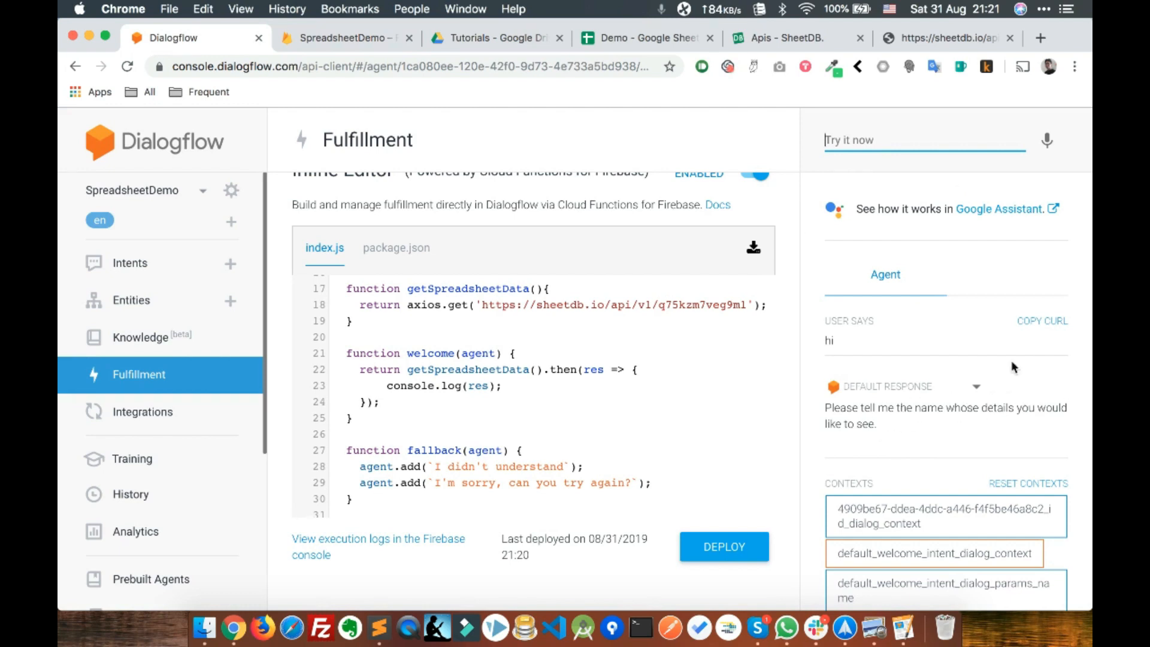
{"action": "left_click", "coordinate": [923, 140]}
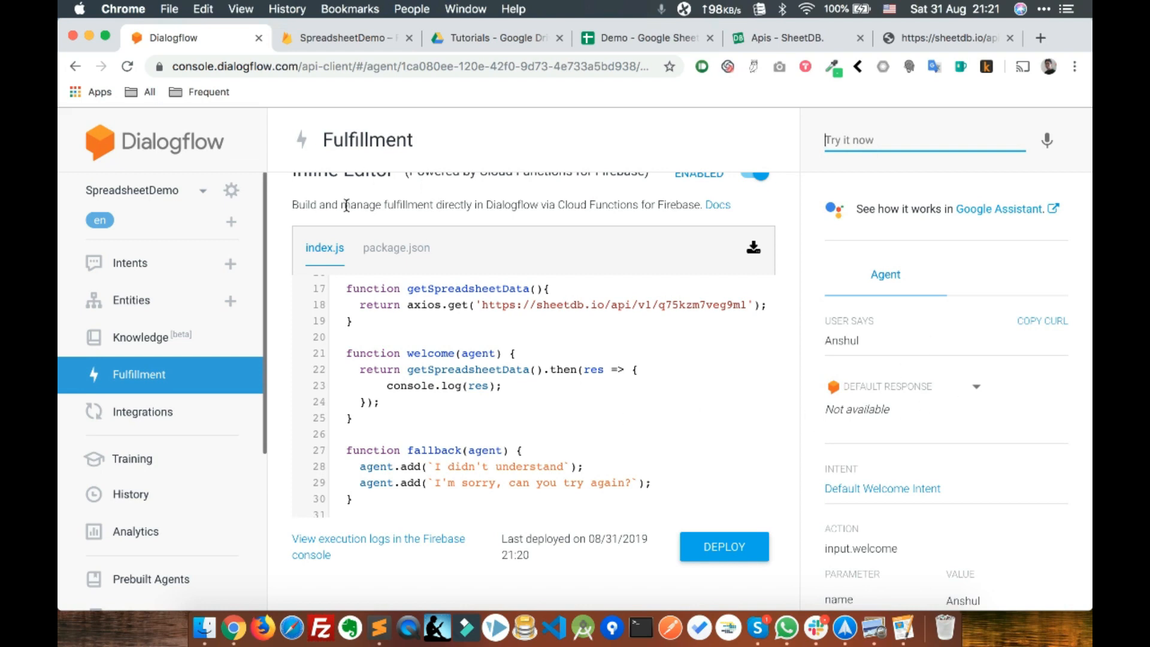
{"action": "left_click", "coordinate": [341, 37]}
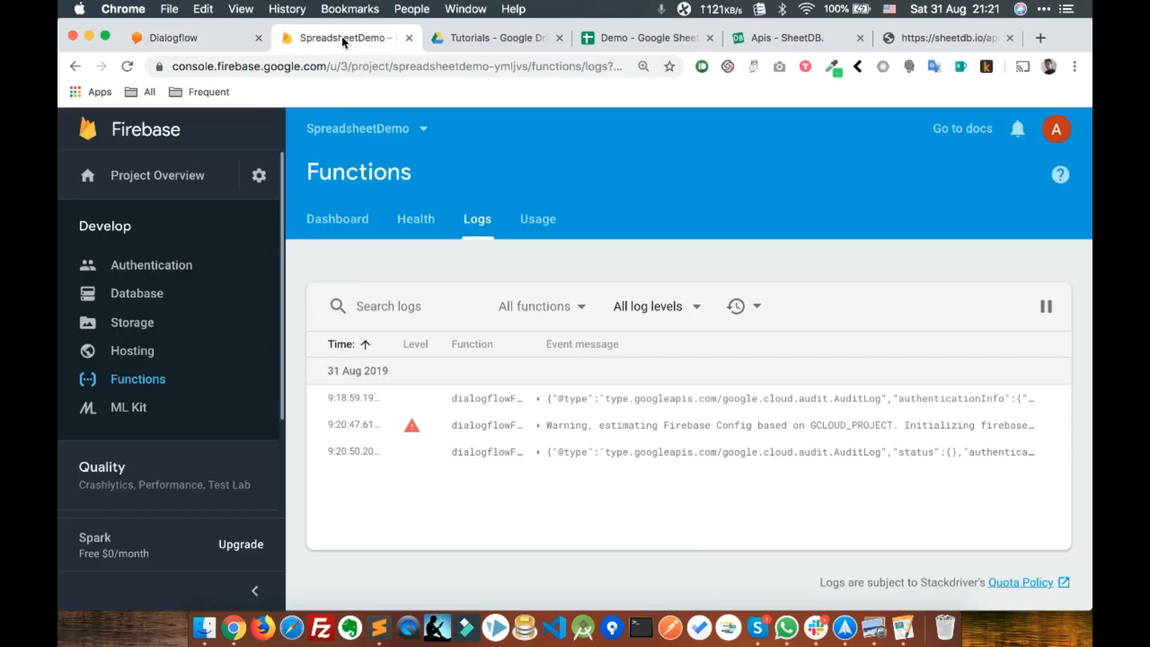
{"action": "mouse_move", "coordinate": [849, 477]}
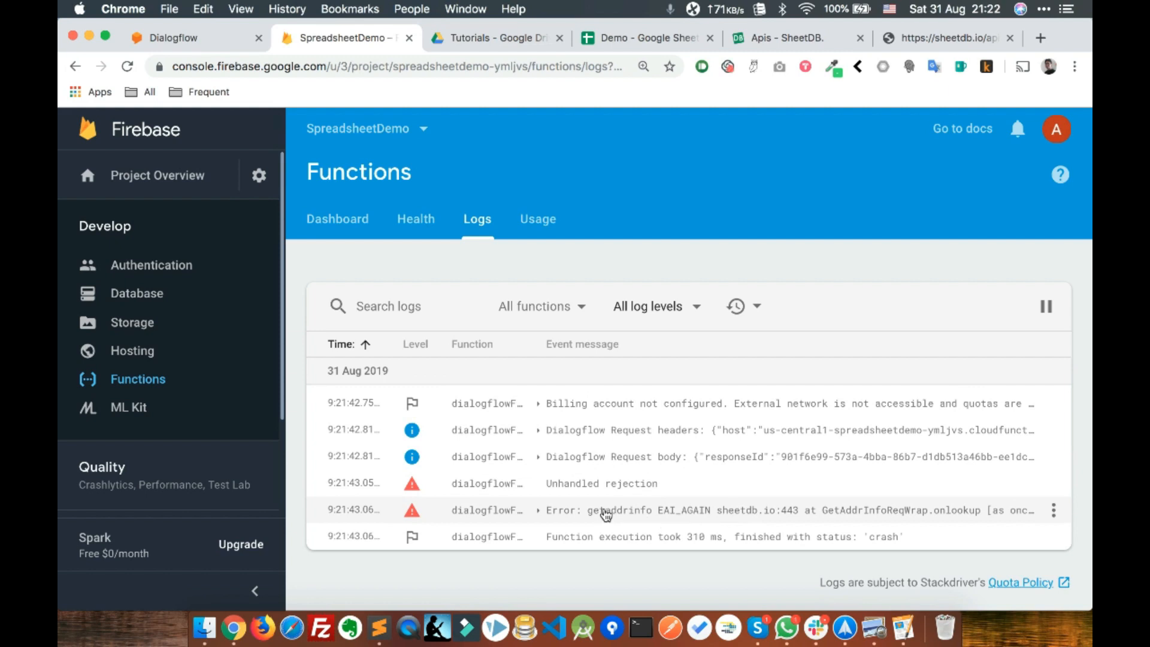
{"action": "left_click", "coordinate": [539, 510]}
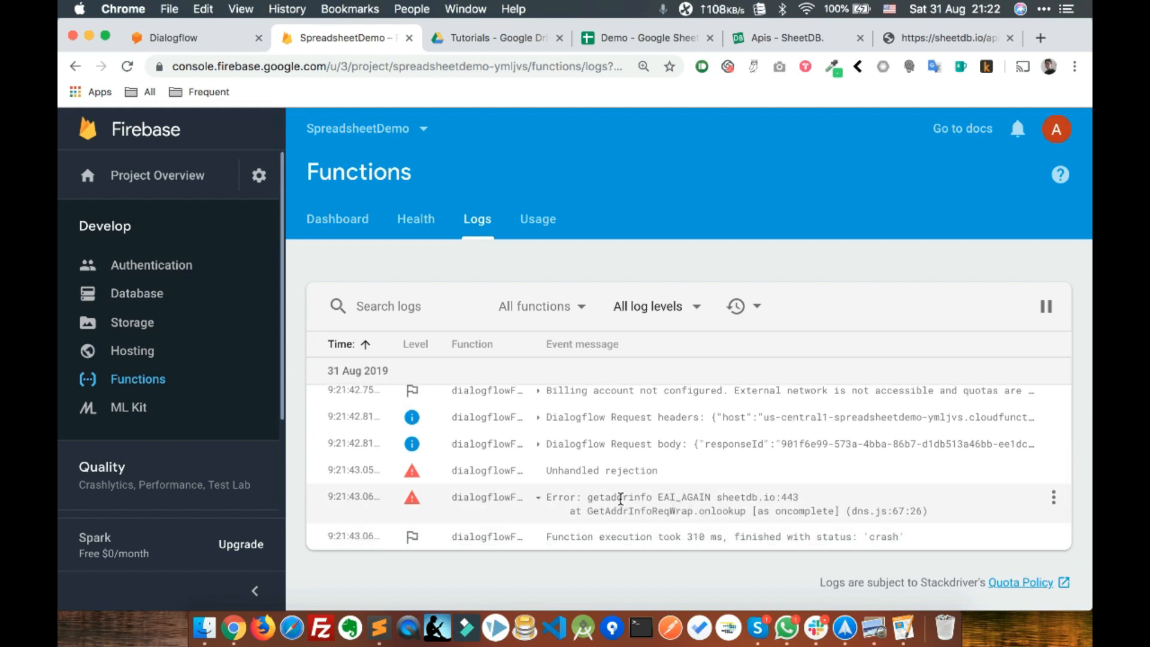
{"action": "mouse_move", "coordinate": [783, 492]}
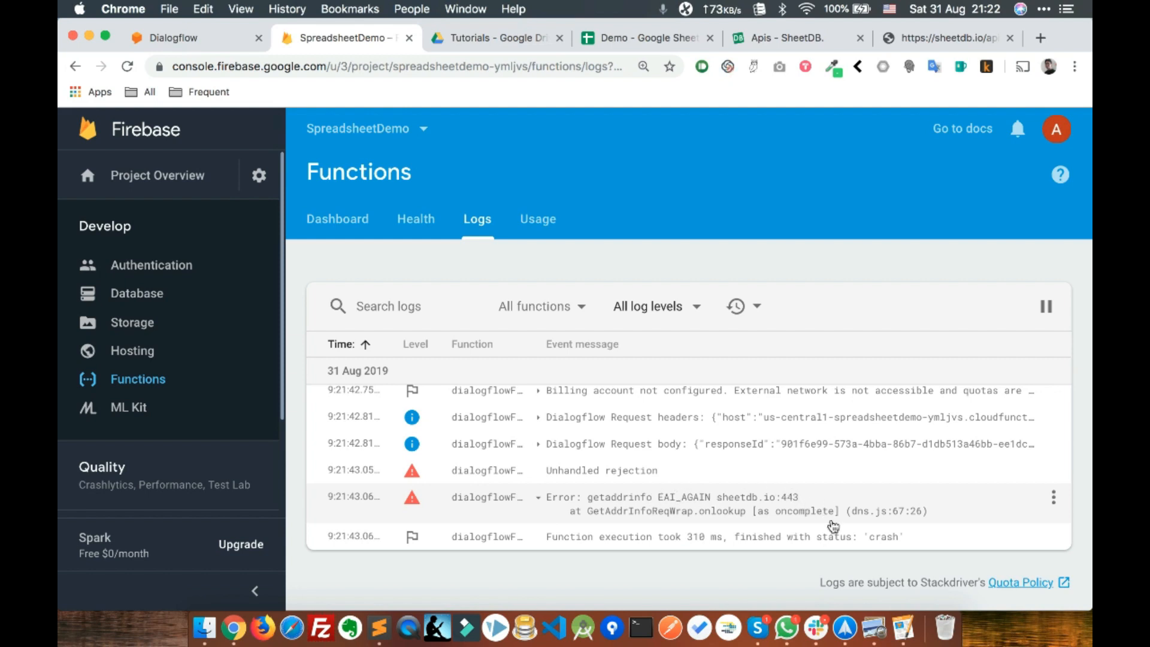
{"action": "mouse_move", "coordinate": [884, 507]}
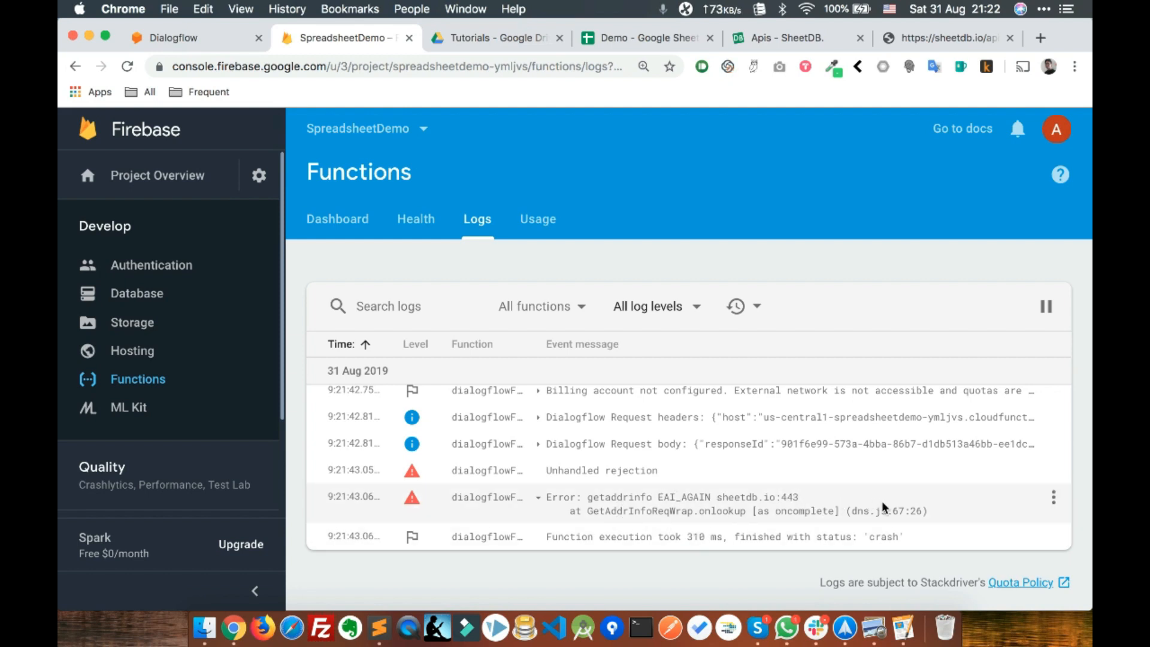
{"action": "mouse_move", "coordinate": [688, 524]}
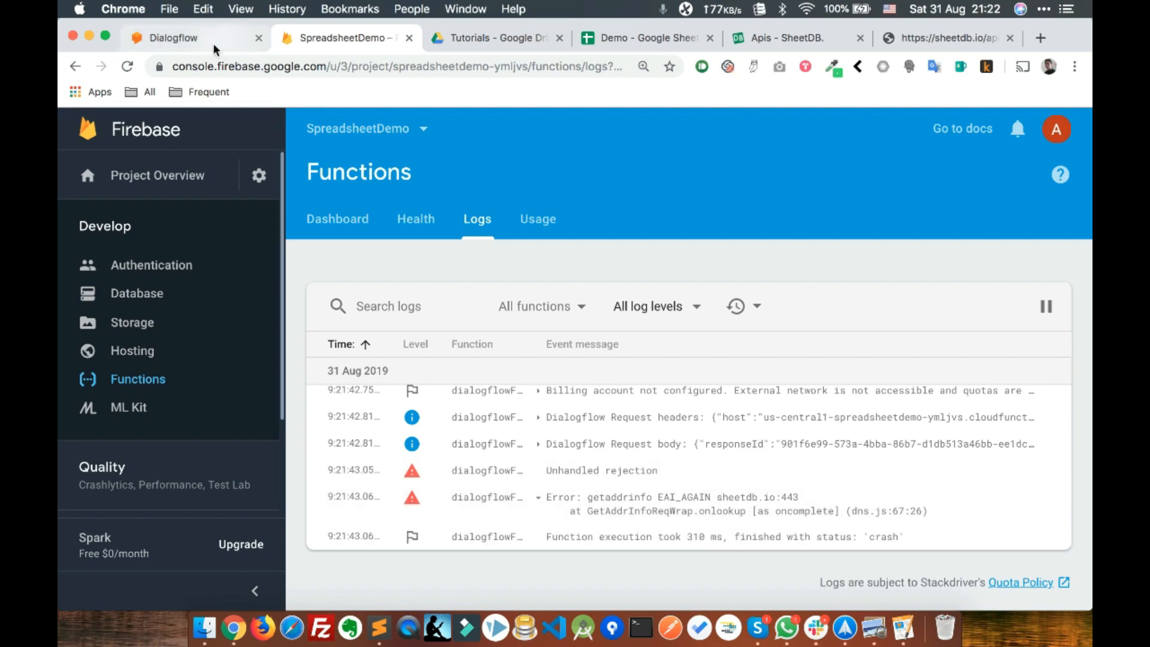
{"action": "left_click", "coordinate": [169, 37]}
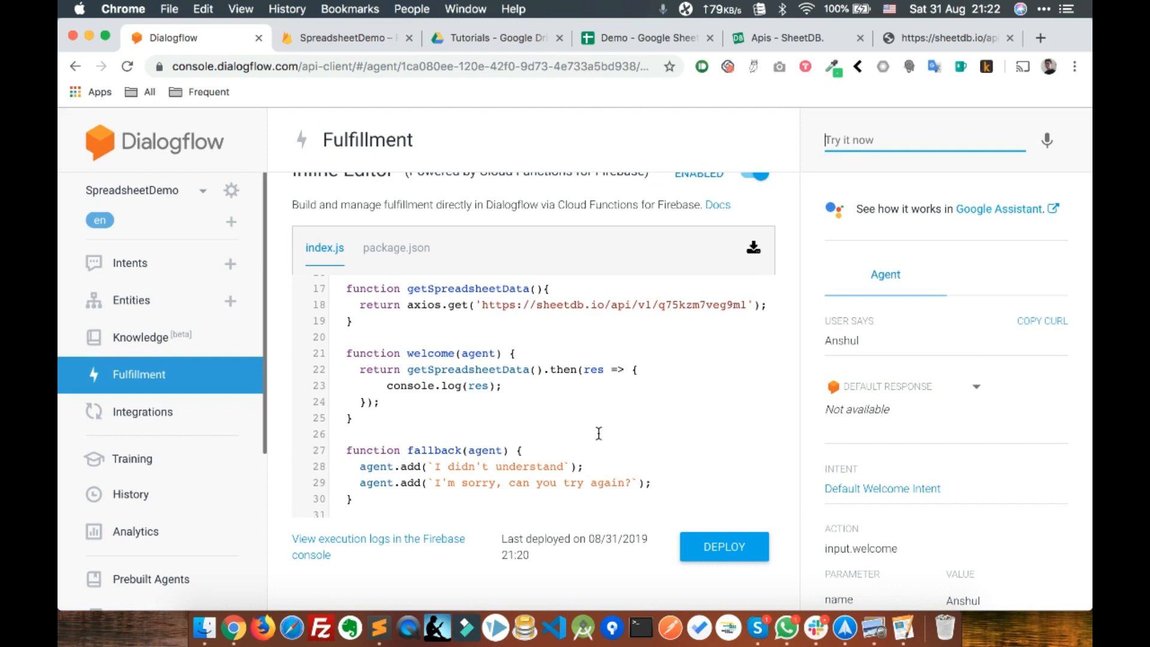
{"action": "mouse_move", "coordinate": [659, 467]}
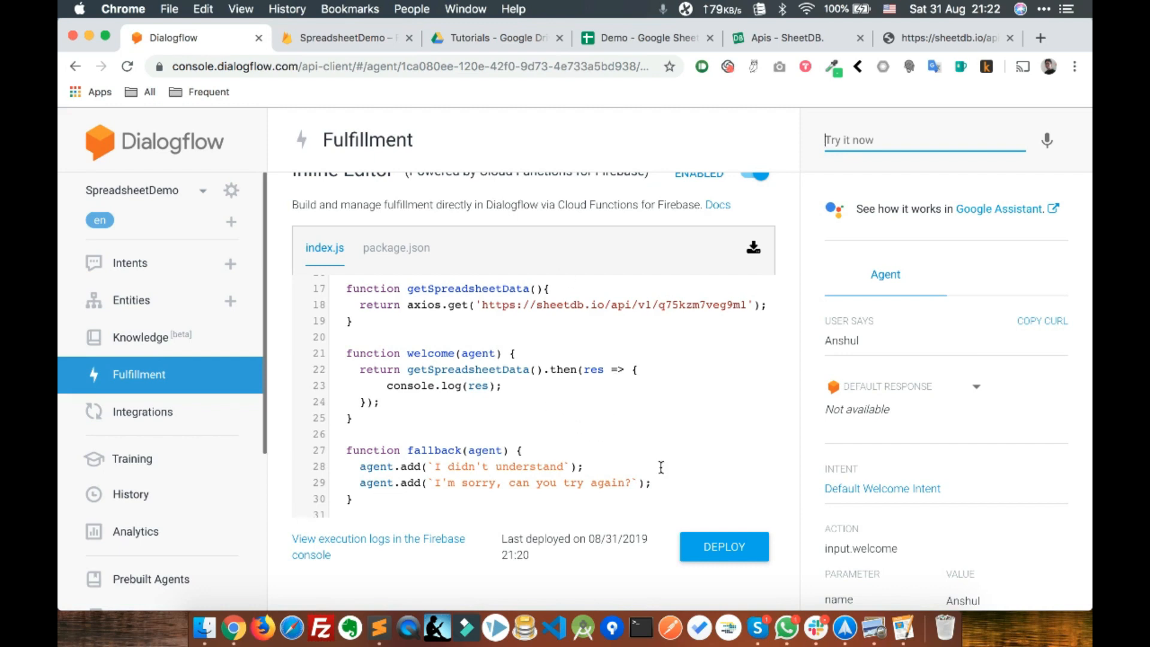
{"action": "mouse_move", "coordinate": [948, 37]}
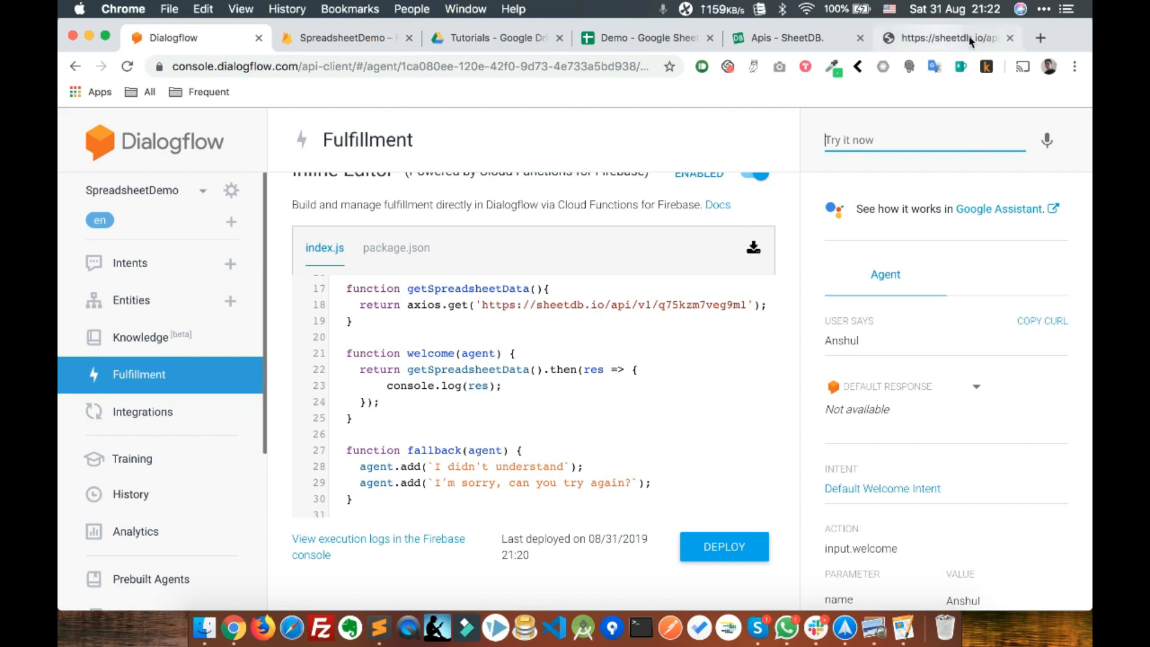
Step: Link the SpreadsheetDemo project to My Billing Account from the billing My projects list
{"action": "left_click", "coordinate": [1040, 37]}
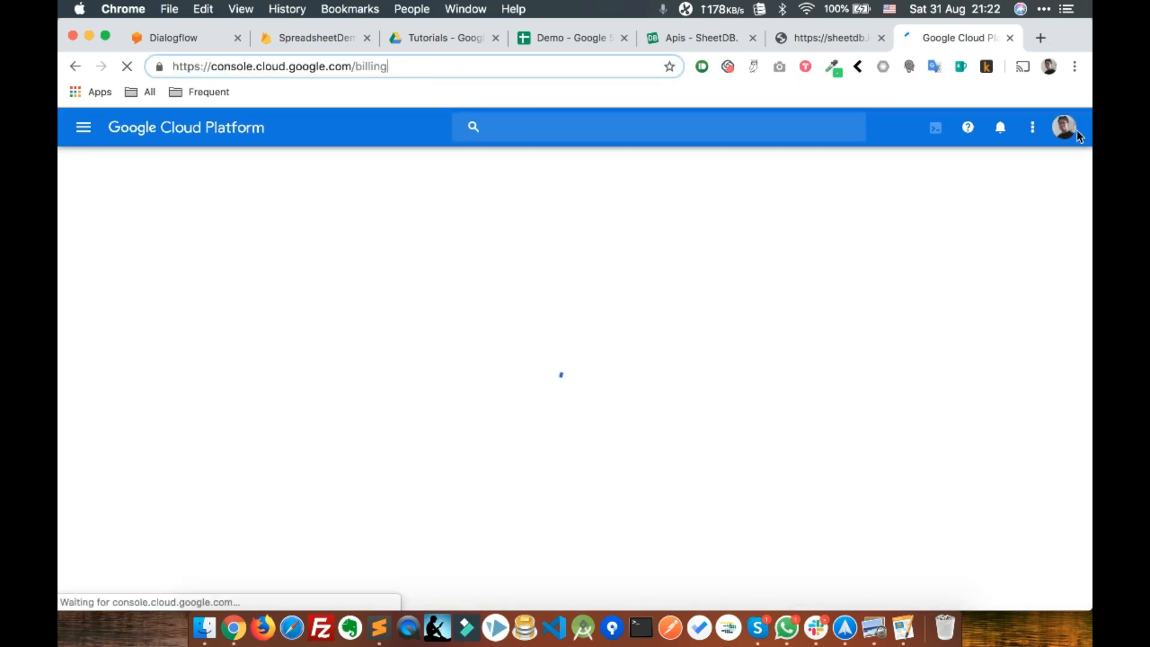
{"action": "mouse_move", "coordinate": [1064, 127]}
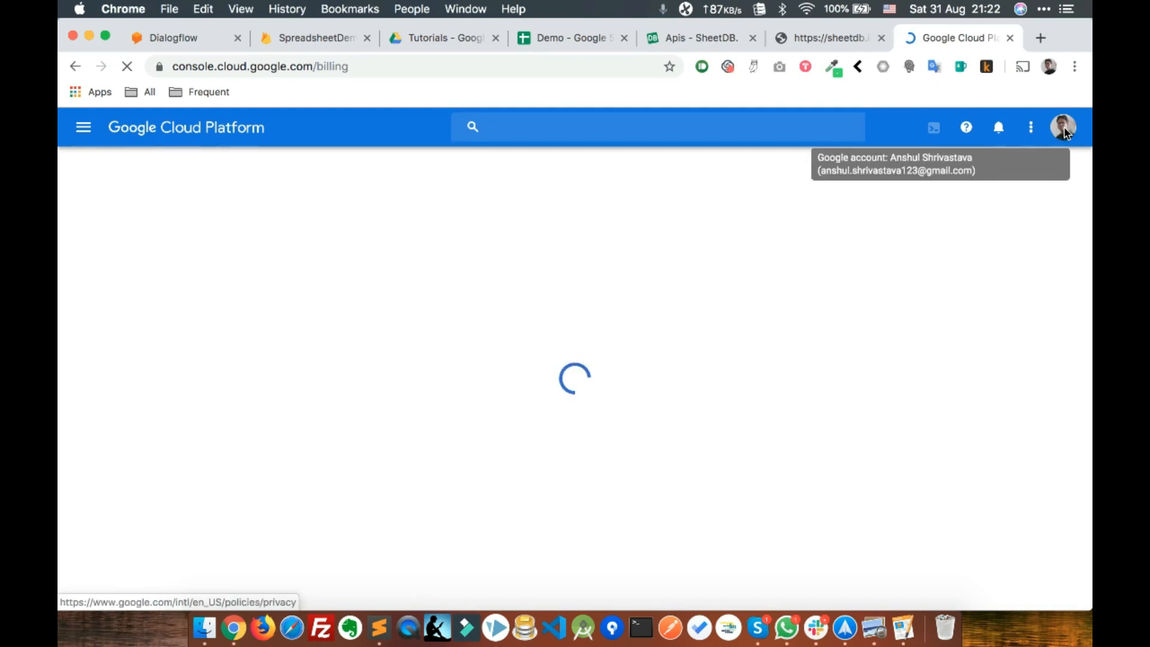
{"action": "left_click", "coordinate": [1061, 126]}
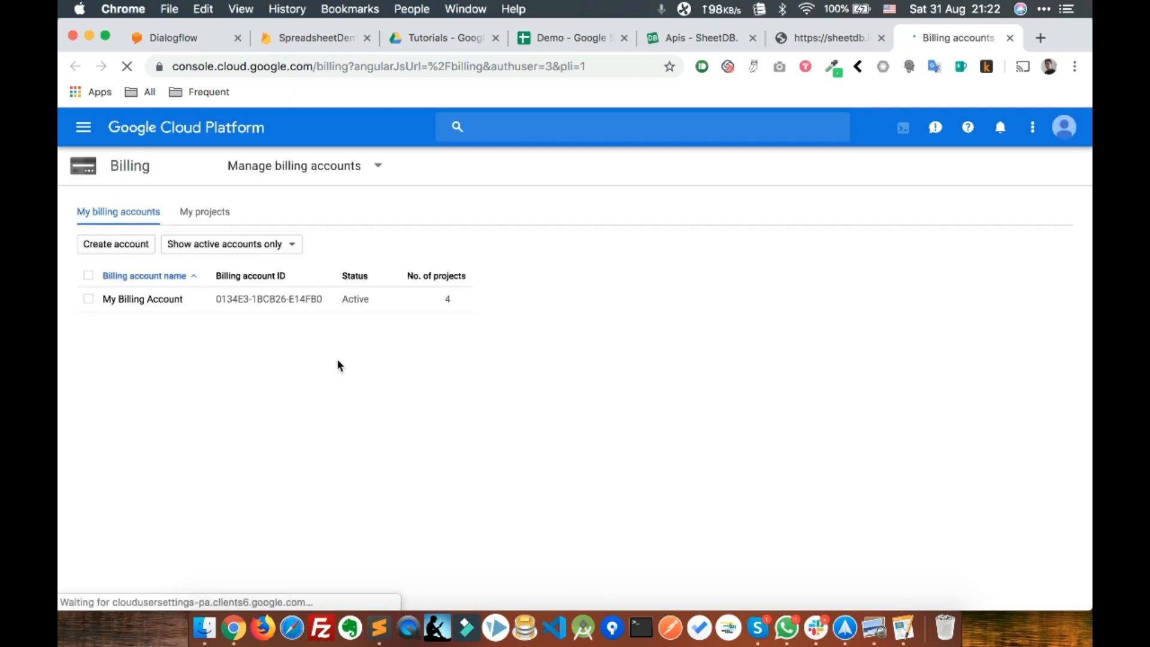
{"action": "mouse_move", "coordinate": [142, 299]}
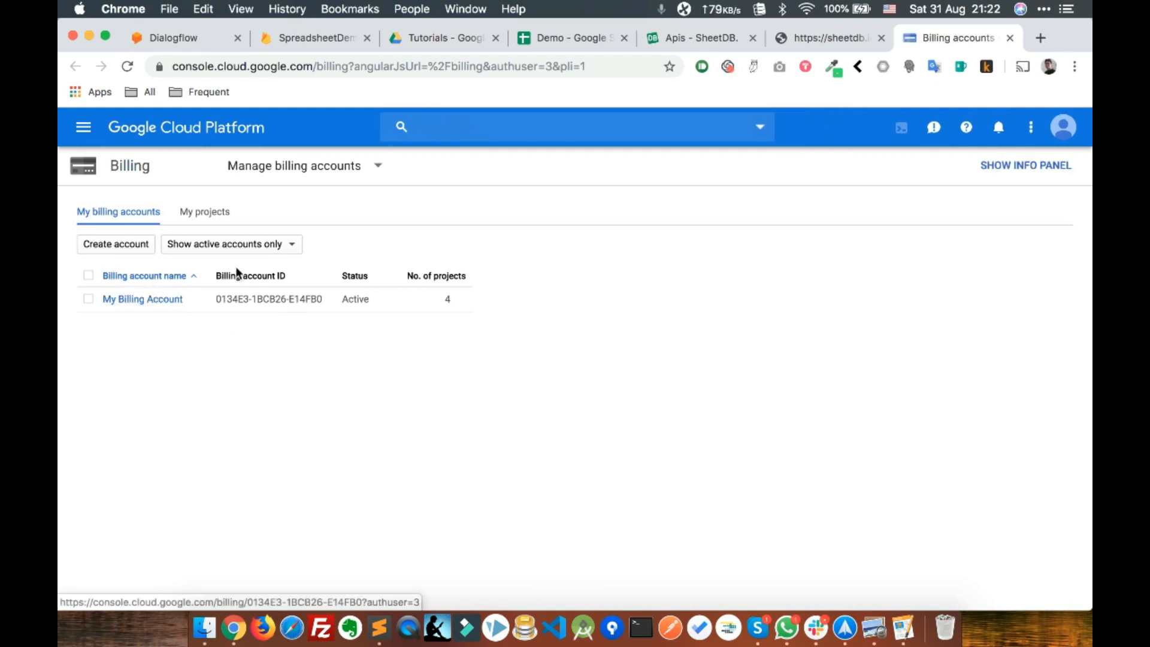
{"action": "left_click", "coordinate": [205, 212]}
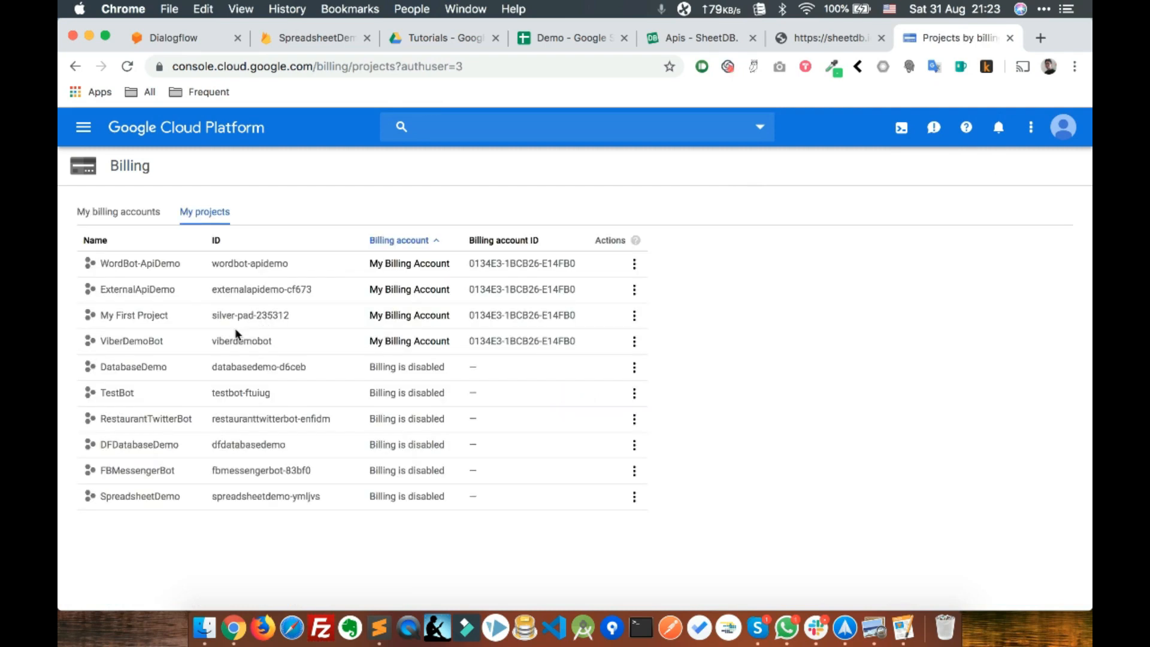
{"action": "mouse_move", "coordinate": [158, 407]}
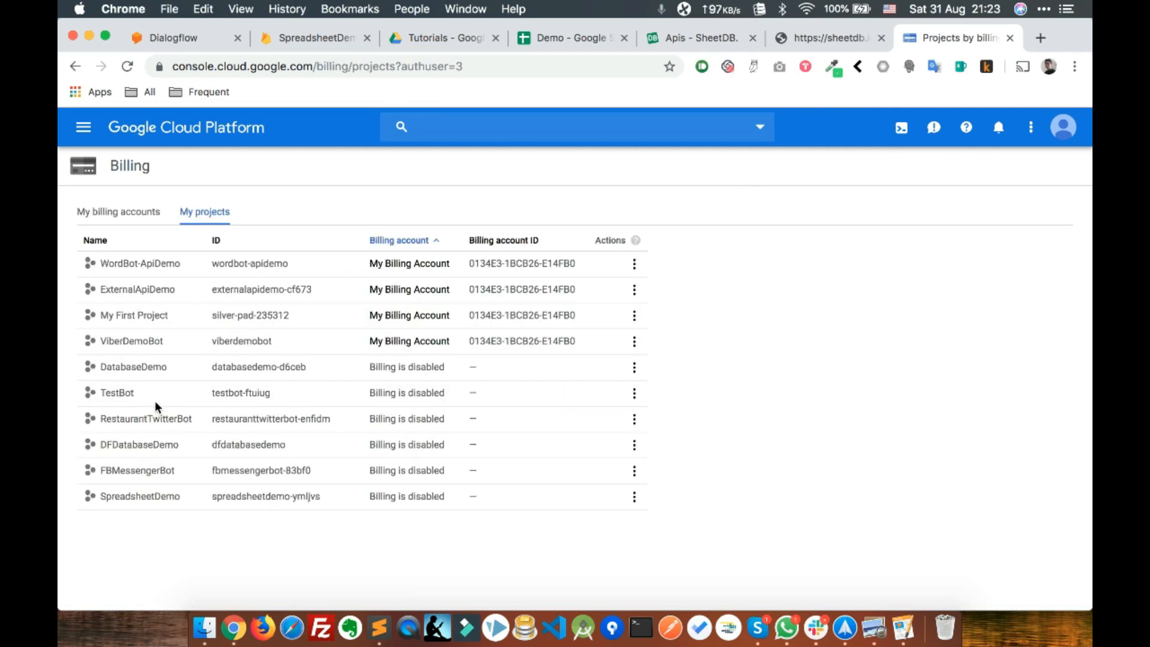
{"action": "mouse_move", "coordinate": [155, 506]}
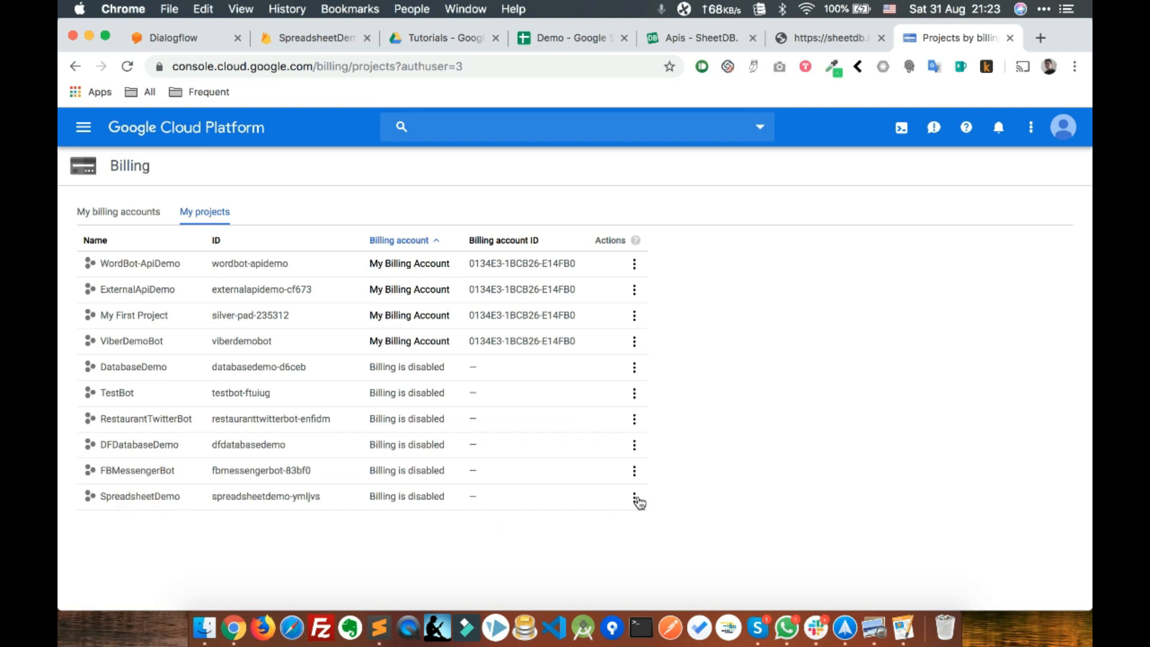
{"action": "left_click", "coordinate": [634, 497]}
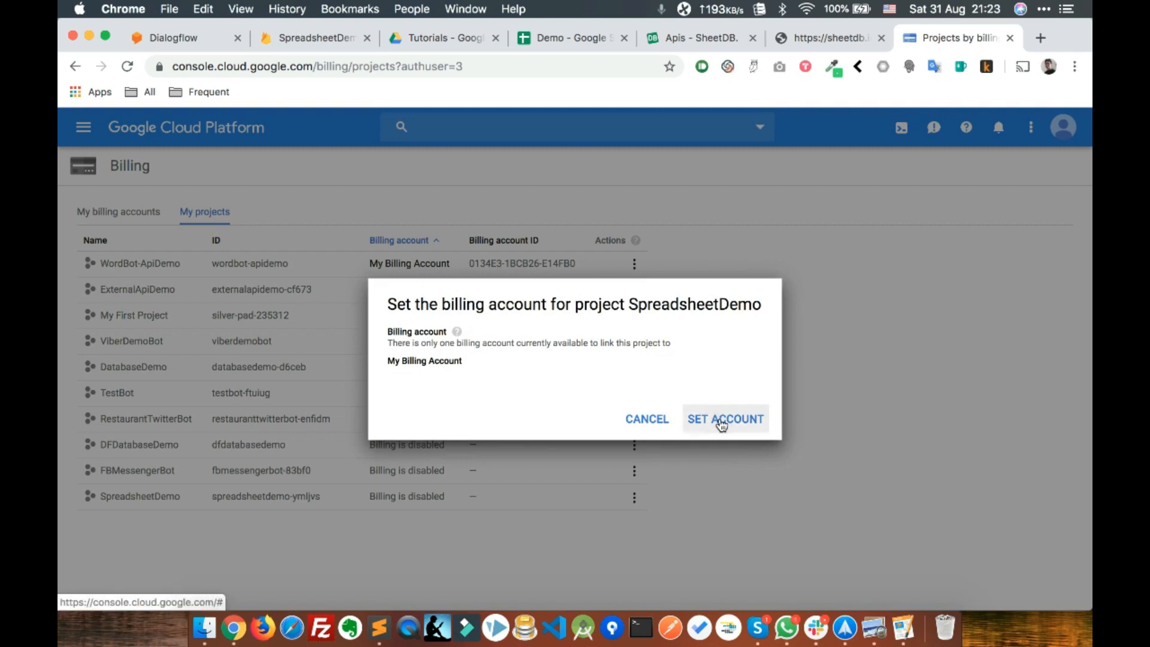
{"action": "left_click", "coordinate": [724, 418]}
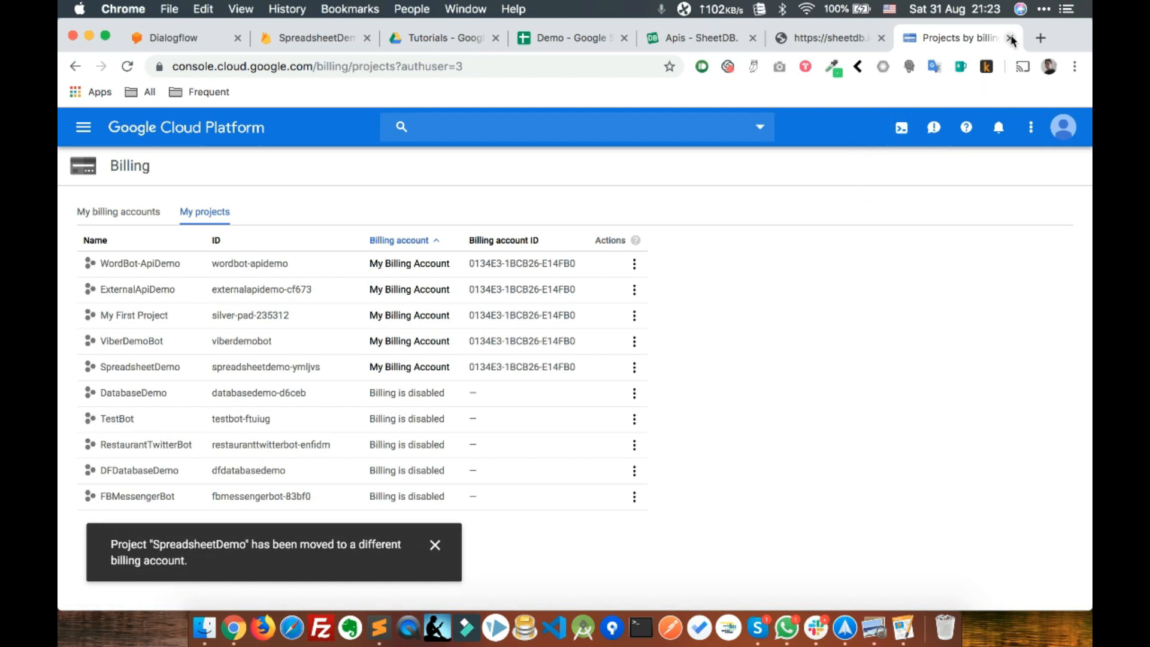
Step: Send 'hi' in Try it now so the agent asks for a name, and start typing one
{"action": "left_click", "coordinate": [1011, 37]}
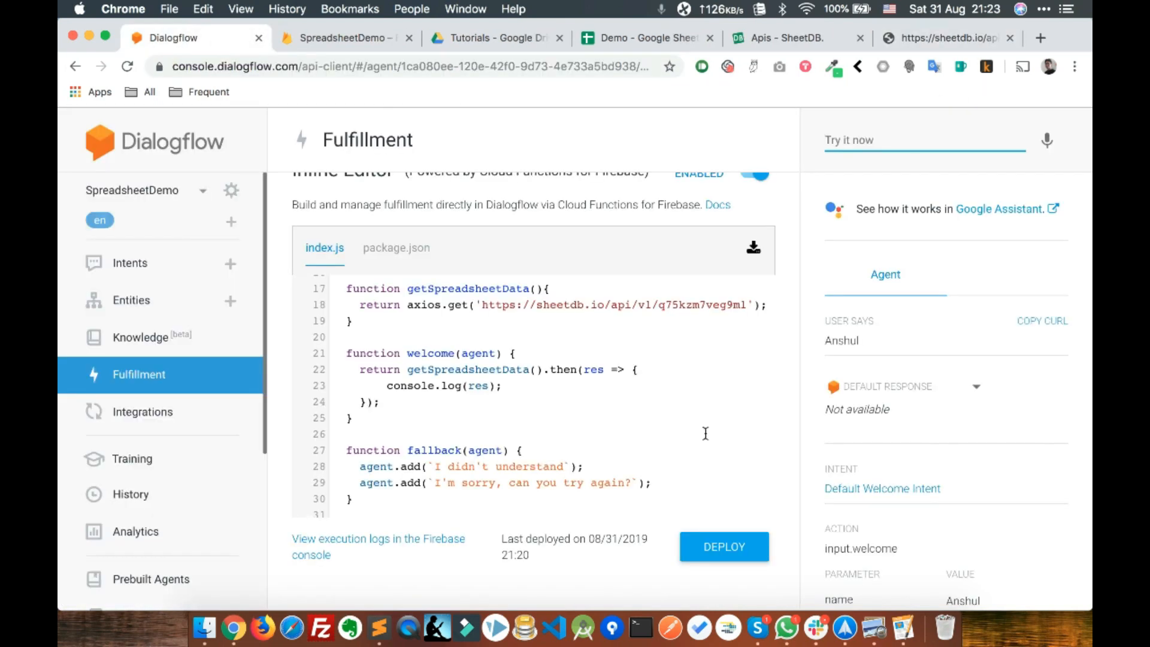
{"action": "type", "text": "h"}
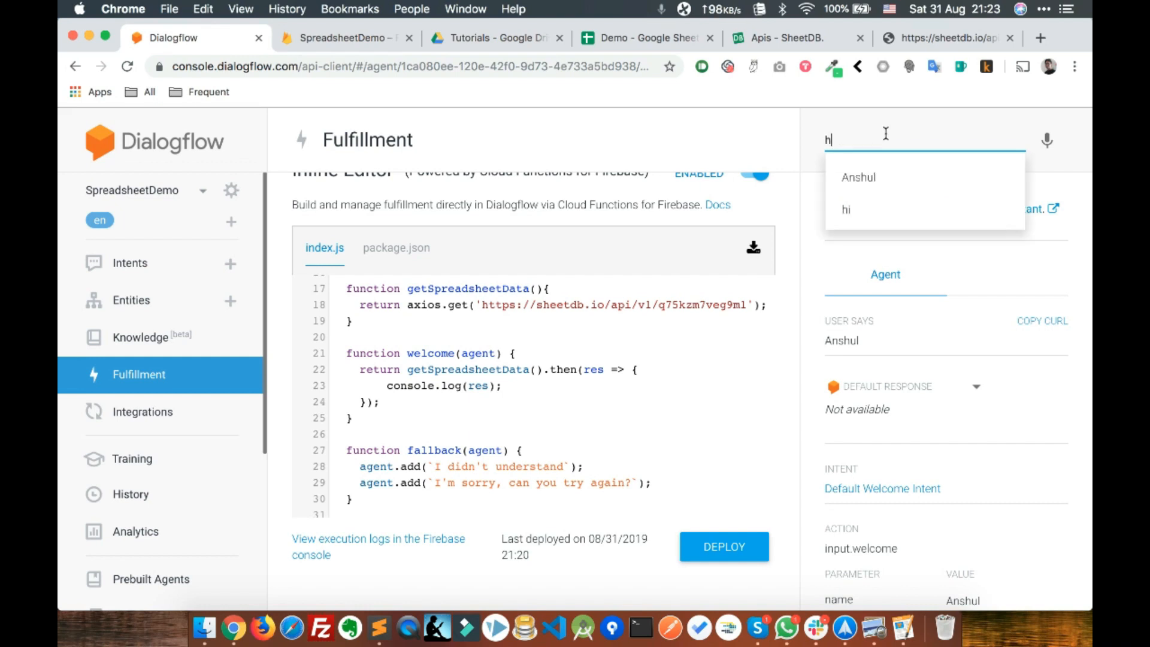
{"action": "left_click", "coordinate": [847, 209]}
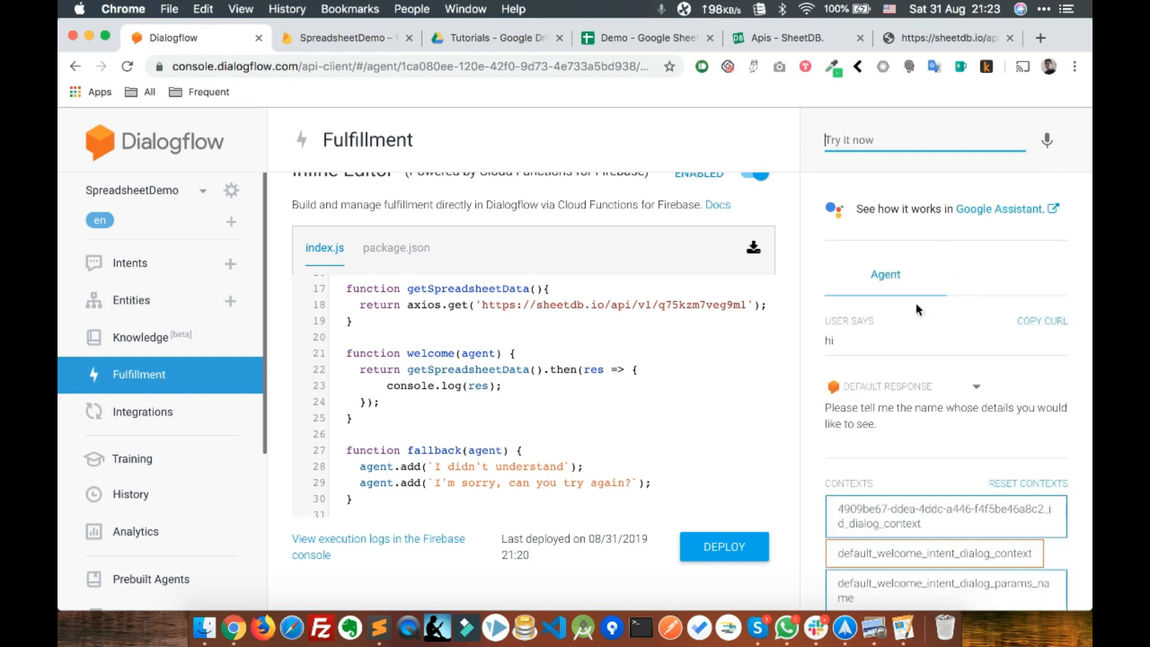
{"action": "type", "text": "An"}
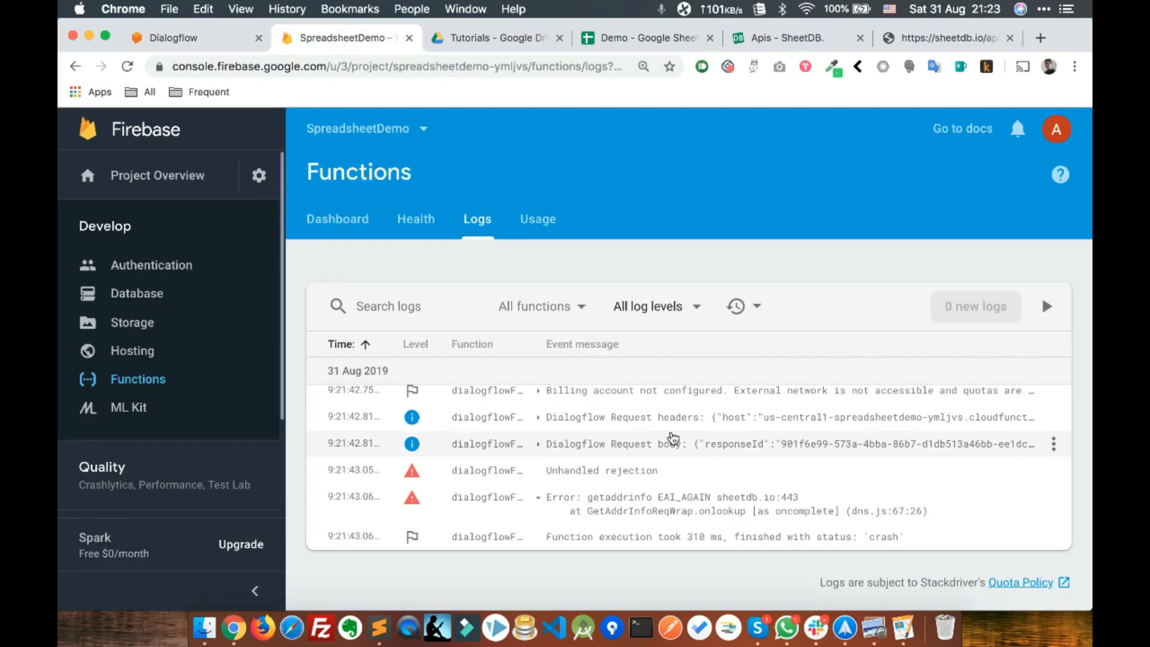
{"action": "mouse_move", "coordinate": [537, 501]}
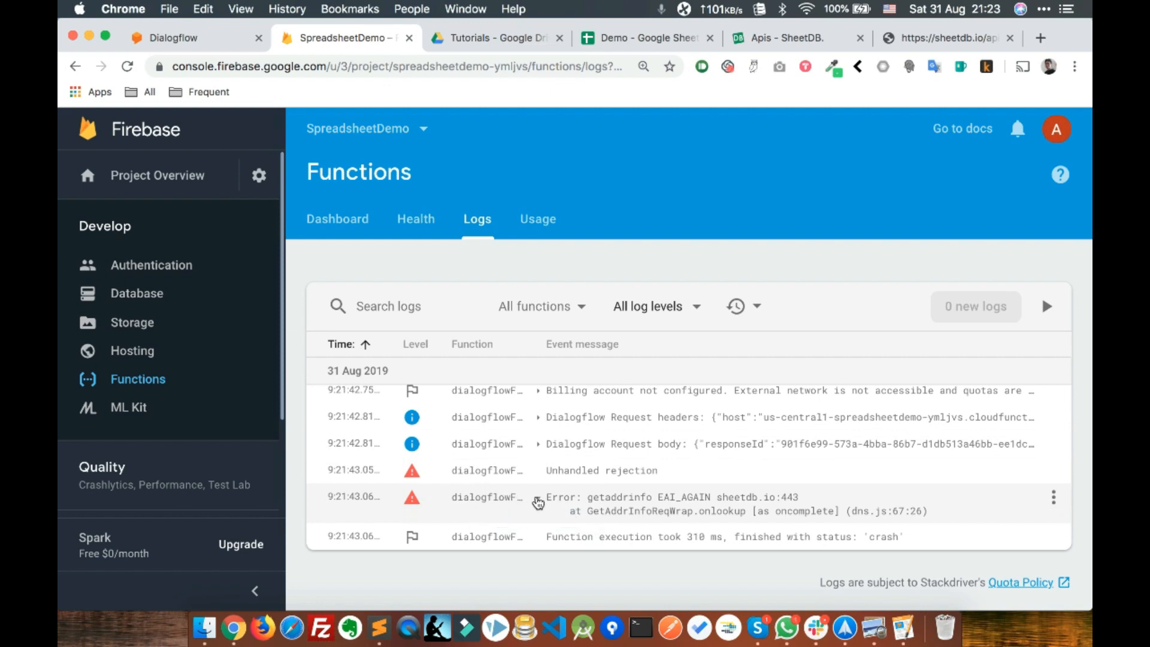
{"action": "scroll", "scroll_direction": "down", "scroll_amount": 3}
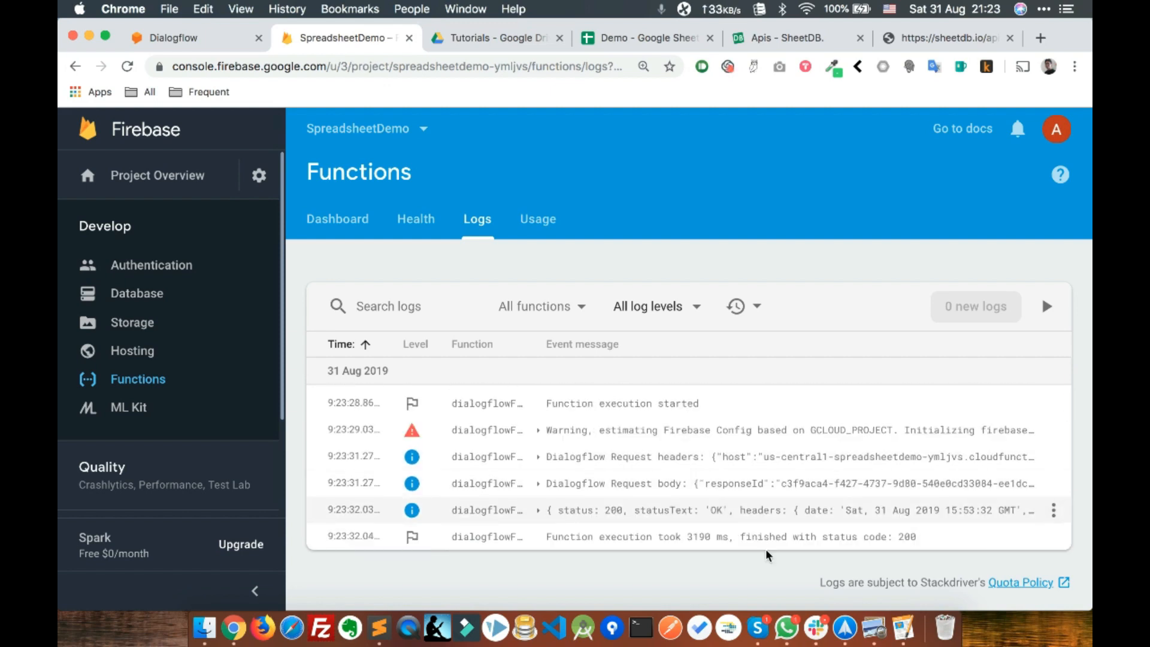
{"action": "left_click", "coordinate": [538, 510]}
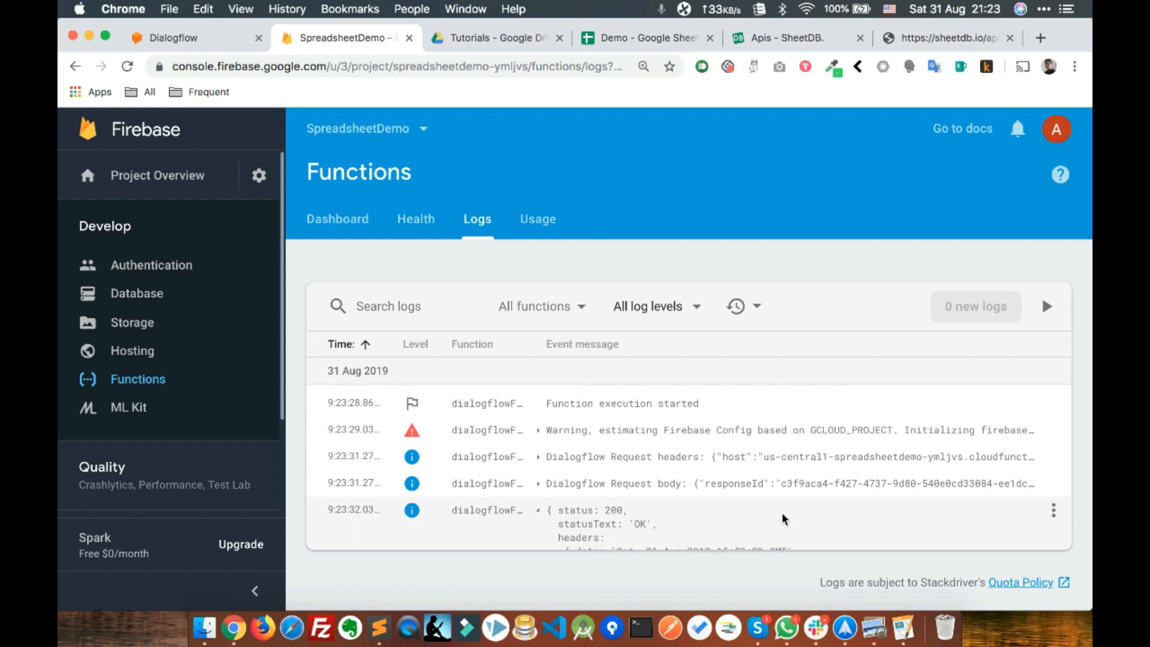
{"action": "scroll", "scroll_direction": "down", "scroll_amount": 3}
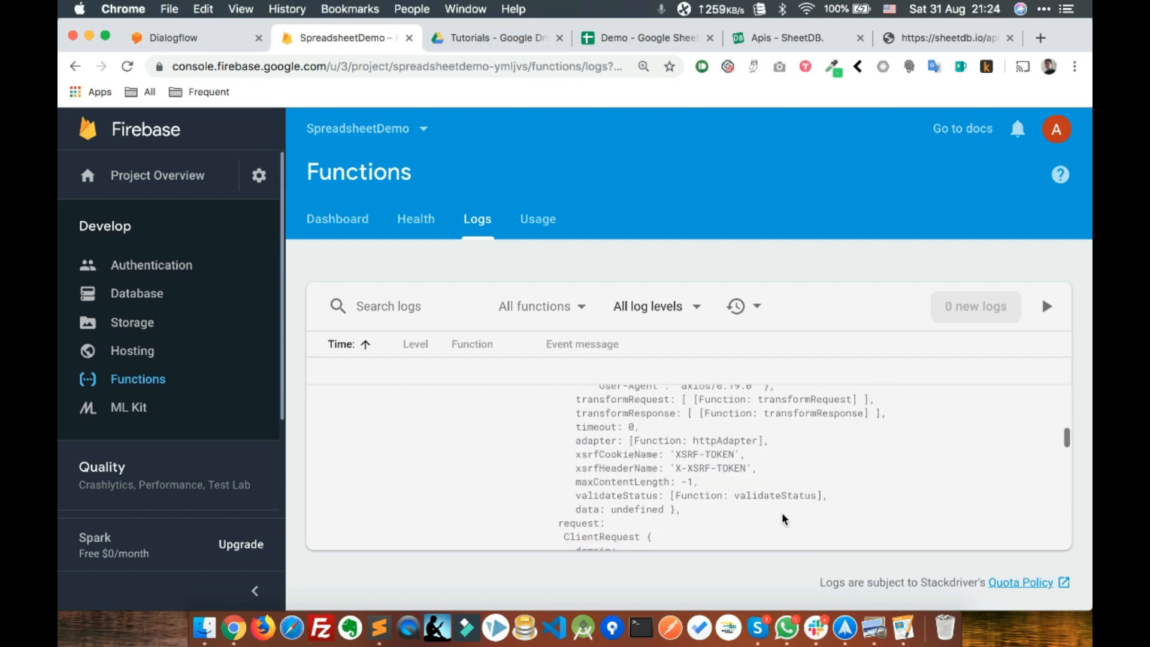
{"action": "scroll", "scroll_direction": "down", "scroll_amount": 3}
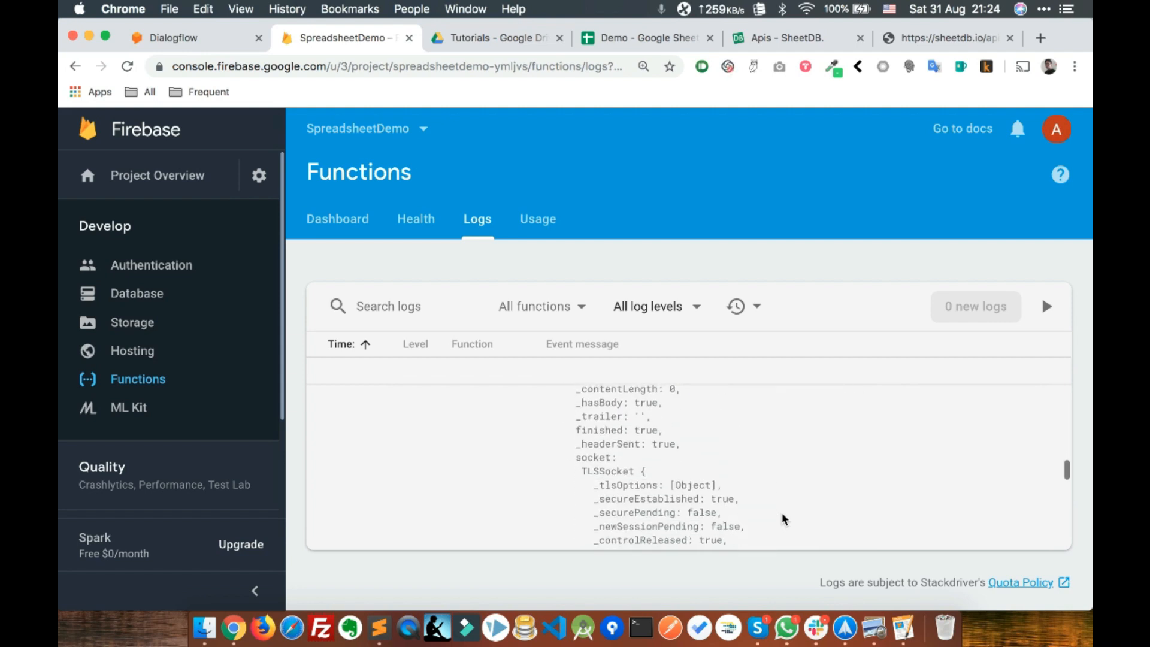
{"action": "scroll", "scroll_direction": "down", "scroll_amount": 3}
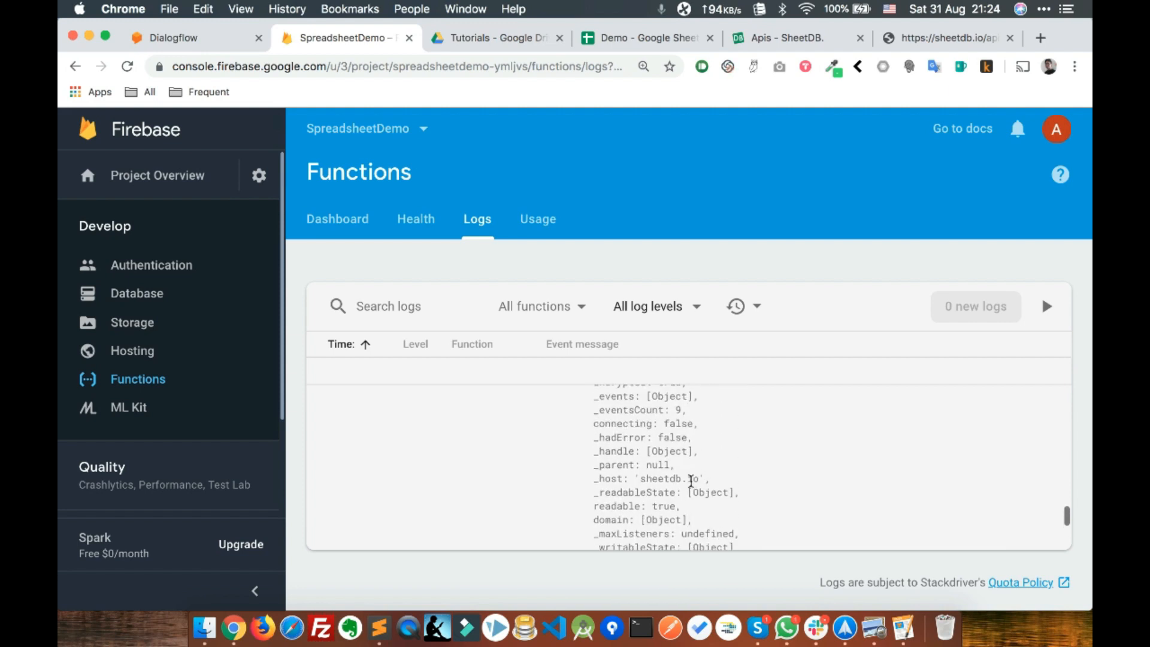
{"action": "scroll", "scroll_direction": "down", "scroll_amount": 3}
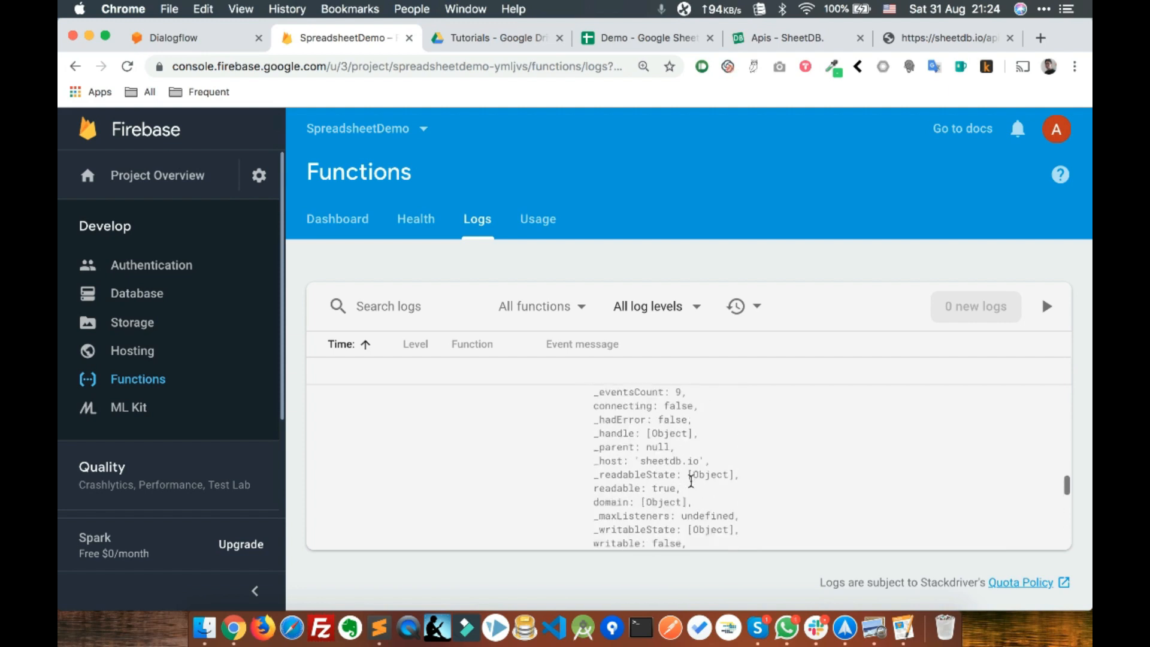
{"action": "scroll", "scroll_direction": "up", "scroll_amount": 3}
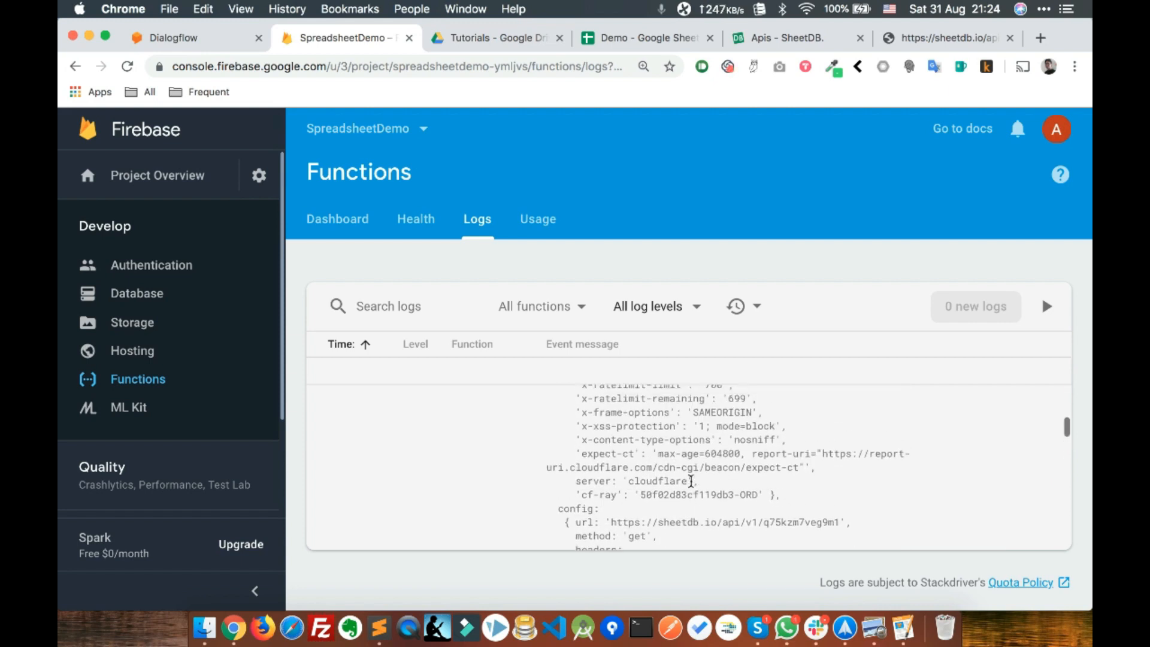
{"action": "scroll", "scroll_direction": "up", "scroll_amount": 3}
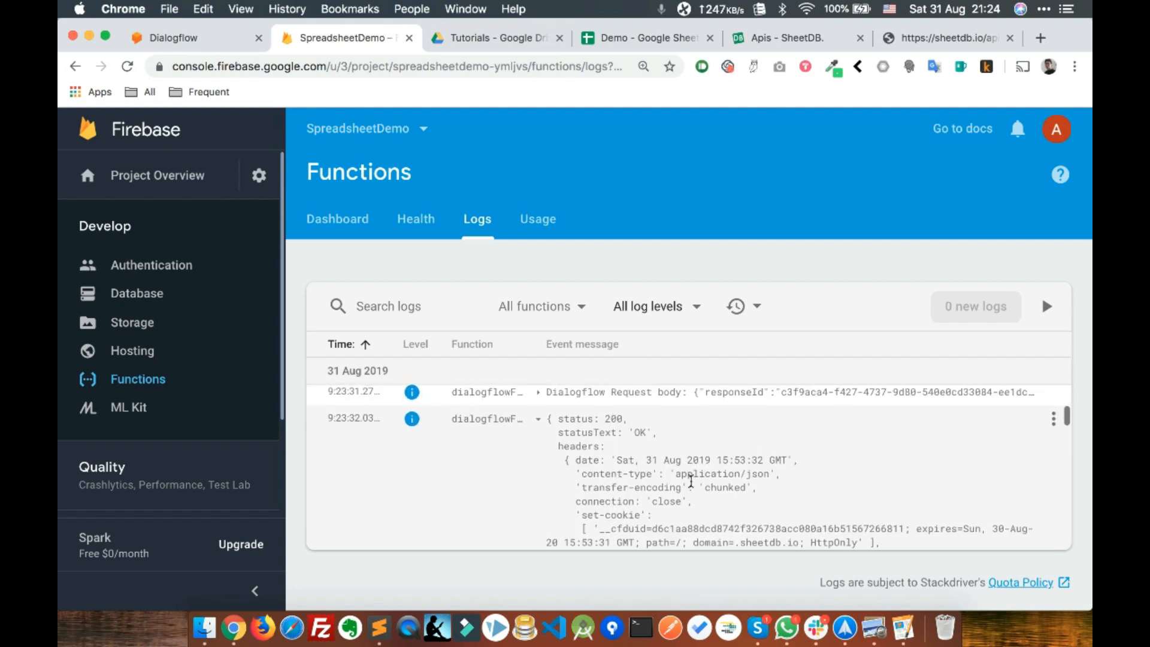
{"action": "scroll", "scroll_direction": "down", "scroll_amount": 3}
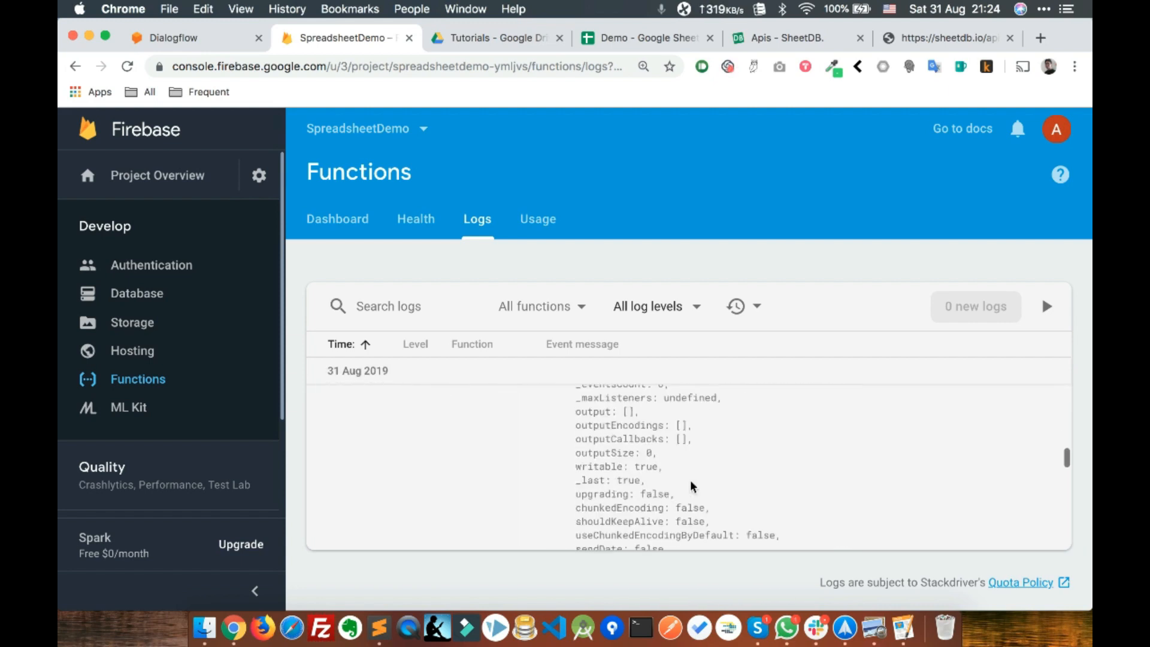
{"action": "scroll", "scroll_direction": "down", "scroll_amount": 3}
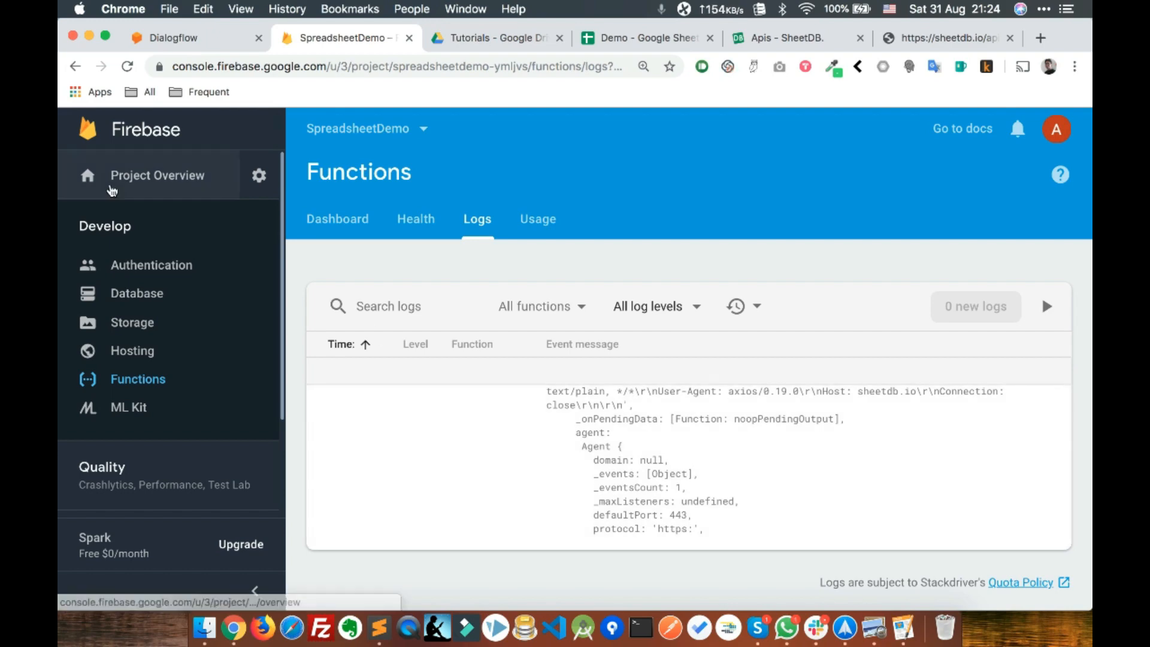
Step: Change the welcome handler to log res.data and redeploy the fulfillment
{"action": "left_click", "coordinate": [169, 37]}
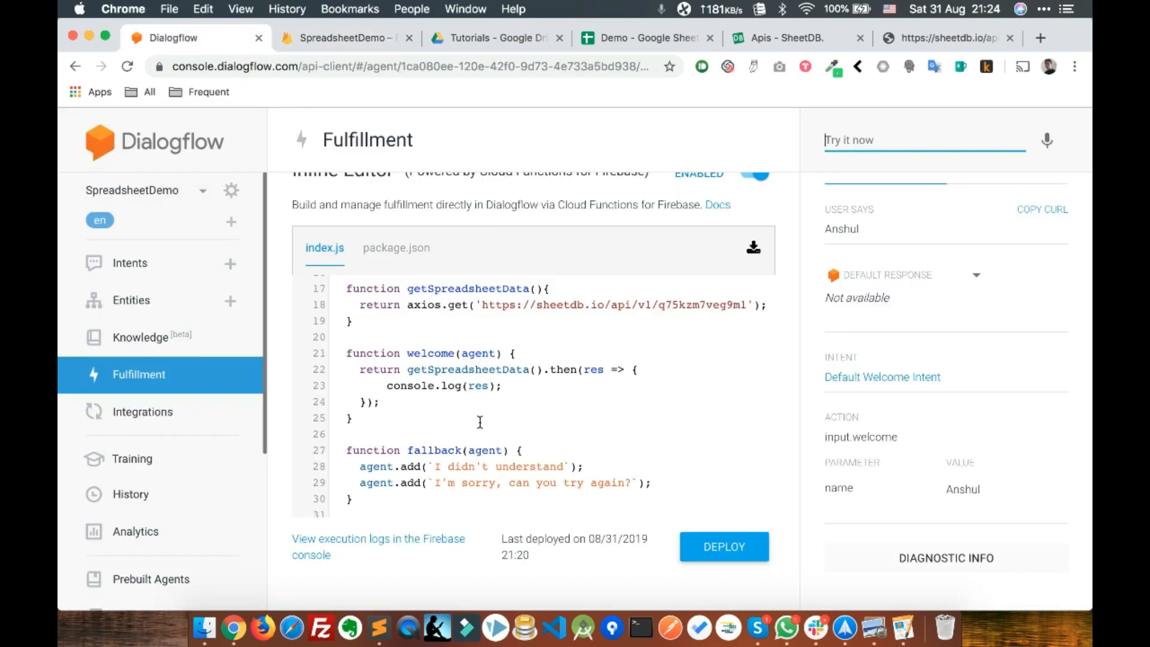
{"action": "type", "text": ".data"}
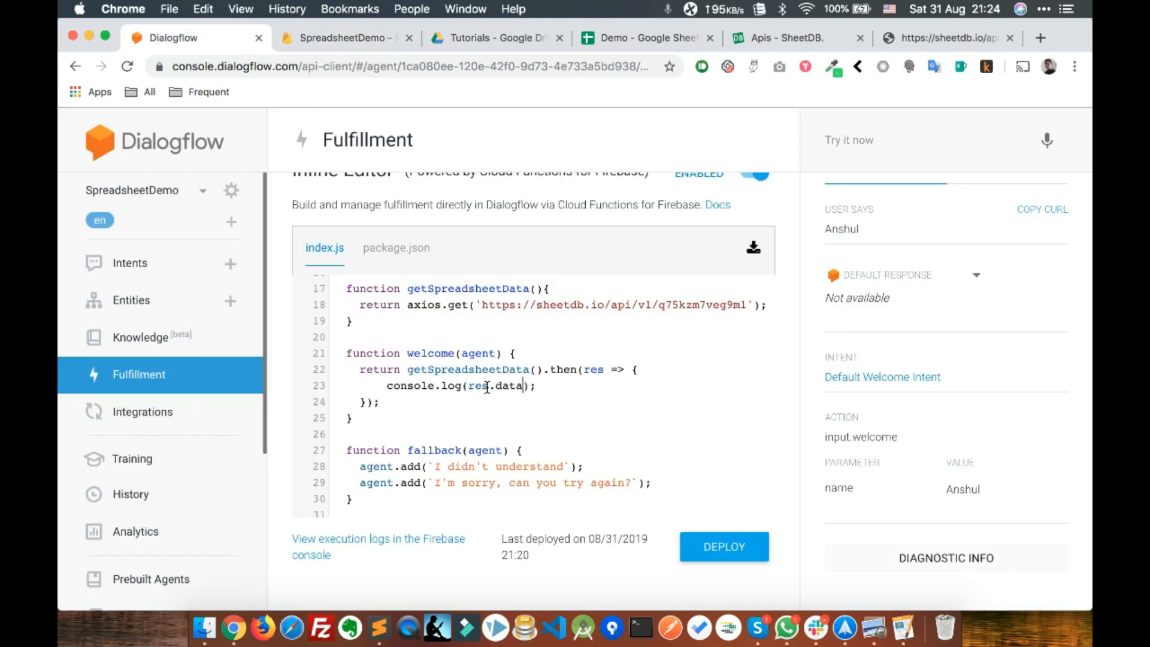
{"action": "left_click", "coordinate": [723, 546]}
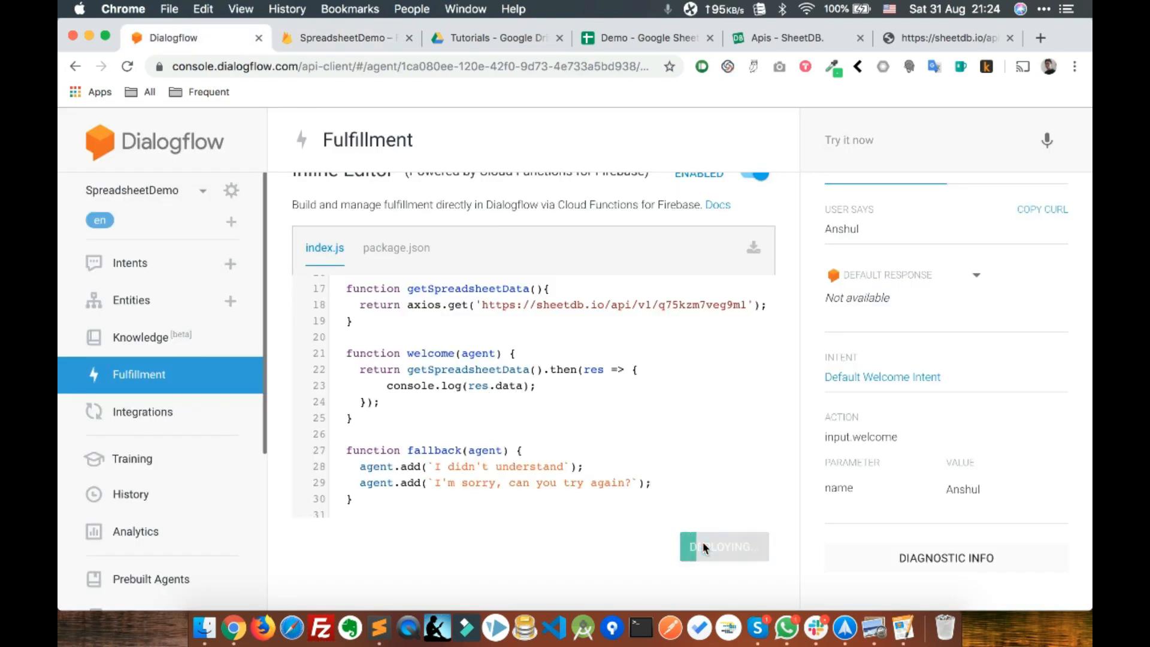
{"action": "left_click", "coordinate": [722, 546]}
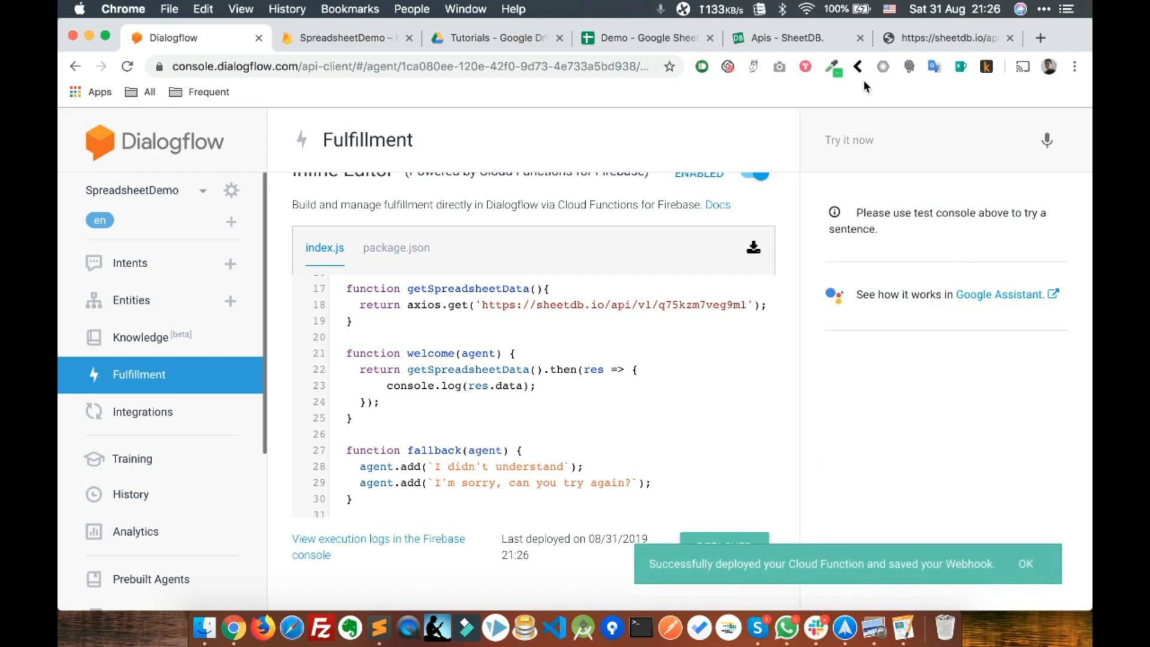
Step: Greet the agent in Try it now to trigger the redeployed function
{"action": "left_click", "coordinate": [923, 140]}
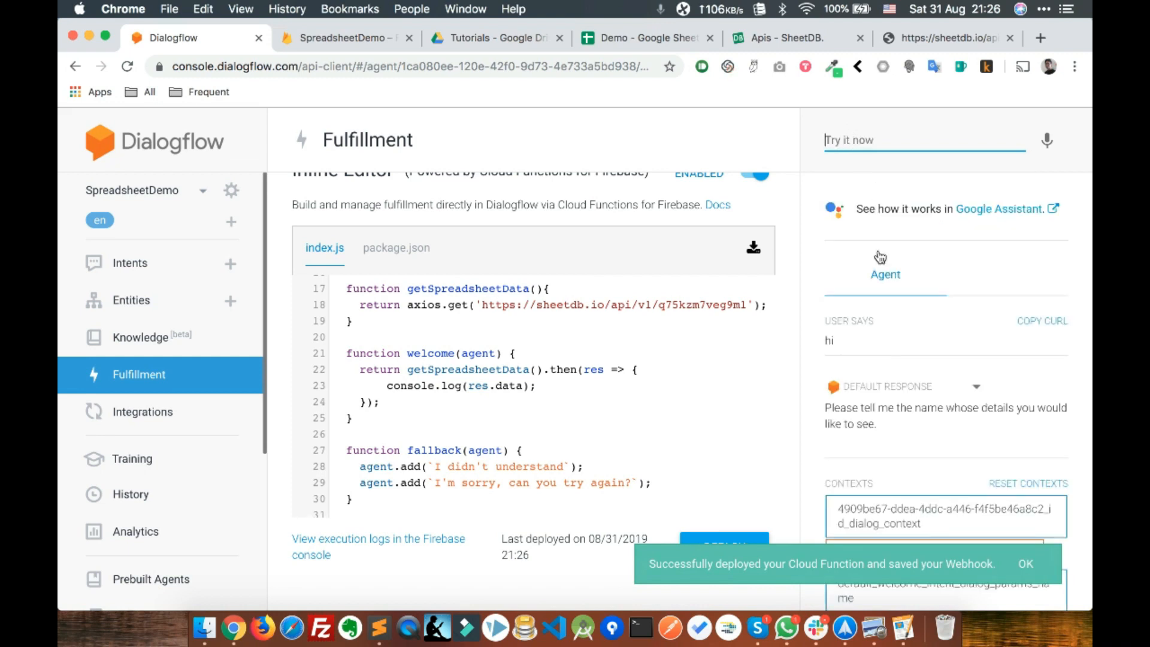
{"action": "left_click", "coordinate": [1025, 563]}
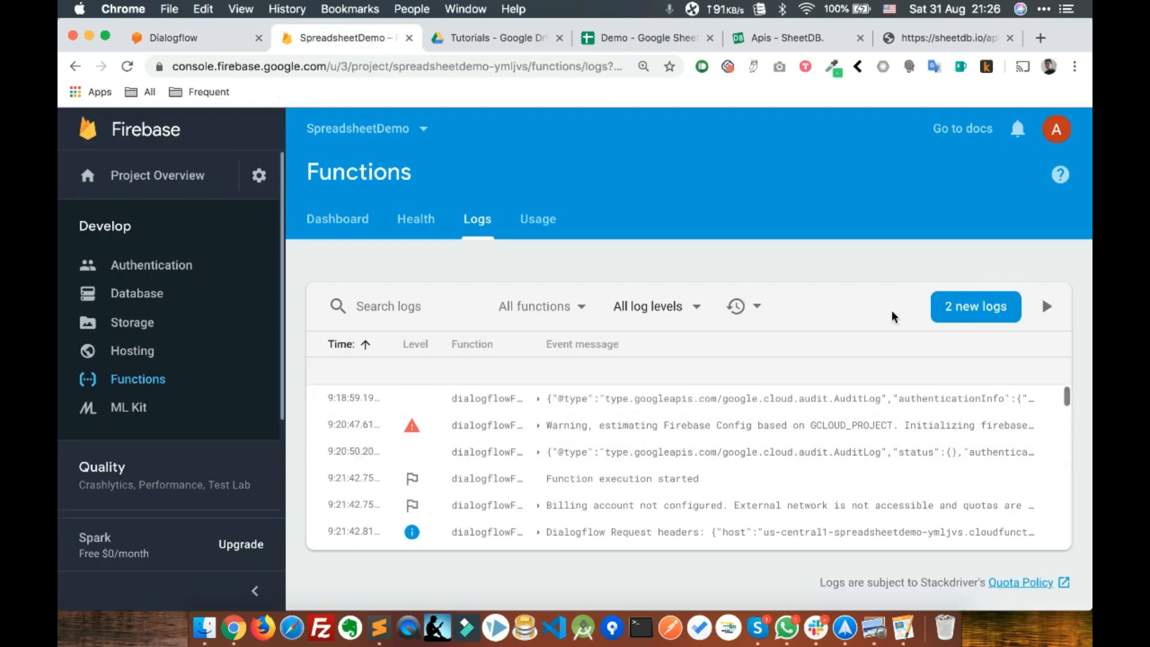
Step: Load the two new Firebase logs and expand the entry listing the four sheet people
{"action": "left_click", "coordinate": [974, 306]}
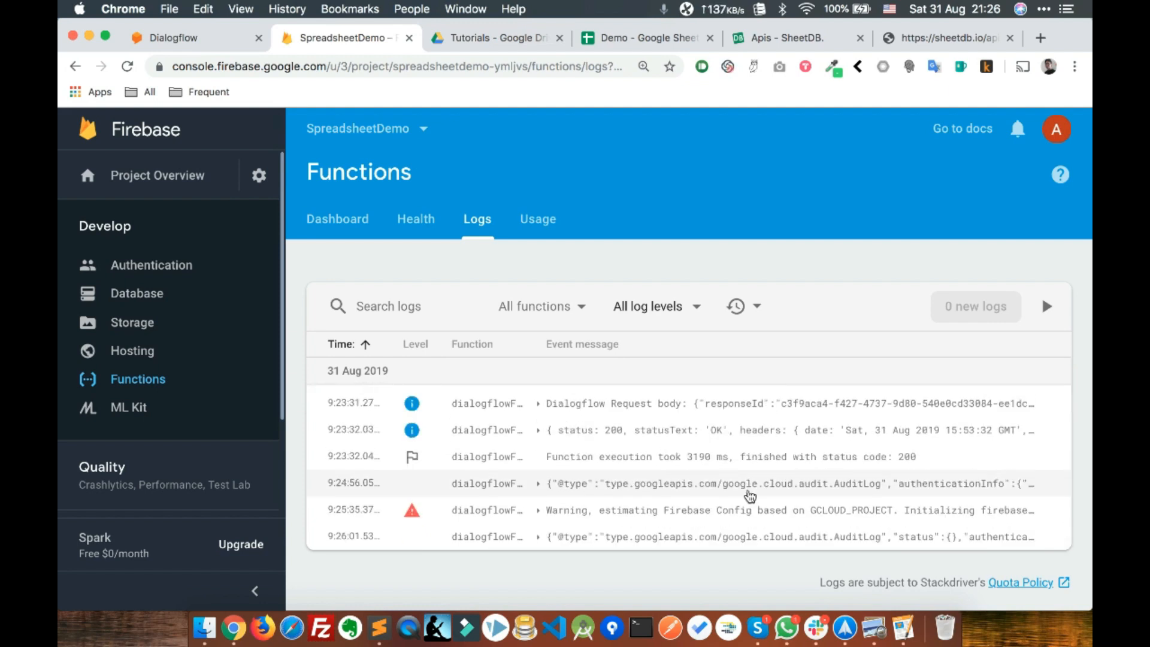
{"action": "scroll", "scroll_direction": "down", "scroll_amount": 3}
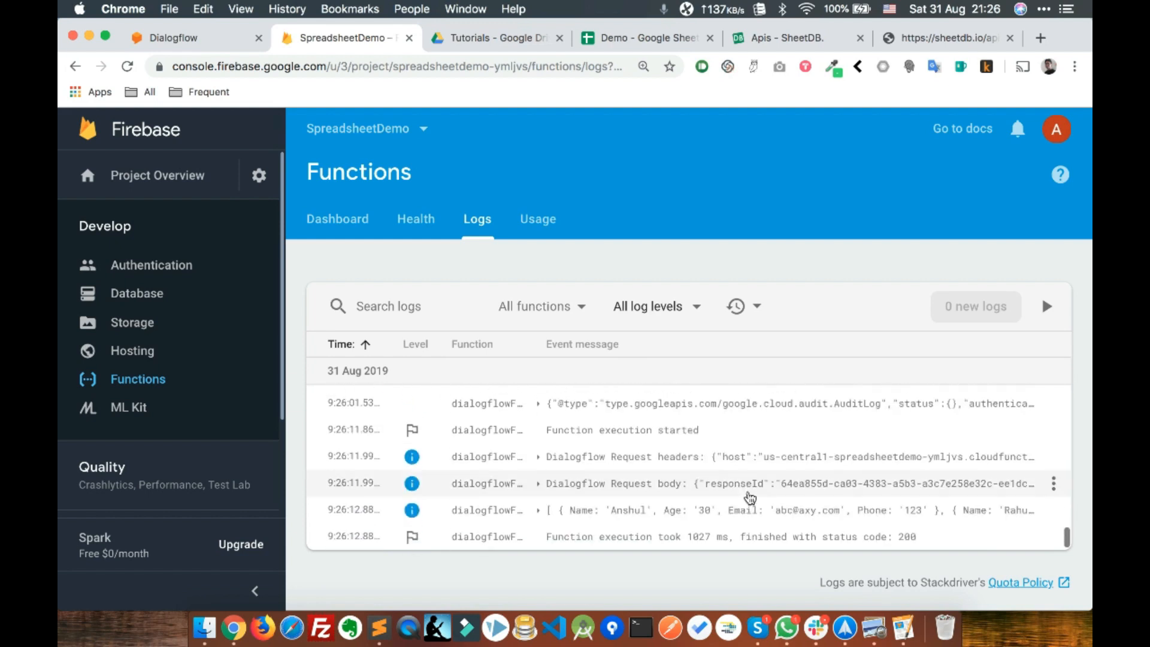
{"action": "left_click", "coordinate": [538, 510]}
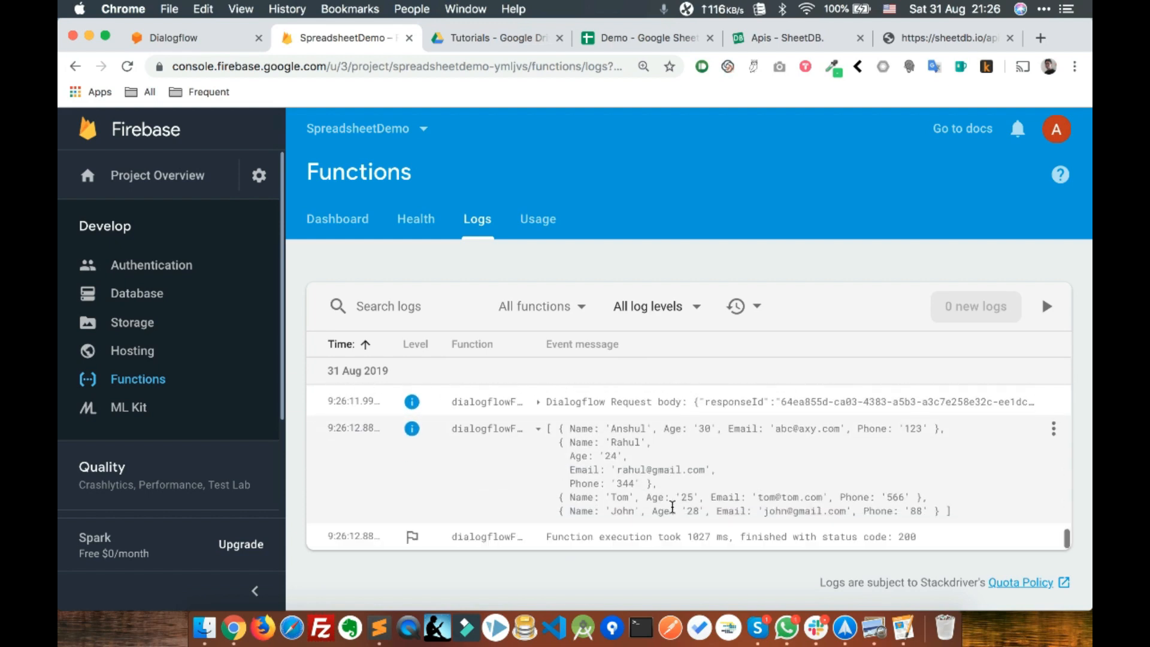
{"action": "mouse_move", "coordinate": [649, 430]}
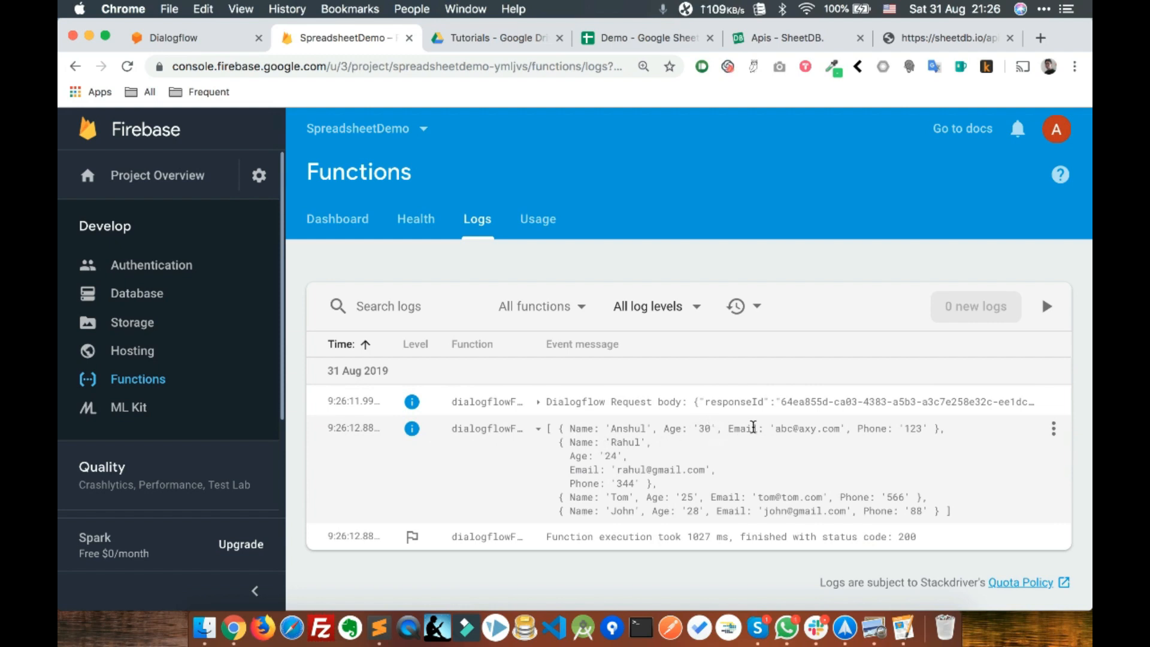
{"action": "mouse_move", "coordinate": [864, 504]}
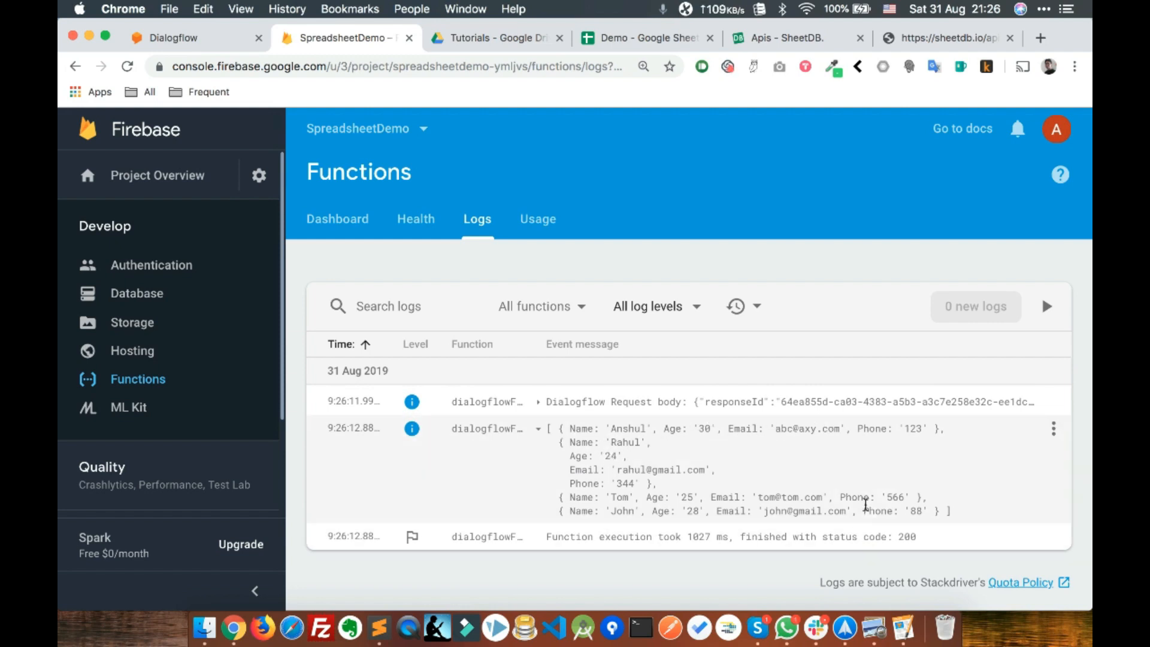
{"action": "mouse_move", "coordinate": [614, 418]}
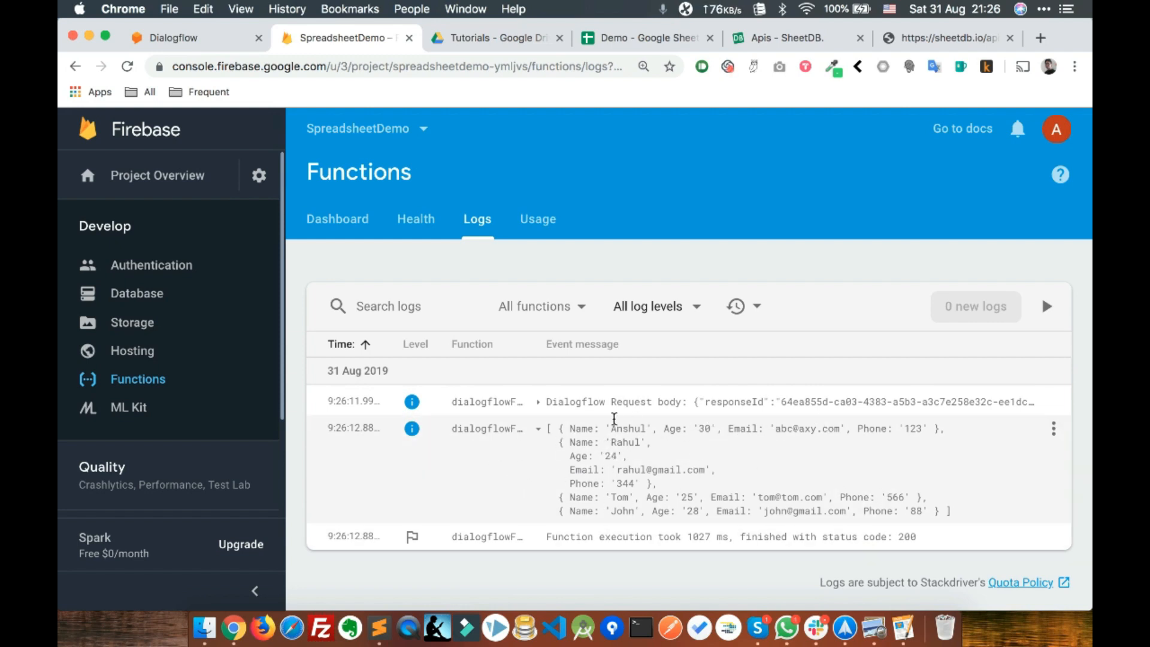
{"action": "mouse_move", "coordinate": [688, 504]}
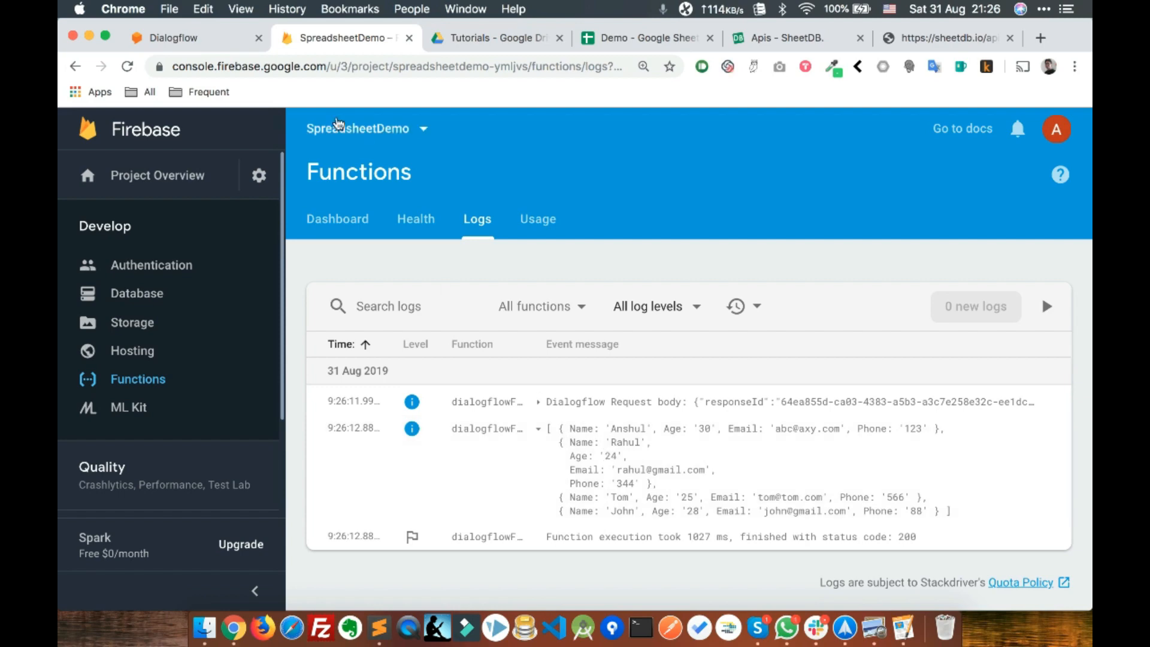
{"action": "left_click", "coordinate": [174, 37]}
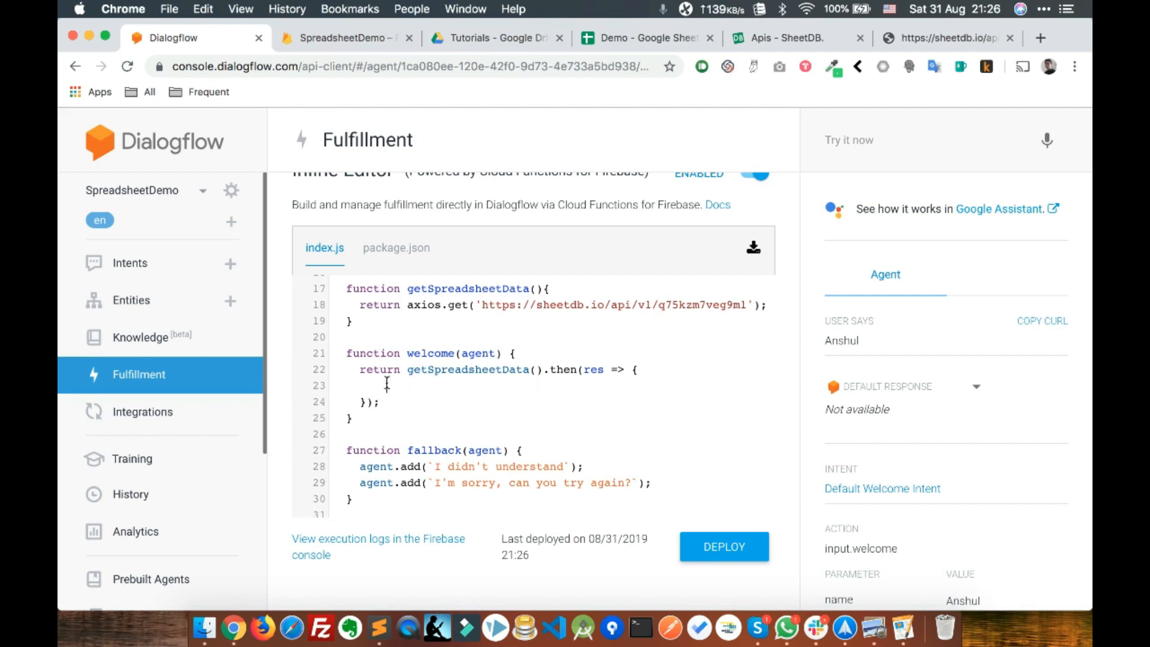
Step: Map over res.data with a person callback containing agent.add()
{"action": "type", "text": "res.data"}
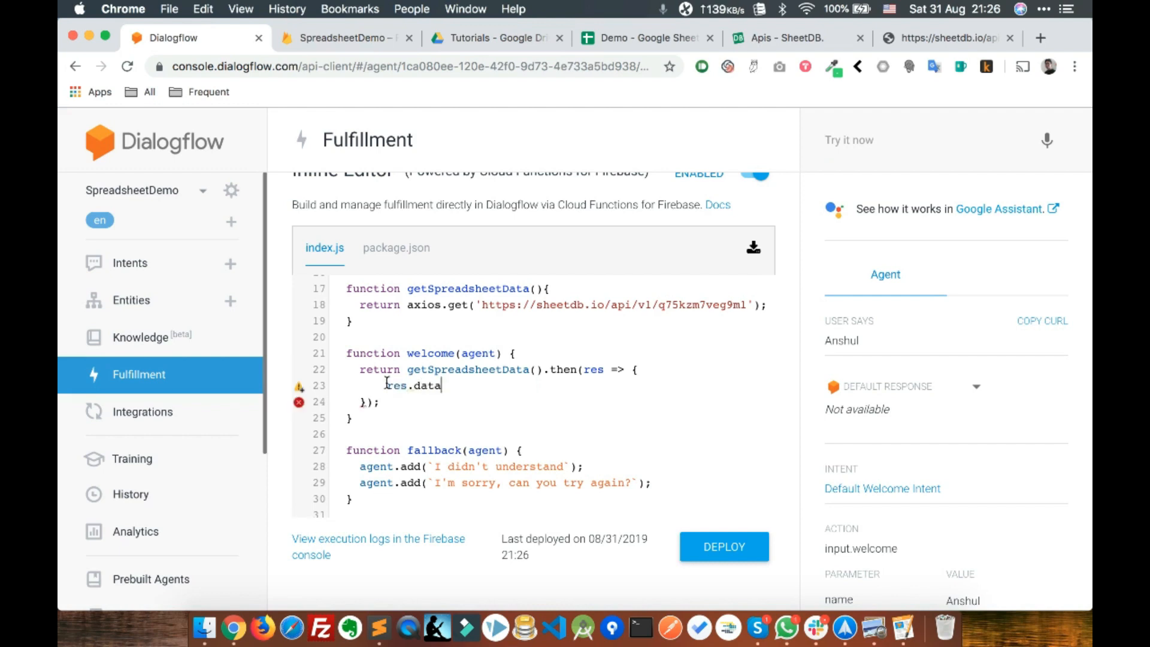
{"action": "type", "text": ".map("}
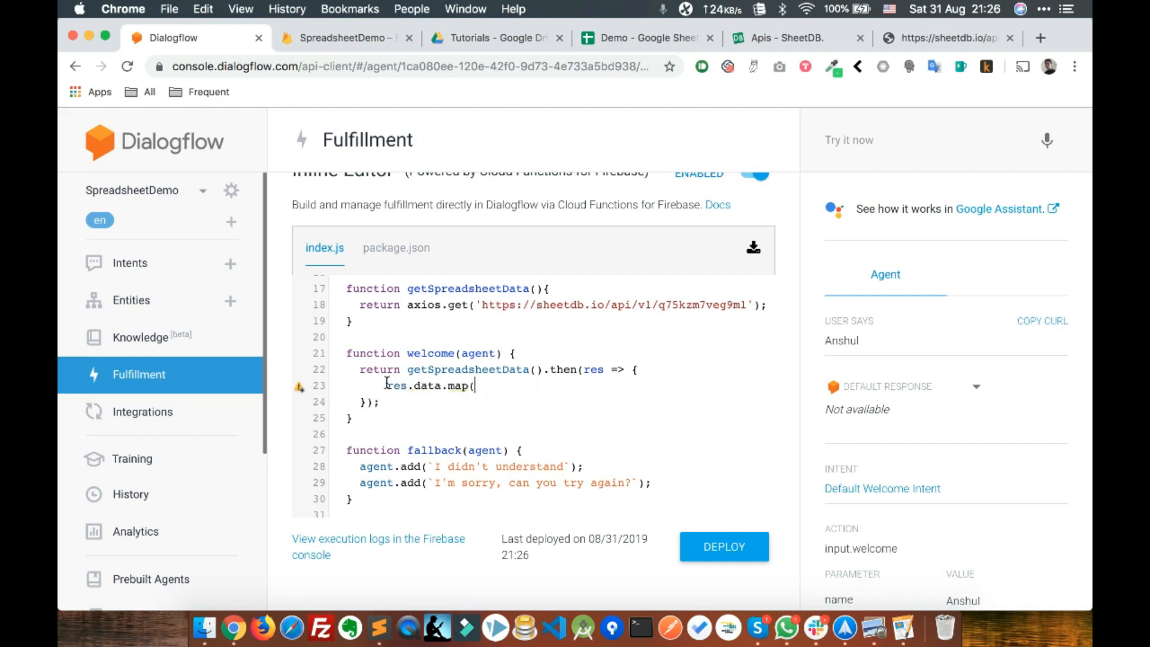
{"action": "type", "text": ")"}
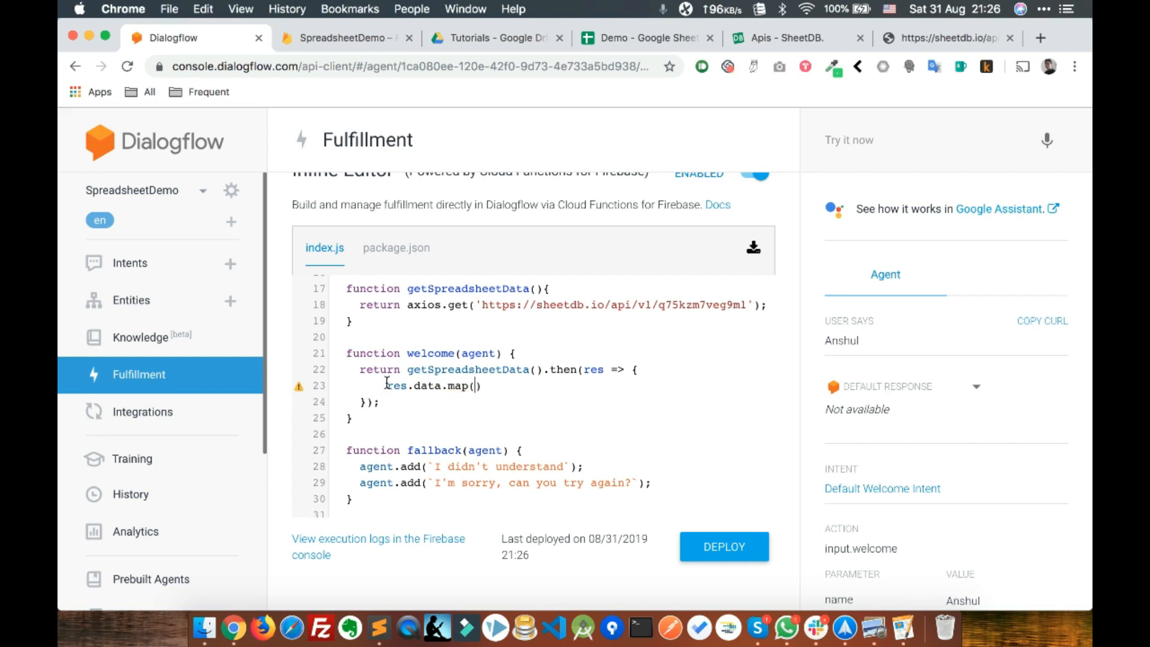
{"action": "type", "text": "person => per"}
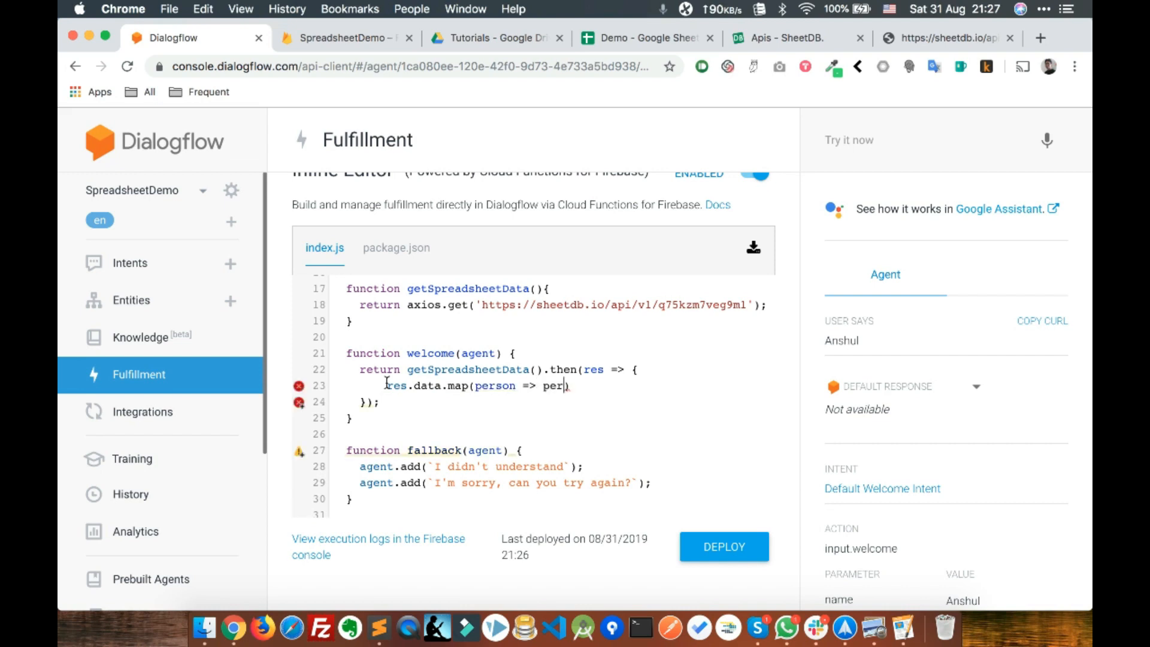
{"action": "type", "text": "{}"}
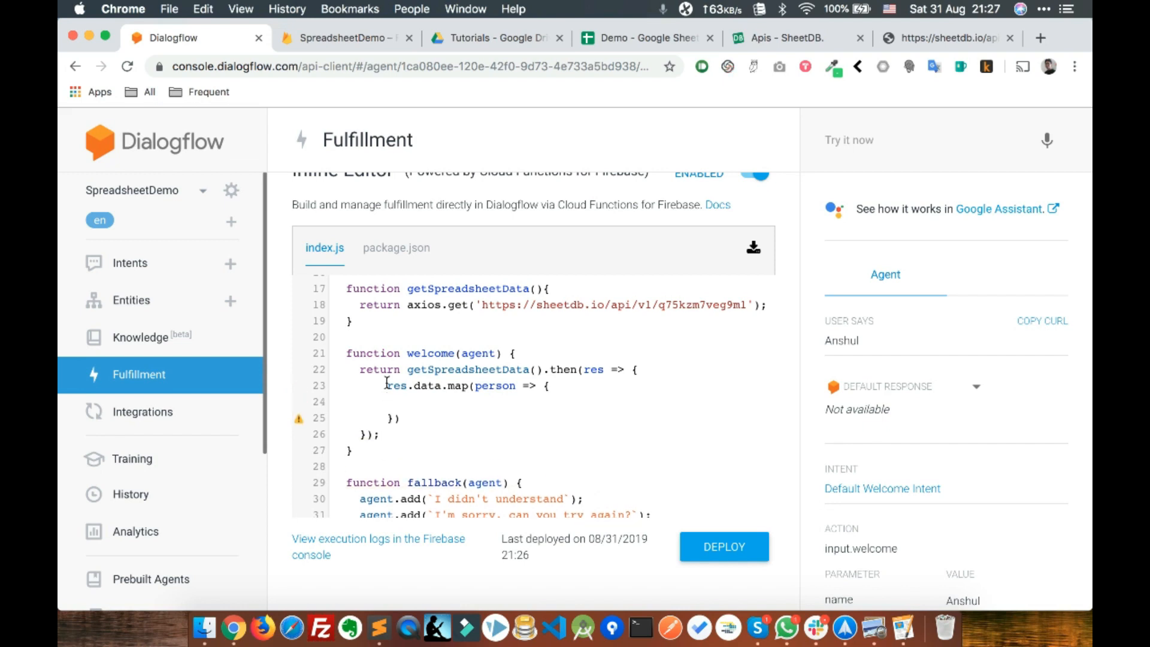
{"action": "type", "text": "agent."}
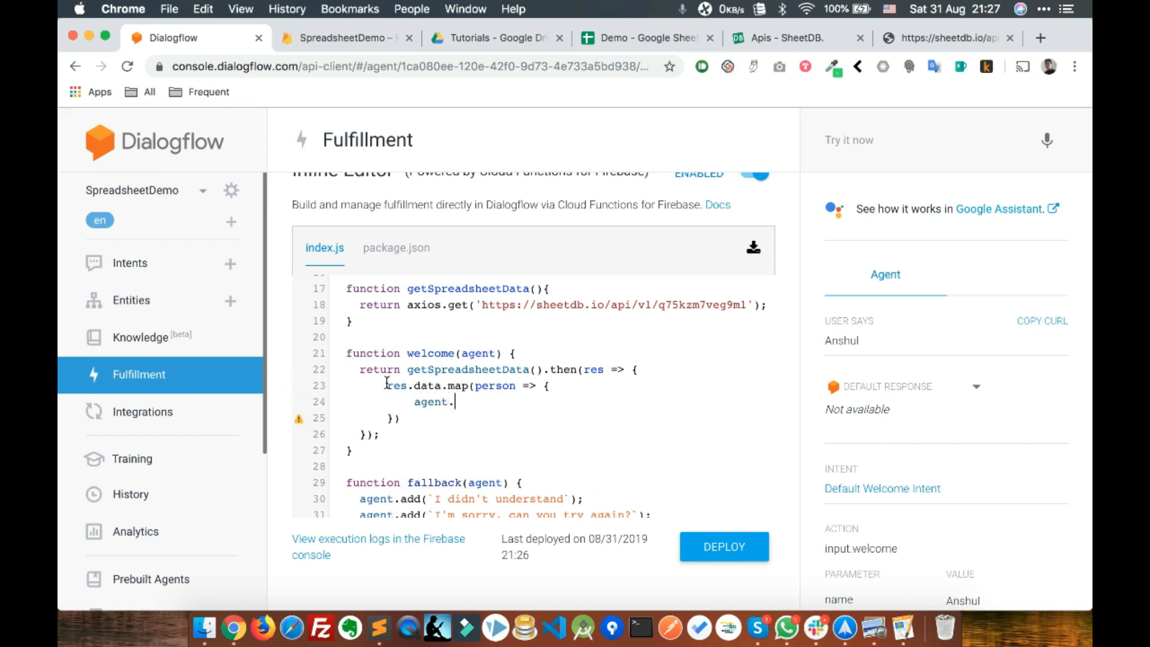
{"action": "type", "text": "add"}
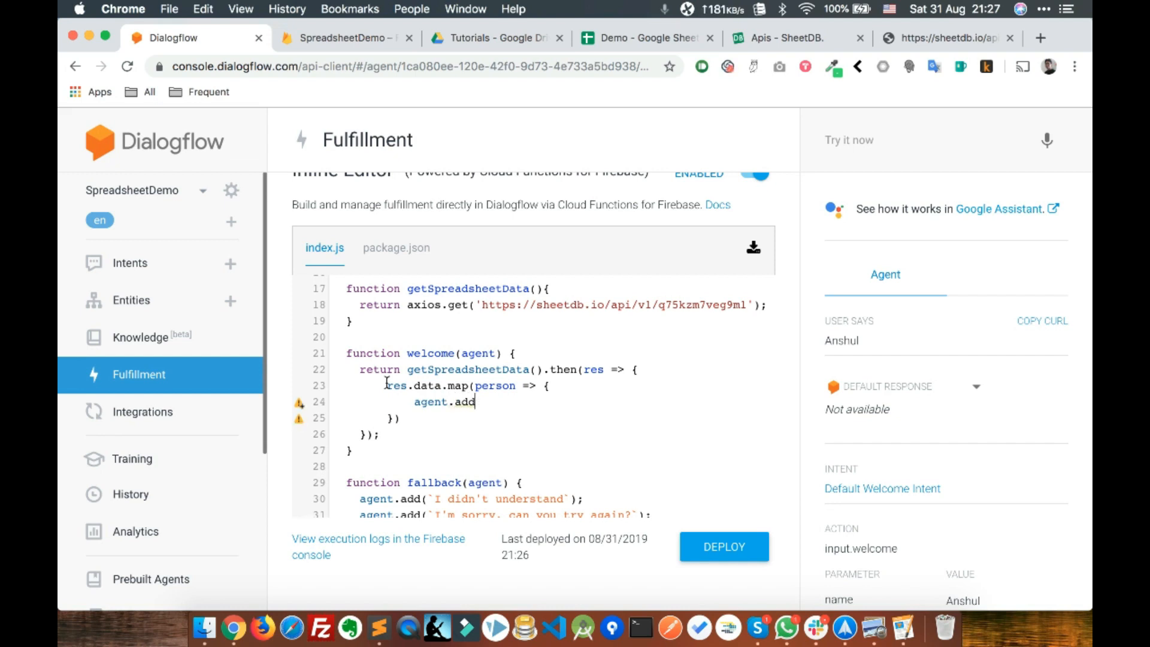
{"action": "type", "text": "()"}
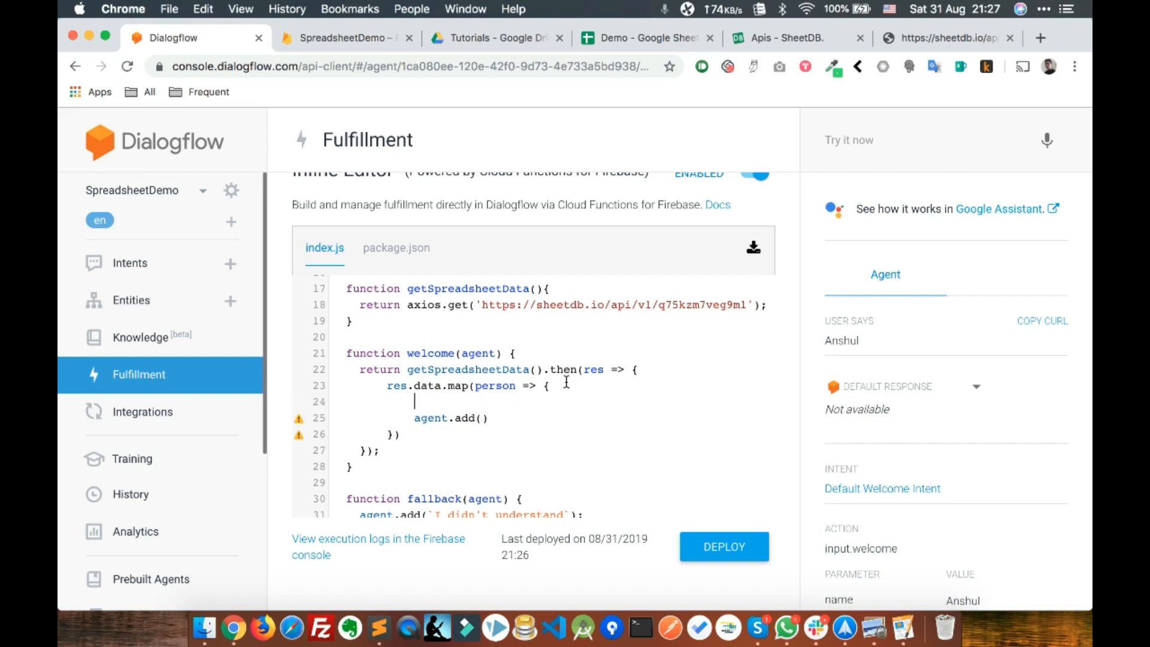
Step: Begin an if(person.Name check inside the callback, confirming the field name in the logs
{"action": "type", "text": "if("}
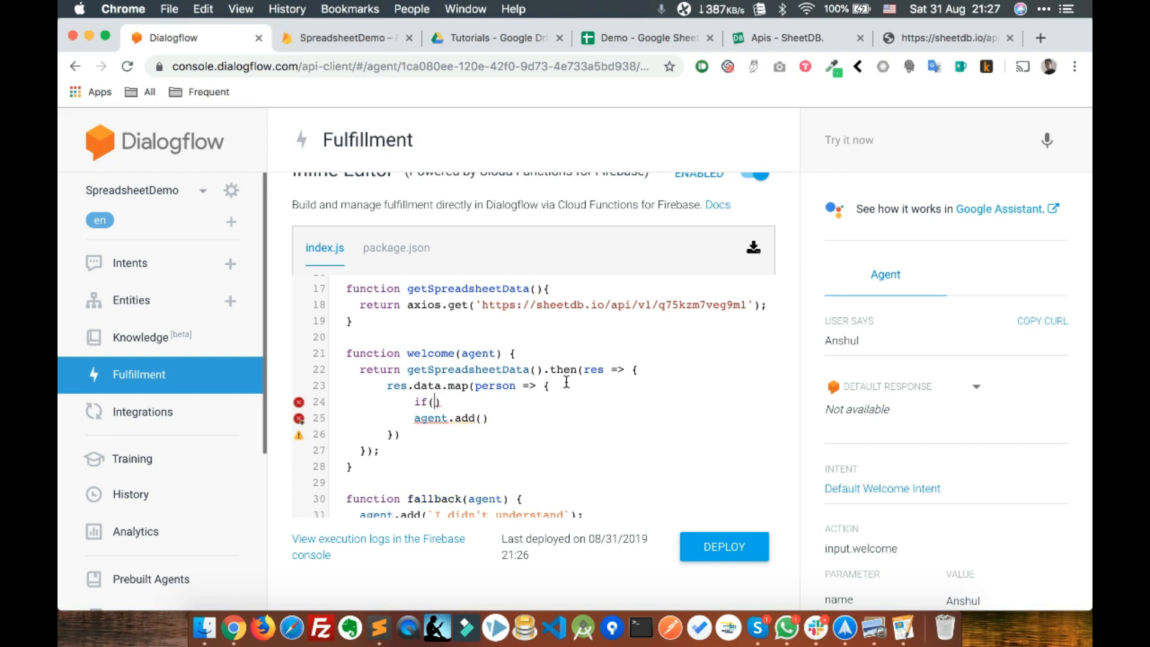
{"action": "type", "text": "person."}
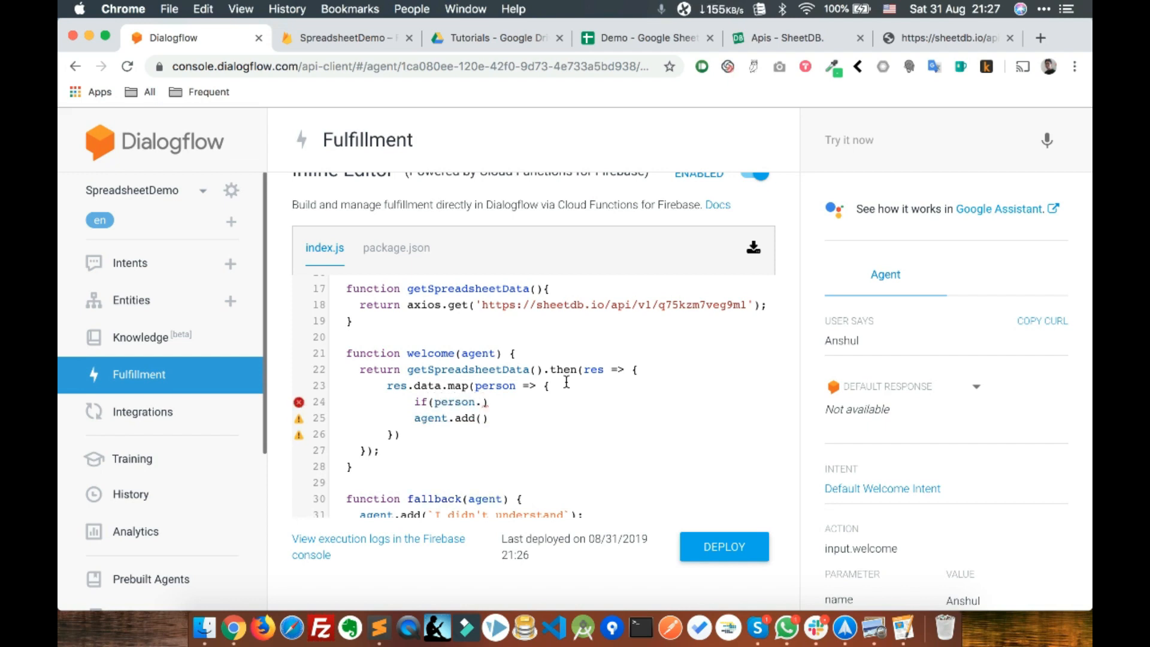
{"action": "type", "text": "na"}
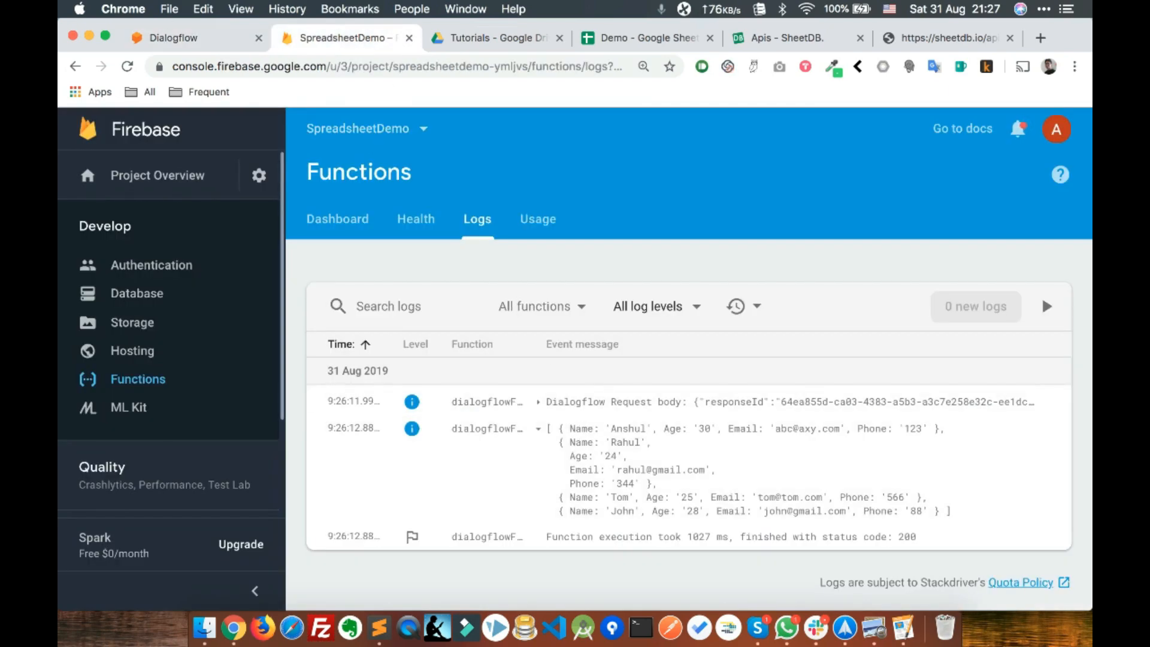
{"action": "left_click", "coordinate": [173, 37]}
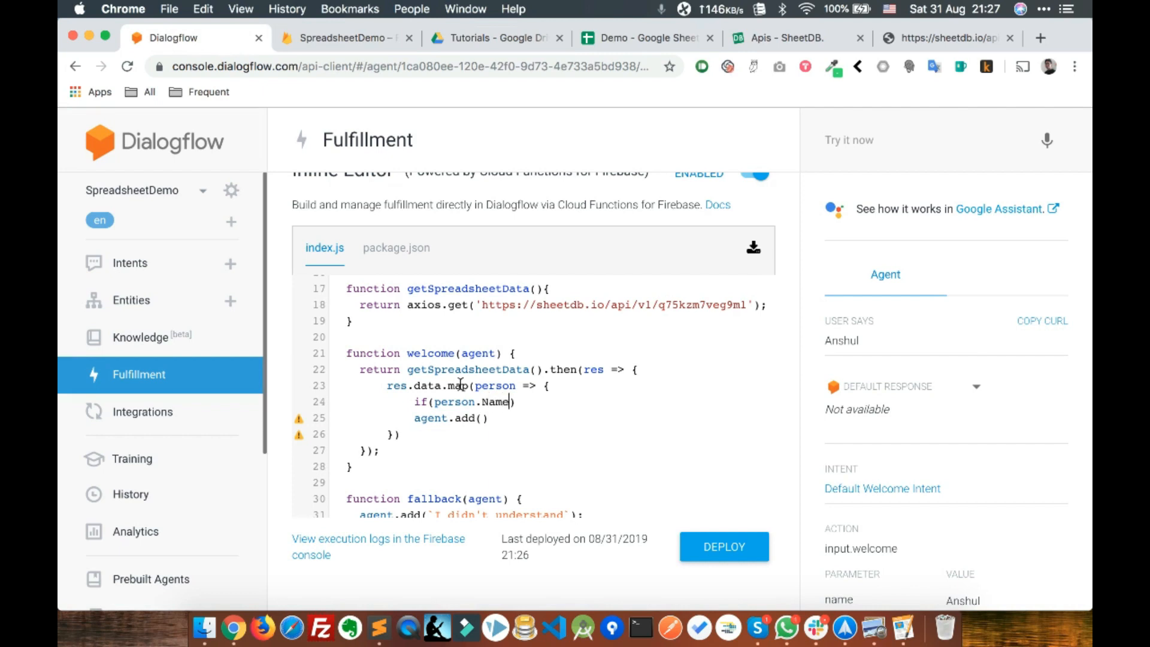
Step: Read const name = agent.parameters.name and compare person.Name === name
{"action": "type", "text": "==="}
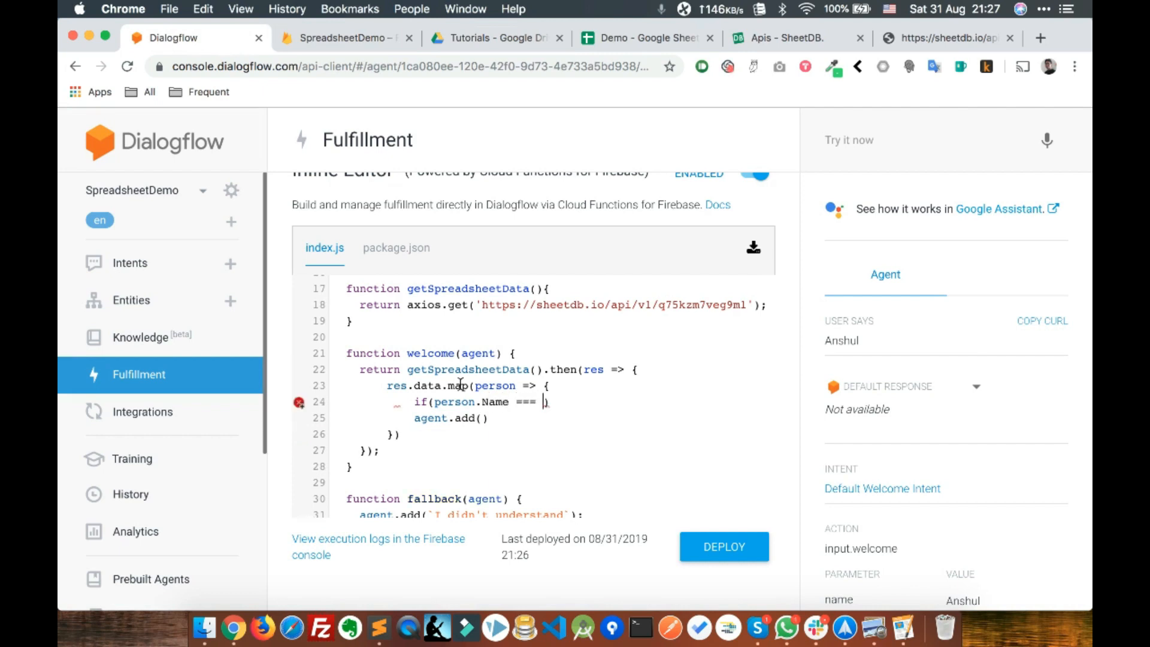
{"action": "type", "text": "'"}
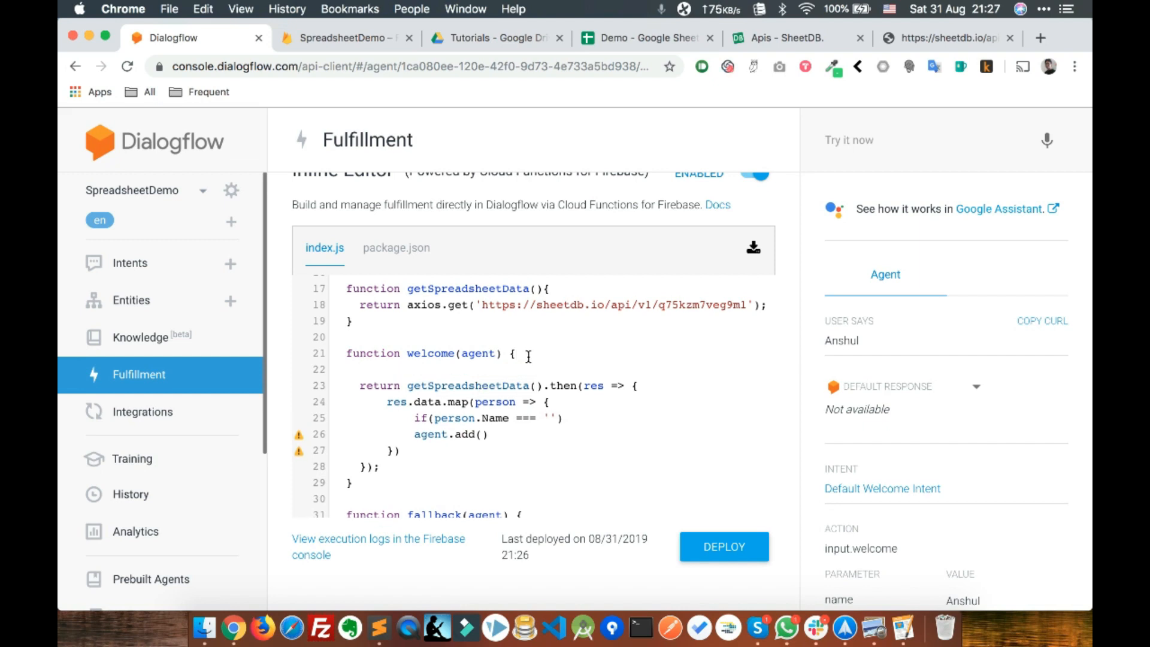
{"action": "type", "text": "const"}
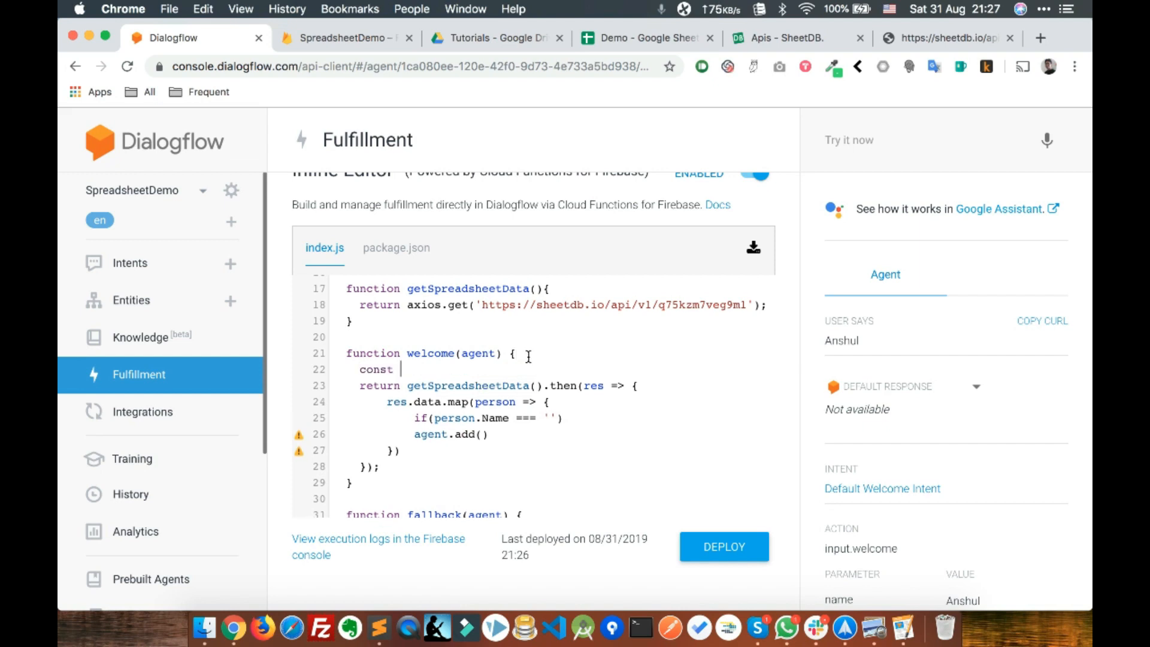
{"action": "type", "text": "name ="}
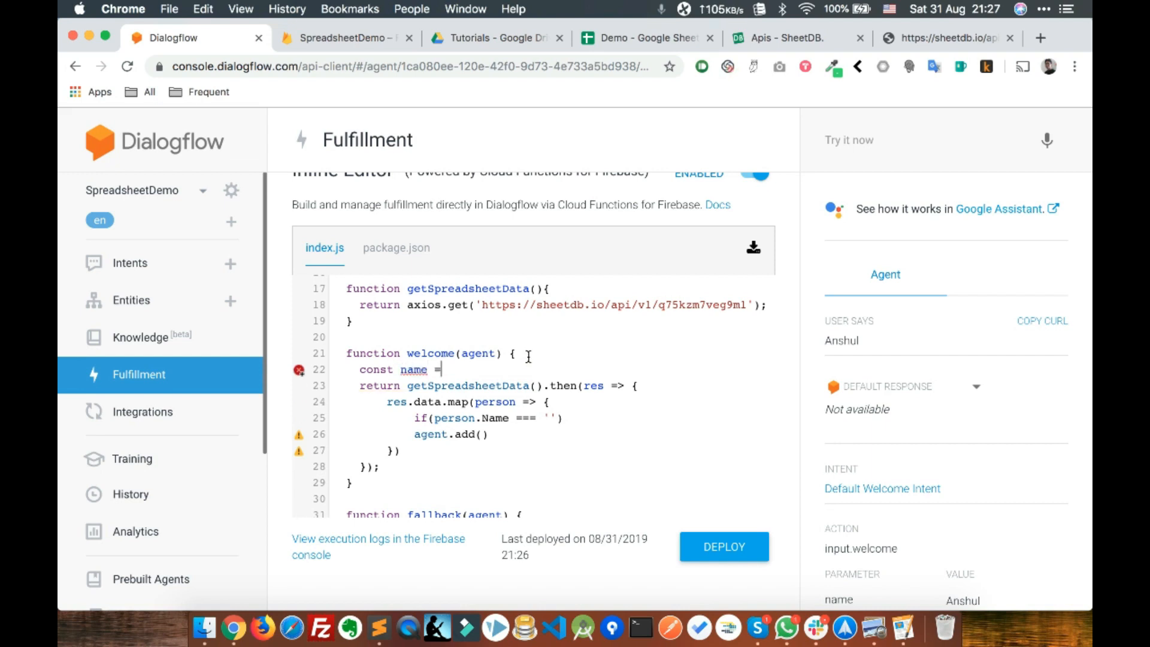
{"action": "type", "text": "agent.para"}
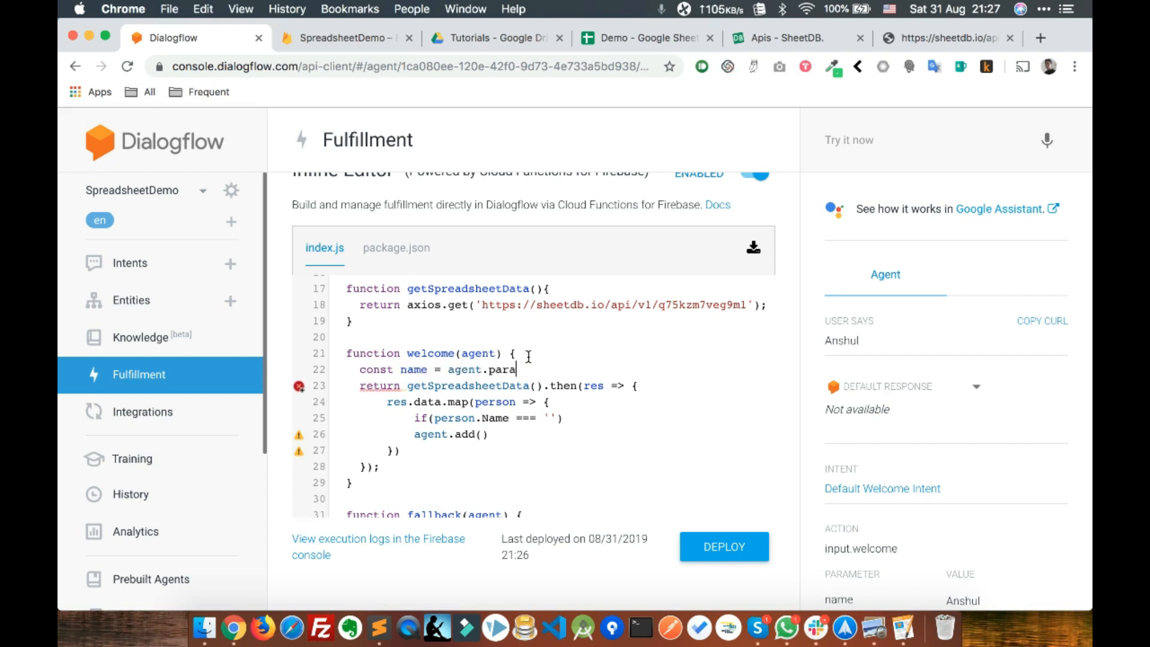
{"action": "type", "text": "meters.name;"}
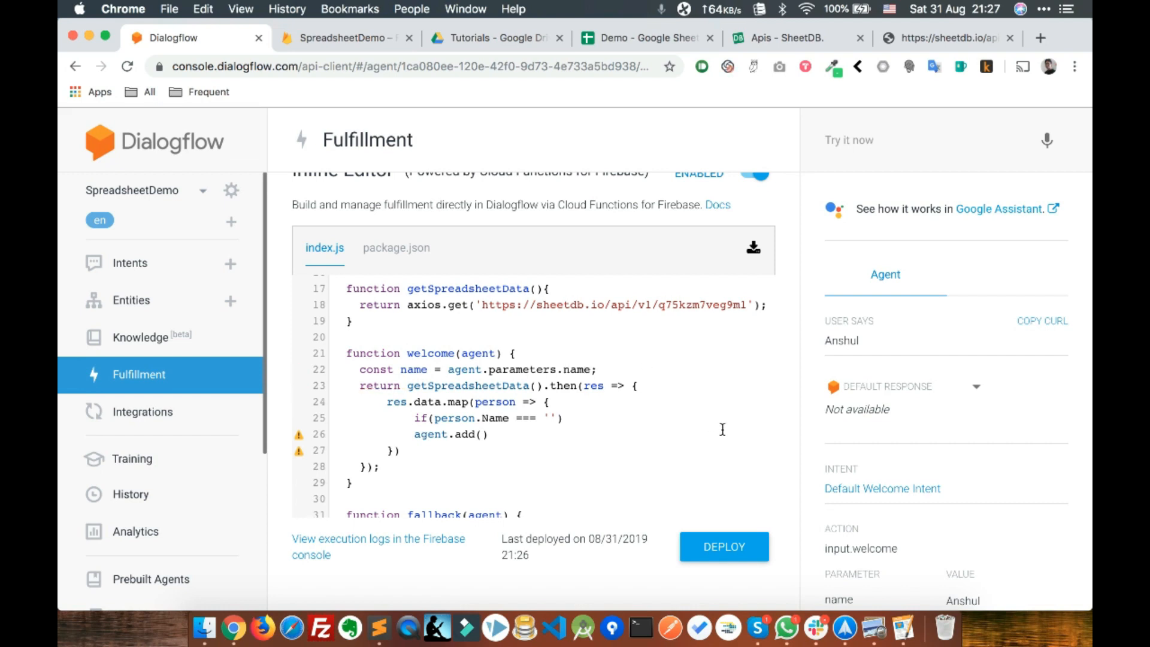
{"action": "mouse_move", "coordinate": [849, 516]}
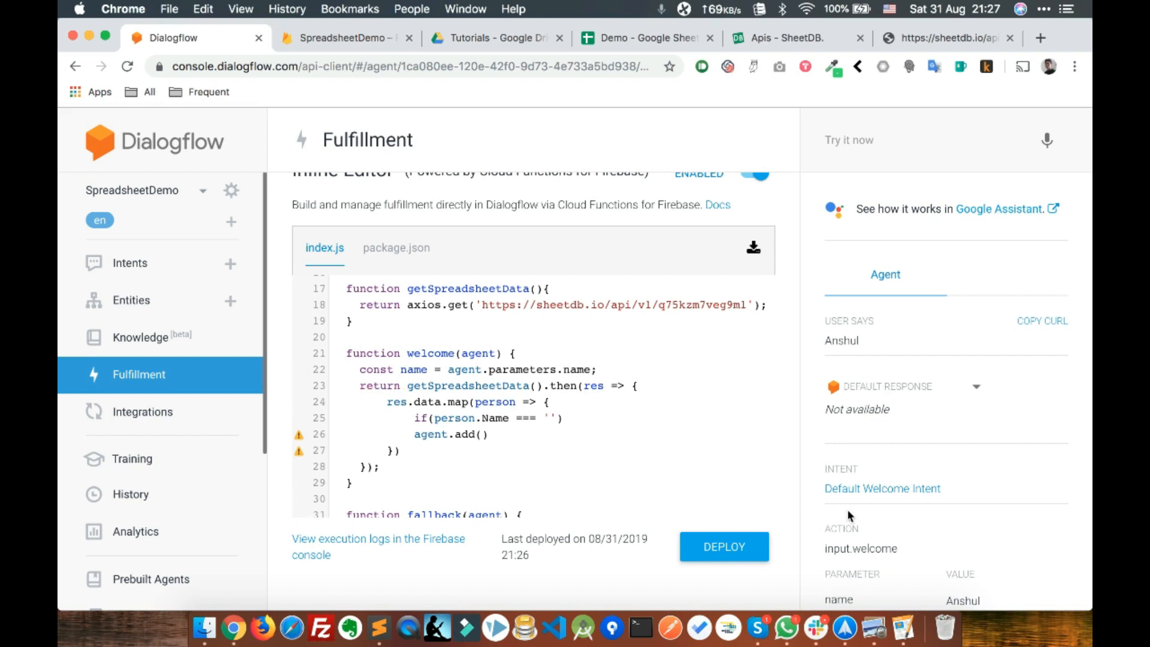
{"action": "scroll", "scroll_direction": "down", "scroll_amount": 3}
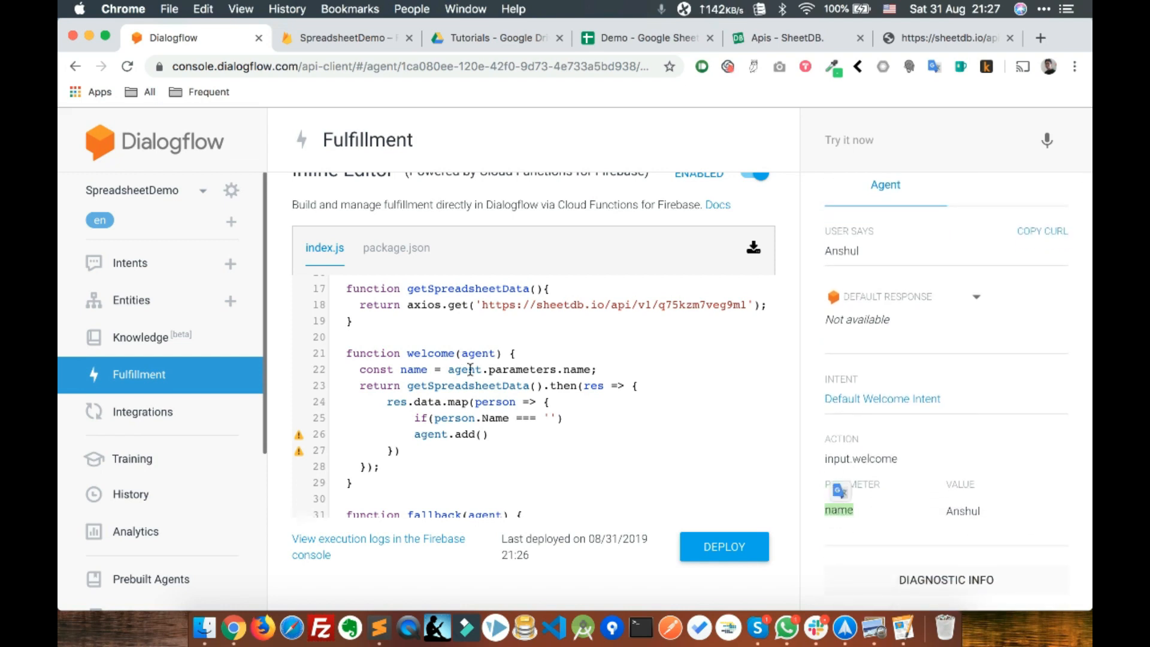
{"action": "double_click", "coordinate": [413, 369]}
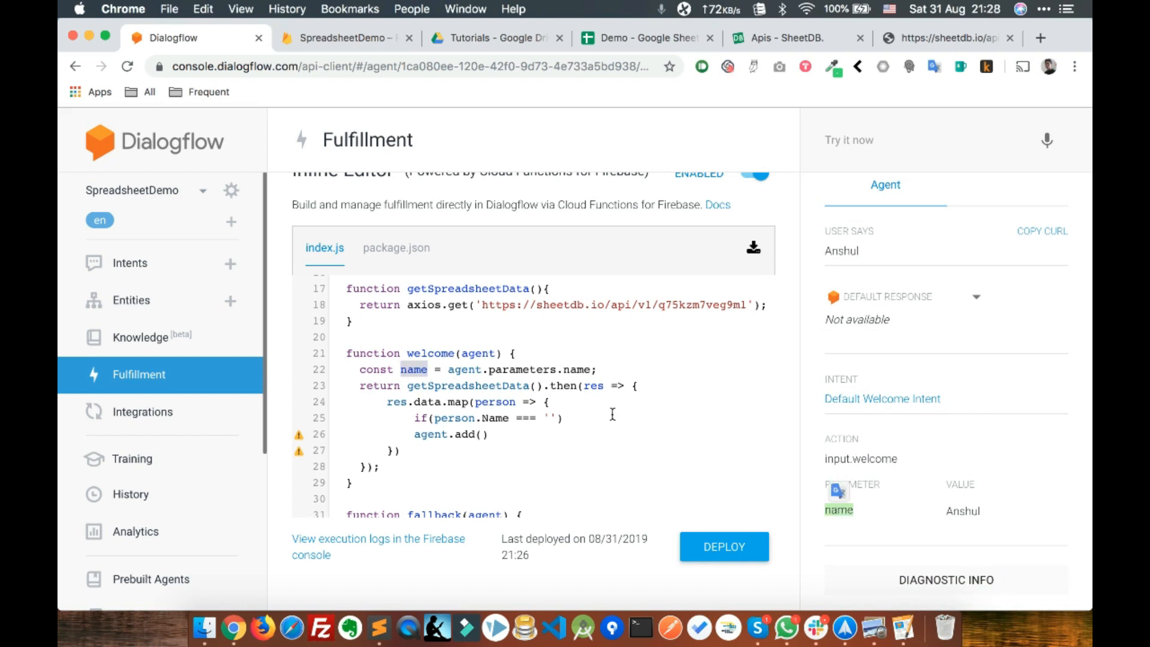
{"action": "mouse_move", "coordinate": [570, 366]}
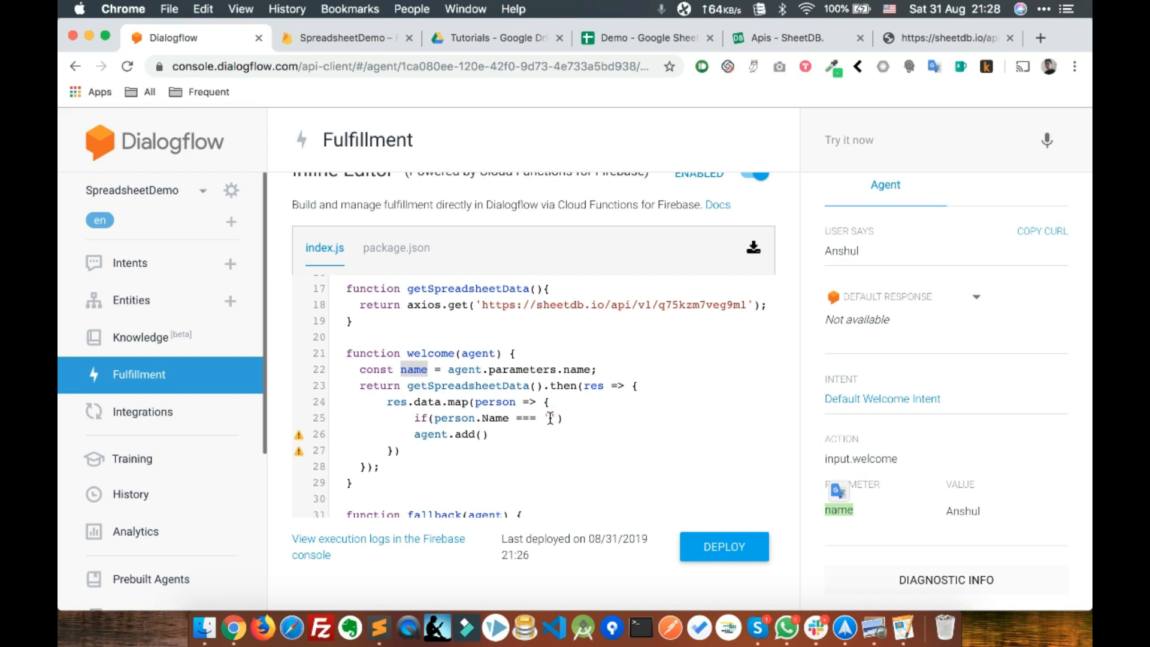
{"action": "type", "text": "m"}
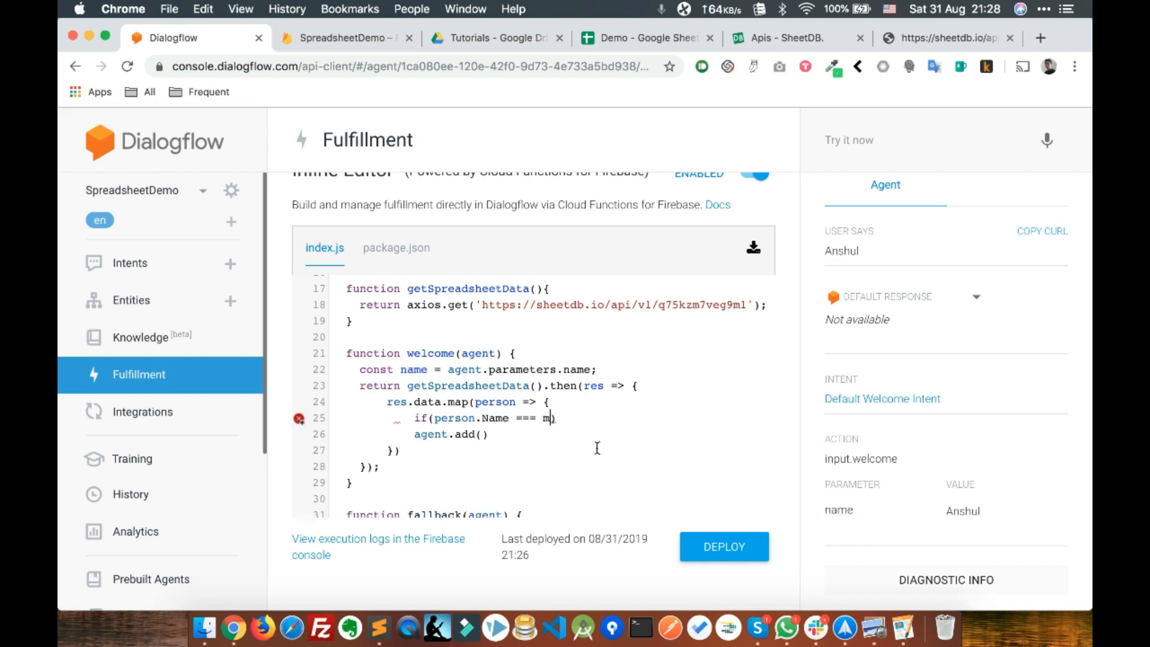
{"action": "type", "text": "ame)"}
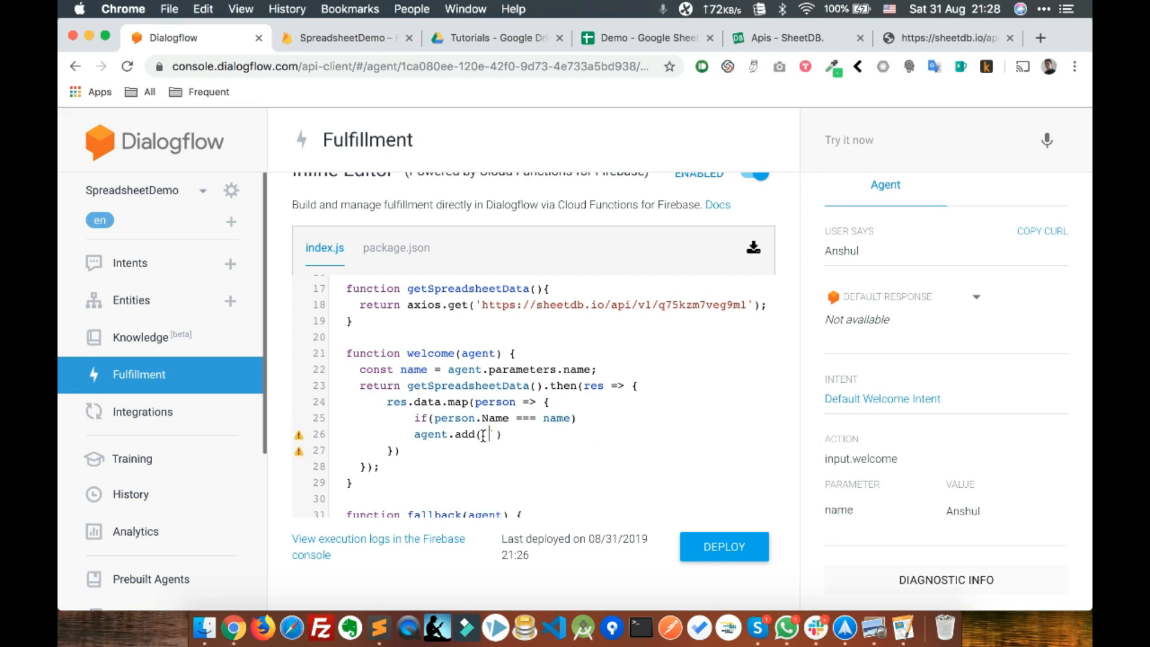
Step: Reply with `Here are the details for ${name}. Age: ${person.Age}`
{"action": "type", "text": "`"}
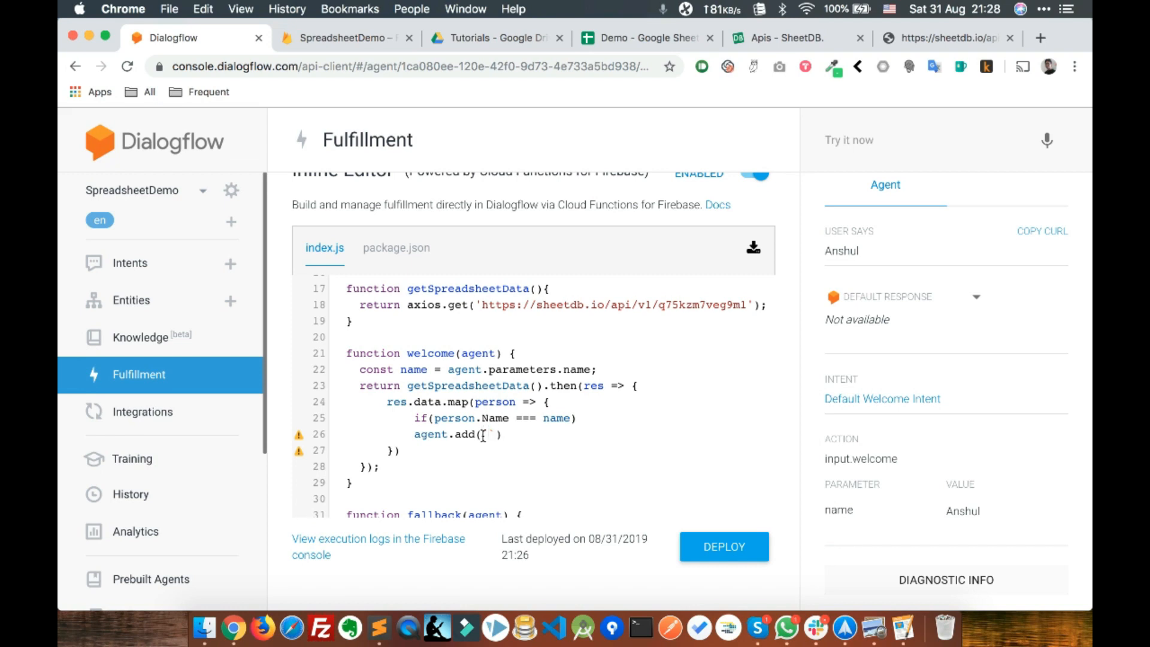
{"action": "type", "text": "${}"}
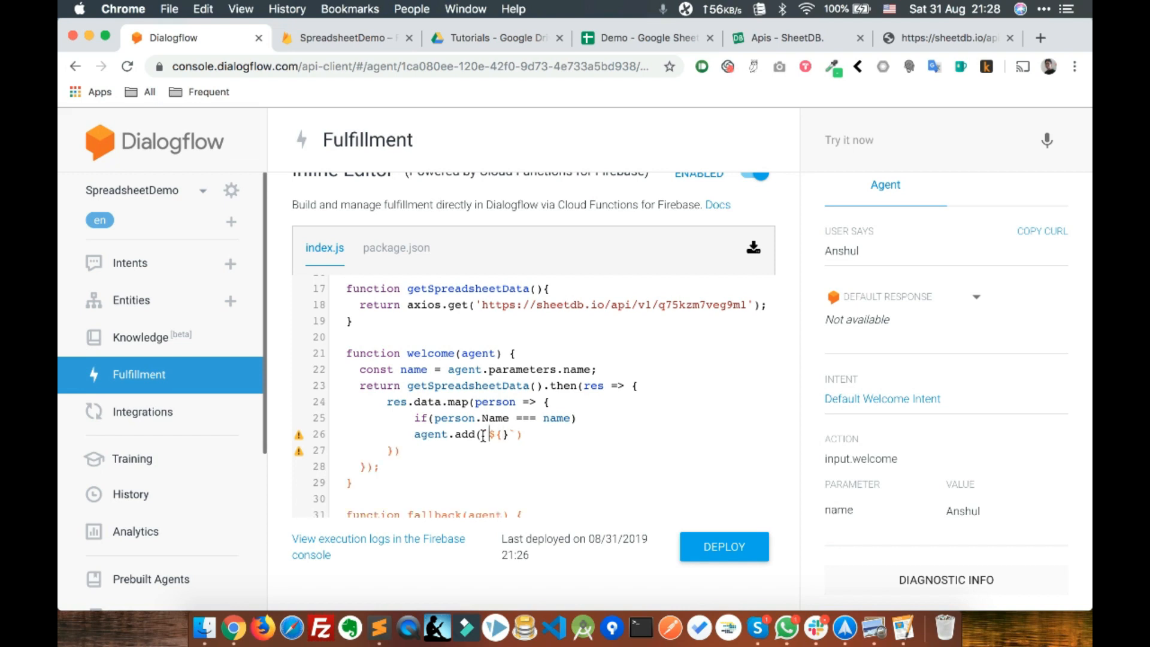
{"action": "type", "text": "Here are the details for"}
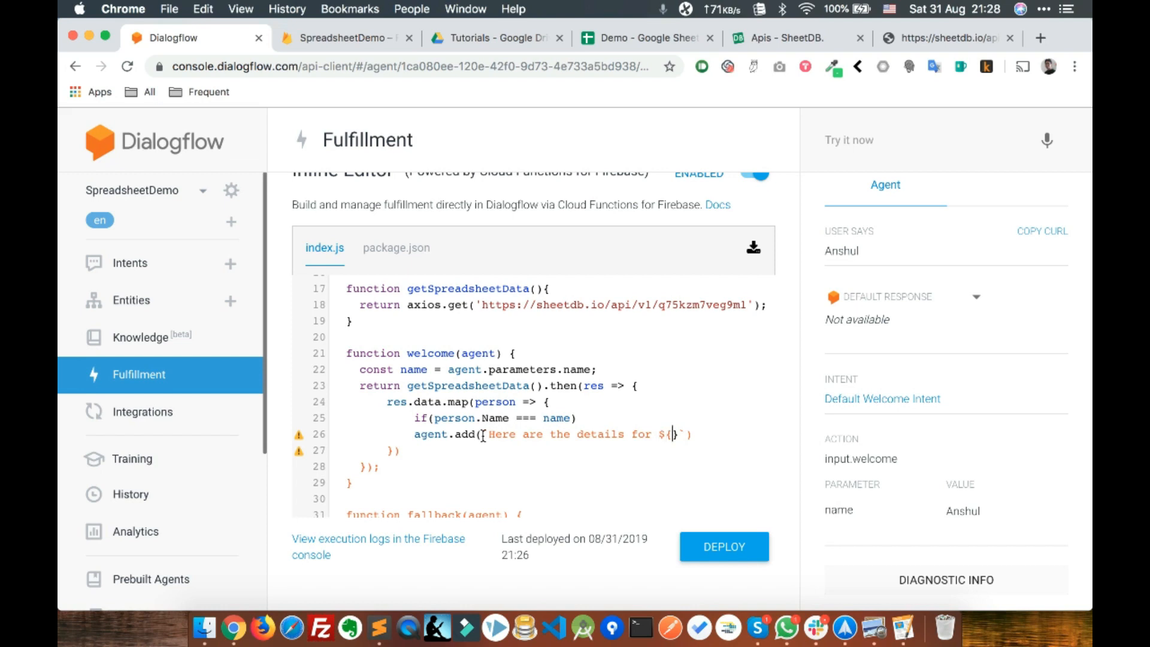
{"action": "type", "text": "name"}
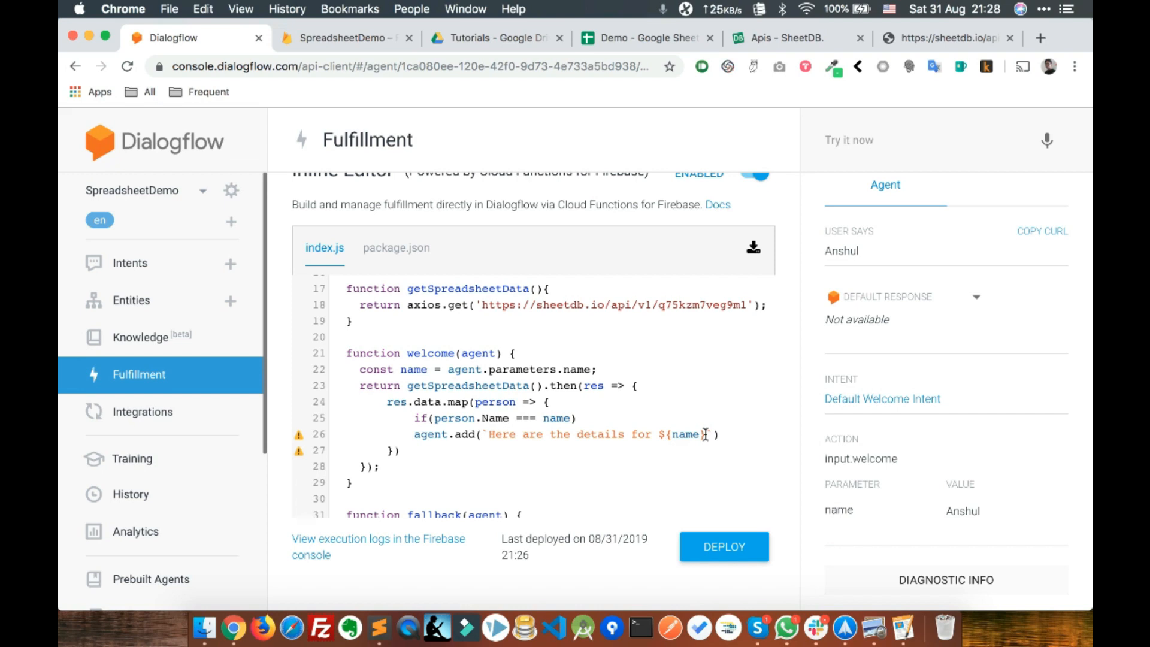
{"action": "type", "text": "Age"}
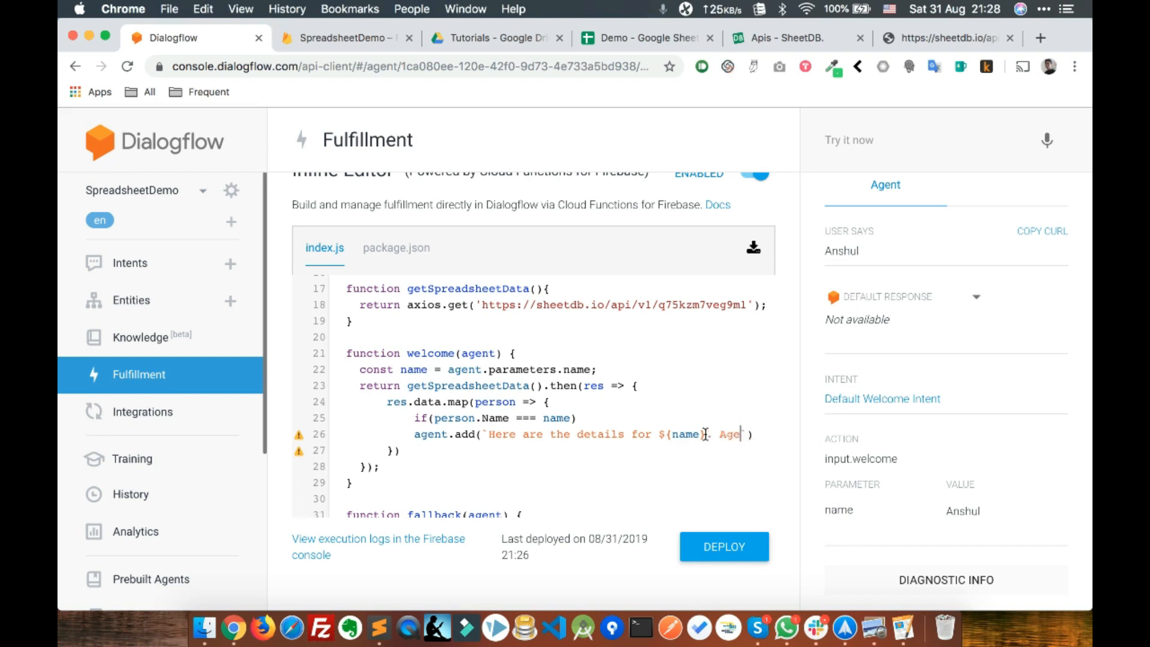
{"action": "type", "text": ":"}
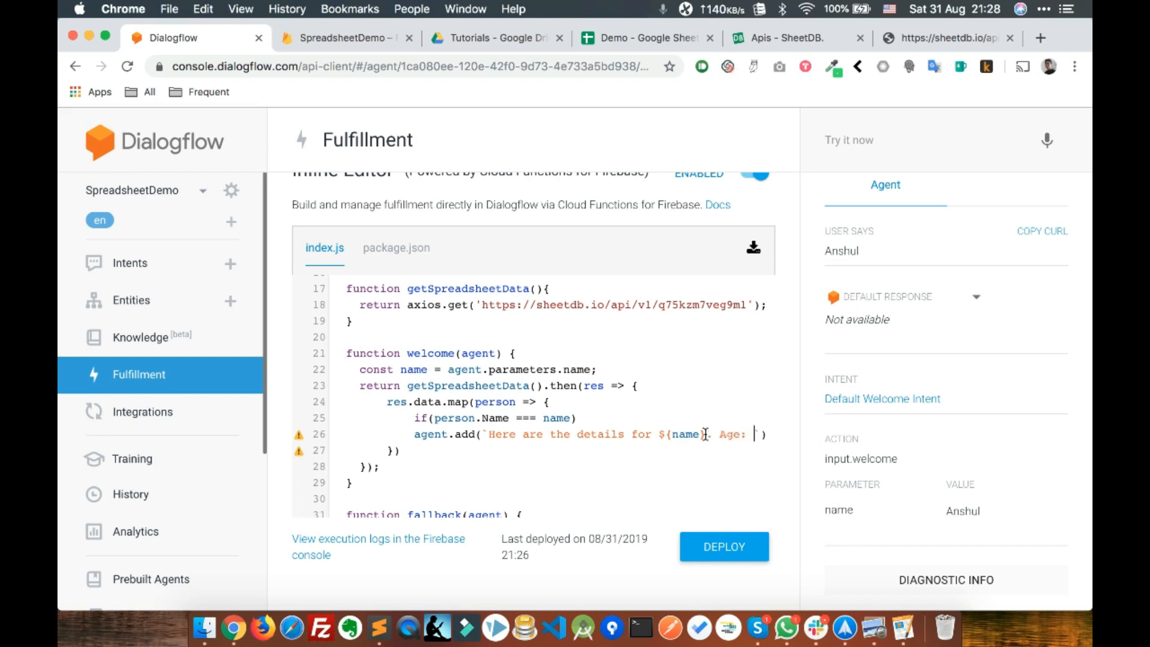
{"action": "type", "text": "${"}
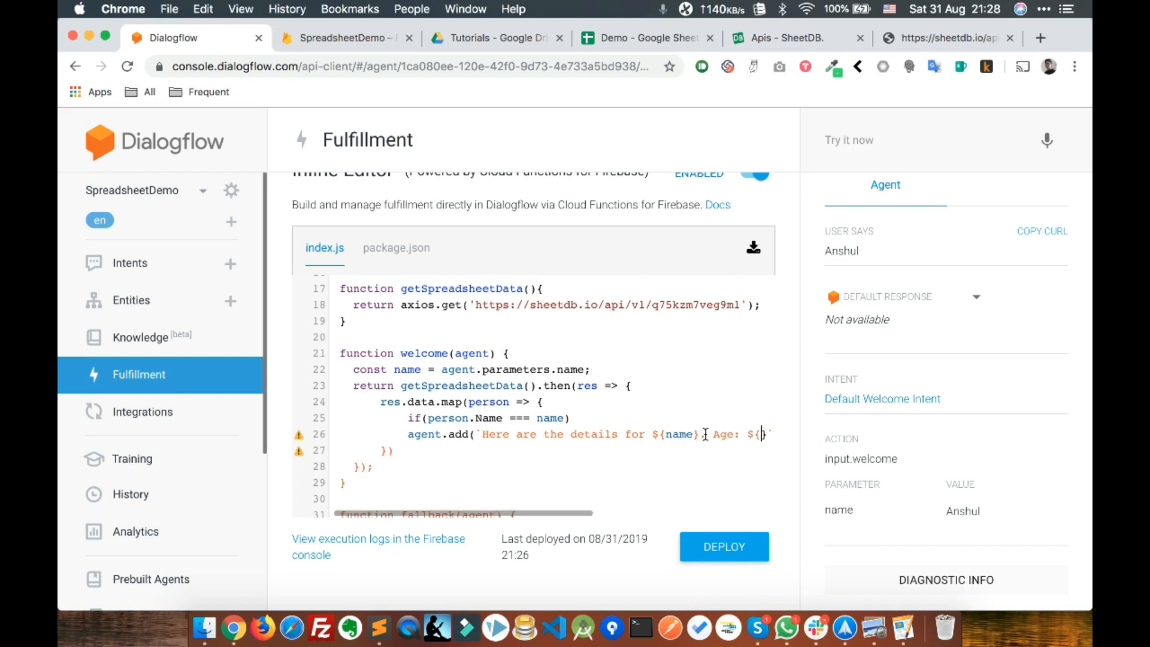
{"action": "type", "text": "person.A"}
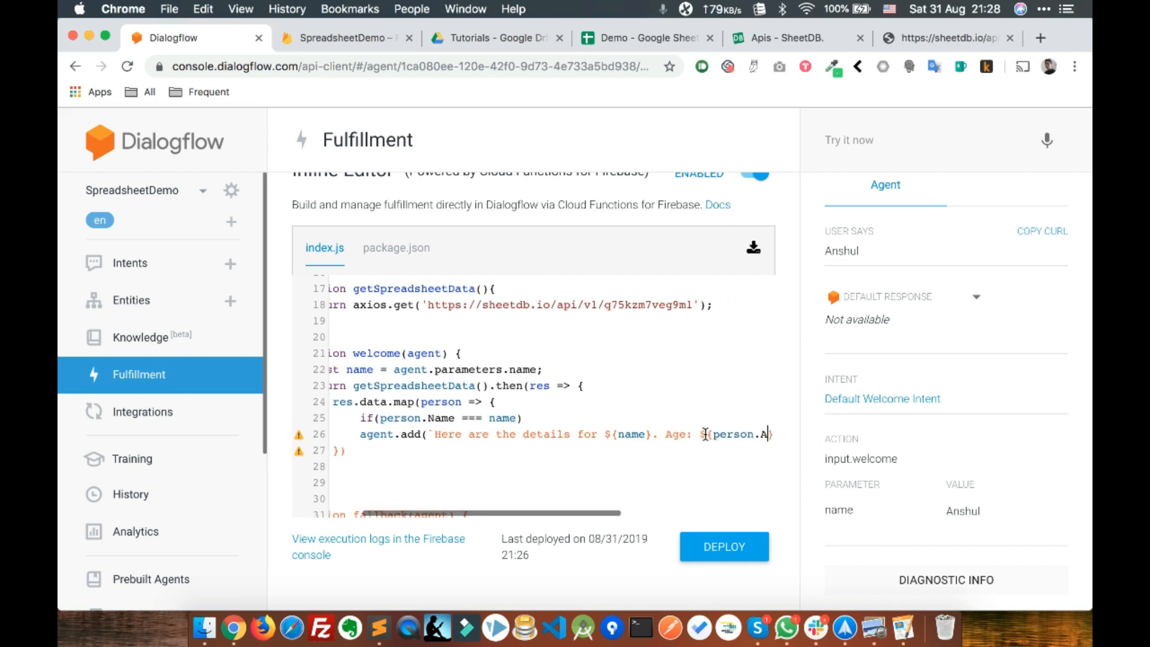
{"action": "scroll", "scroll_direction": "left", "scroll_amount": 3}
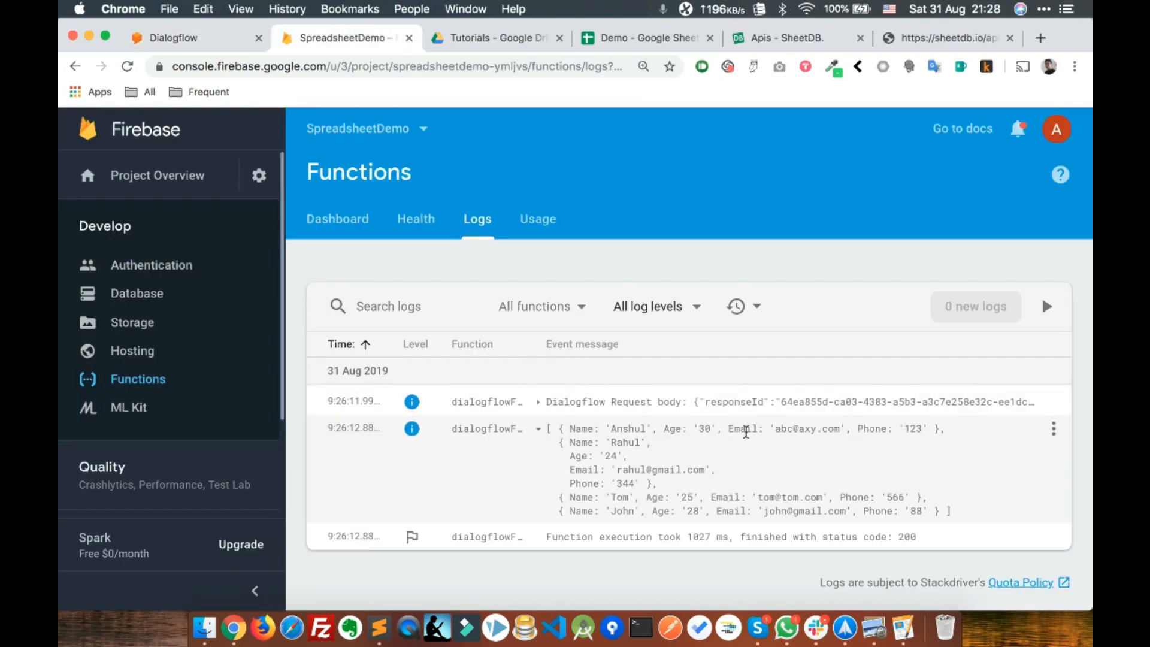
{"action": "left_click", "coordinate": [195, 37]}
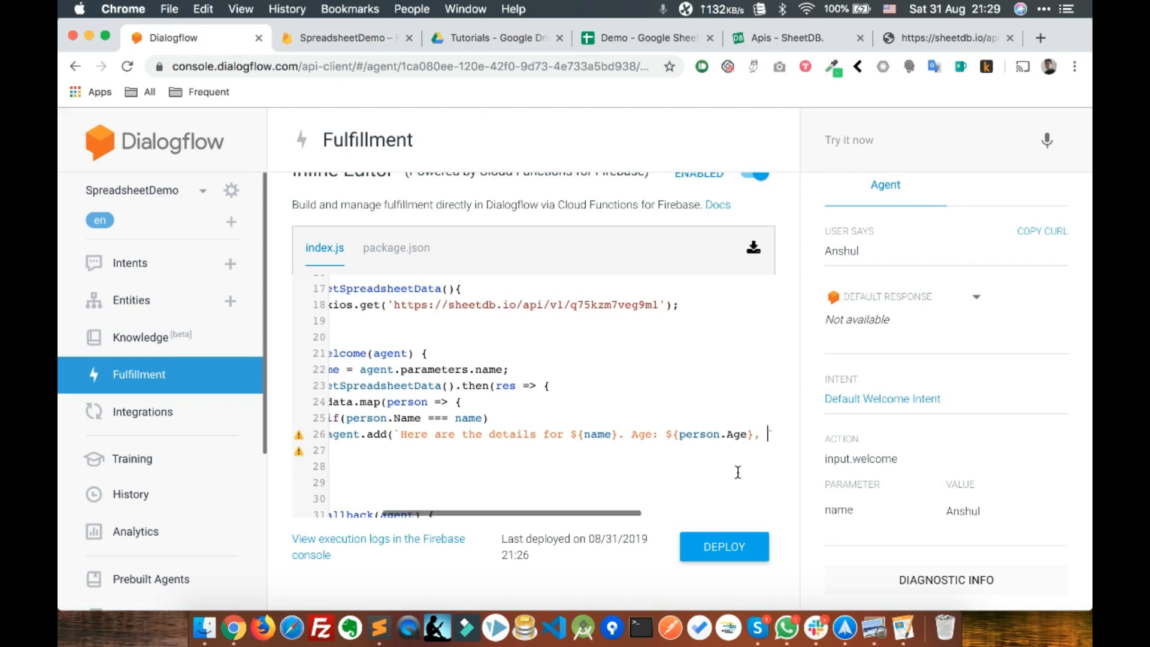
Step: Append Email: ${person.Email}, Phone: ${person.Phone} to the reply template
{"action": "type", "text": "Email: ${person.Email}, Phone: `"}
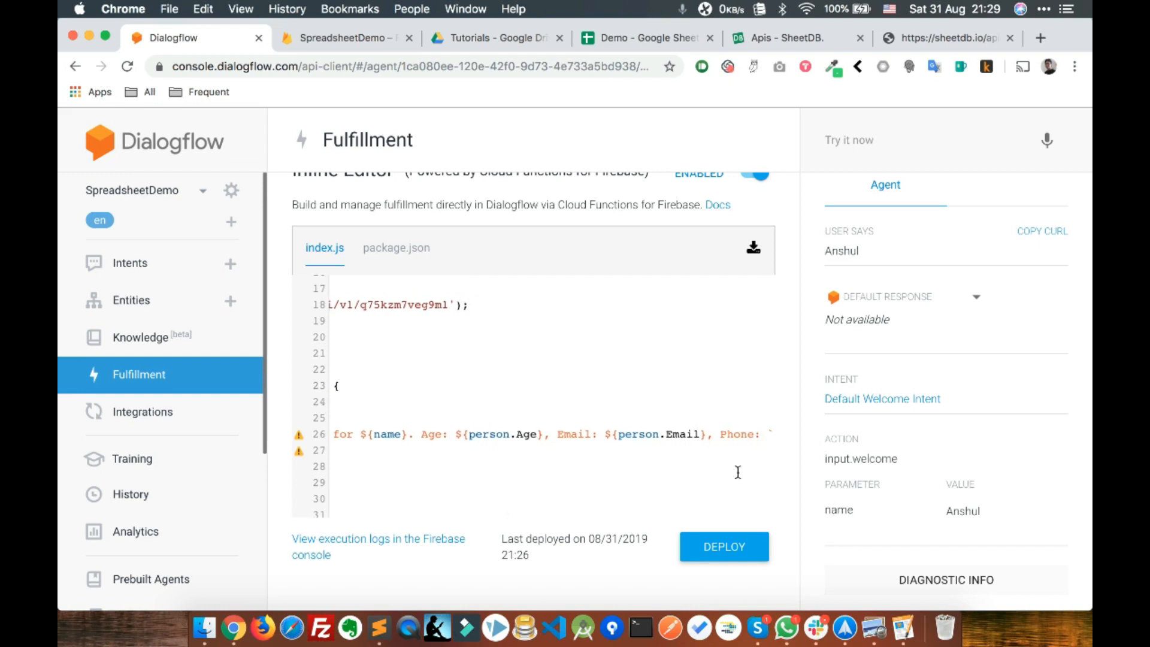
{"action": "scroll", "scroll_direction": "right", "scroll_amount": 3}
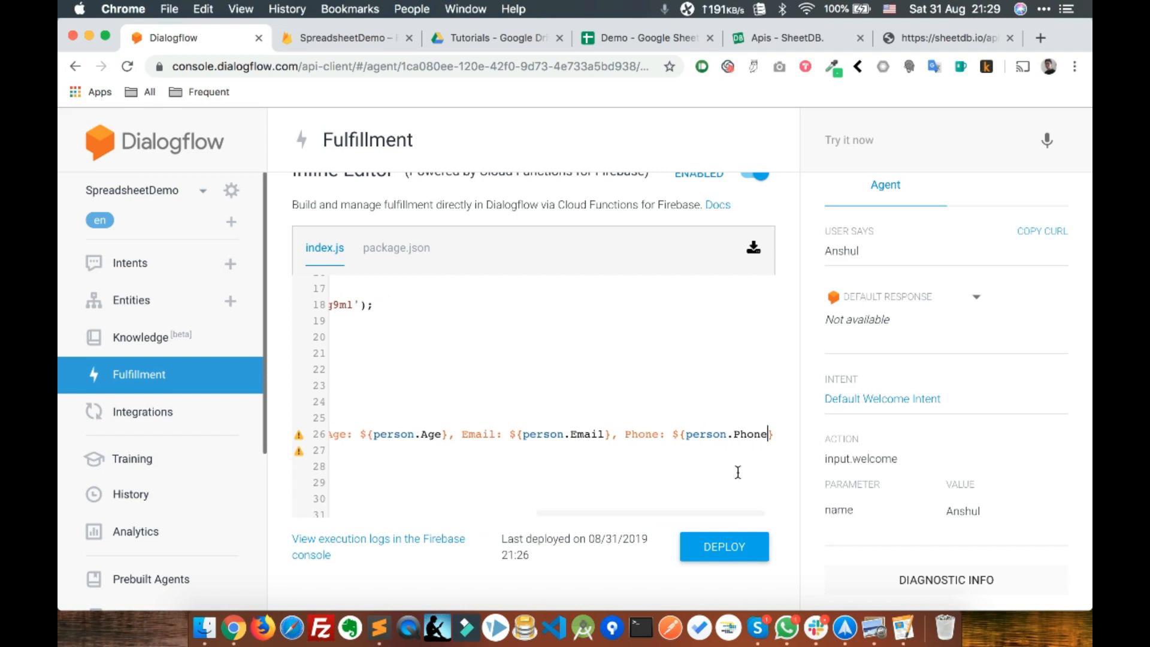
{"action": "scroll", "scroll_direction": "left", "scroll_amount": 3}
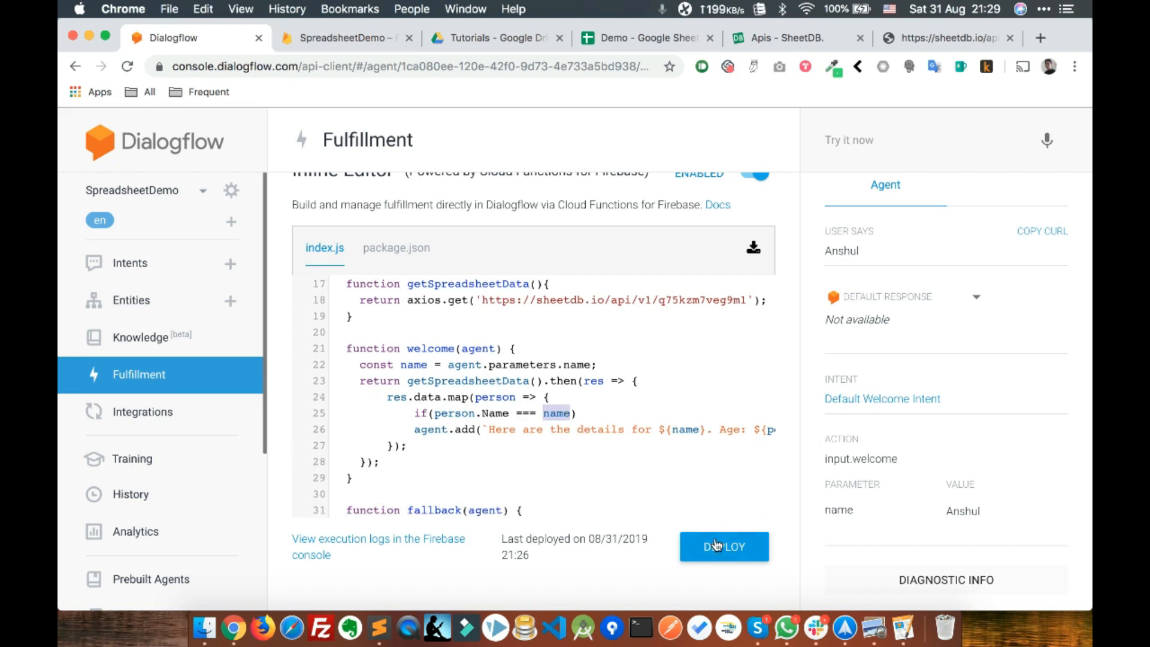
Step: Deploy the updated fulfillment so the Cloud Function and webhook are saved
{"action": "left_click", "coordinate": [723, 546]}
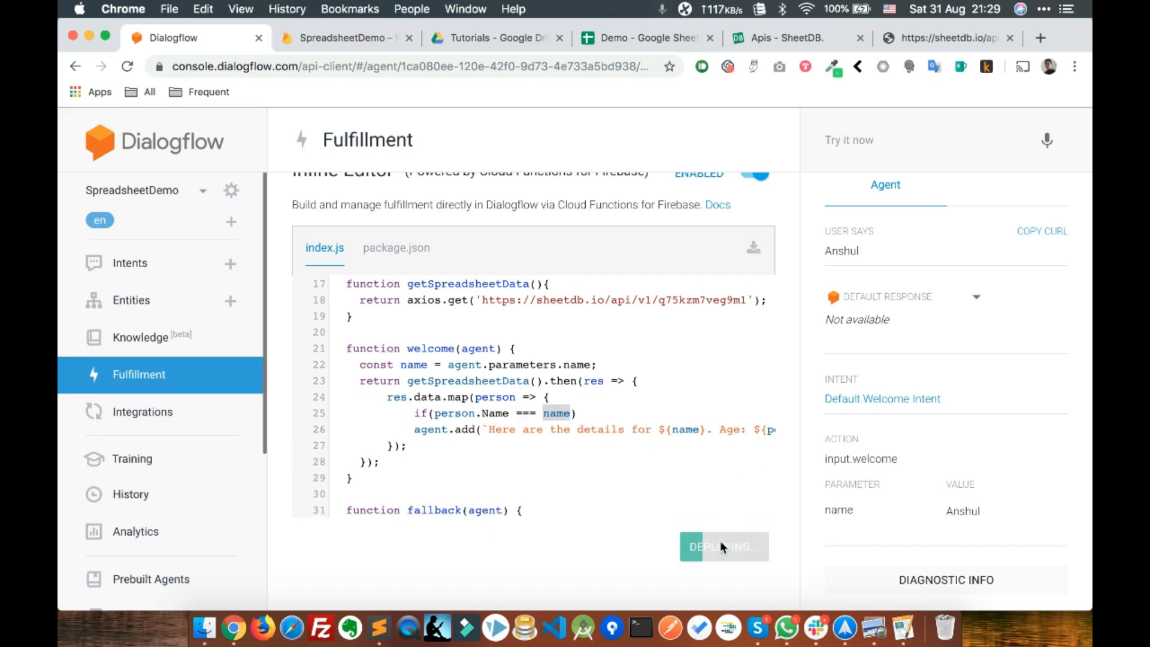
{"action": "left_click", "coordinate": [722, 546]}
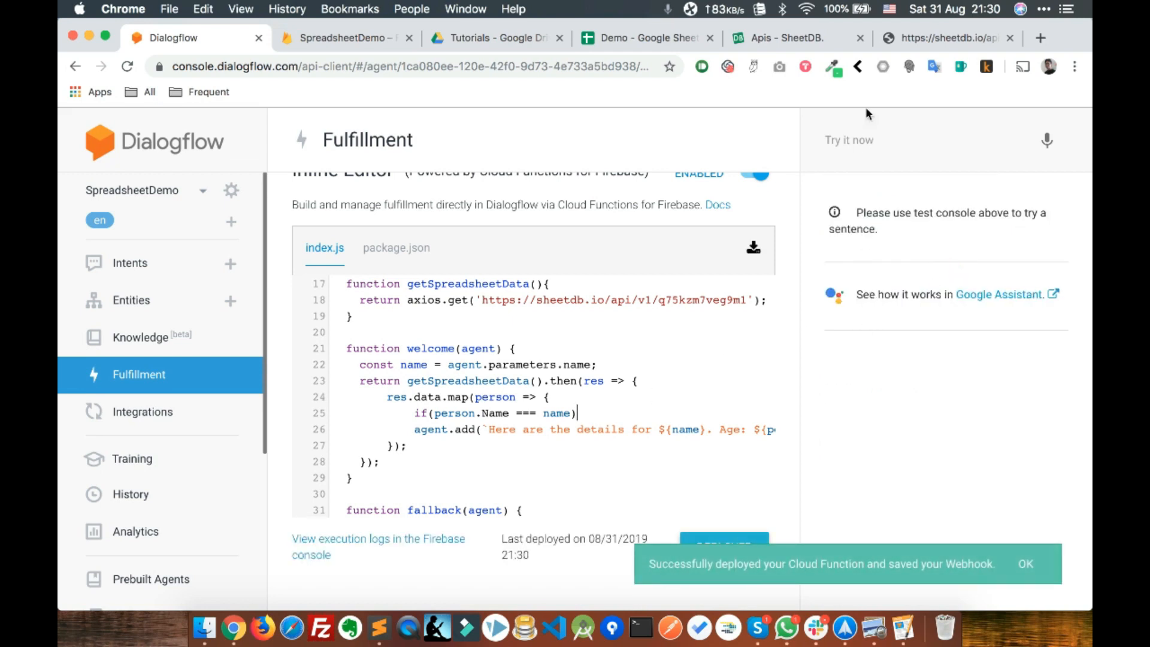
{"action": "type", "text": "hi"}
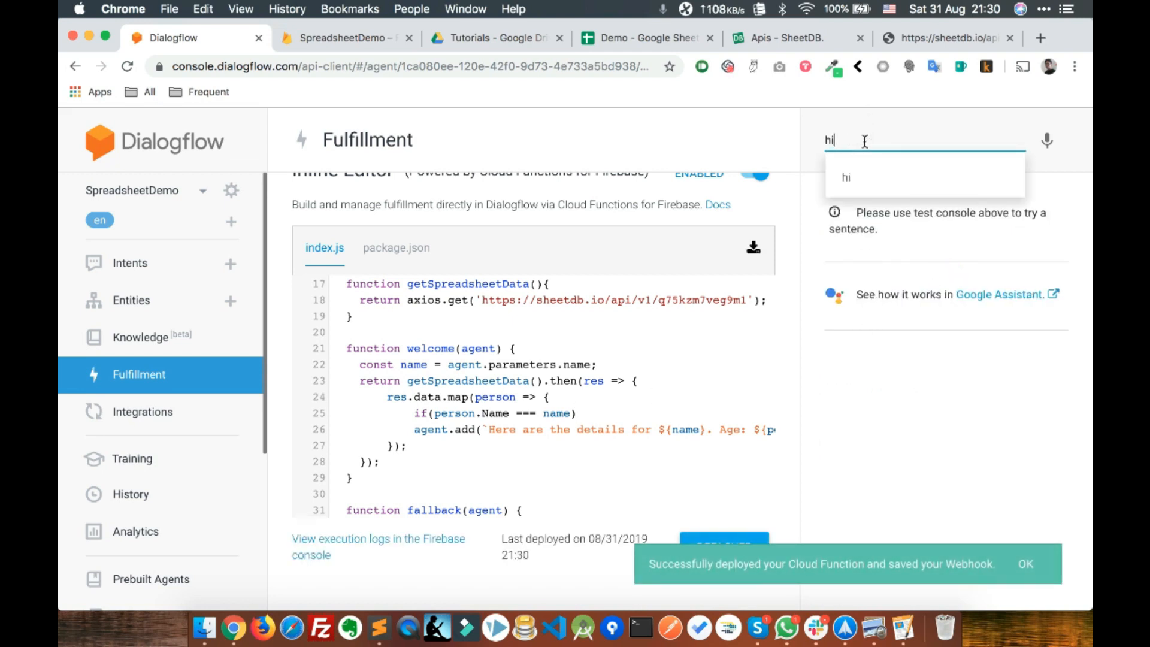
{"action": "key", "text": "Return"}
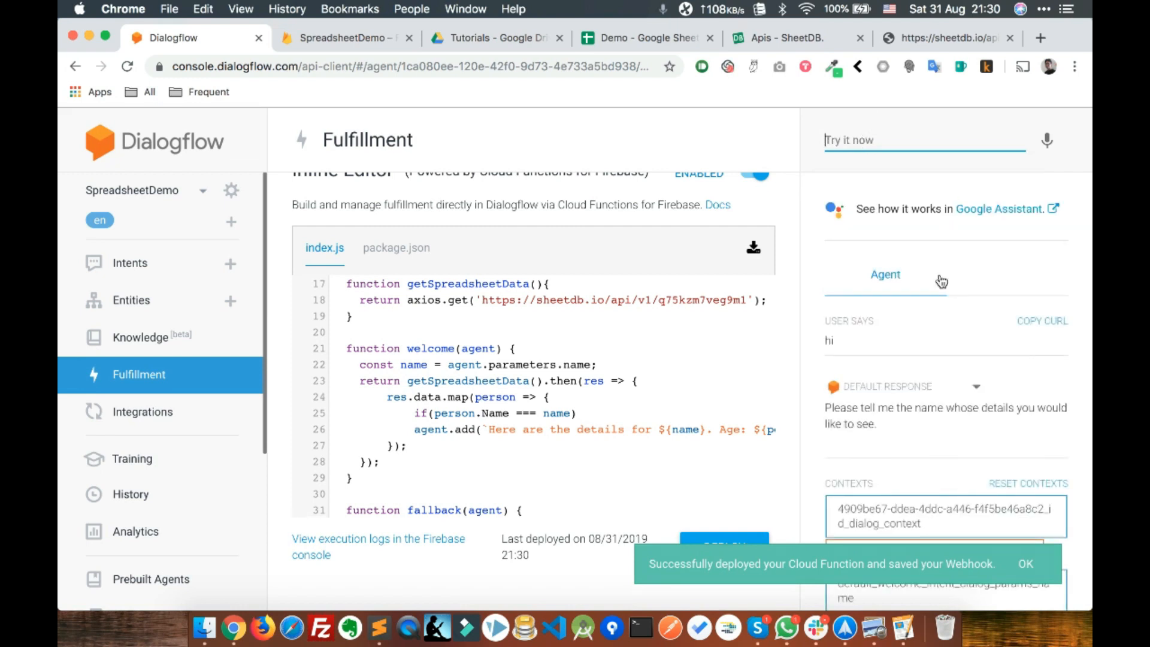
{"action": "type", "text": "Anshul"}
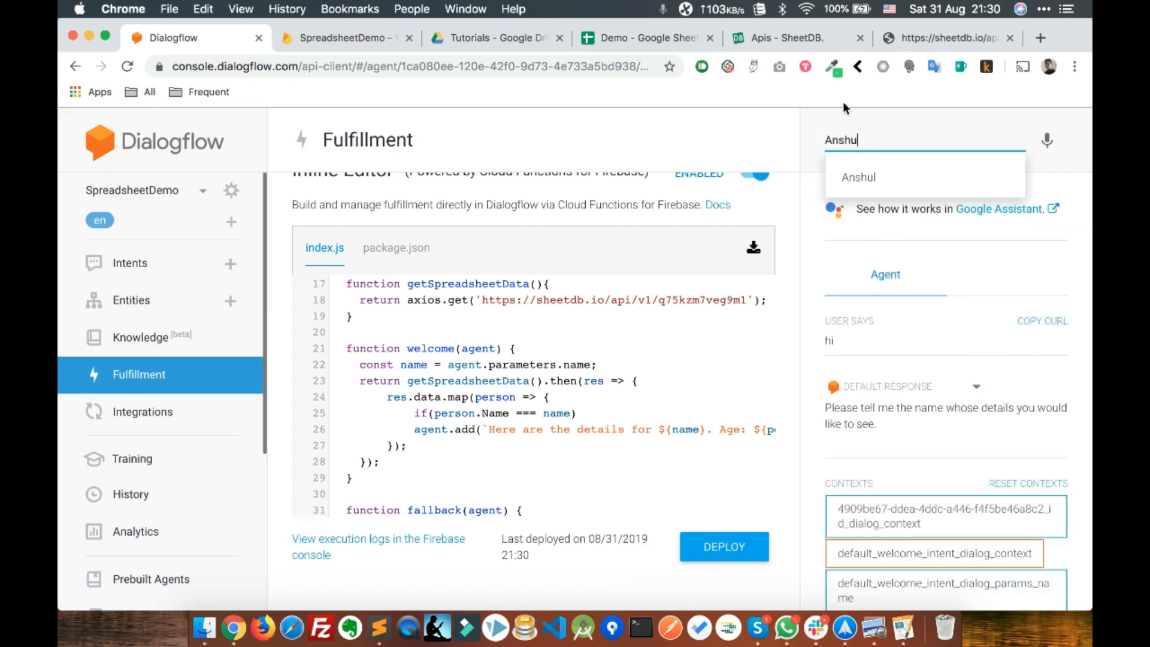
{"action": "key", "text": "Return"}
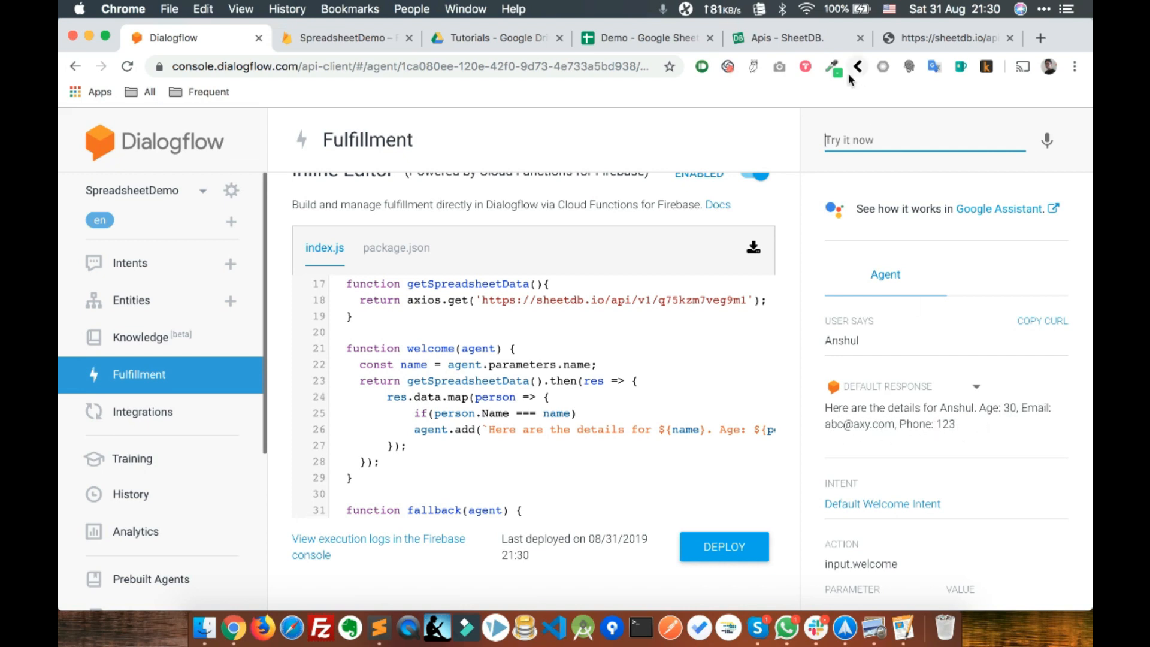
{"action": "type", "text": "hi"}
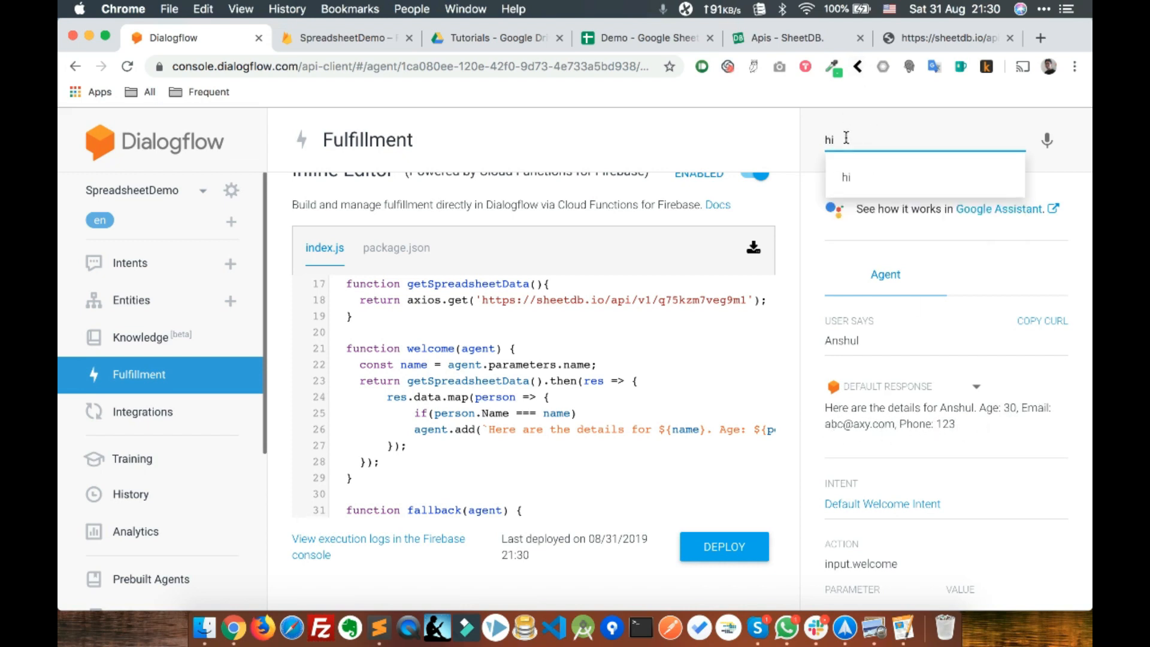
Step: Compare the reply against Anshul's row in the Demo sheet and return to the agent
{"action": "left_click", "coordinate": [646, 37]}
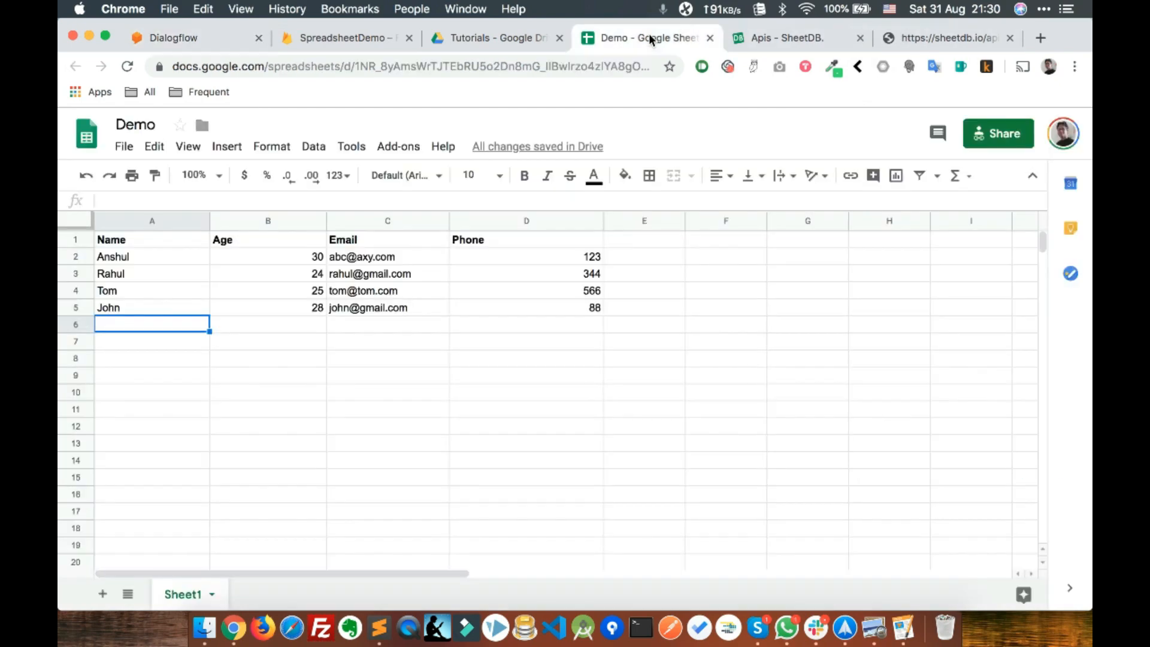
{"action": "mouse_move", "coordinate": [347, 329]}
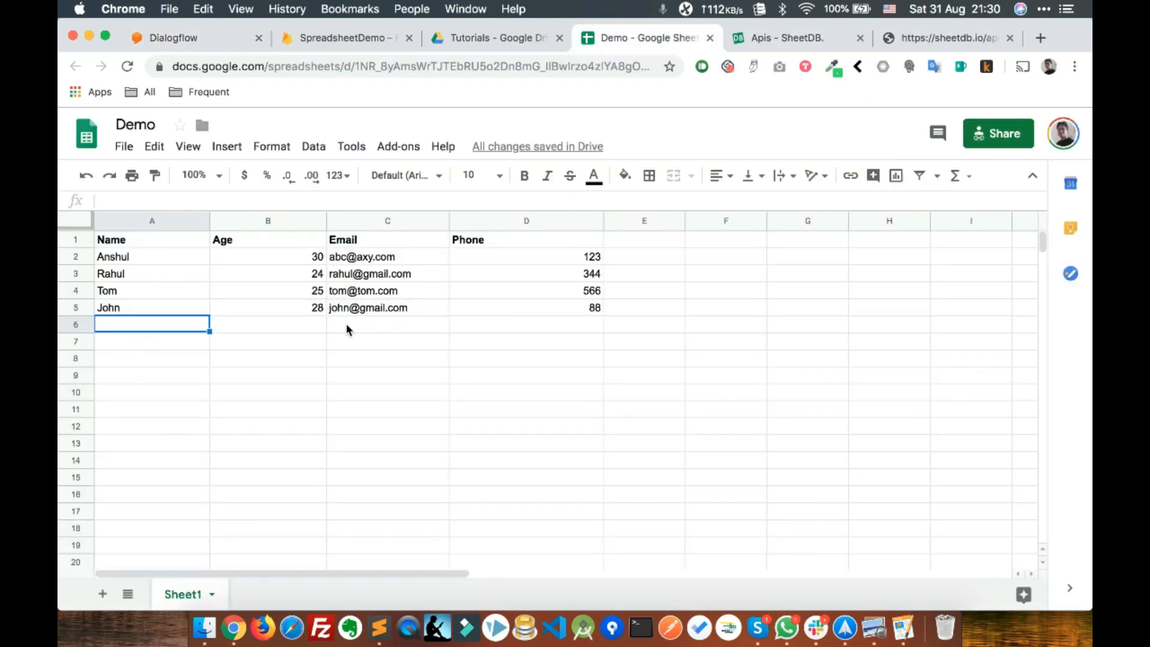
{"action": "mouse_move", "coordinate": [604, 313]}
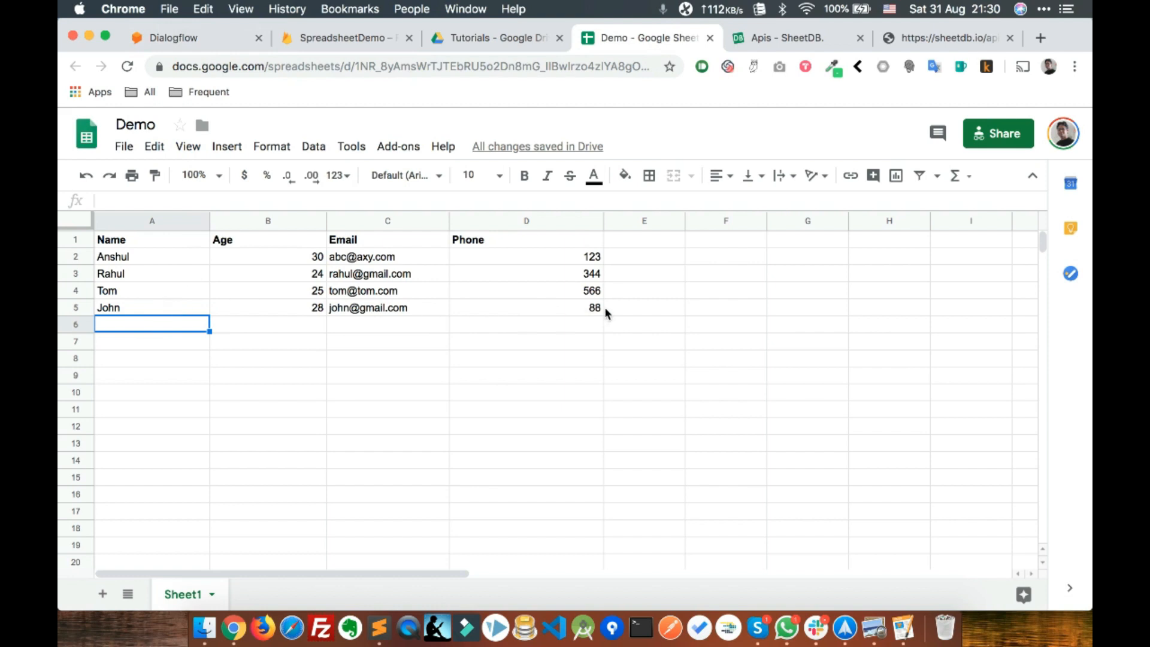
{"action": "left_click", "coordinate": [173, 37]}
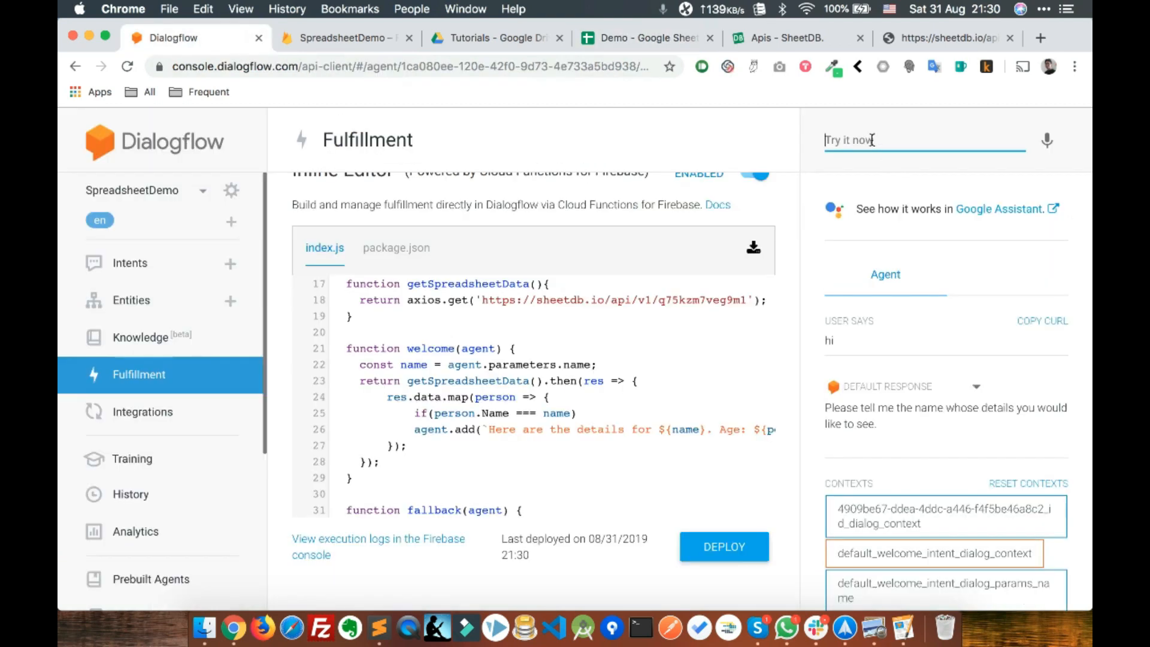
Step: Ask about John, get Age 28 and Phone 88, and bring up the Demo sheet to verify
{"action": "type", "text": "Joh"}
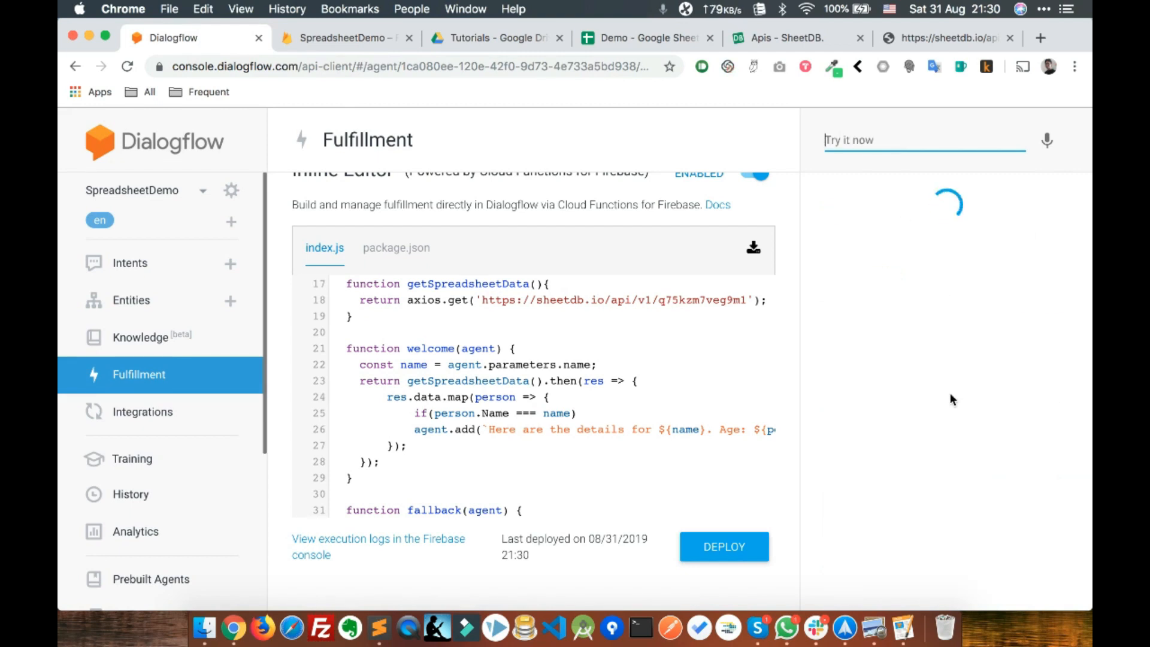
{"action": "mouse_move", "coordinate": [942, 525]}
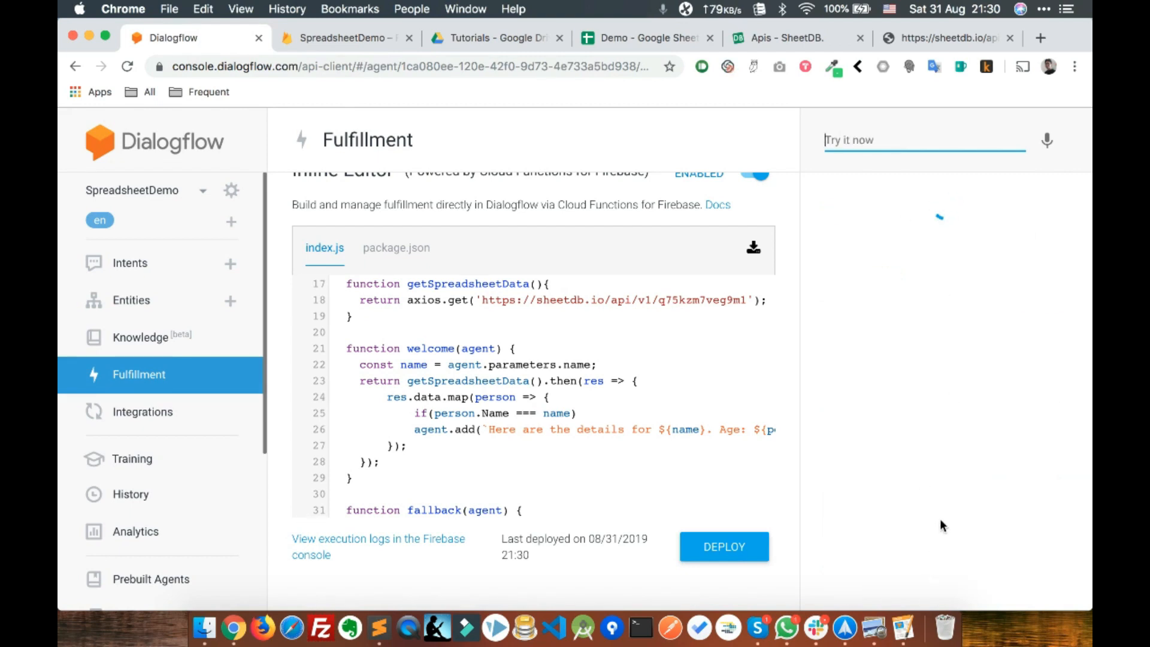
{"action": "key", "text": "Return"}
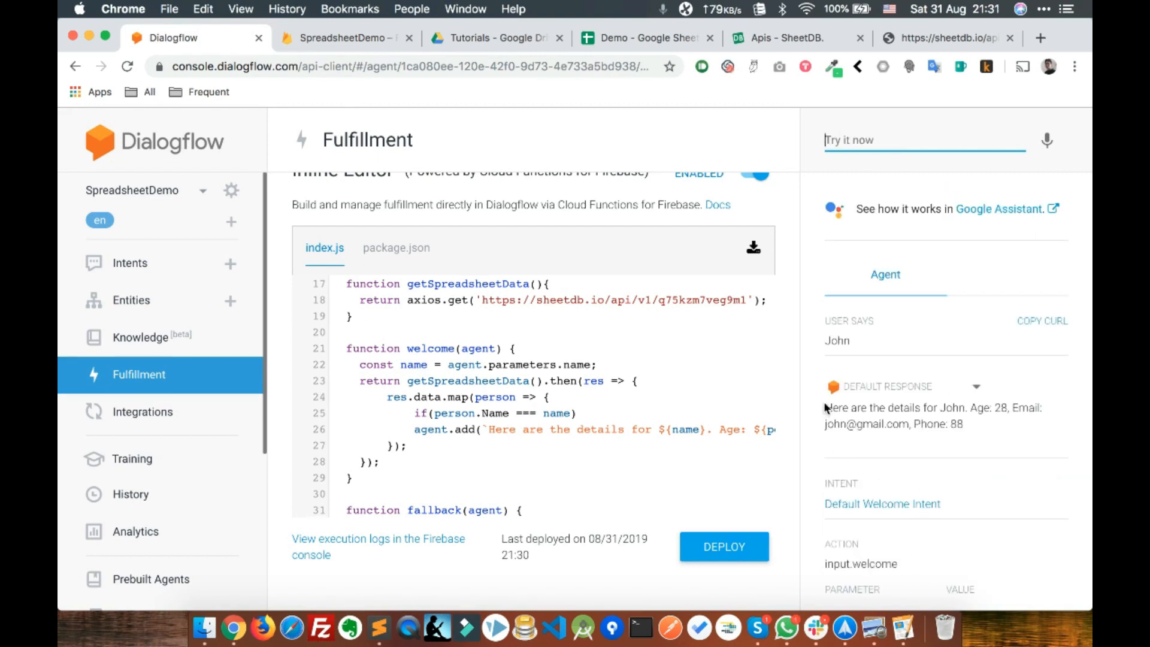
{"action": "mouse_move", "coordinate": [1026, 409]}
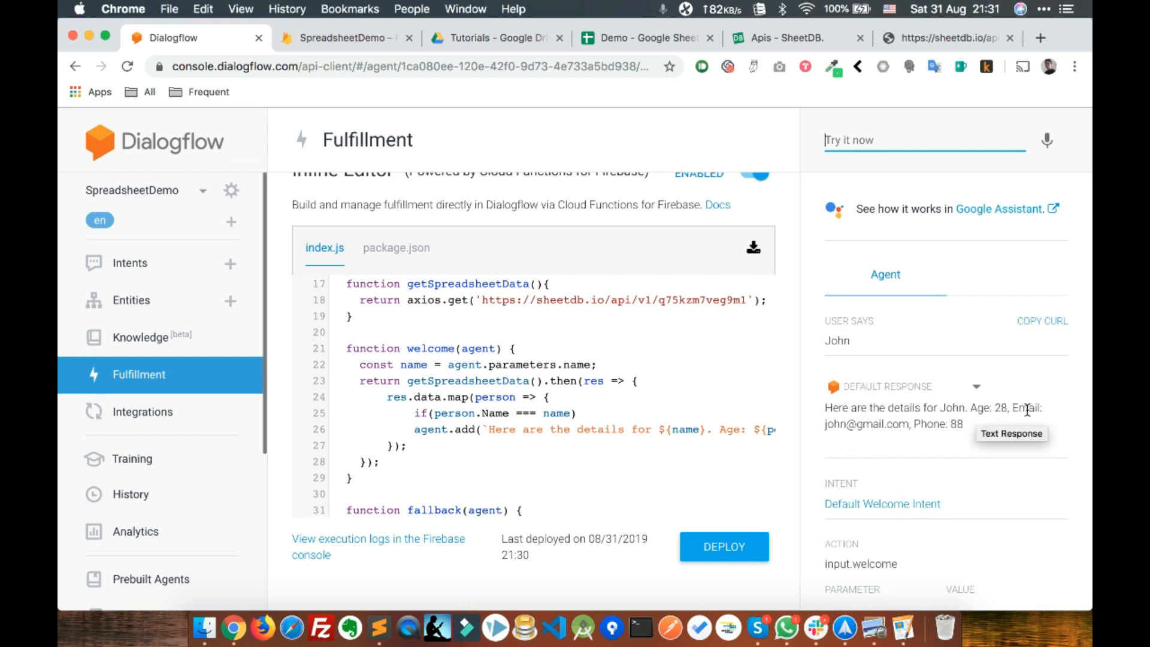
{"action": "mouse_move", "coordinate": [974, 434]}
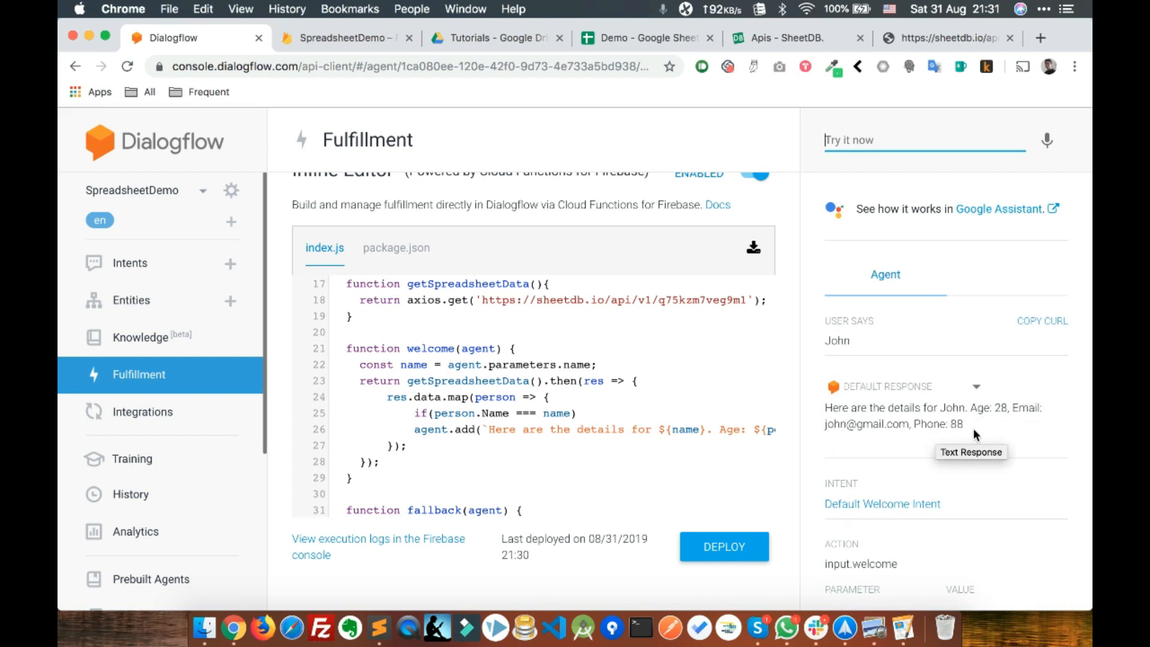
{"action": "mouse_move", "coordinate": [969, 428]}
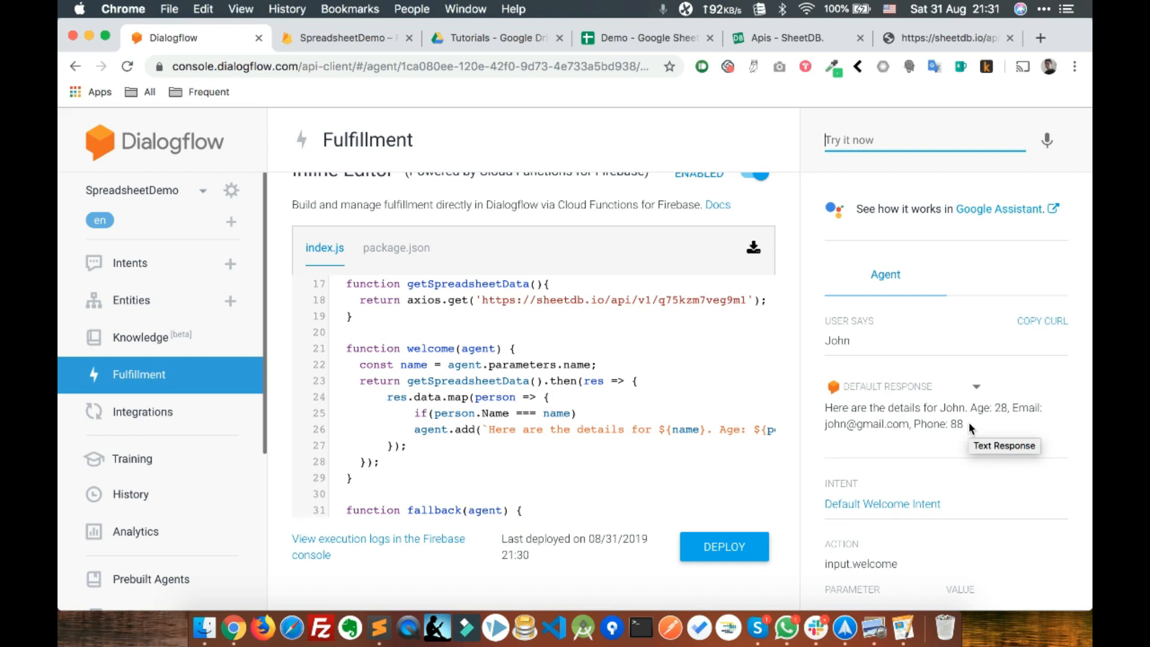
{"action": "mouse_move", "coordinate": [893, 438]}
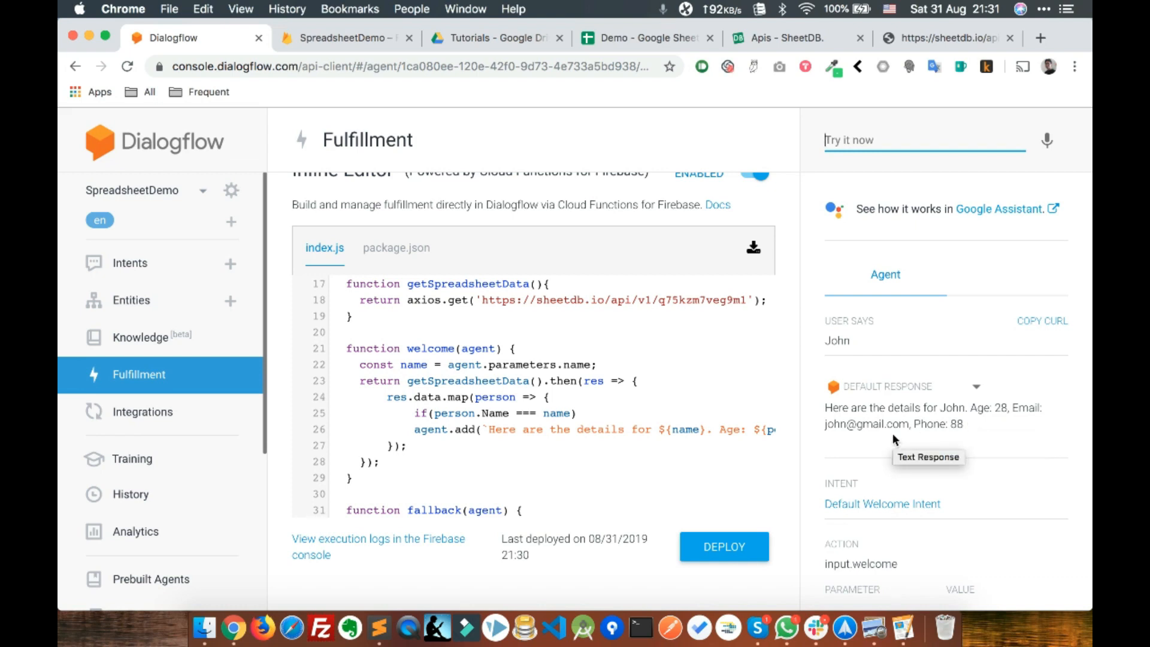
{"action": "mouse_move", "coordinate": [524, 322]}
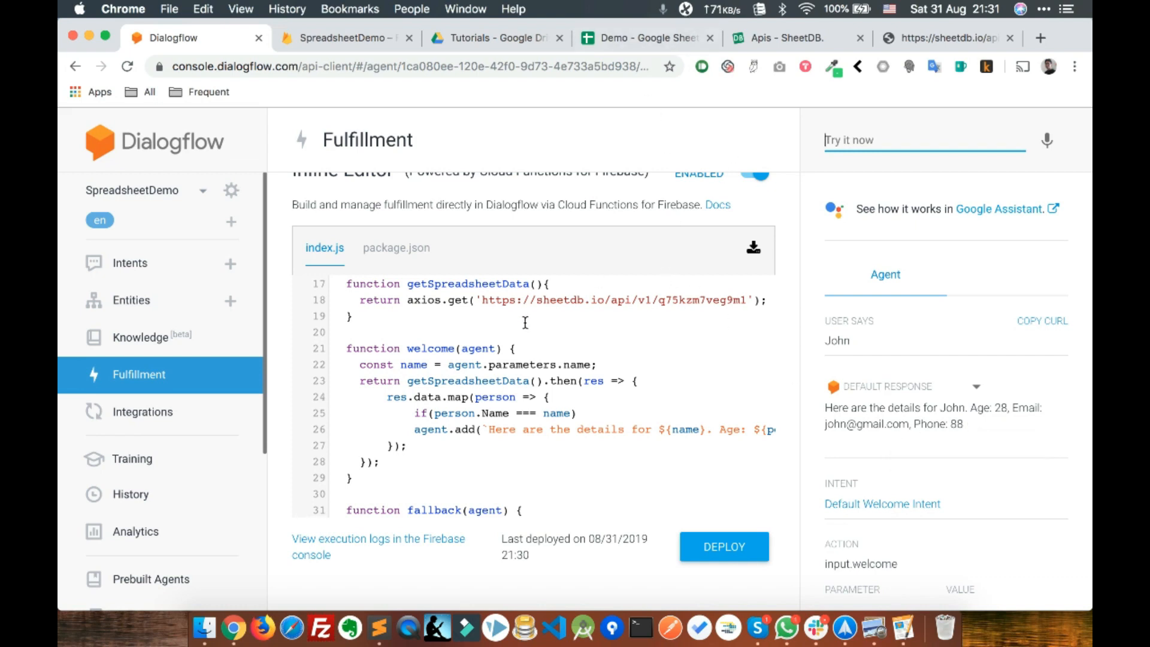
{"action": "left_click", "coordinate": [646, 37]}
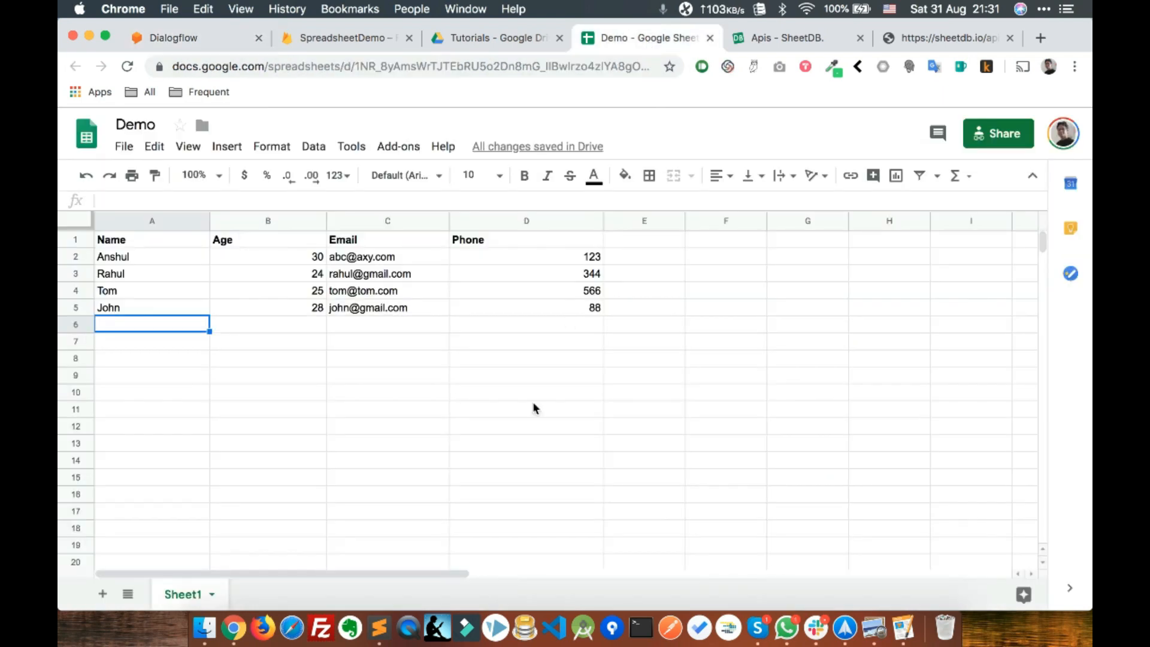
{"action": "mouse_move", "coordinate": [251, 342]}
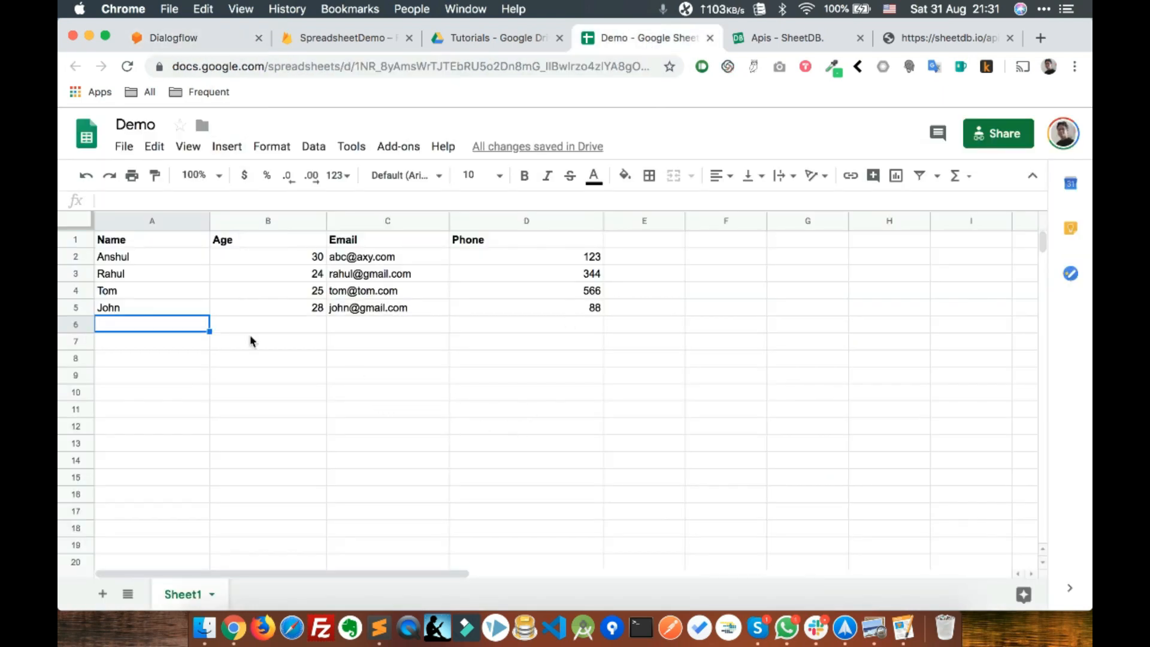
{"action": "mouse_move", "coordinate": [226, 43]}
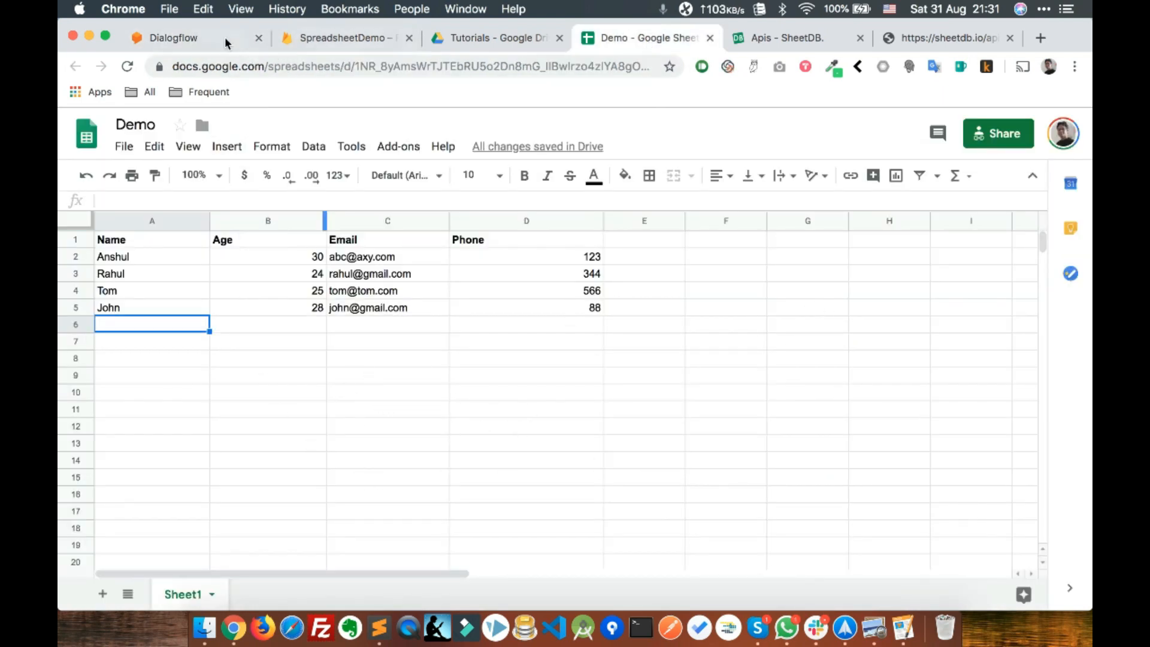
Step: Switch back to the Dialogflow agent to view John's reply with Age 28, Email and Phone 88
{"action": "left_click", "coordinate": [173, 37]}
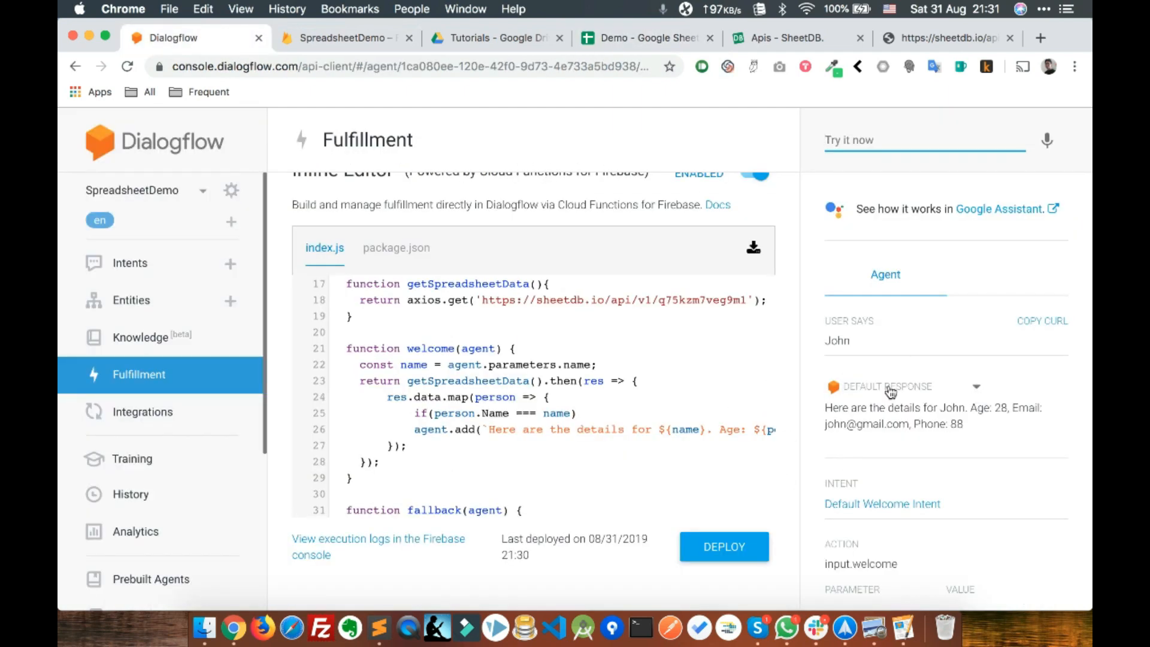
{"action": "mouse_move", "coordinate": [642, 396]}
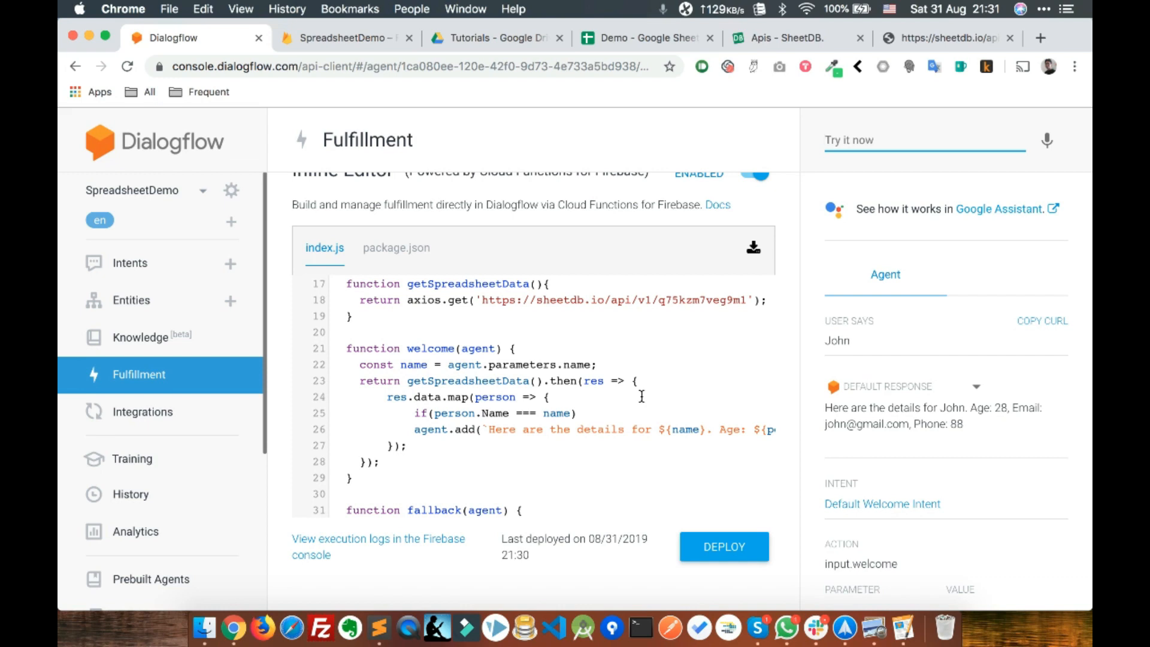
{"action": "mouse_move", "coordinate": [876, 438]}
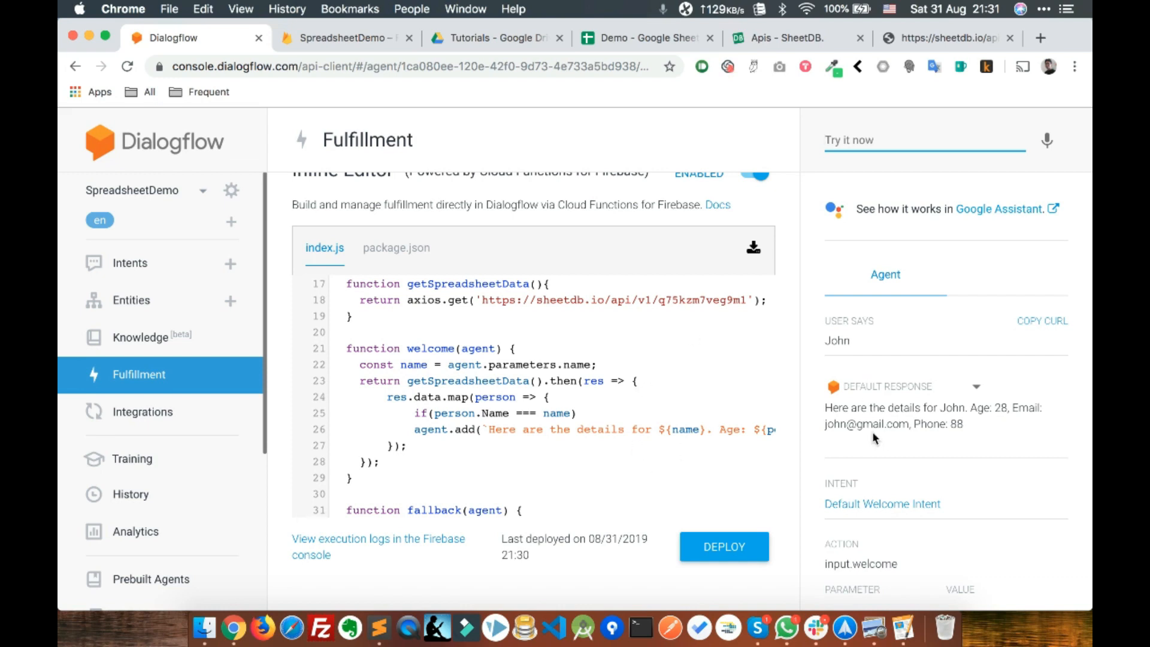
{"action": "mouse_move", "coordinate": [755, 424]}
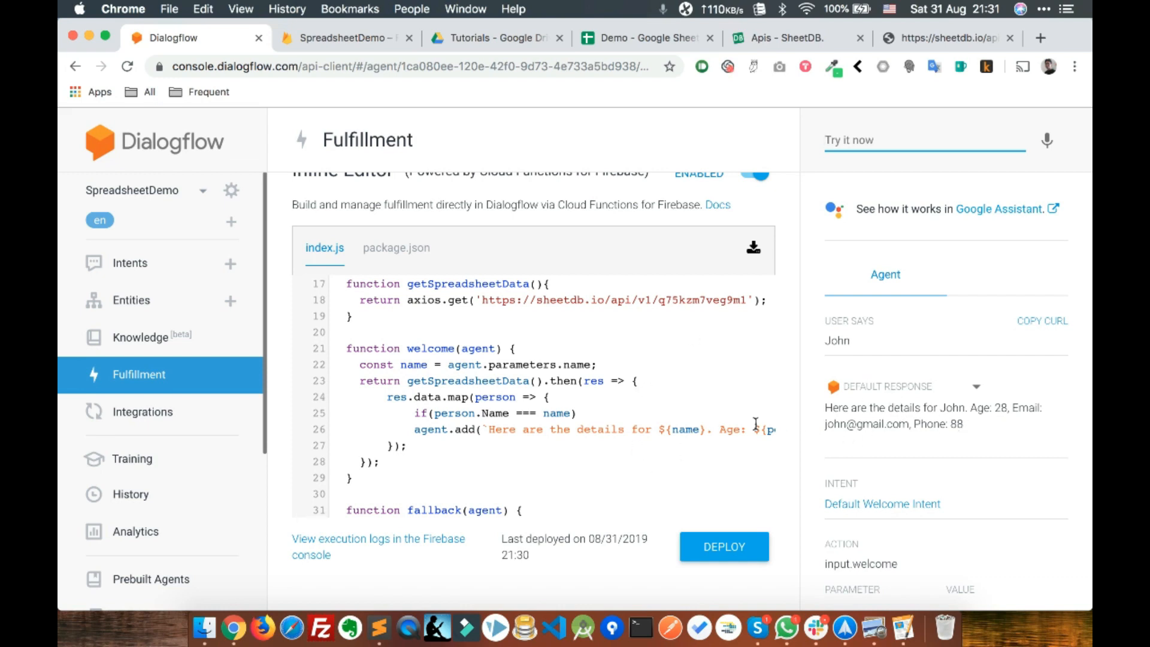